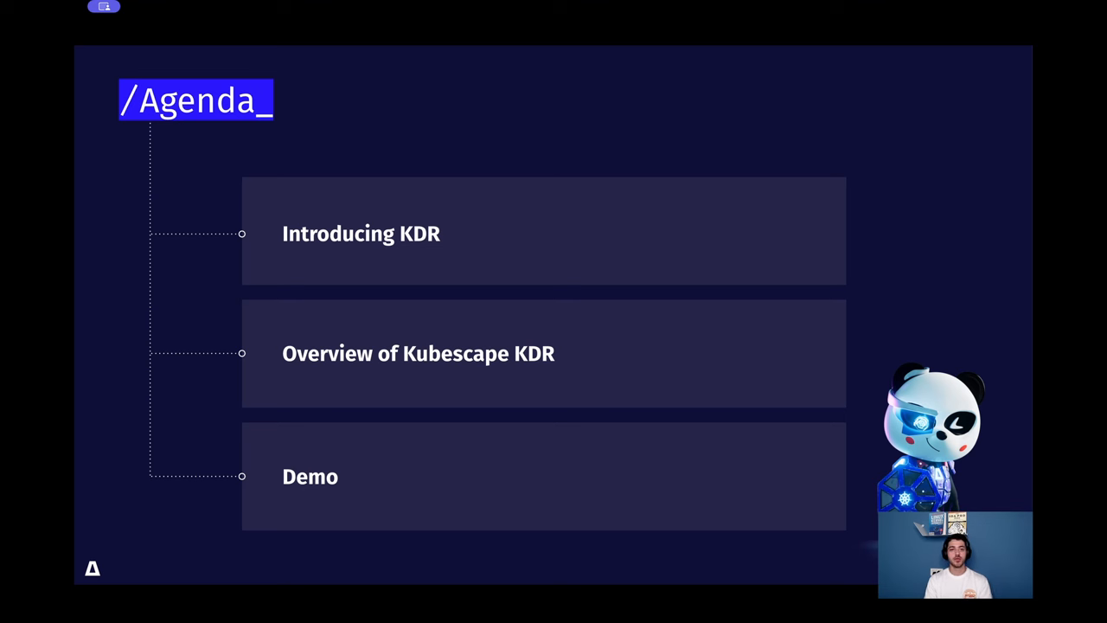
Step: Advance from the Agenda slide to the next slide of the talk
key(Right)
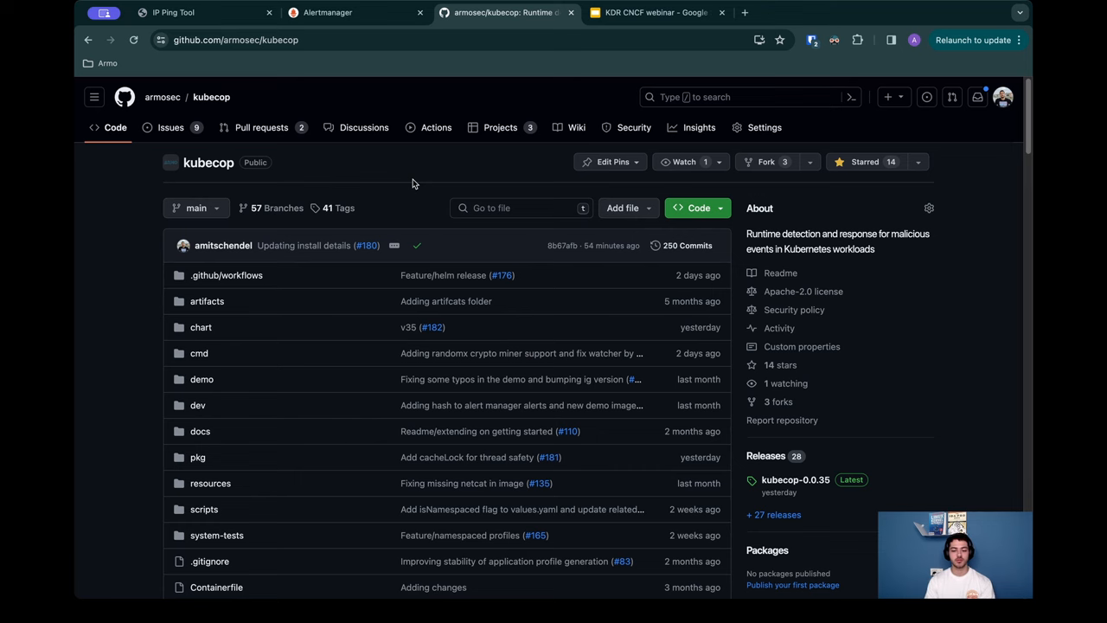
mouse_move(408, 180)
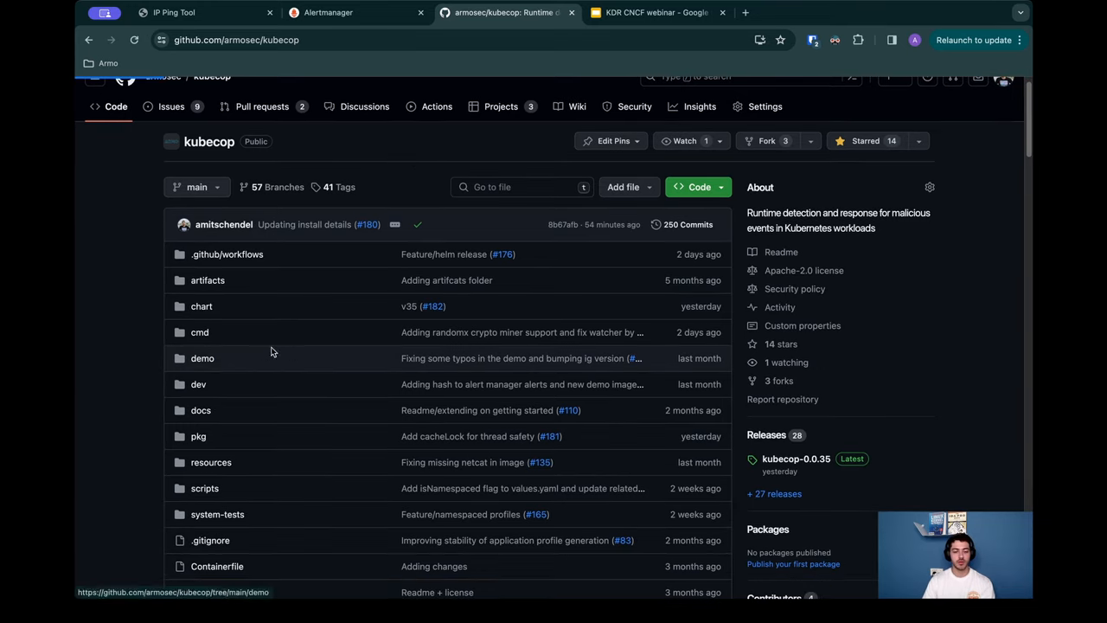
Step: Open the kubecop demo folder and read its README down to the Installation commands
click(203, 358)
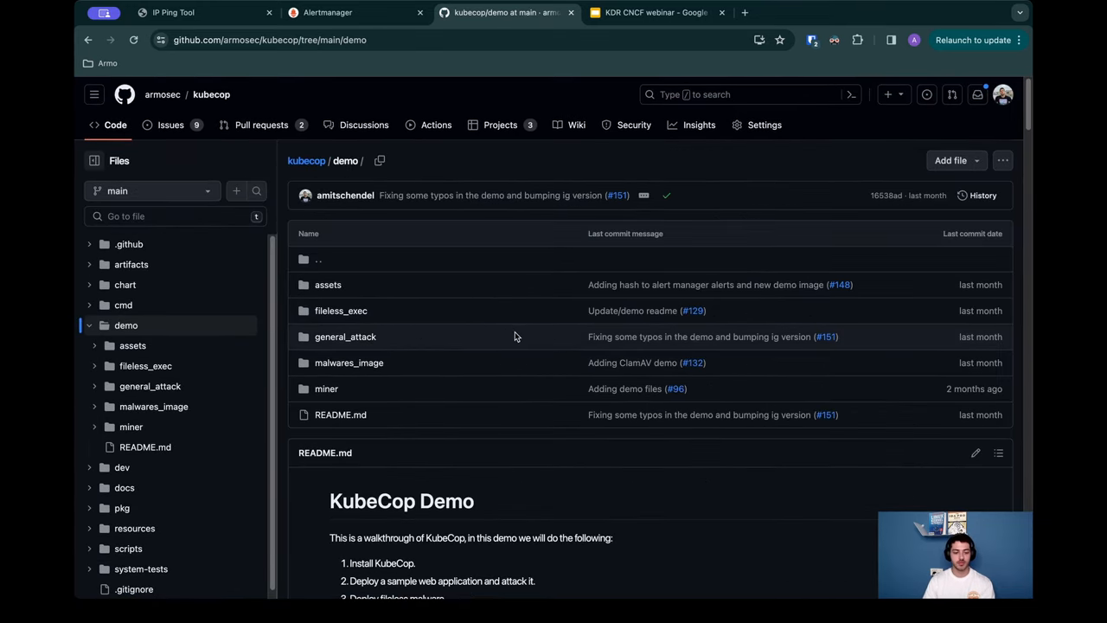
mouse_move(165, 263)
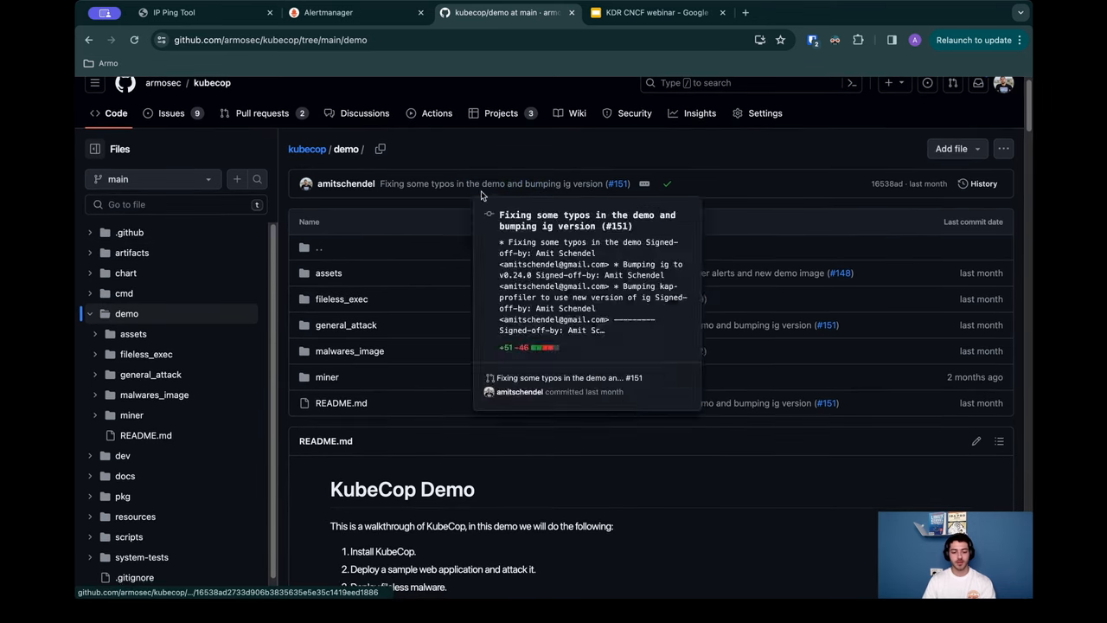
scroll(down, 3)
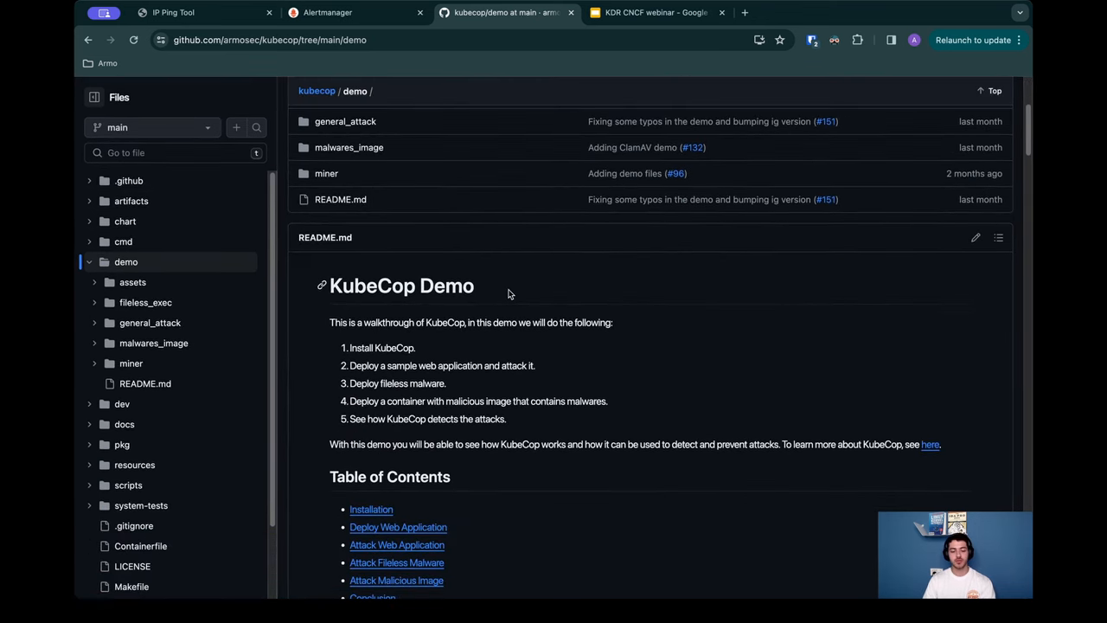
scroll(down, 3)
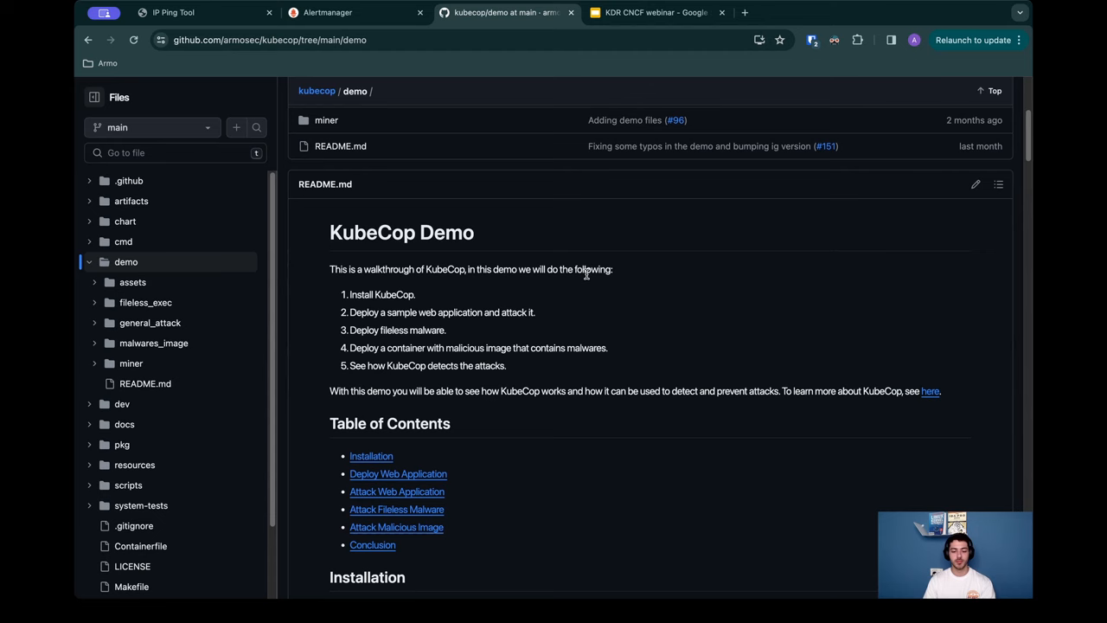
scroll(down, 3)
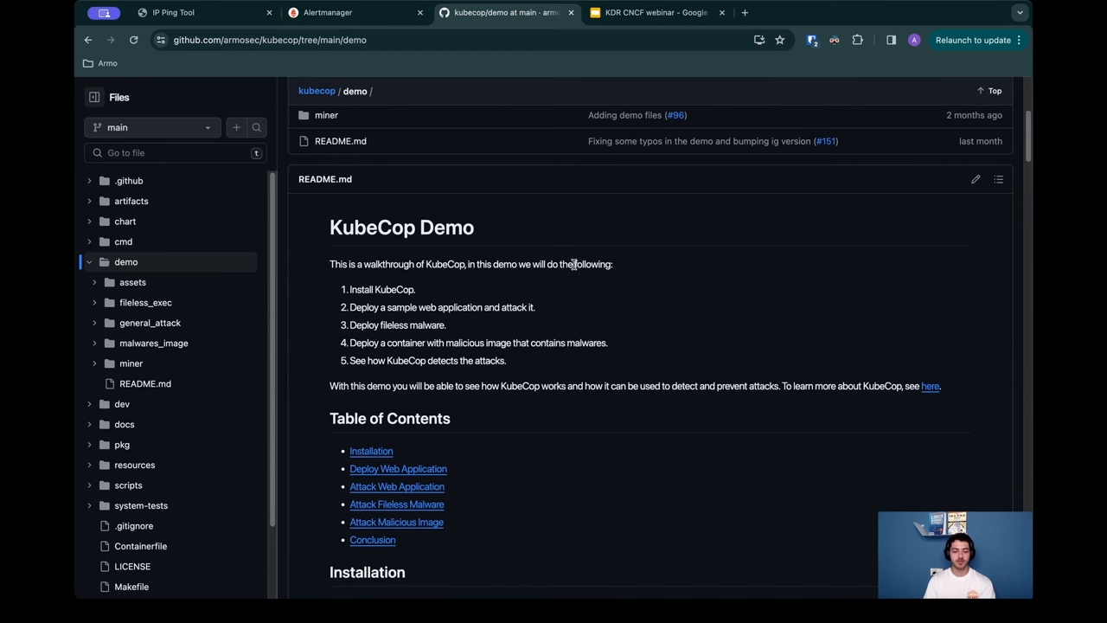
scroll(down, 3)
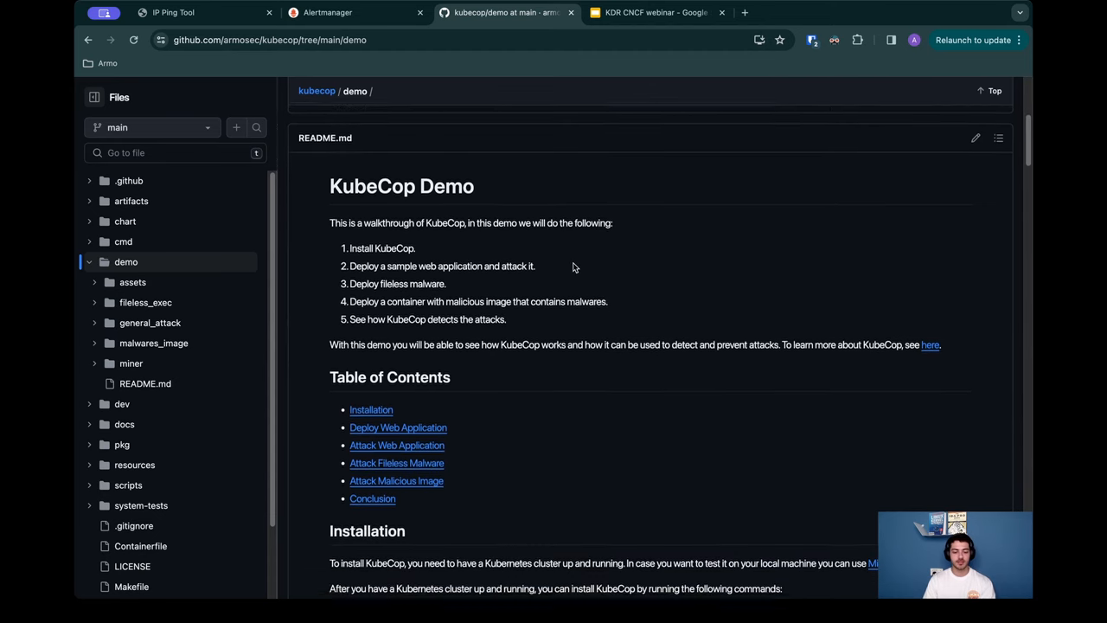
scroll(down, 3)
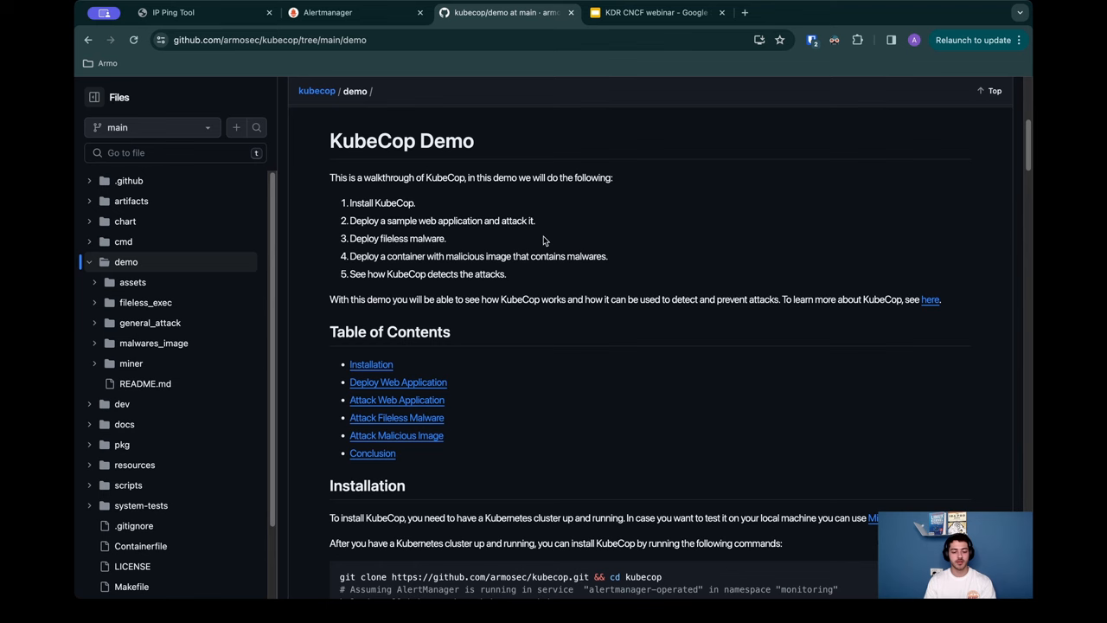
mouse_move(544, 235)
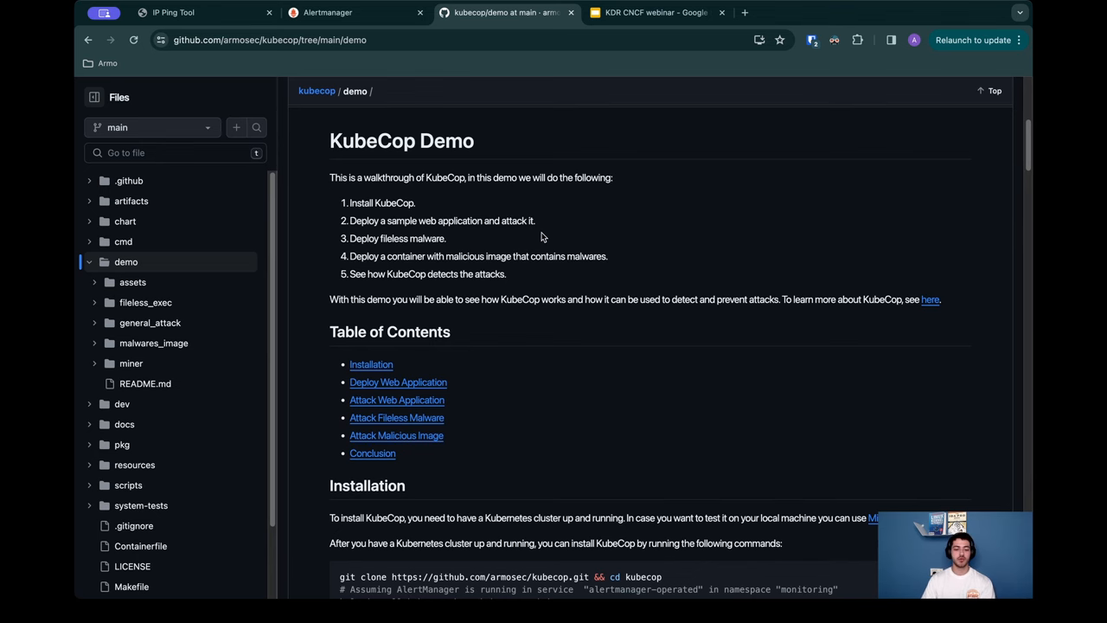
Step: Switch to the Alertmanager tab listing the grouped alerts, five in kube-system
click(349, 14)
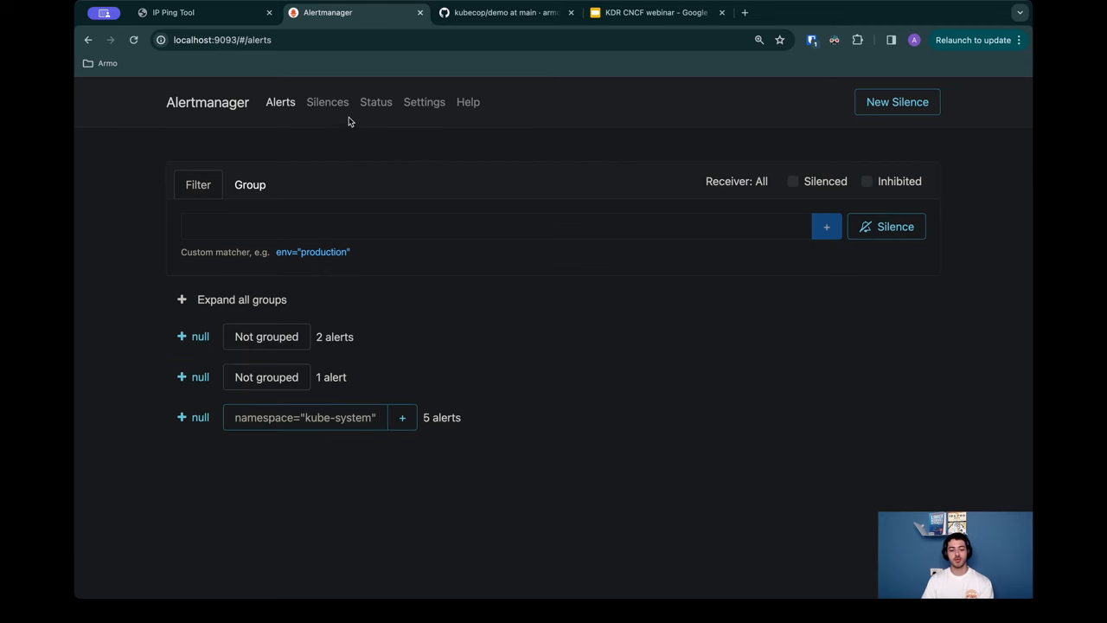
mouse_move(353, 458)
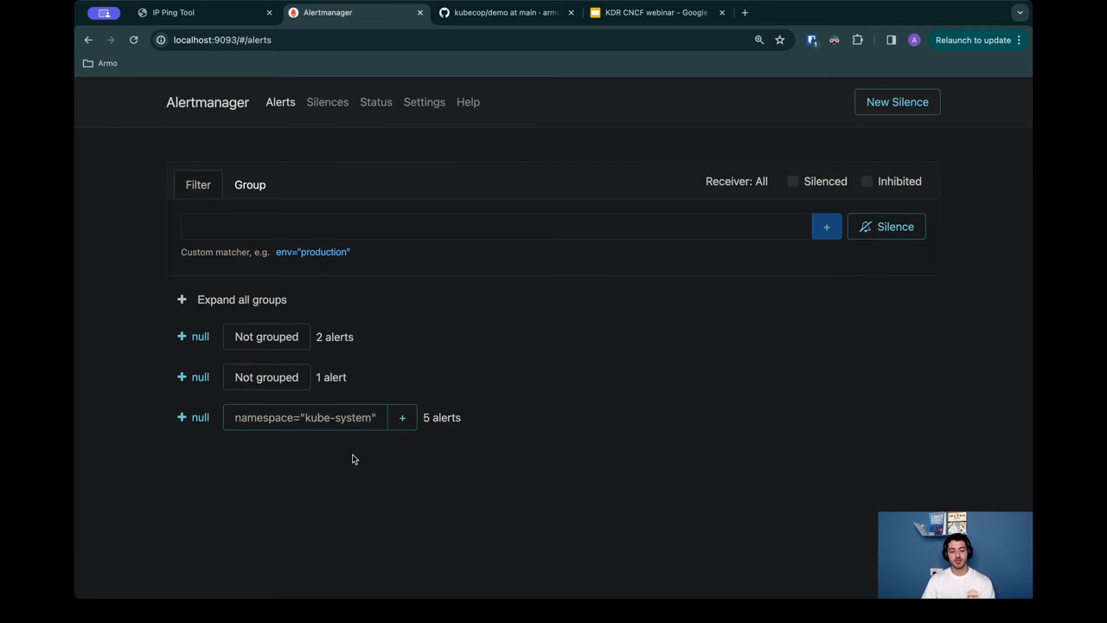
mouse_move(379, 460)
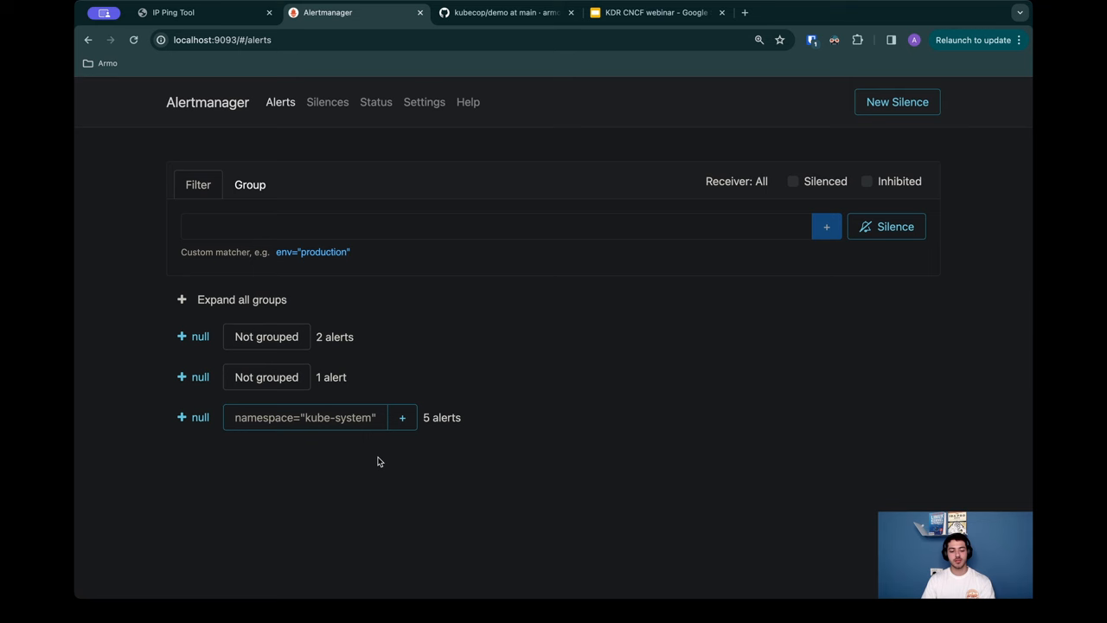
mouse_move(381, 454)
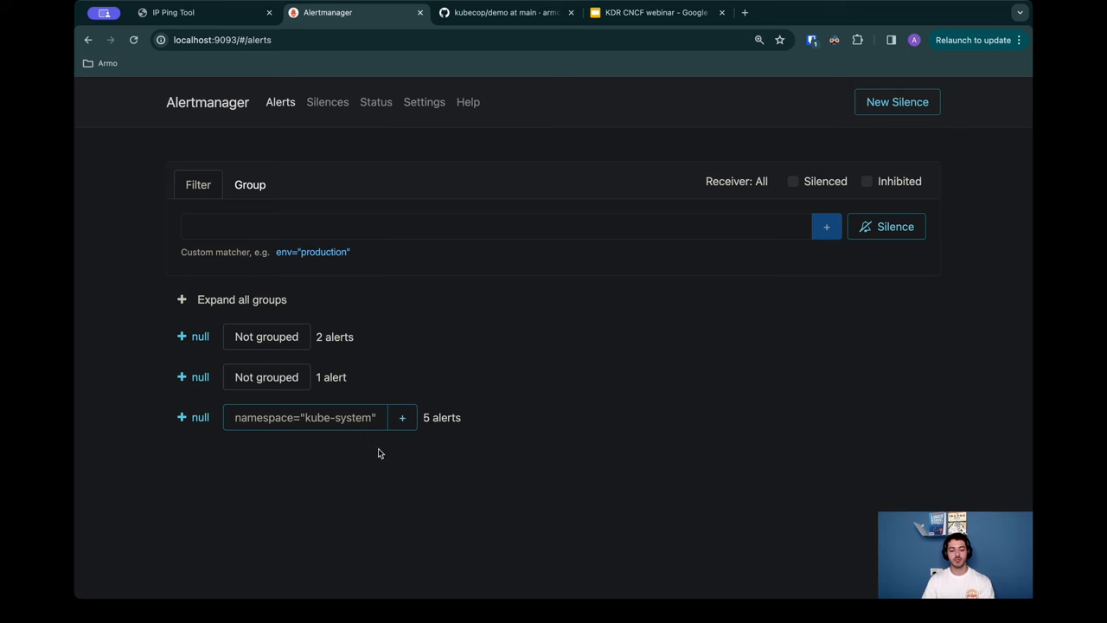
mouse_move(560, 387)
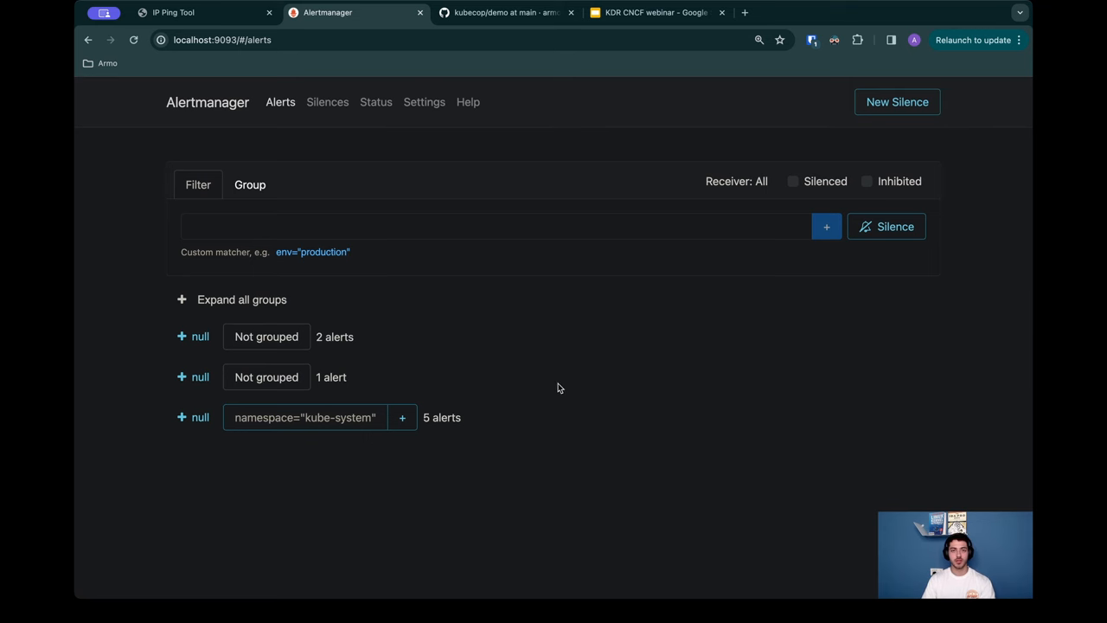
Step: Check the demo README, then ping 1.1.1.1 in the IP Ping Tool and get results with no packet loss
click(505, 14)
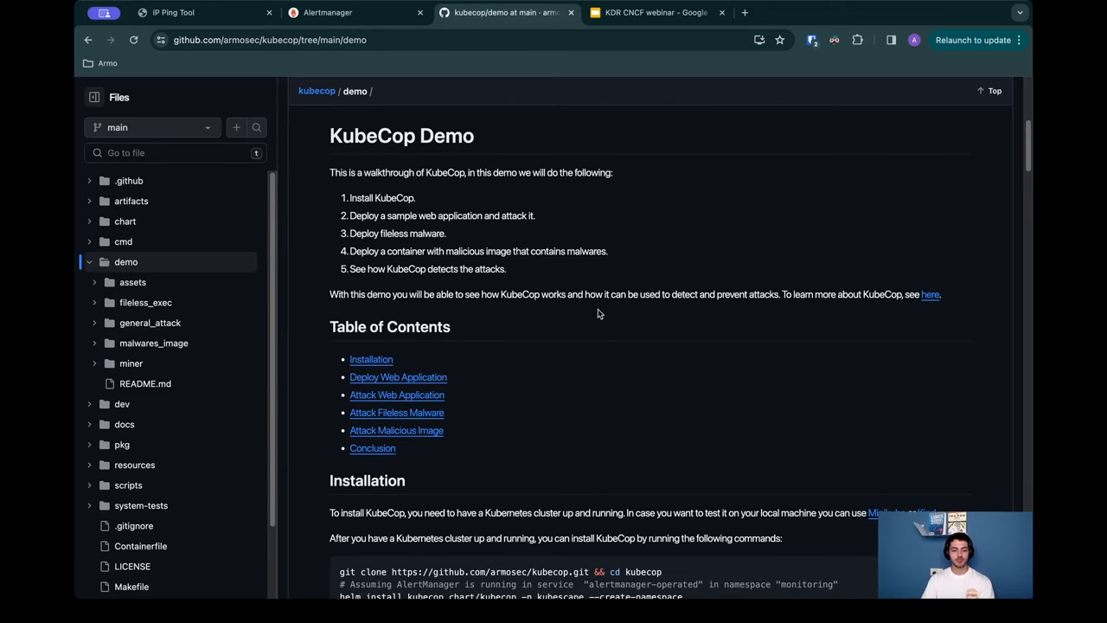
mouse_move(293, 83)
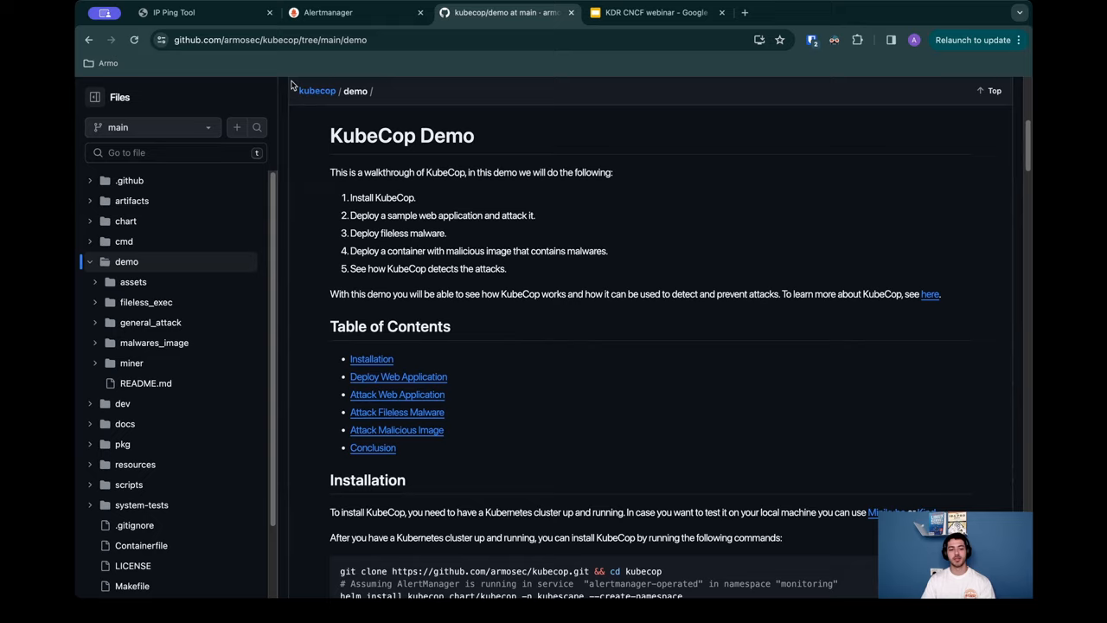
click(190, 14)
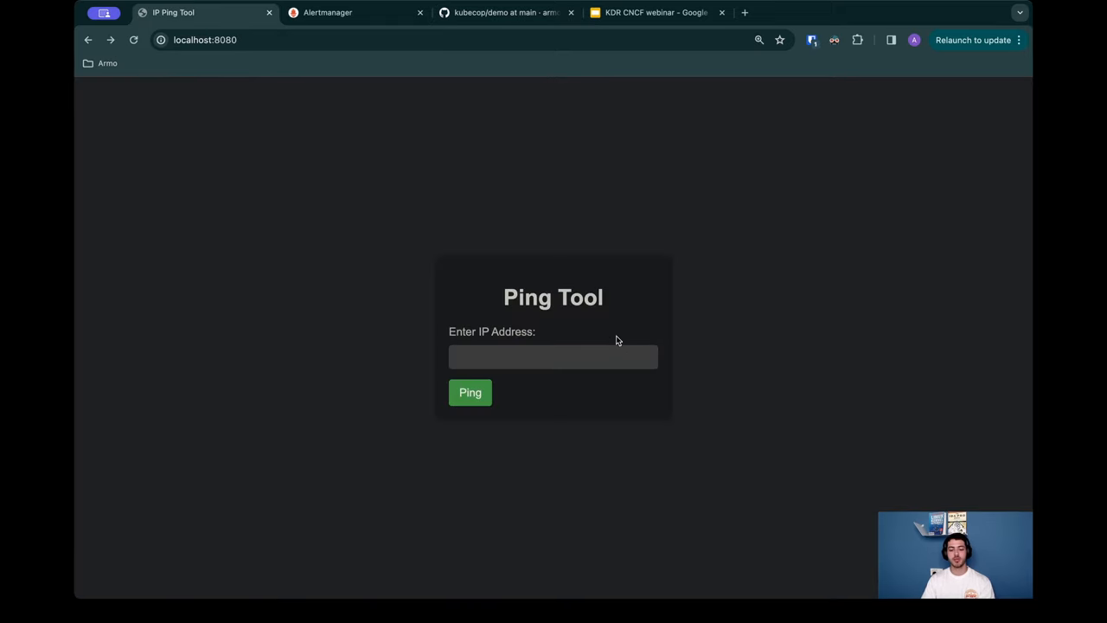
click(554, 356)
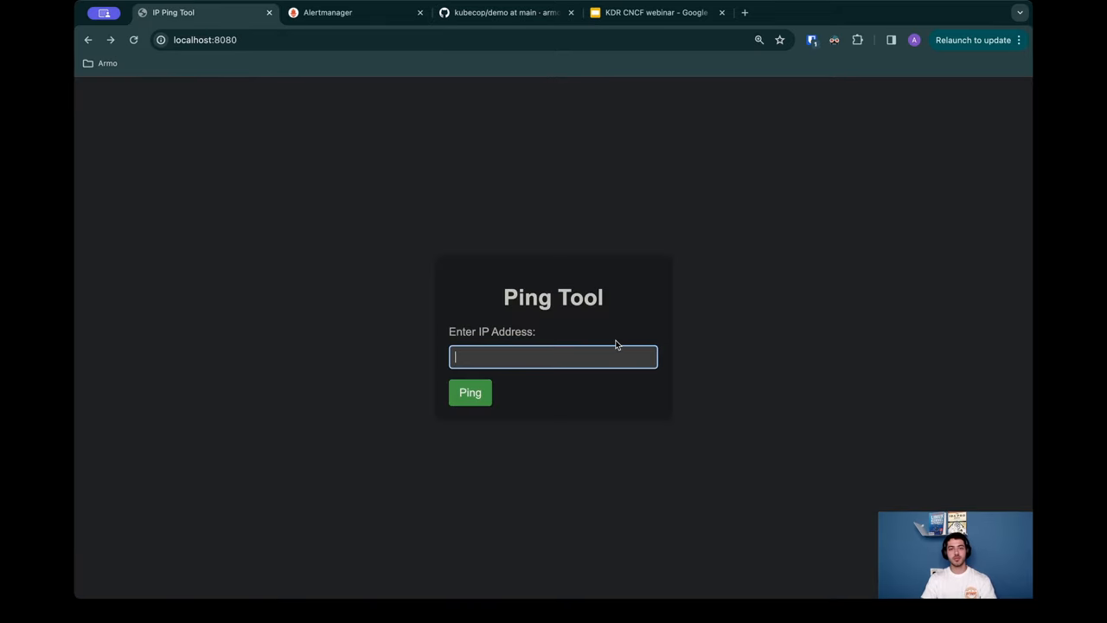
text(1.1.1.1)
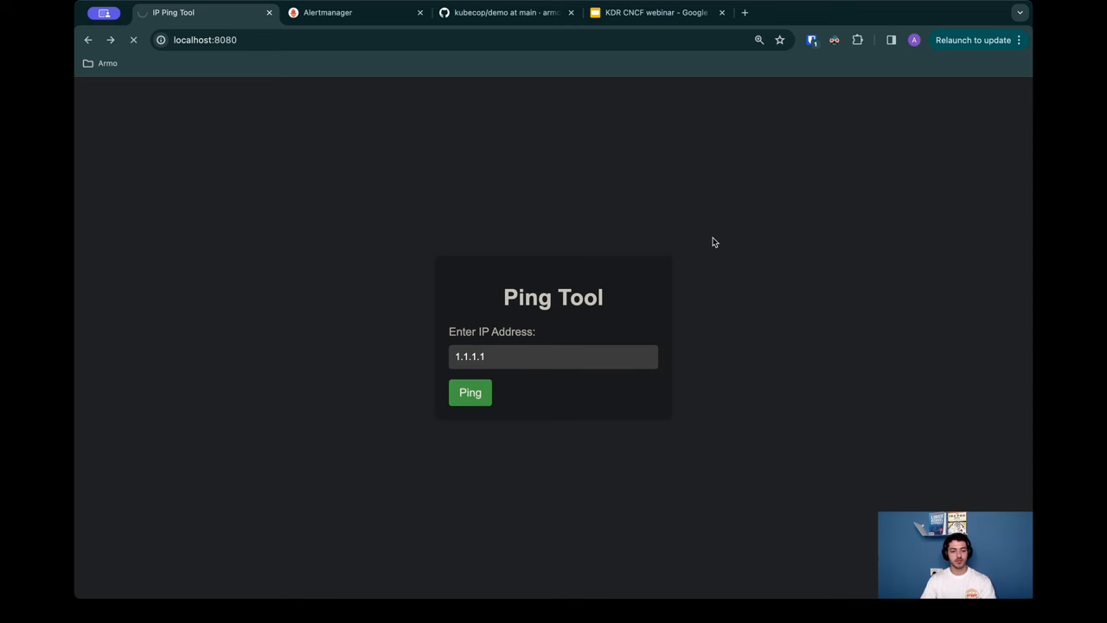
click(470, 391)
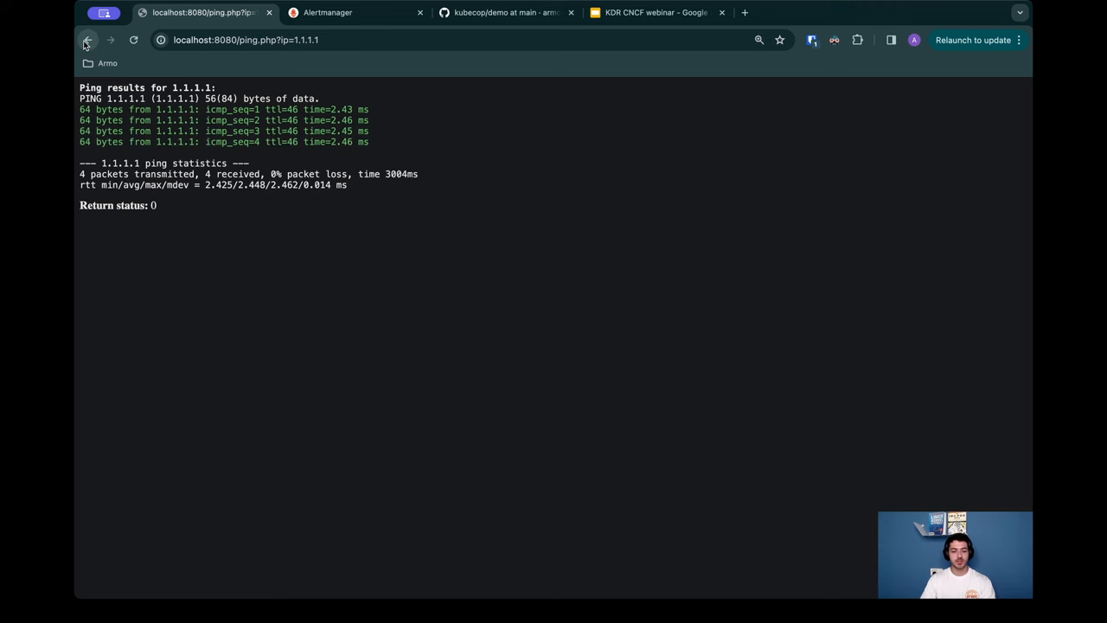
Step: Return to the demo README and read past Installation and Deploy Web Application to Attack Web Application
click(505, 12)
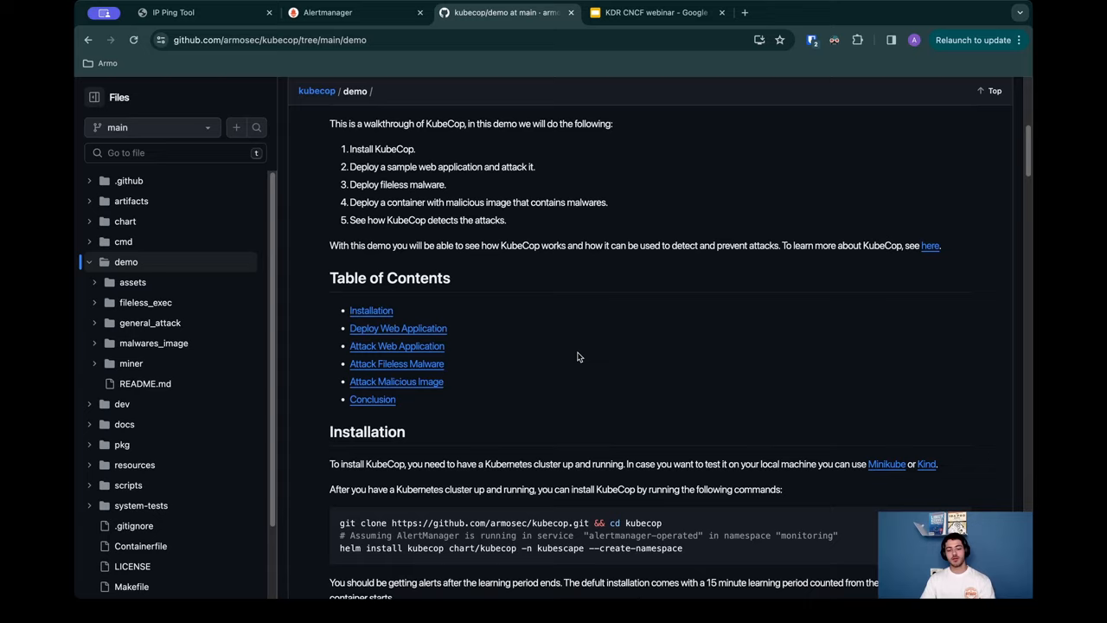
scroll(down, 3)
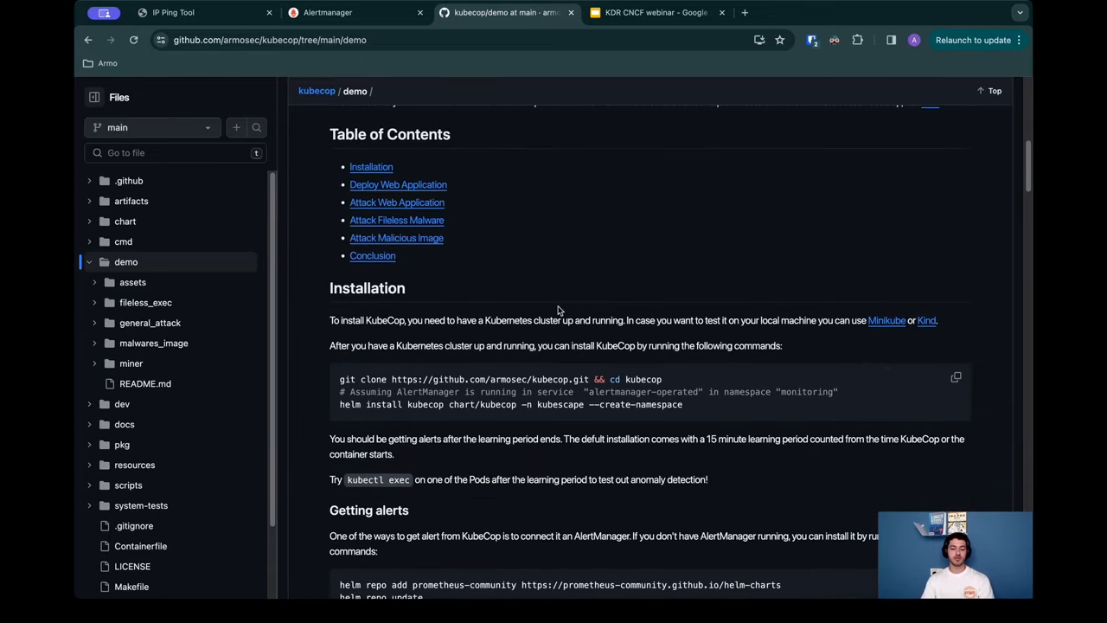
scroll(down, 3)
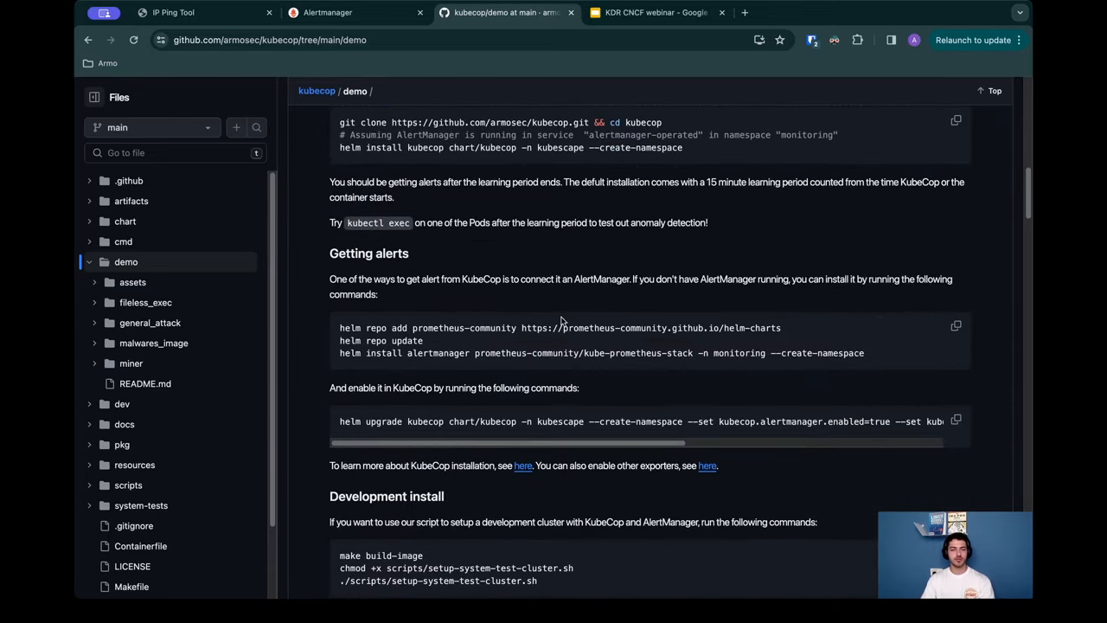
scroll(down, 3)
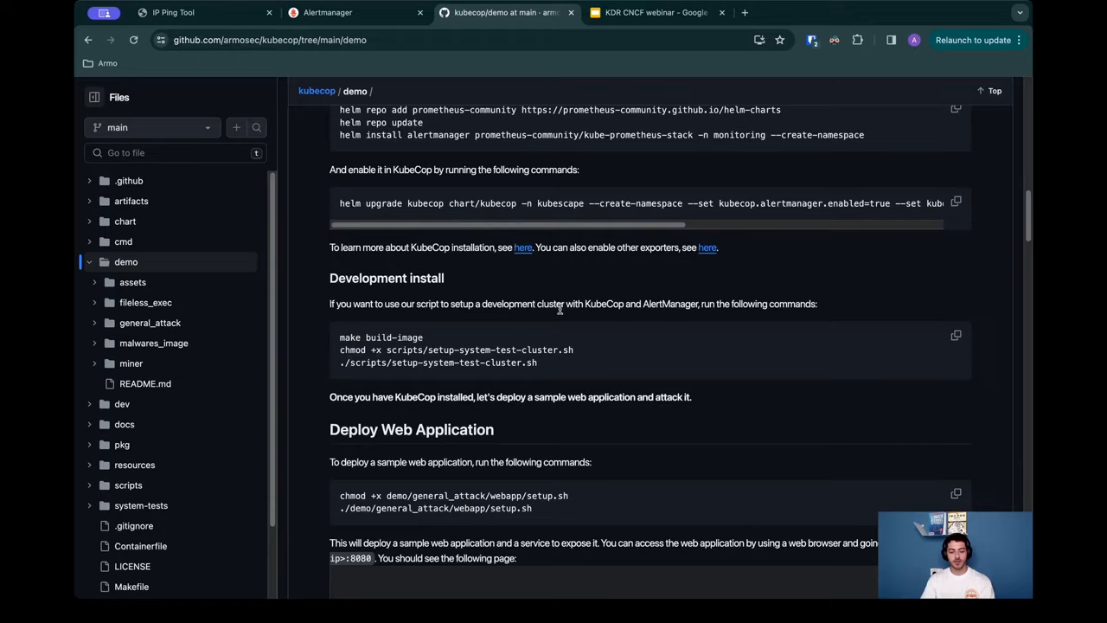
scroll(down, 3)
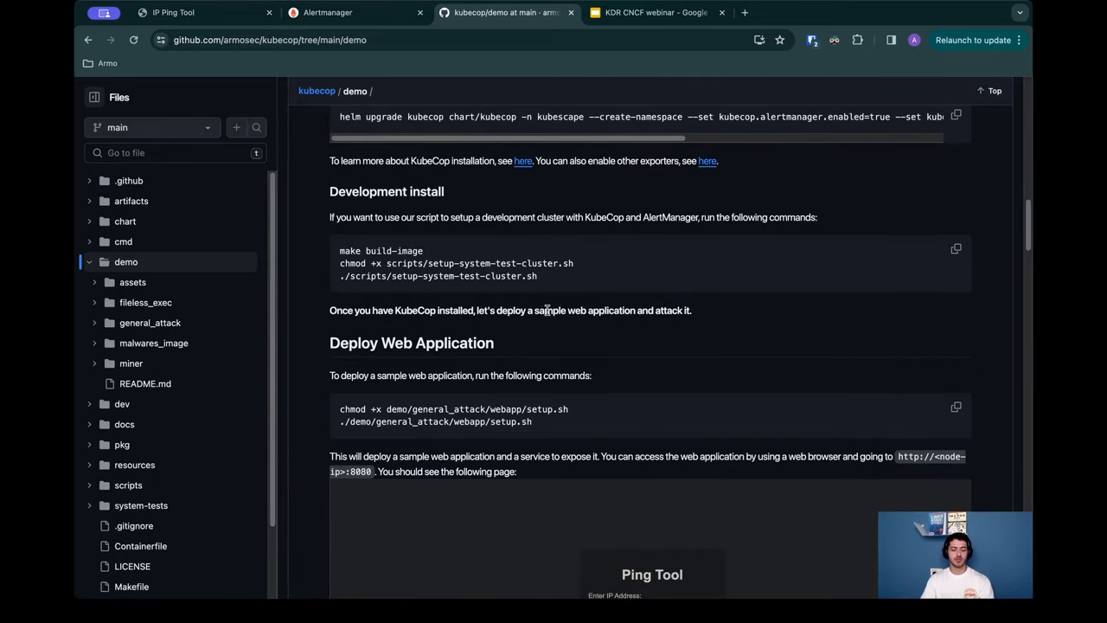
scroll(down, 3)
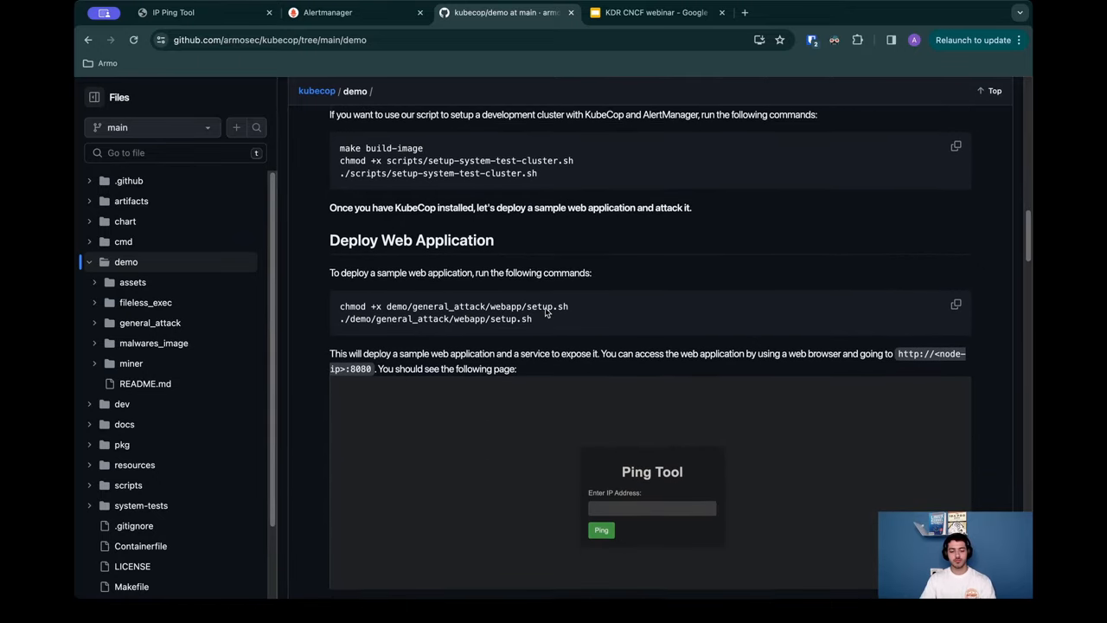
scroll(down, 3)
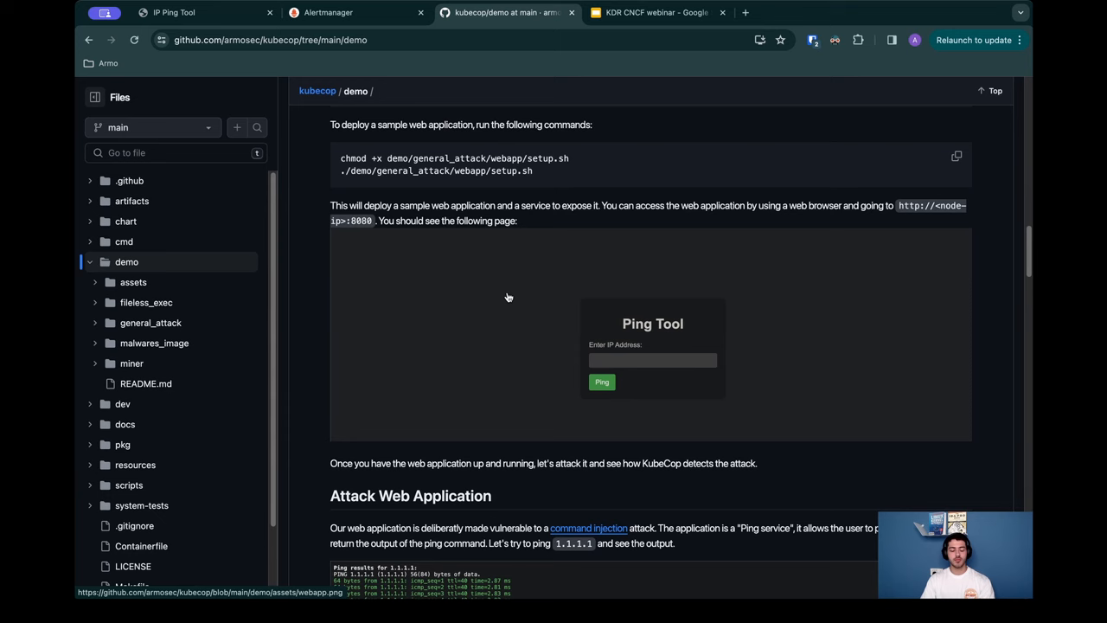
mouse_move(198, 28)
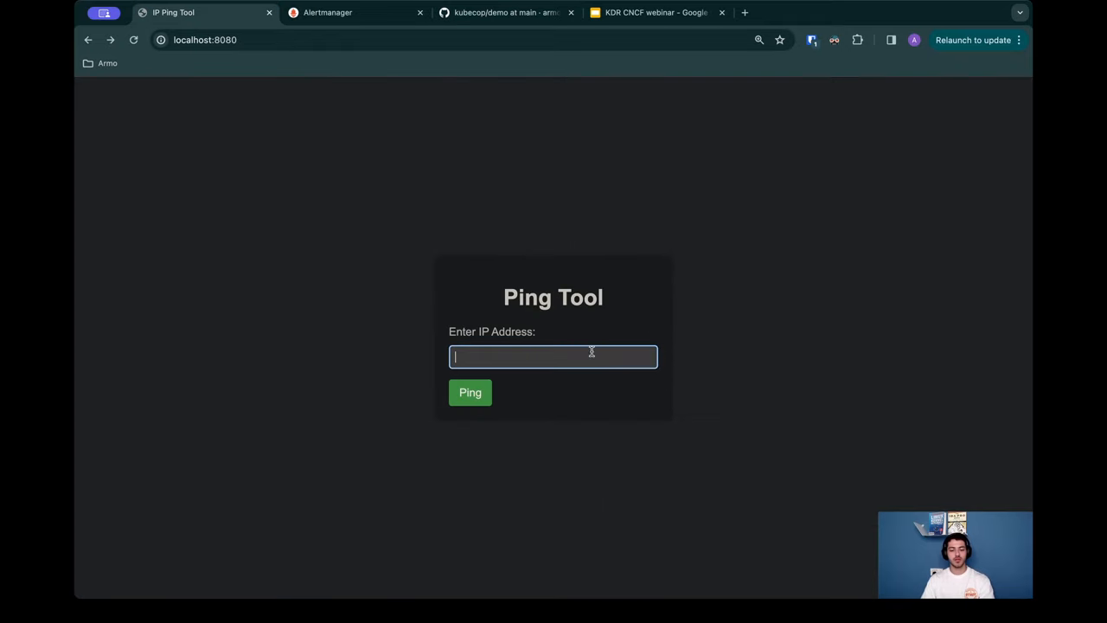
mouse_move(796, 242)
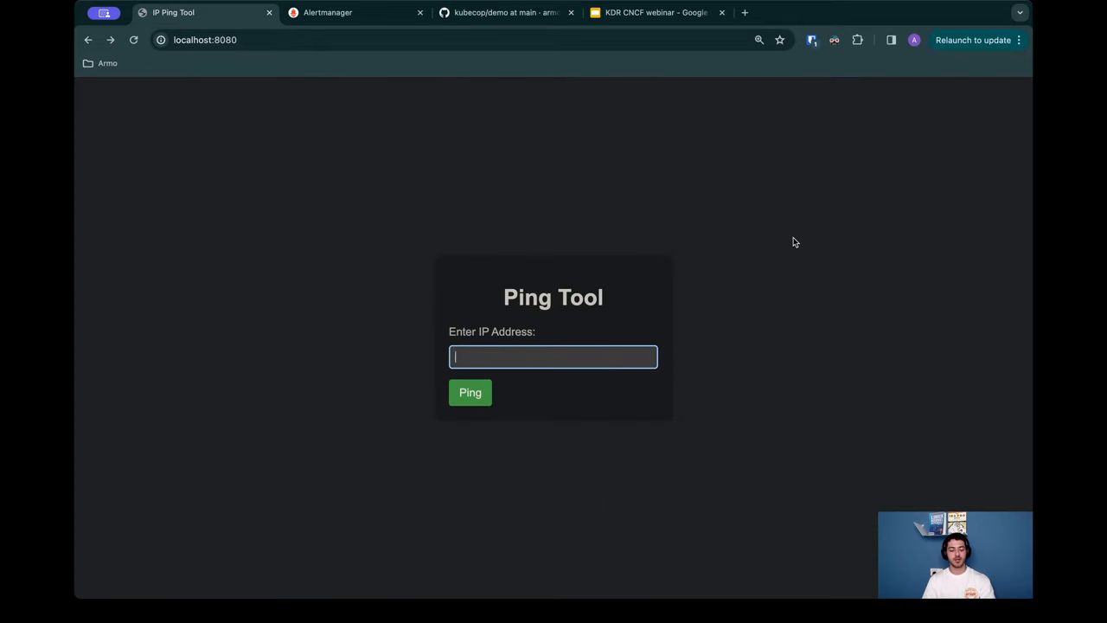
Step: Ping 1.1.1.1;ls so the injected command lists index.html and ping.php
text(1.1.1.1)
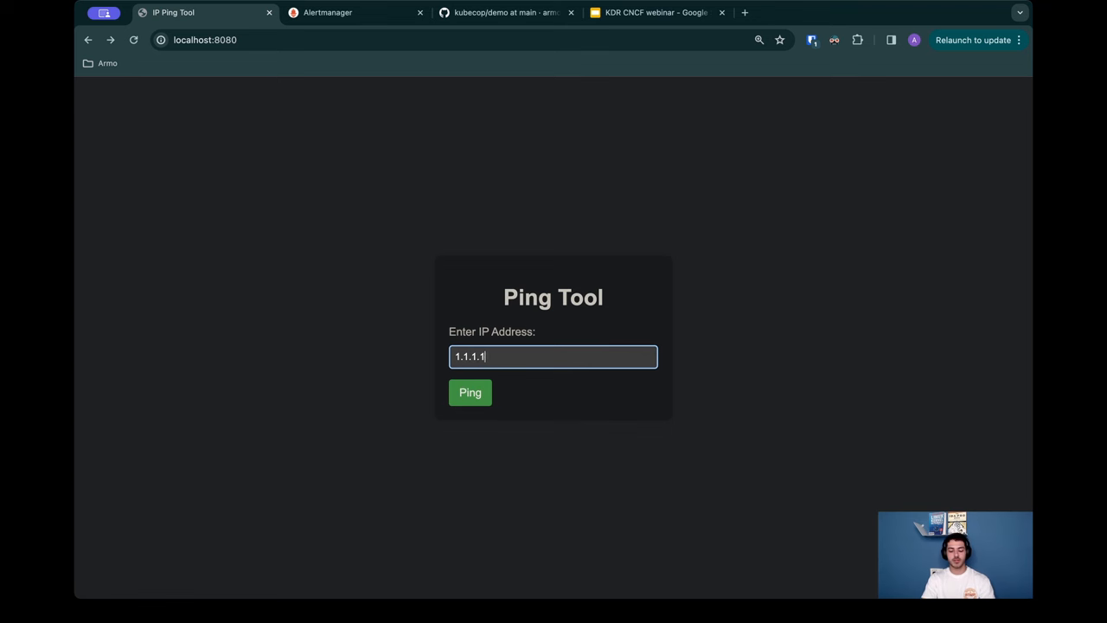
text(;)
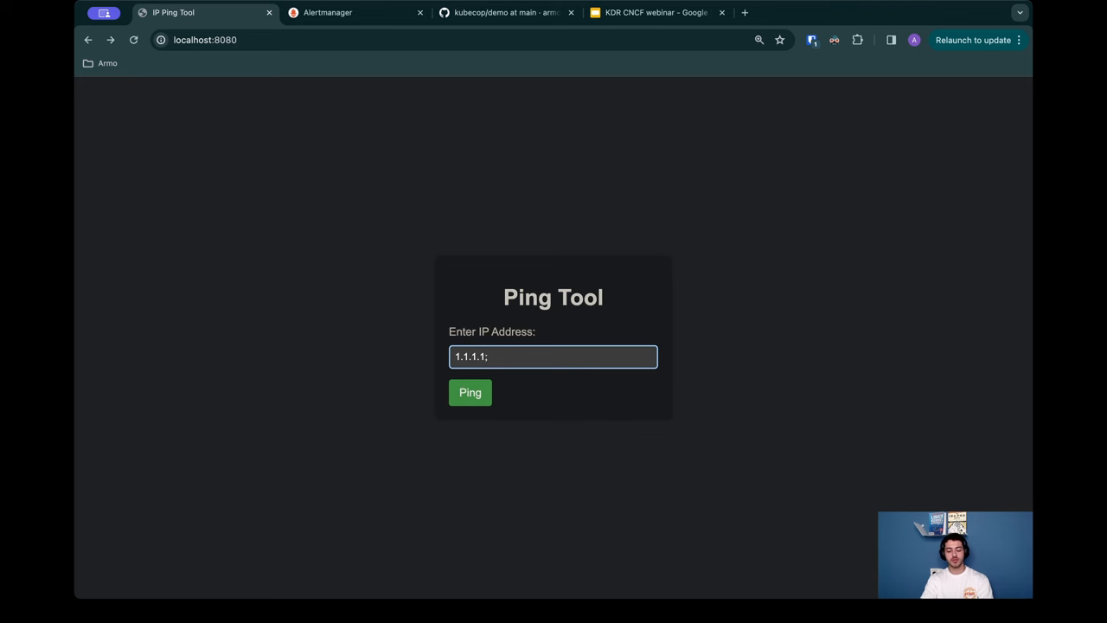
text(s)
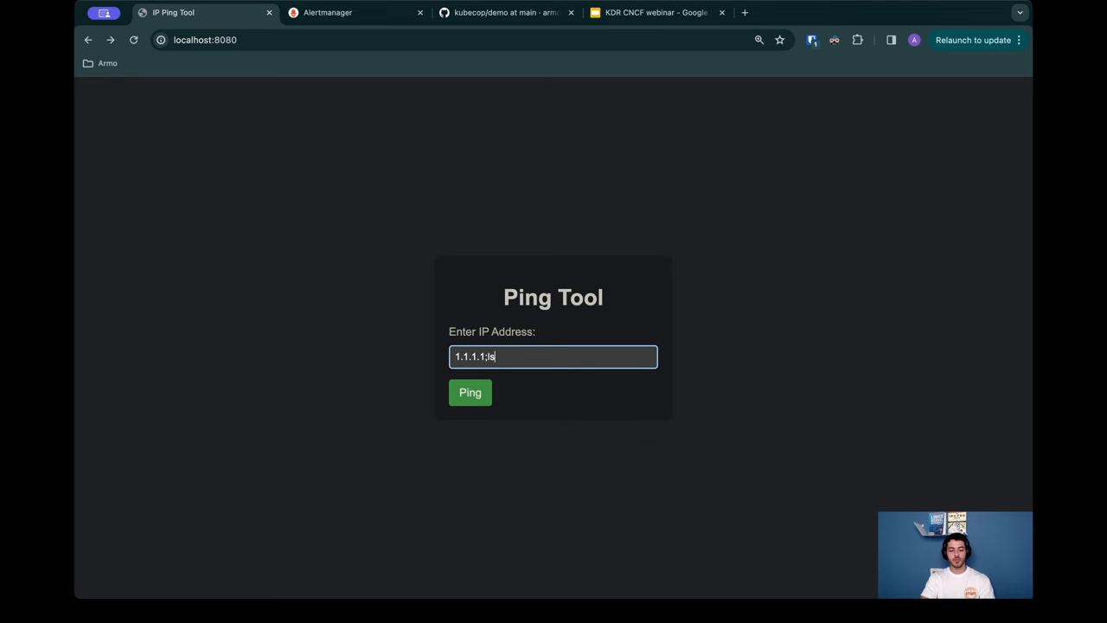
mouse_move(794, 242)
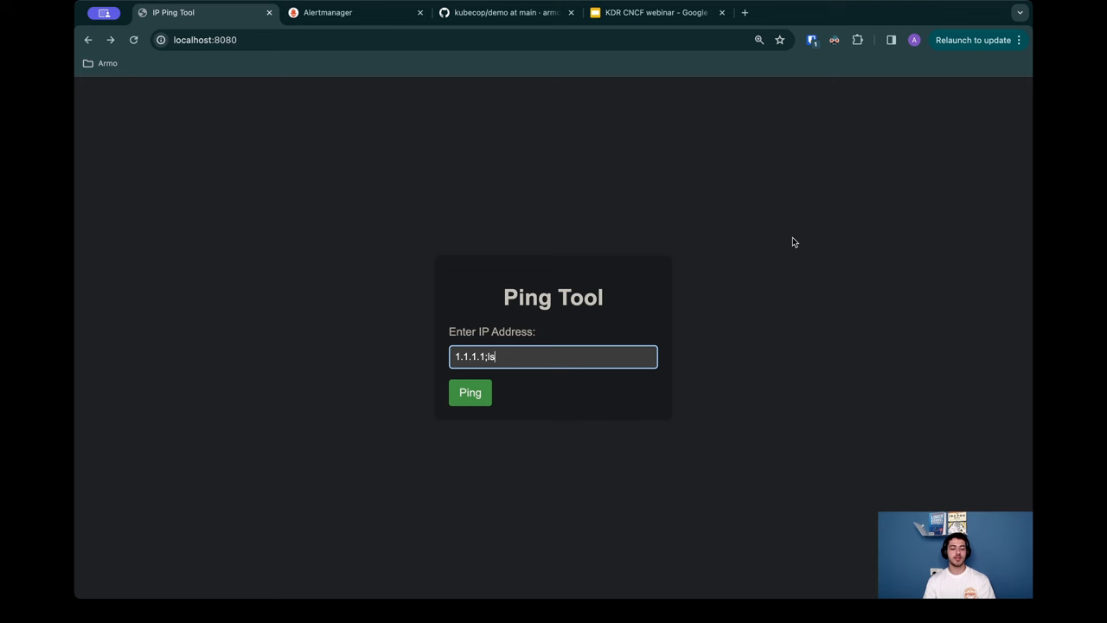
mouse_move(723, 265)
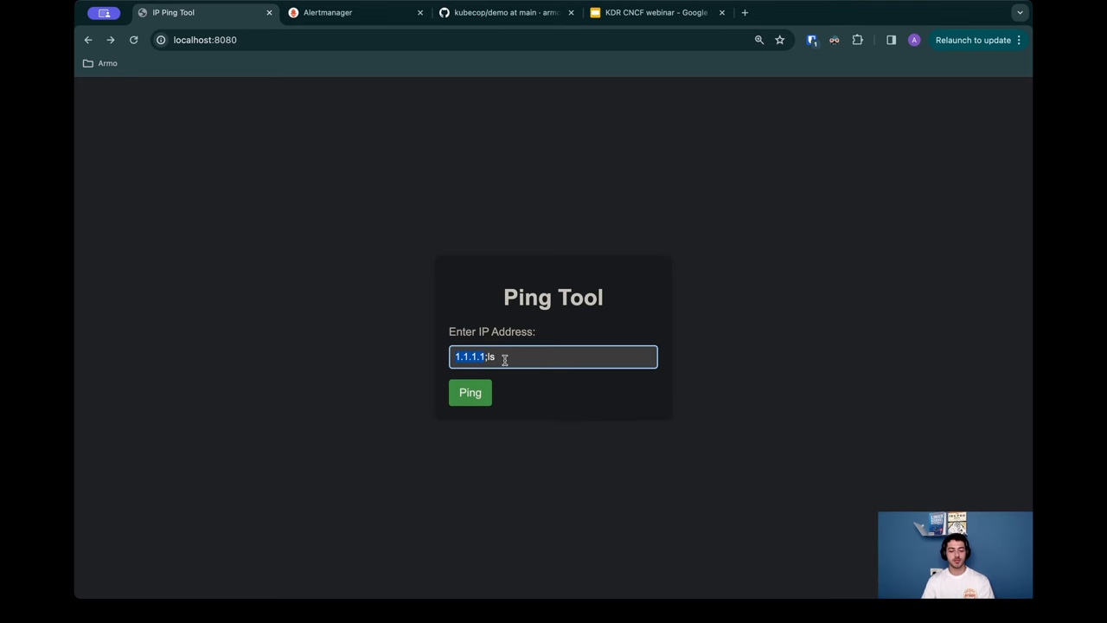
click(526, 357)
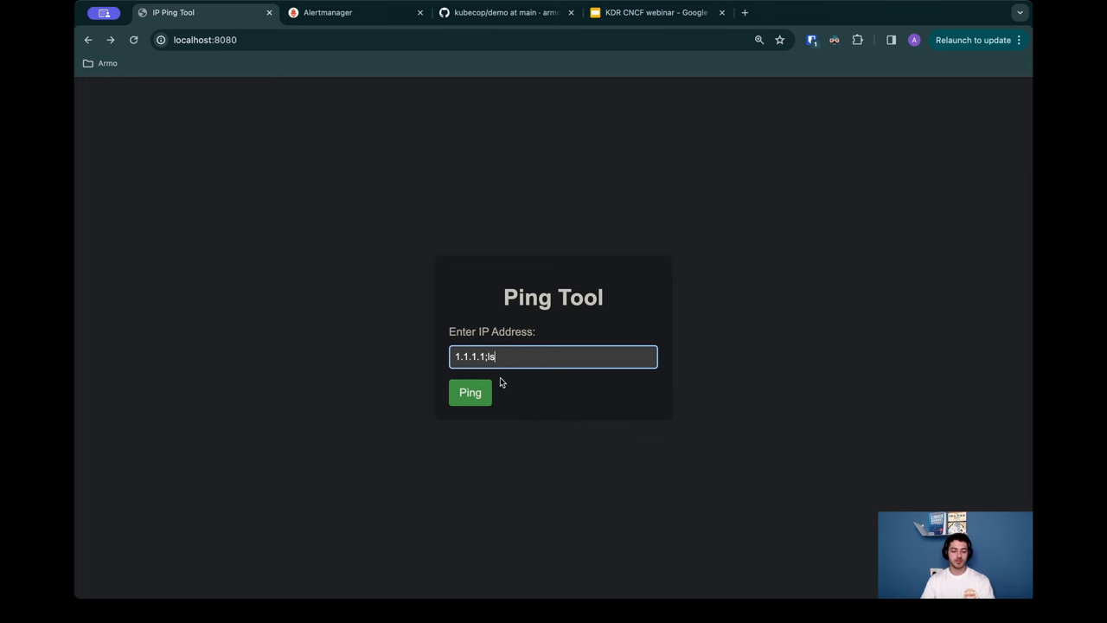
click(471, 391)
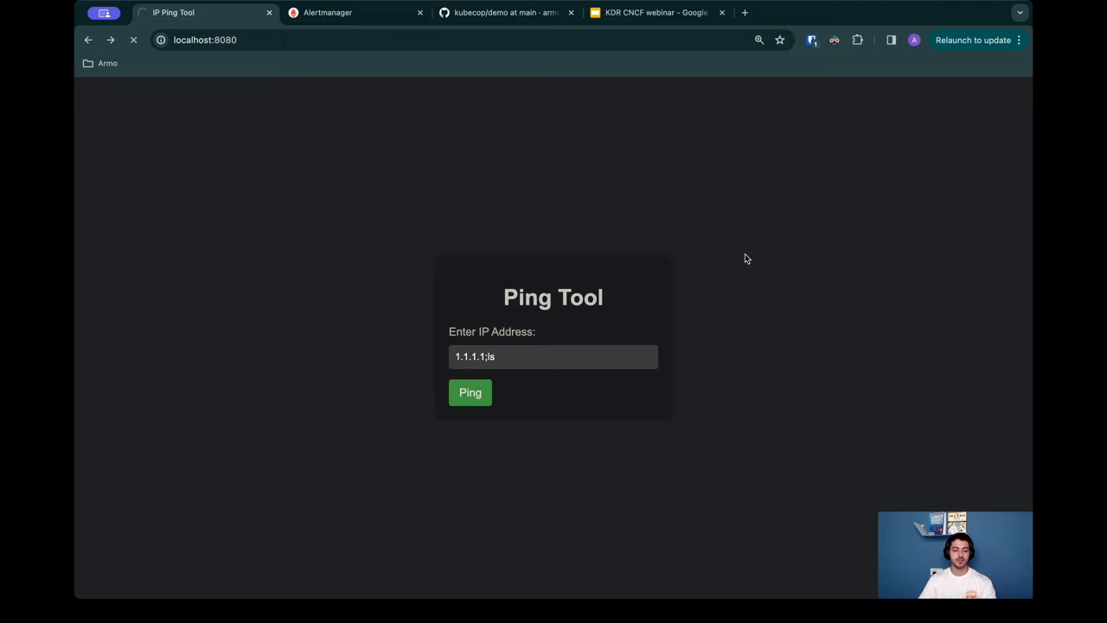
click(471, 391)
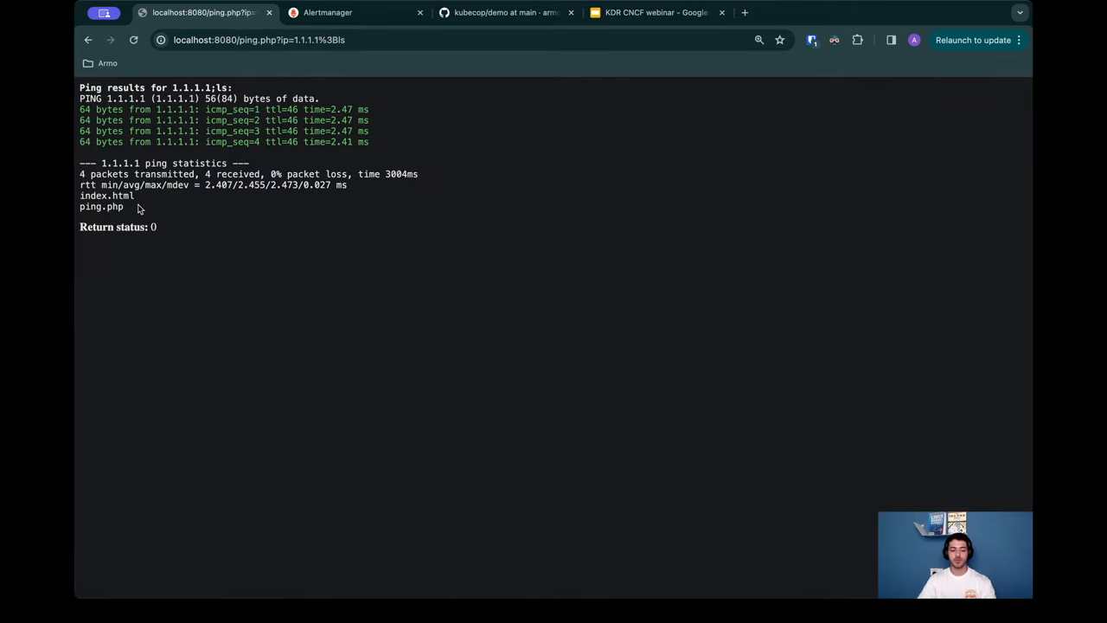
mouse_move(145, 209)
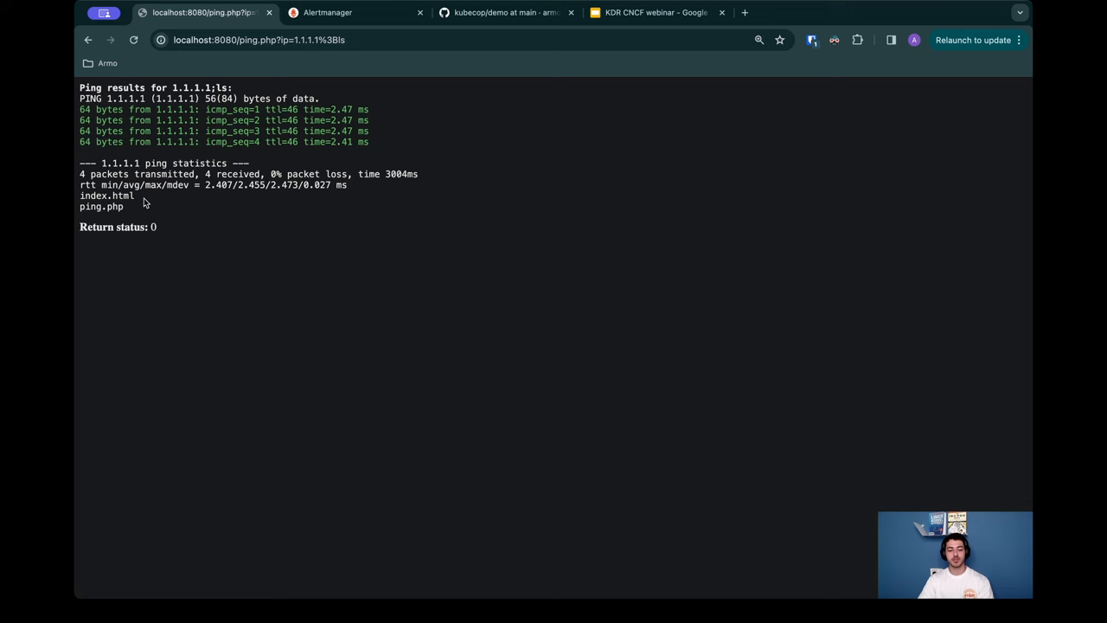
mouse_move(108, 197)
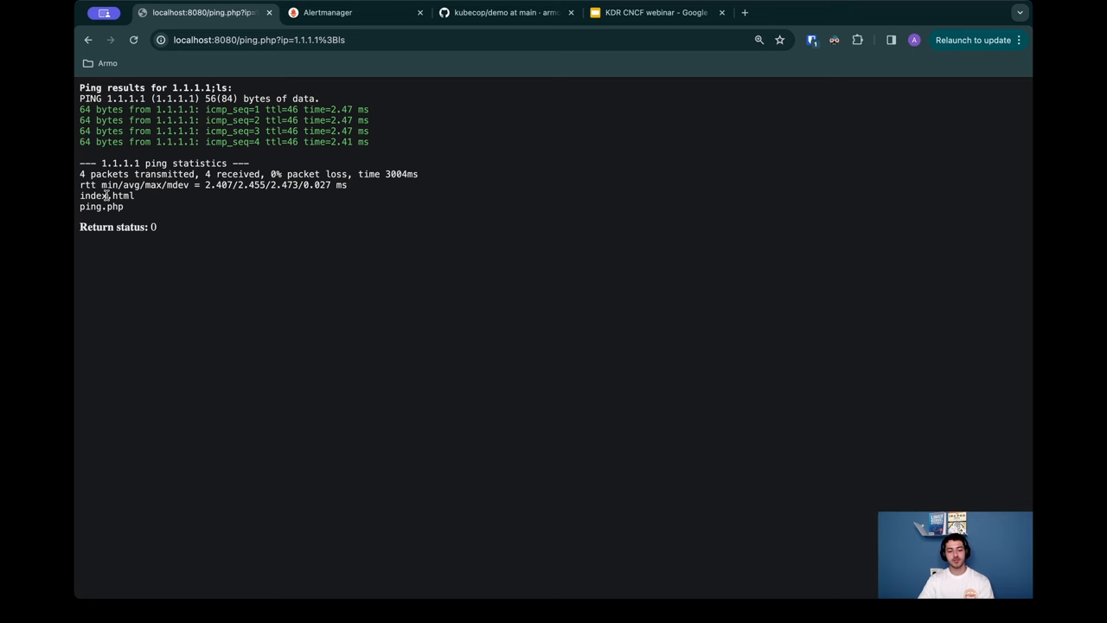
Step: Go back from the ping results to the empty ping form
click(84, 42)
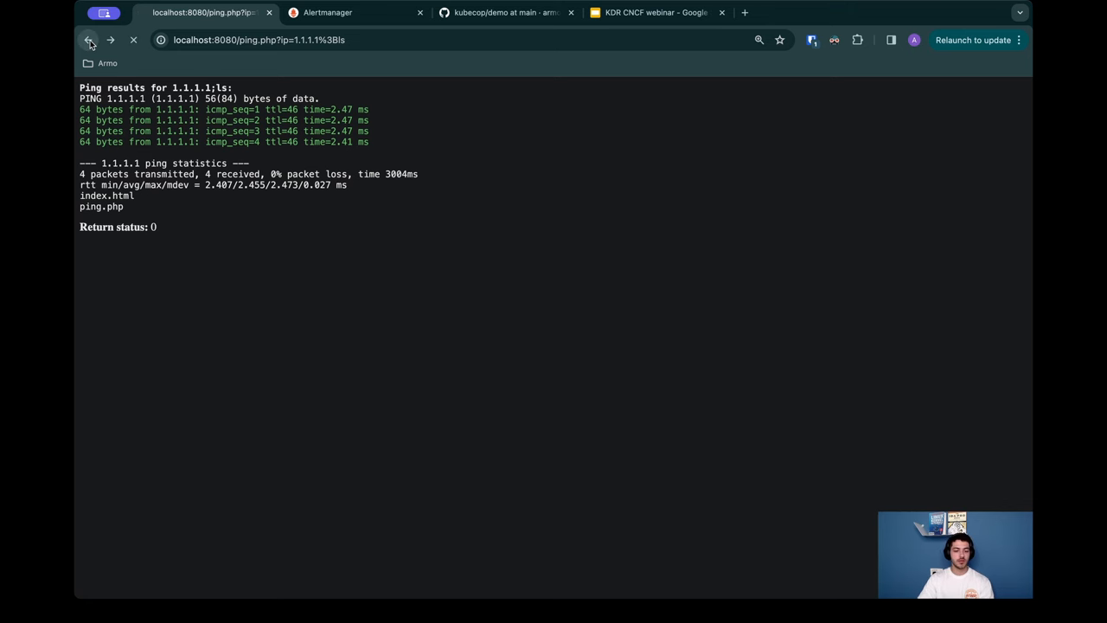
click(85, 41)
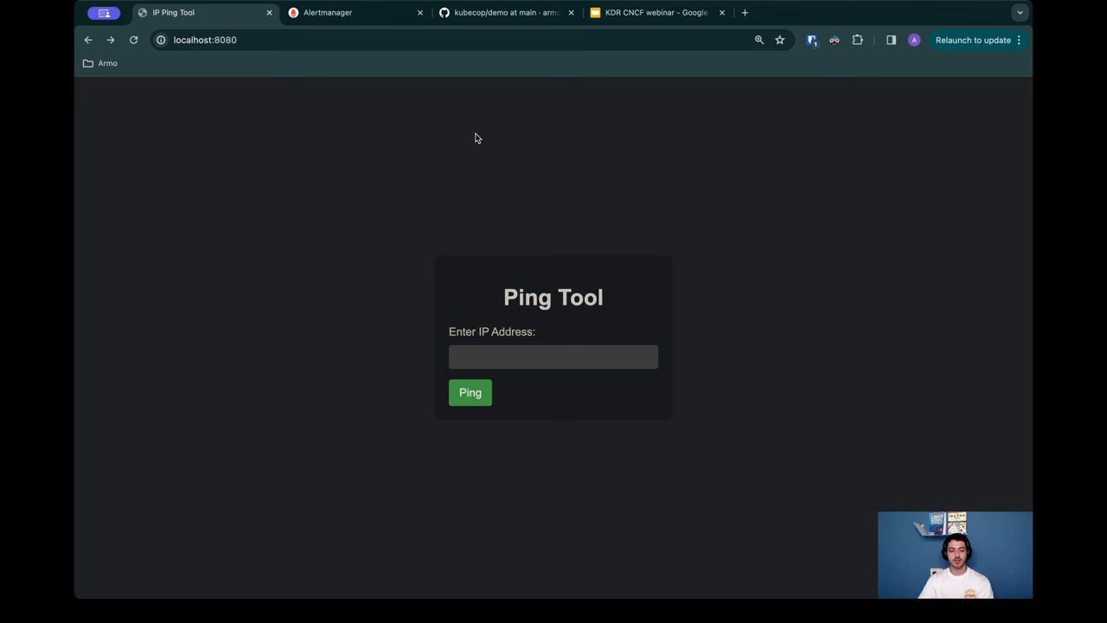
mouse_move(566, 324)
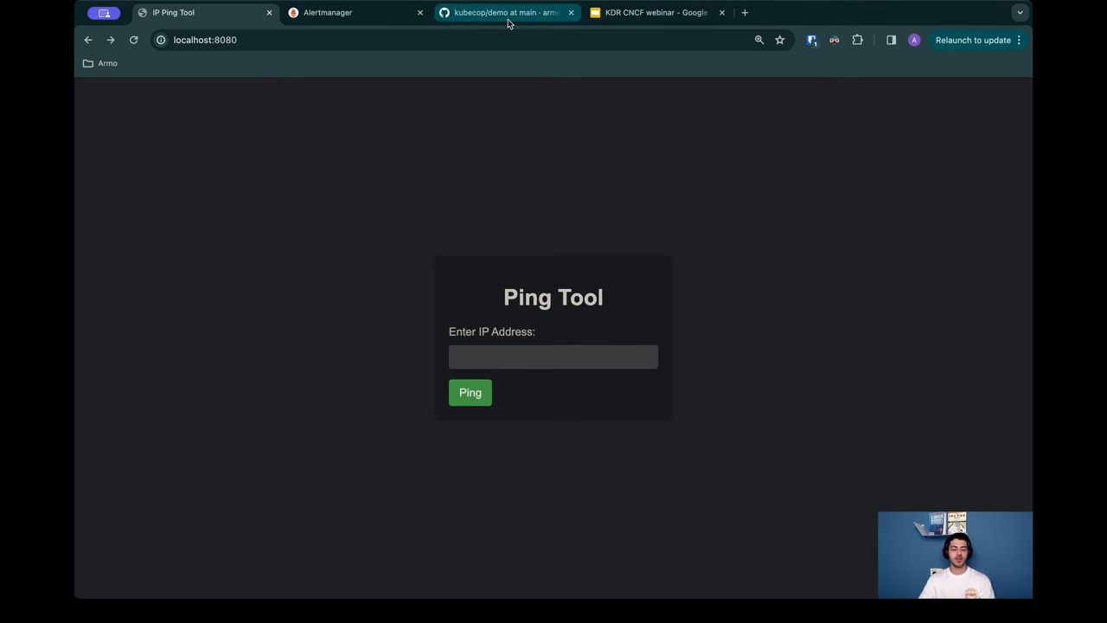
mouse_move(512, 26)
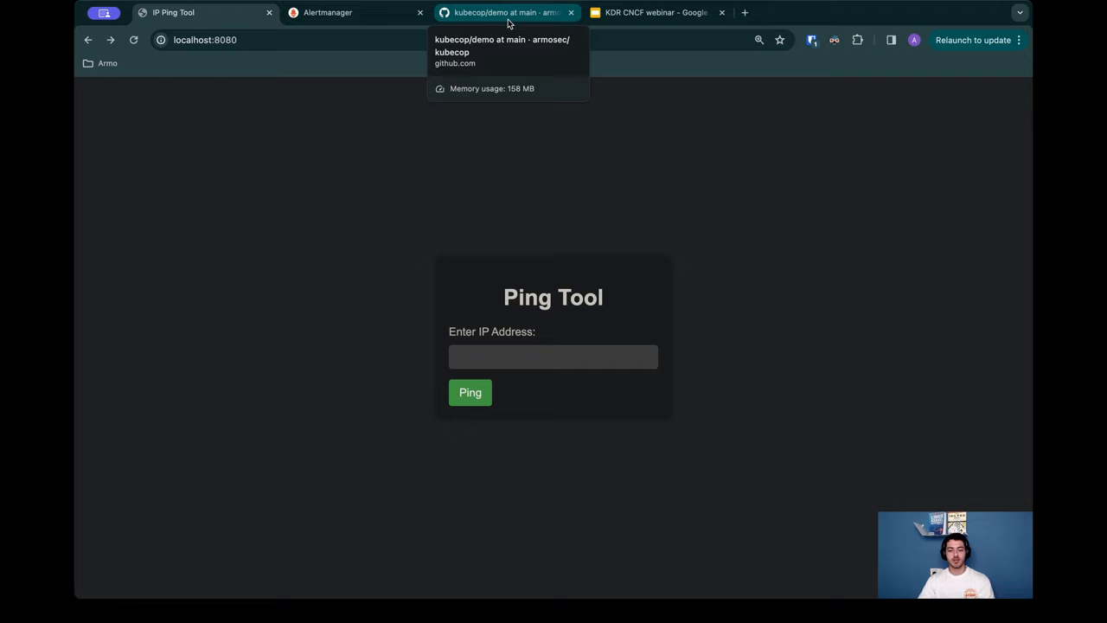
Step: Scroll the demo README to the injected cat of /run/secrets/kubernetes.io/serviceaccount/token
click(506, 12)
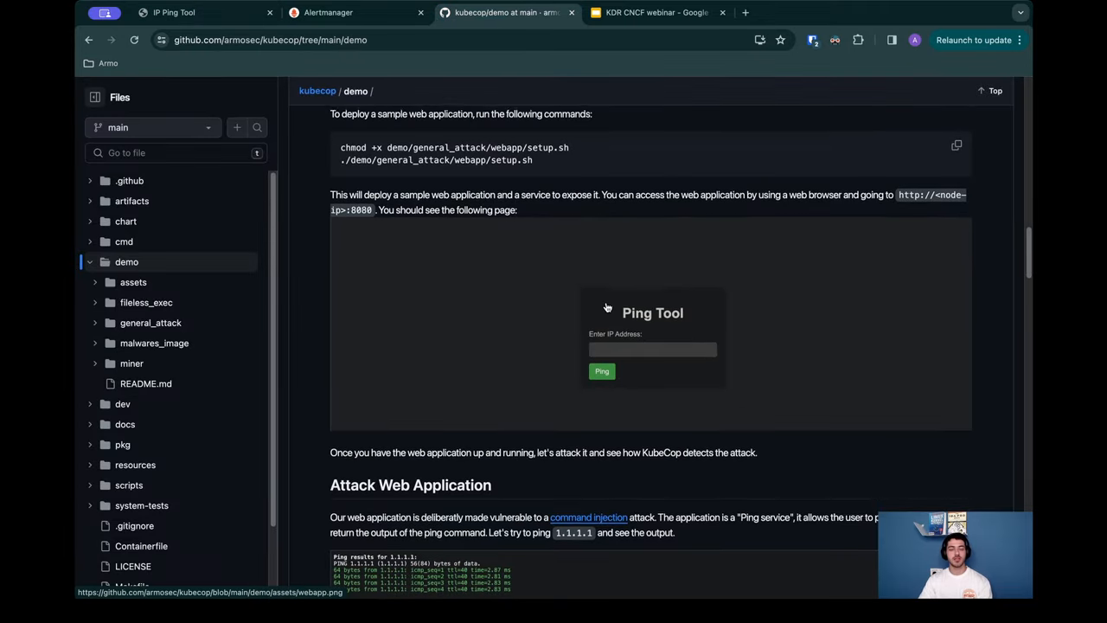
scroll(down, 3)
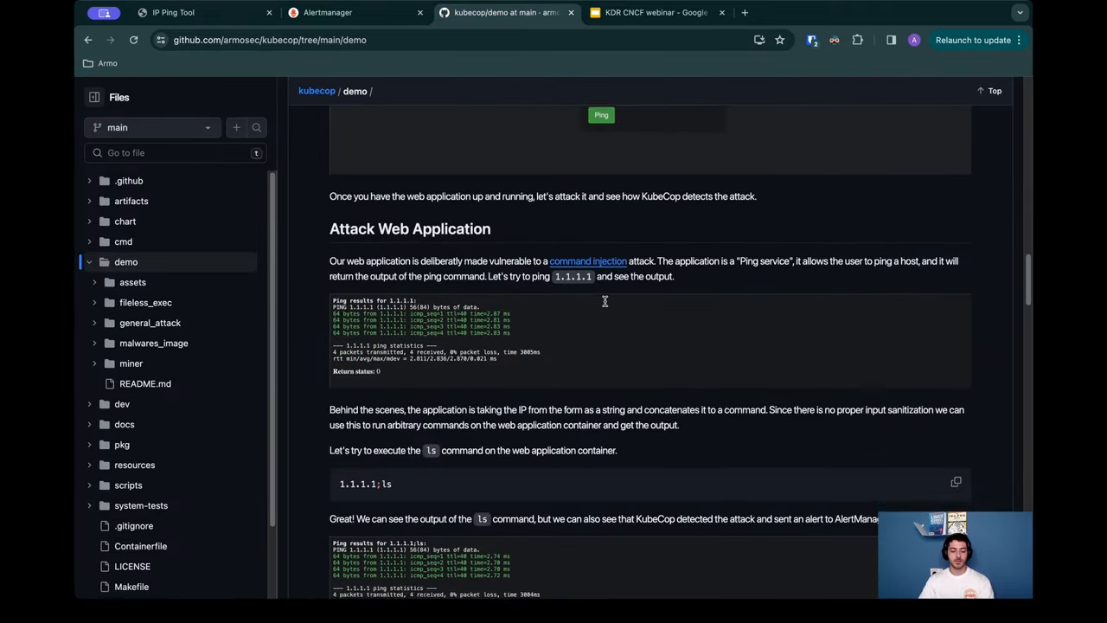
scroll(down, 3)
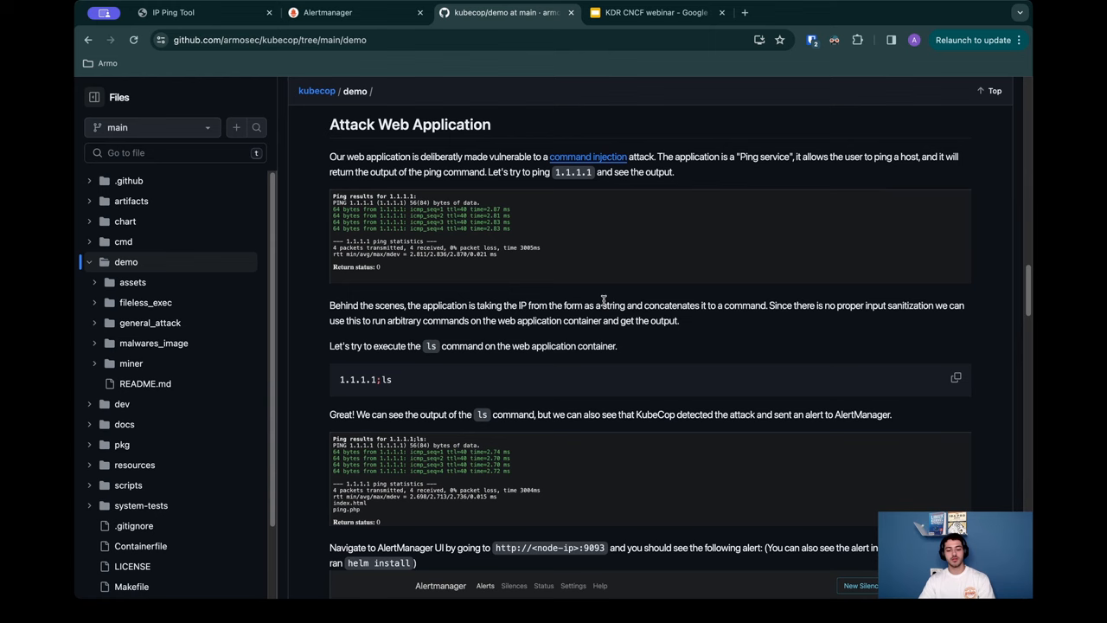
scroll(down, 3)
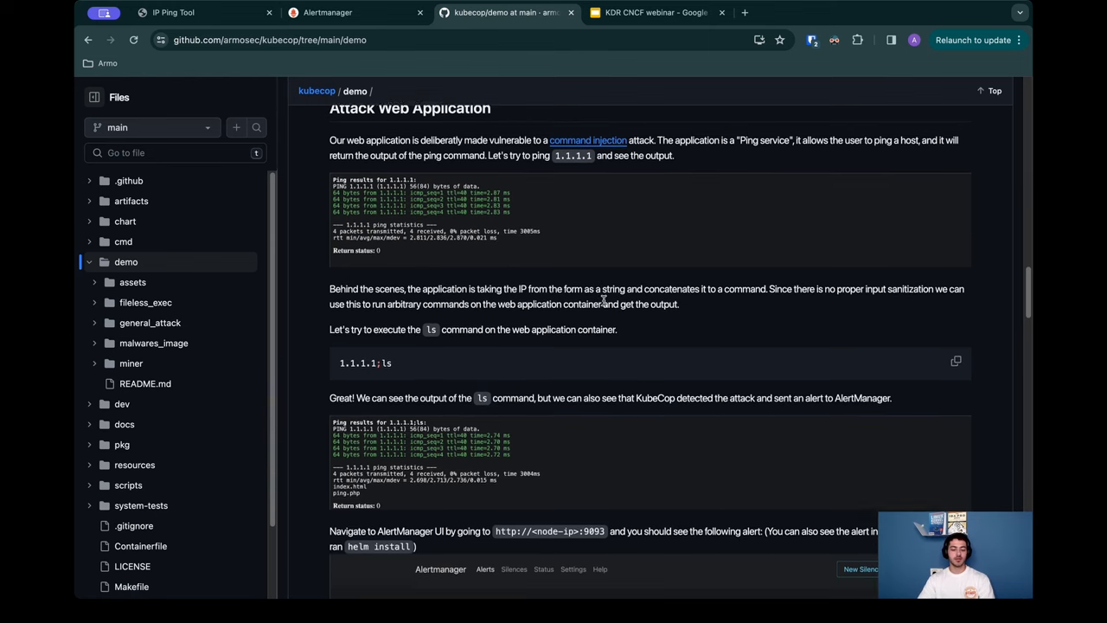
scroll(down, 3)
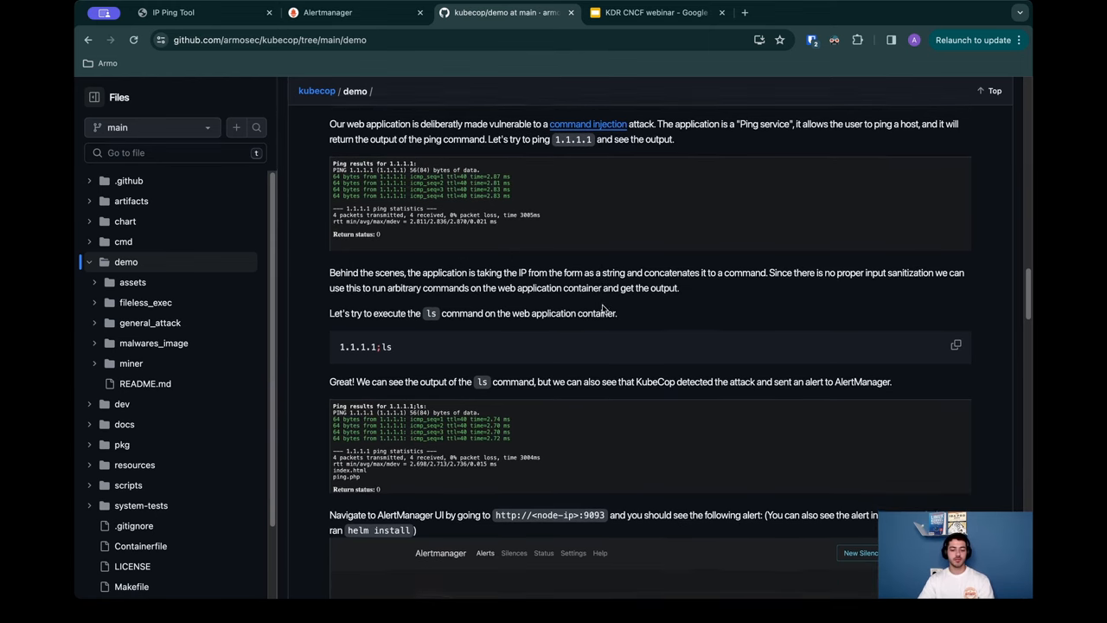
scroll(down, 3)
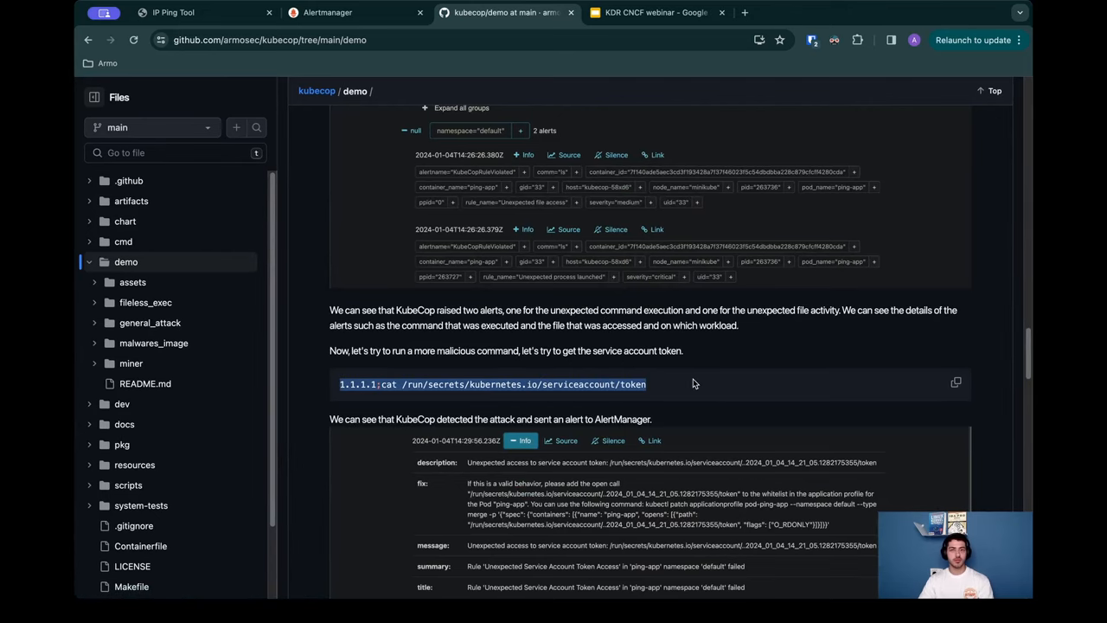
mouse_move(723, 382)
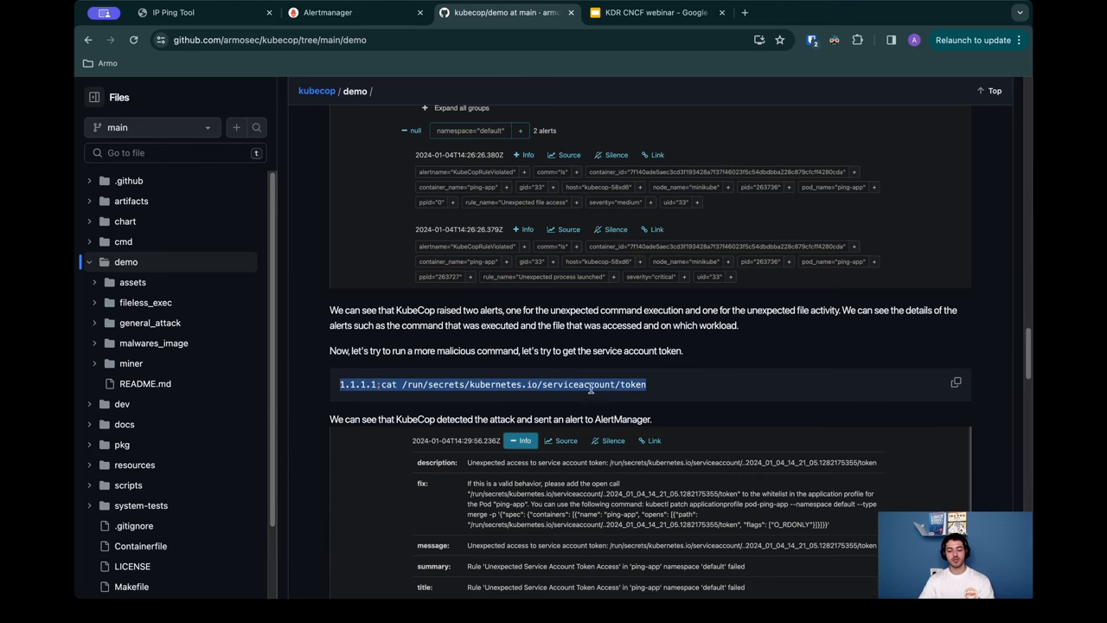
mouse_move(208, 35)
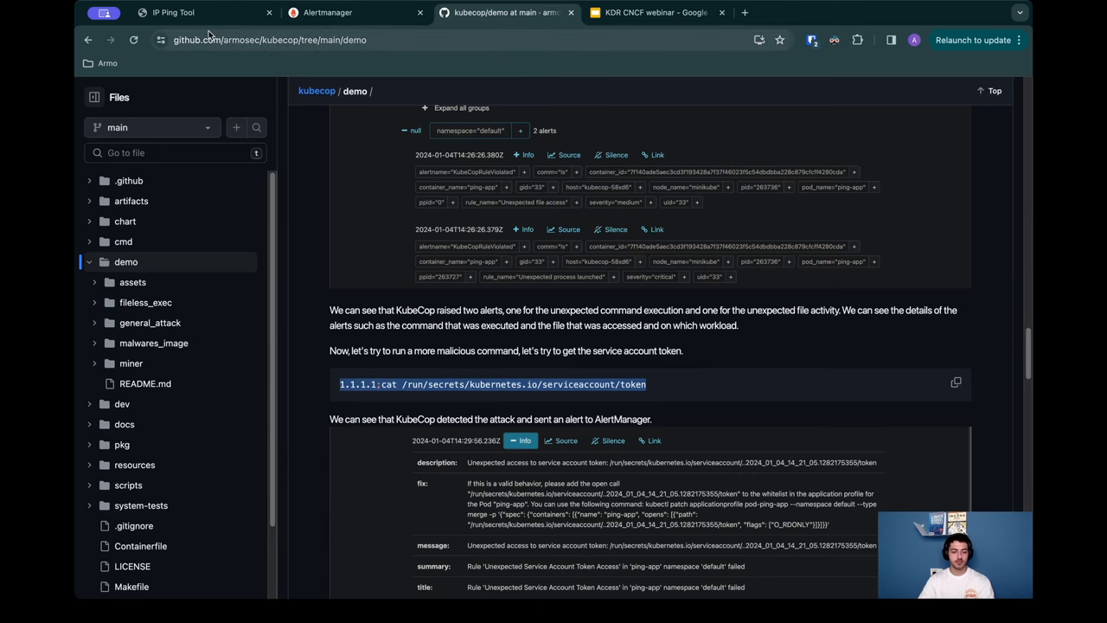
Step: Ping 1.1.1.1 with an injected cat of /var/run/secrets/kubernetes.io/serviceaccount/token, printing the pod's token
click(190, 14)
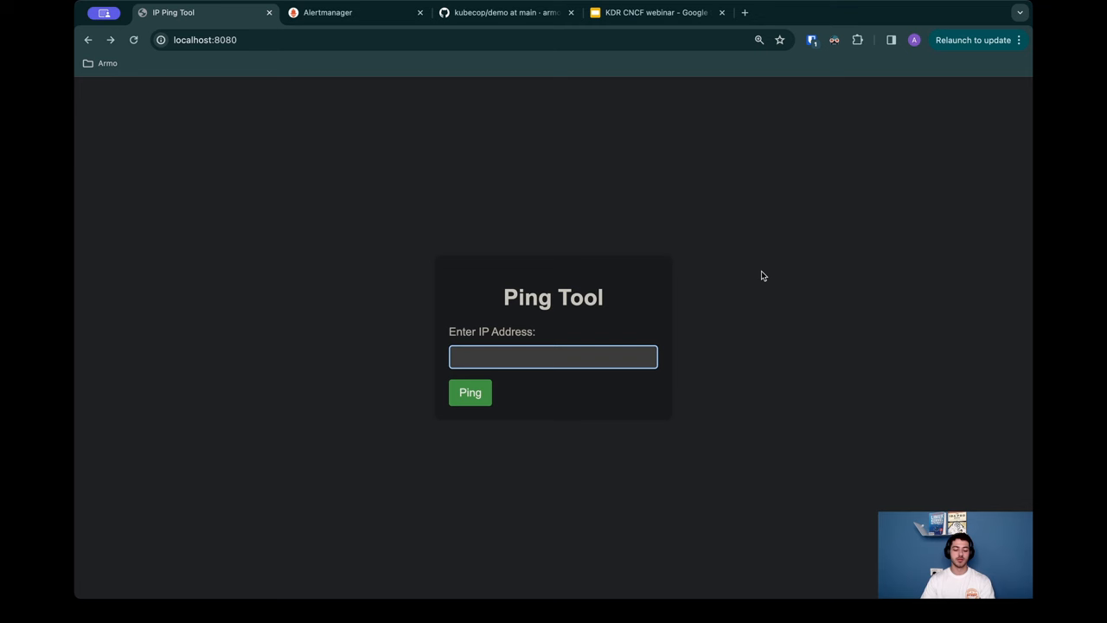
text(/var/run/secrets/kubernetes.io/serviceaccount/token)
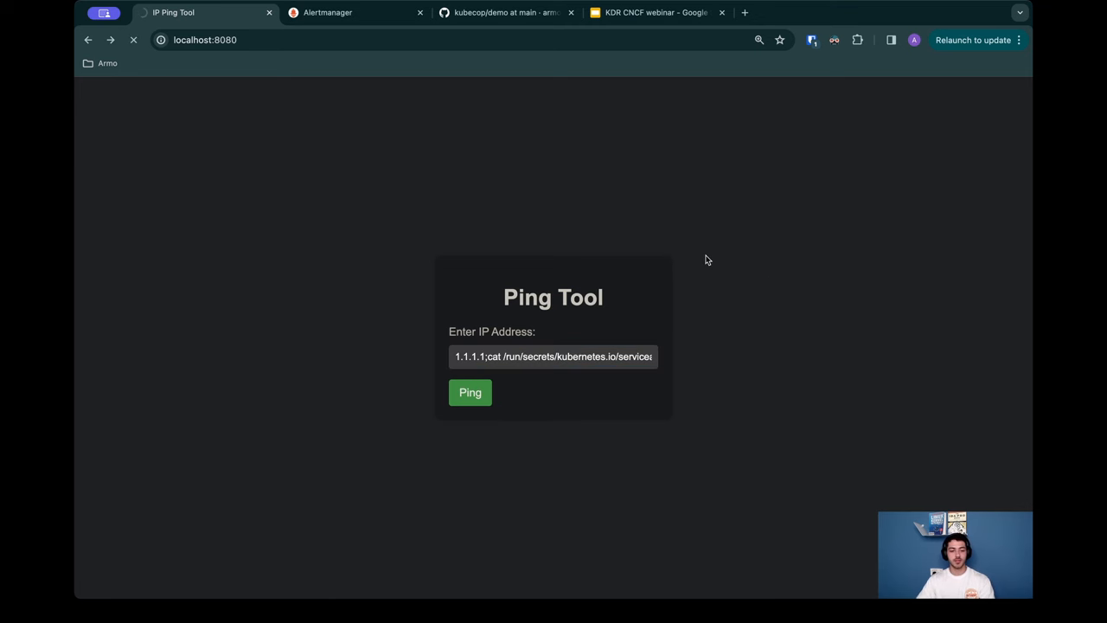
click(471, 393)
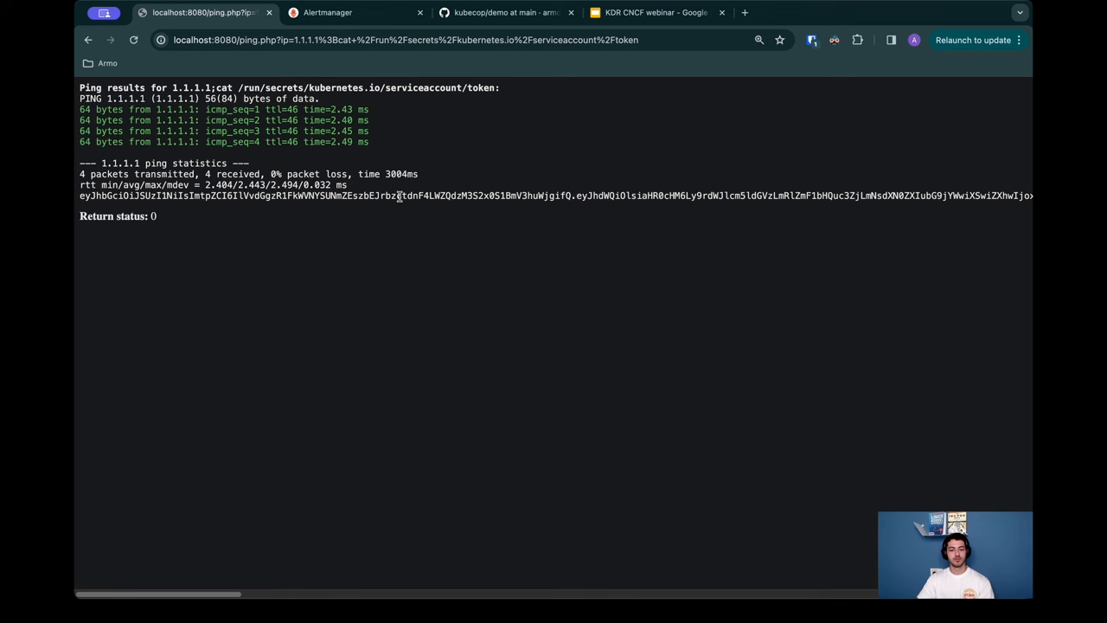
mouse_move(394, 211)
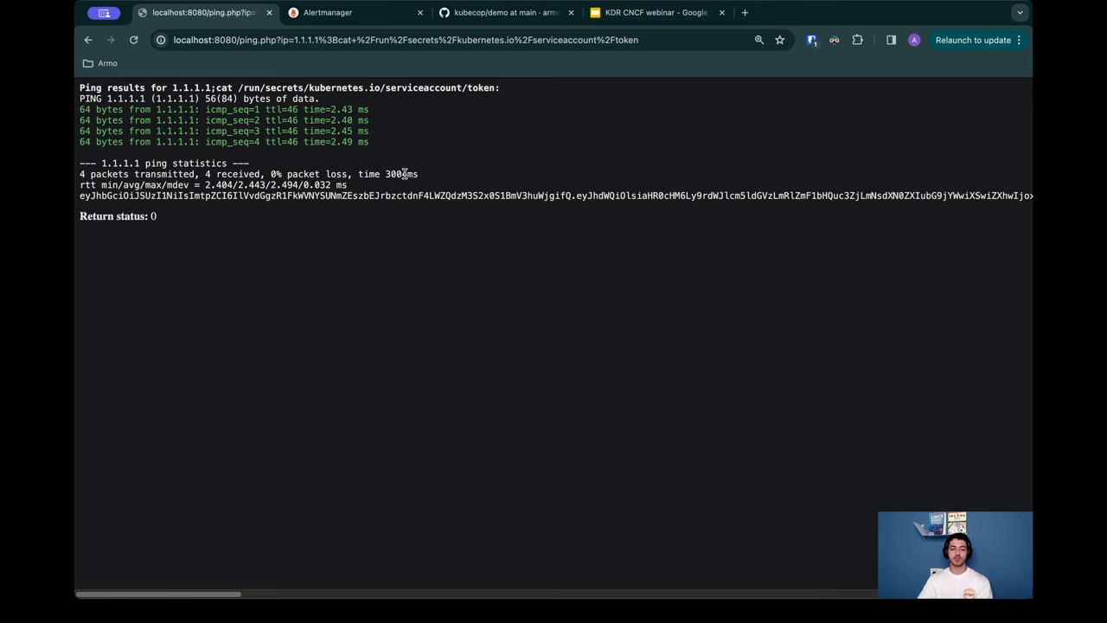
mouse_move(405, 163)
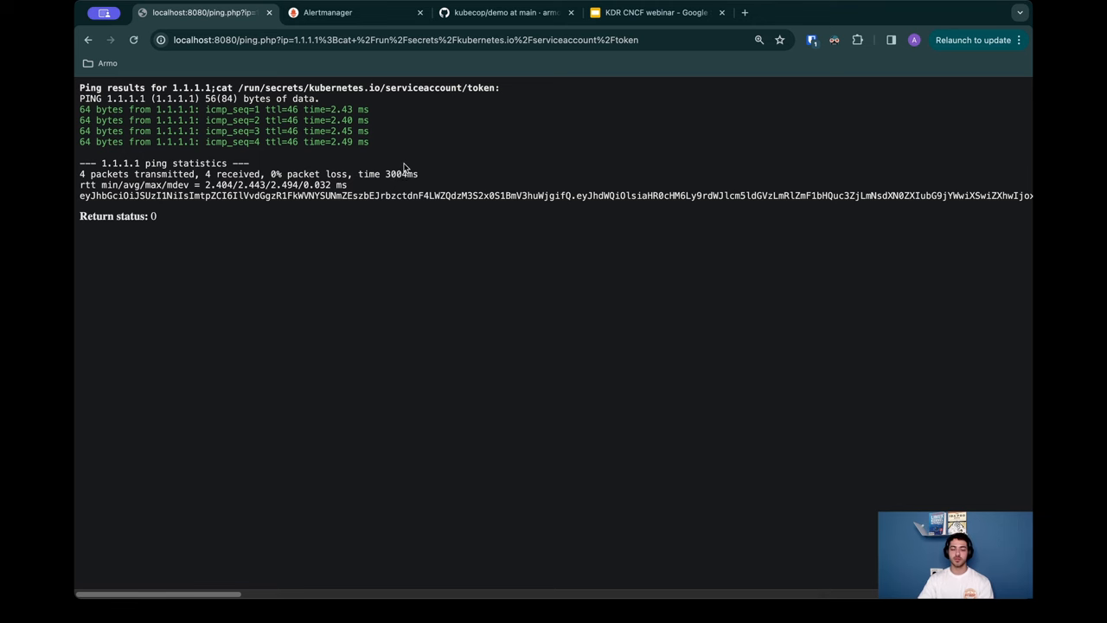
mouse_move(395, 149)
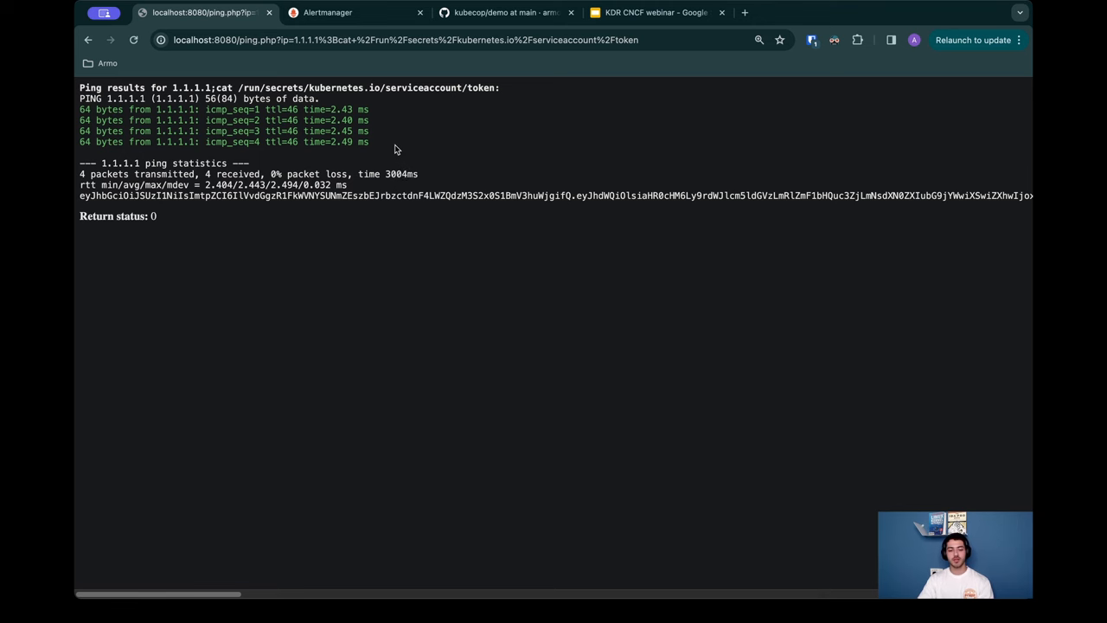
Step: Expand the namespace="default" group in Alertmanager and review its four ping-app alerts, including Unexpected Service Account Token Access
click(342, 12)
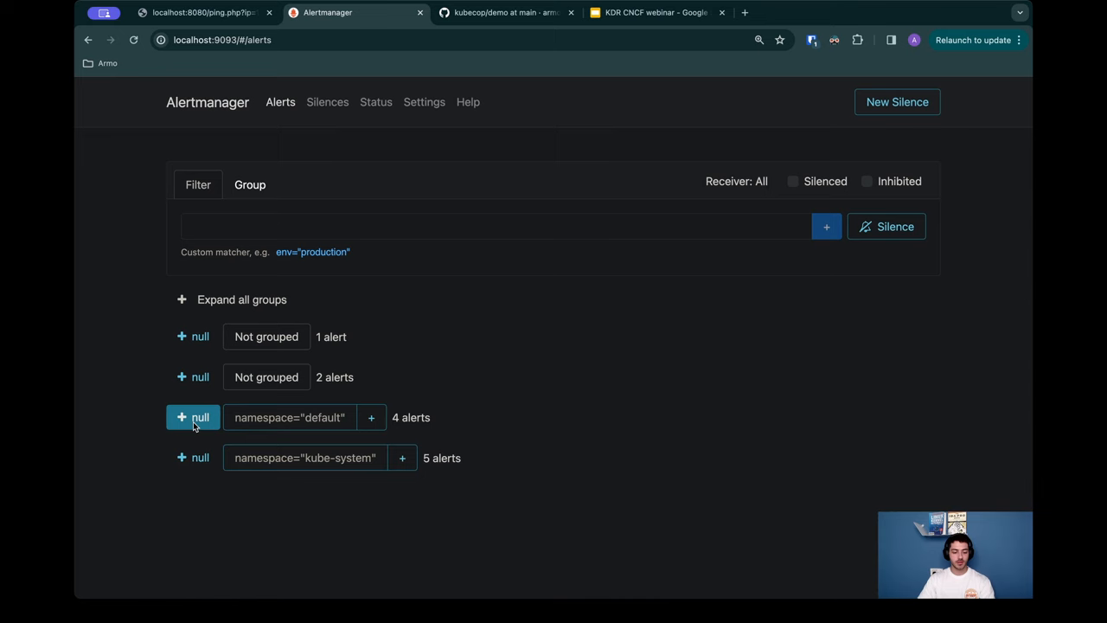
click(194, 417)
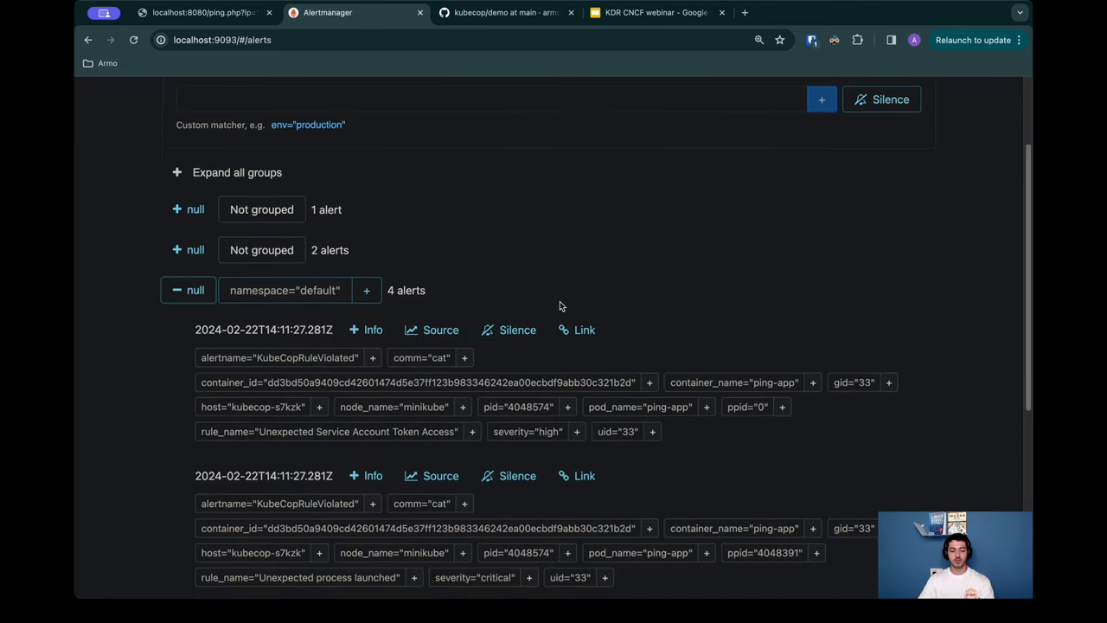
mouse_move(363, 356)
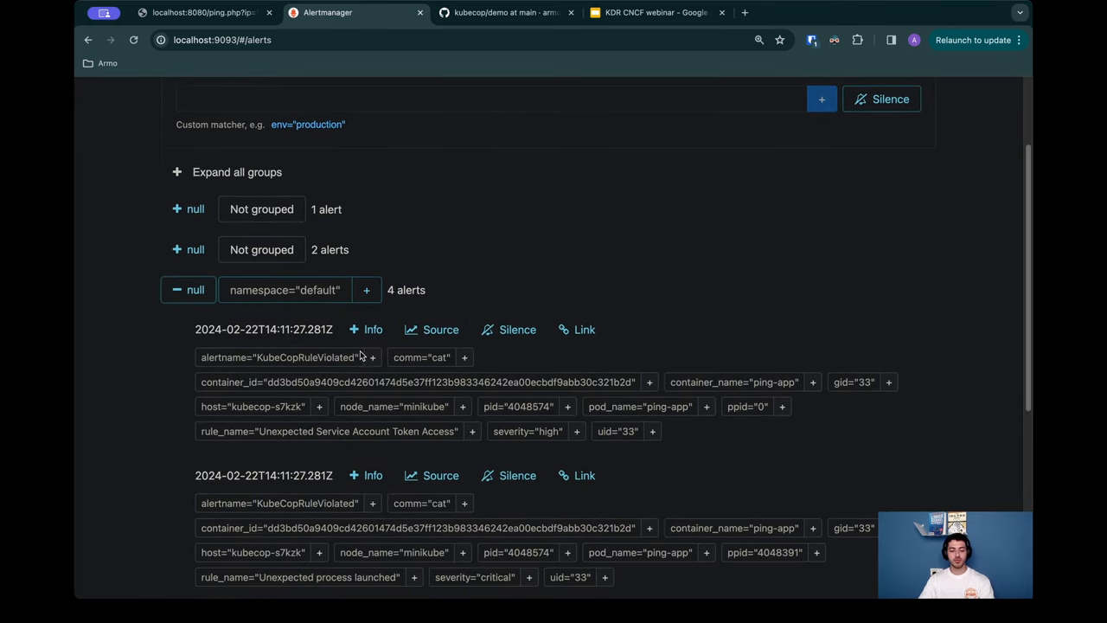
scroll(down, 3)
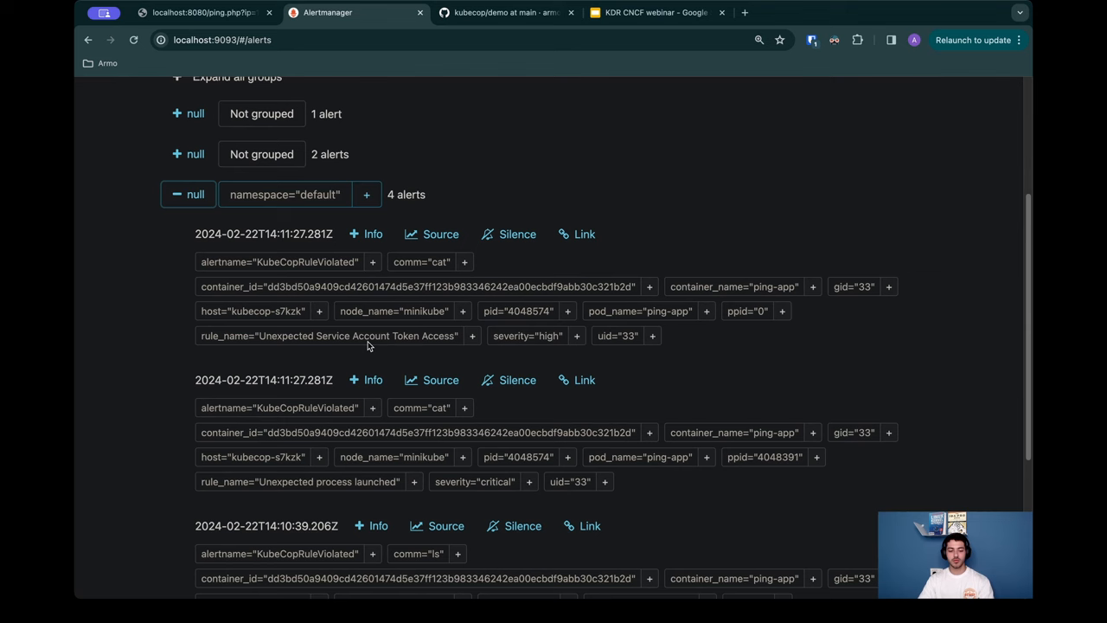
mouse_move(373, 353)
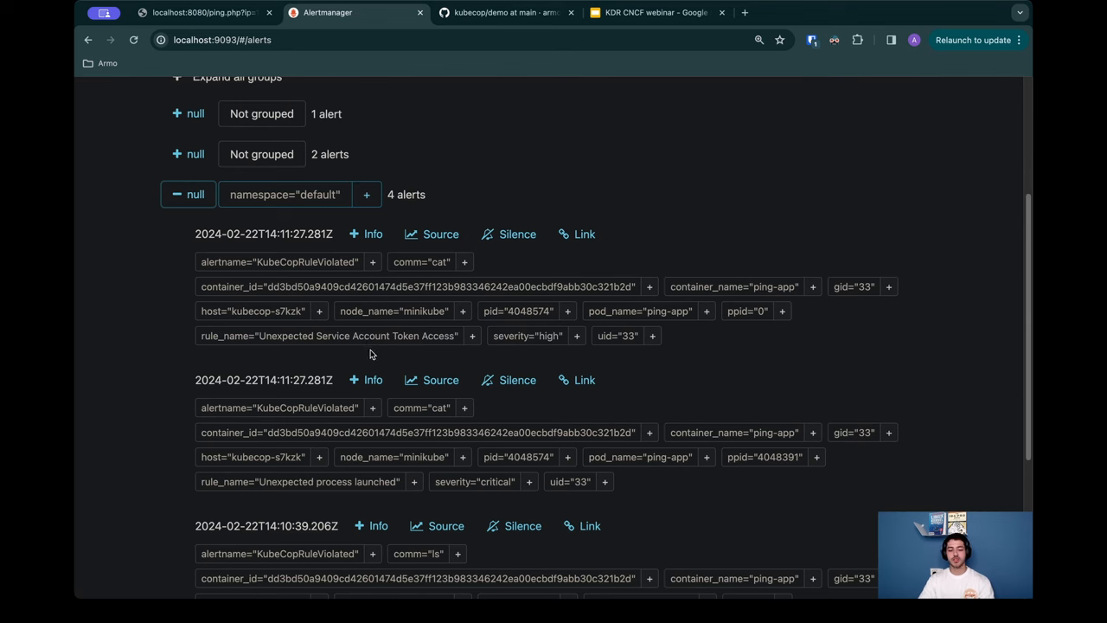
mouse_move(460, 341)
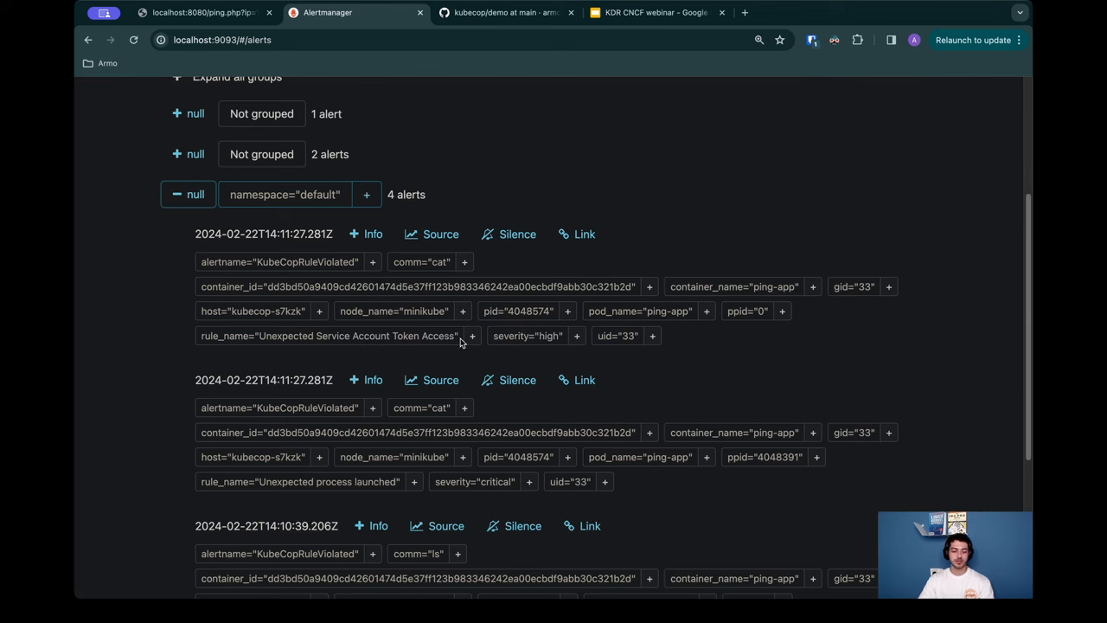
mouse_move(526, 277)
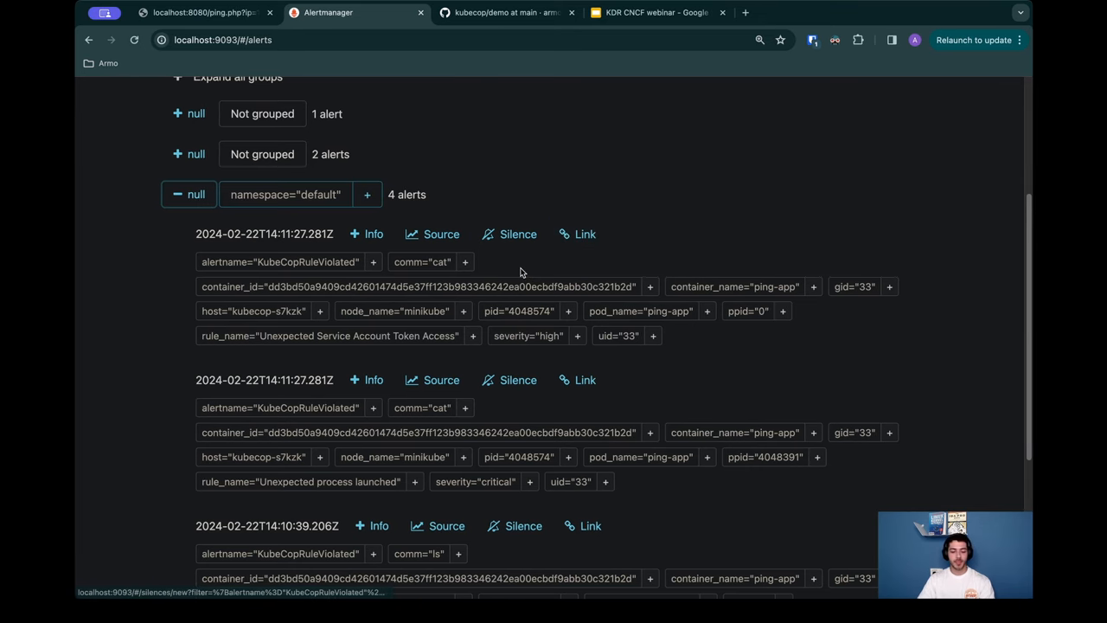
mouse_move(429, 261)
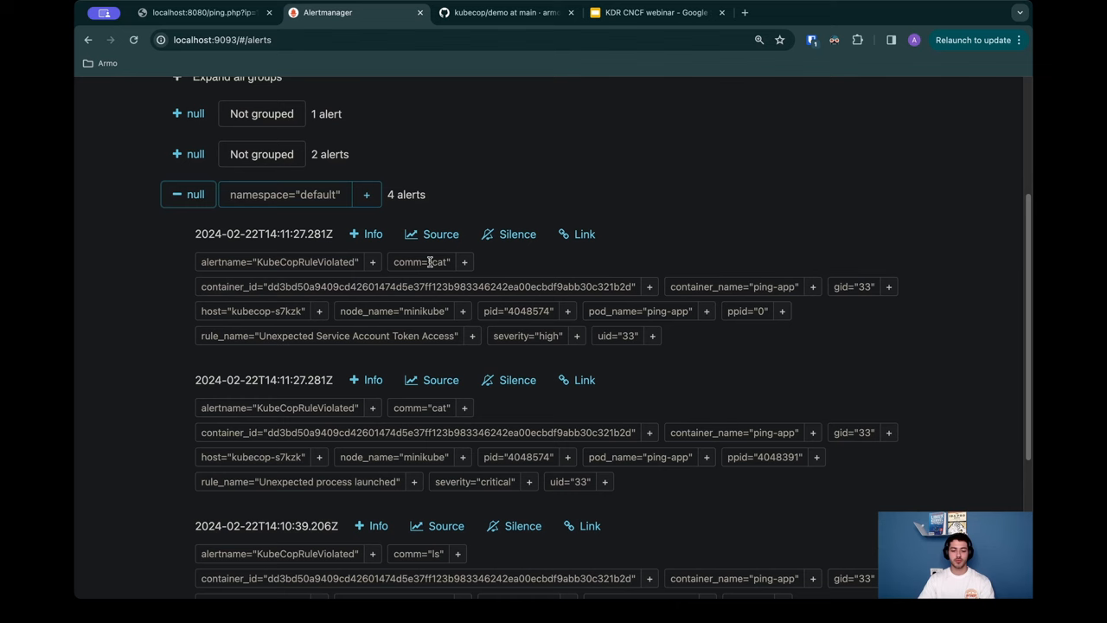
drag(310, 336, 413, 335)
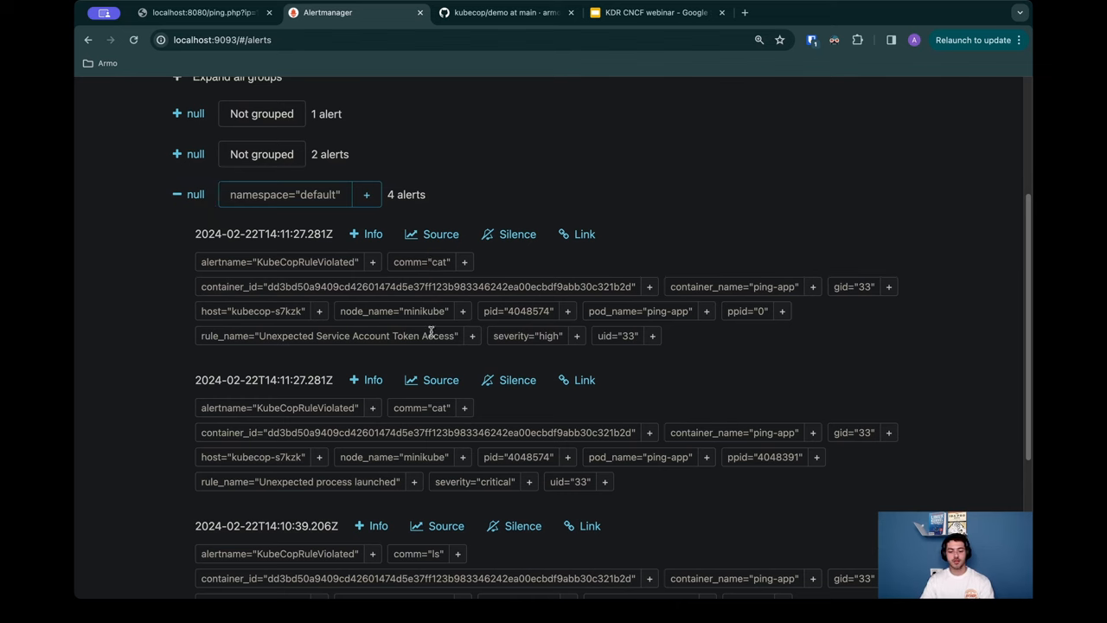
mouse_move(675, 205)
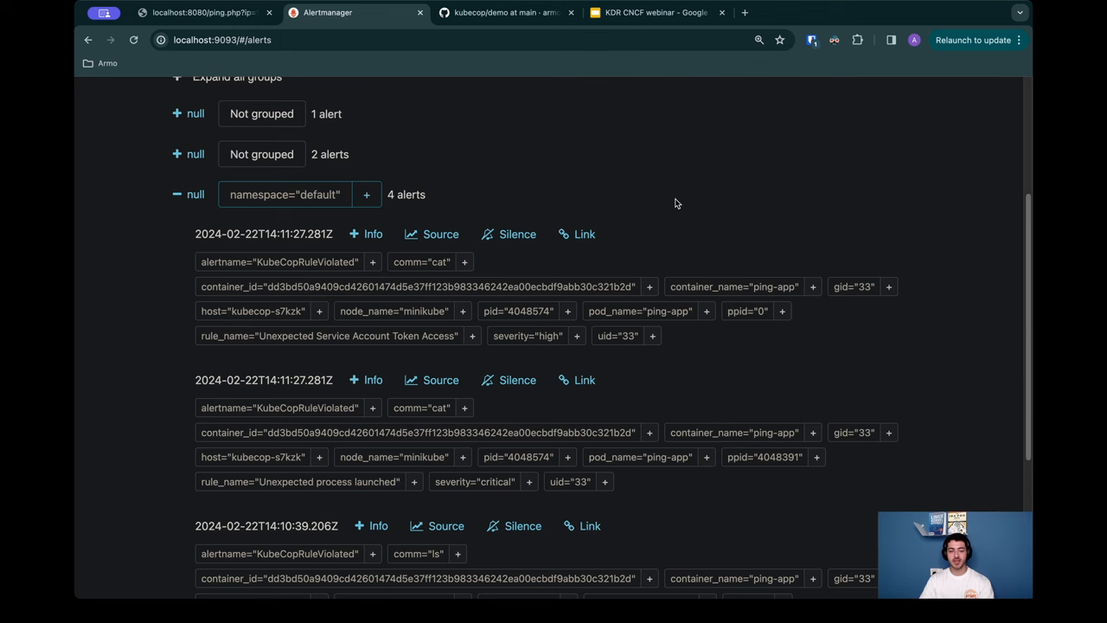
mouse_move(673, 193)
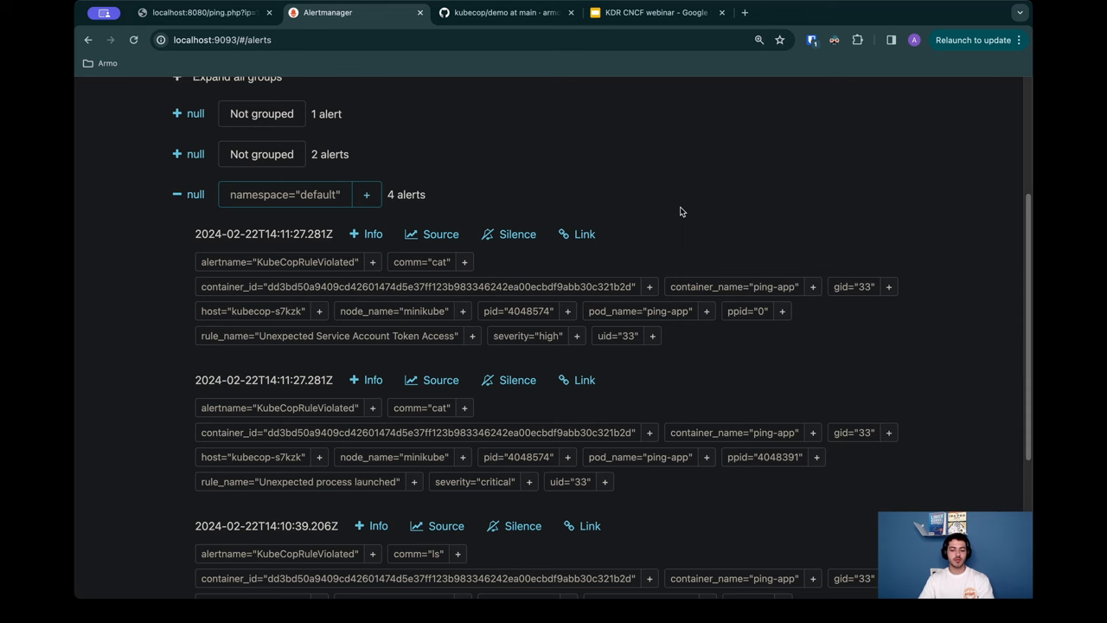
scroll(down, 3)
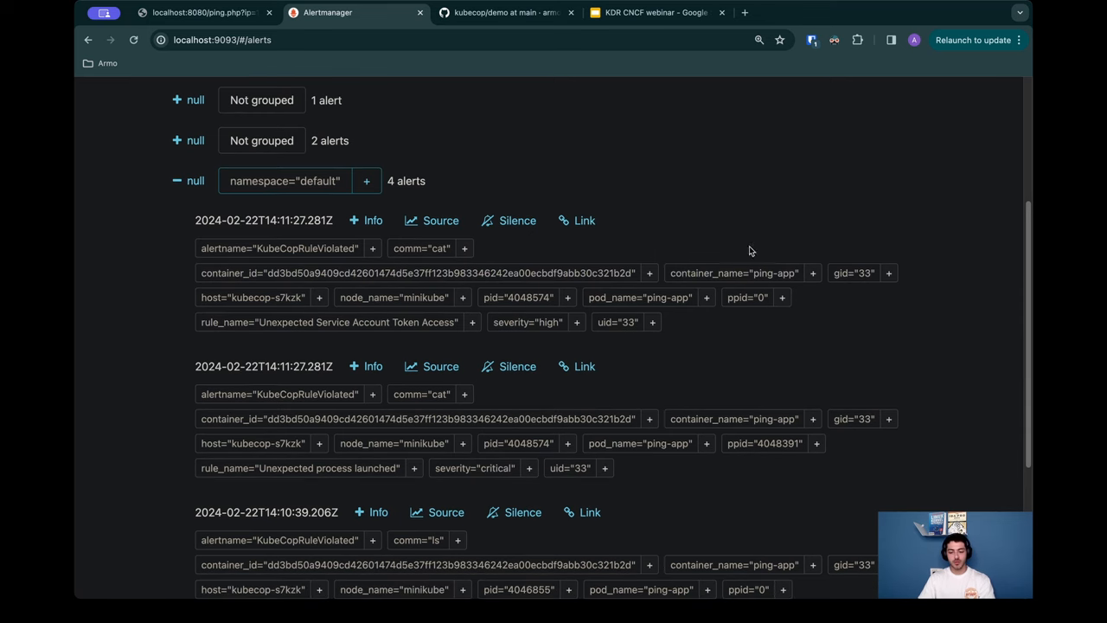
mouse_move(600, 298)
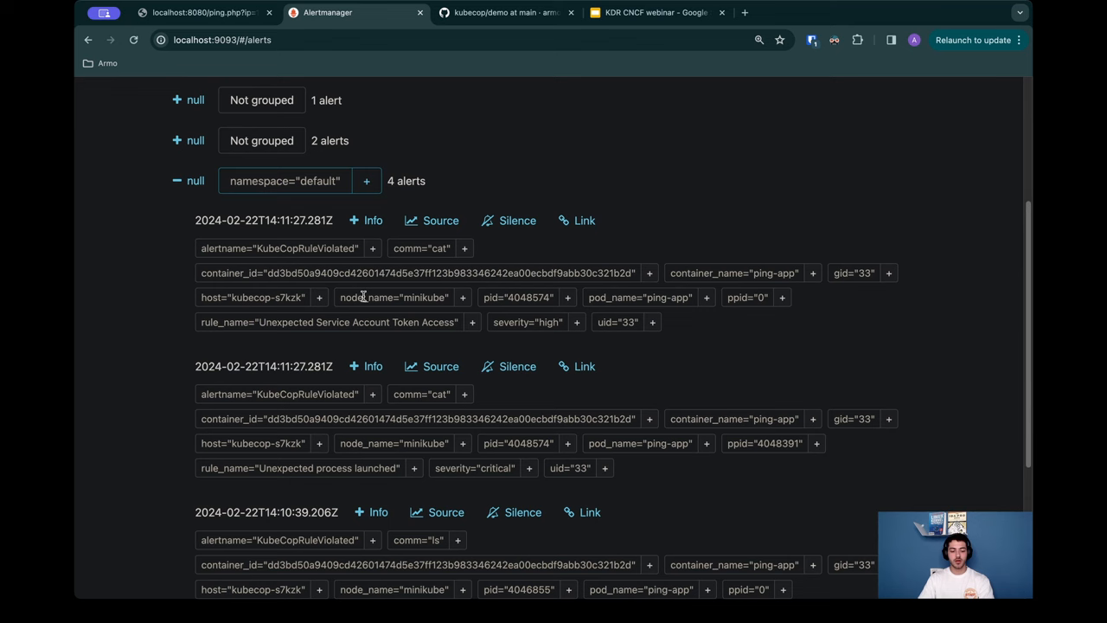
mouse_move(652, 252)
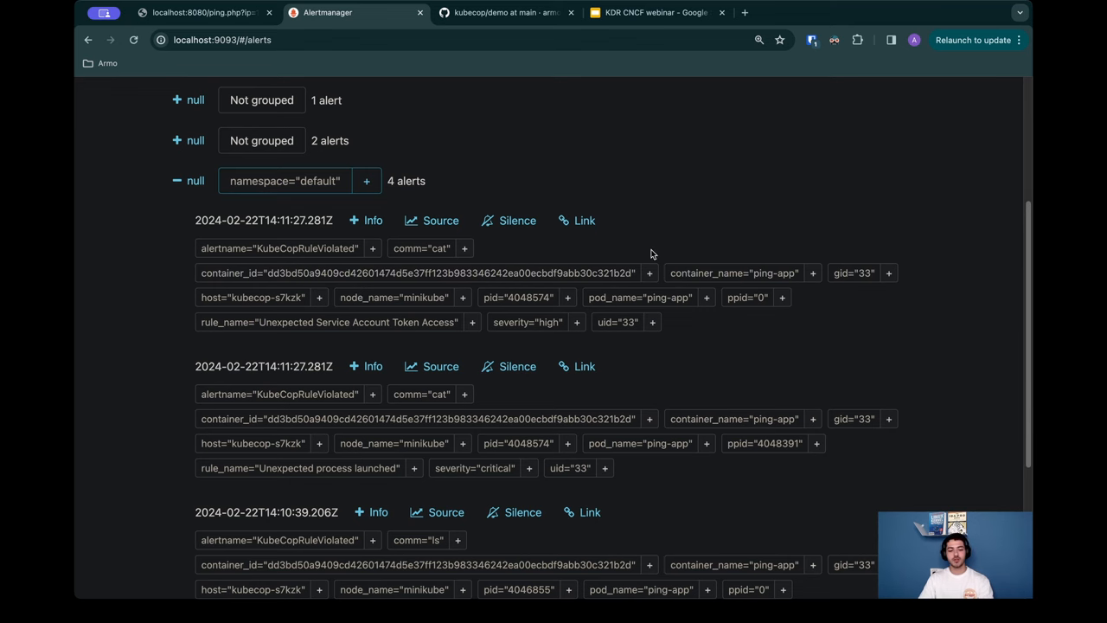
mouse_move(623, 236)
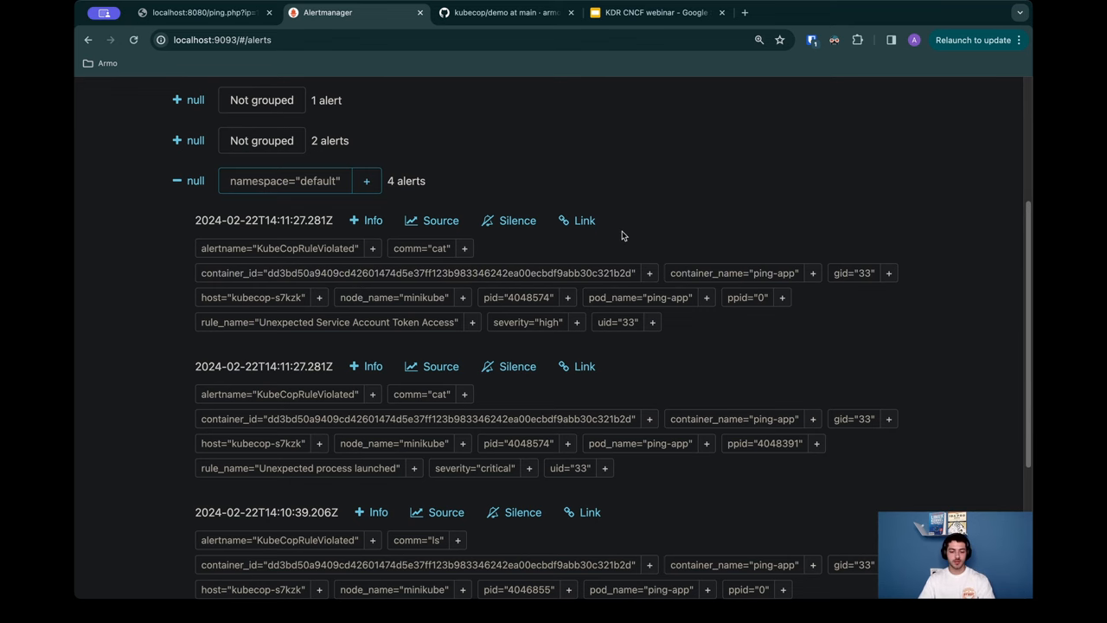
click(367, 220)
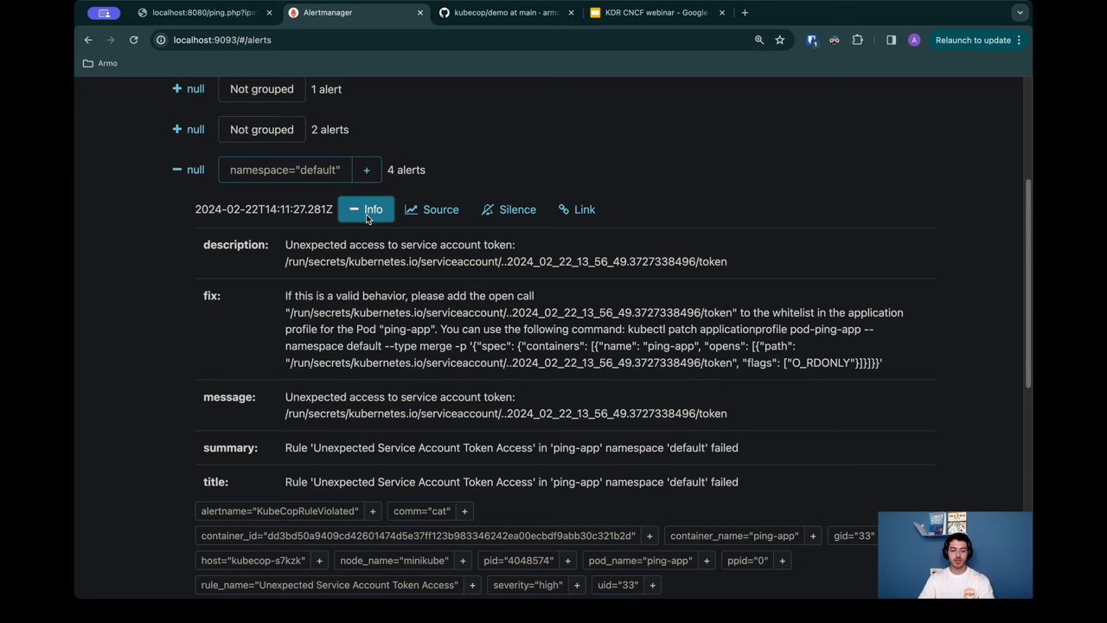
scroll(down, 3)
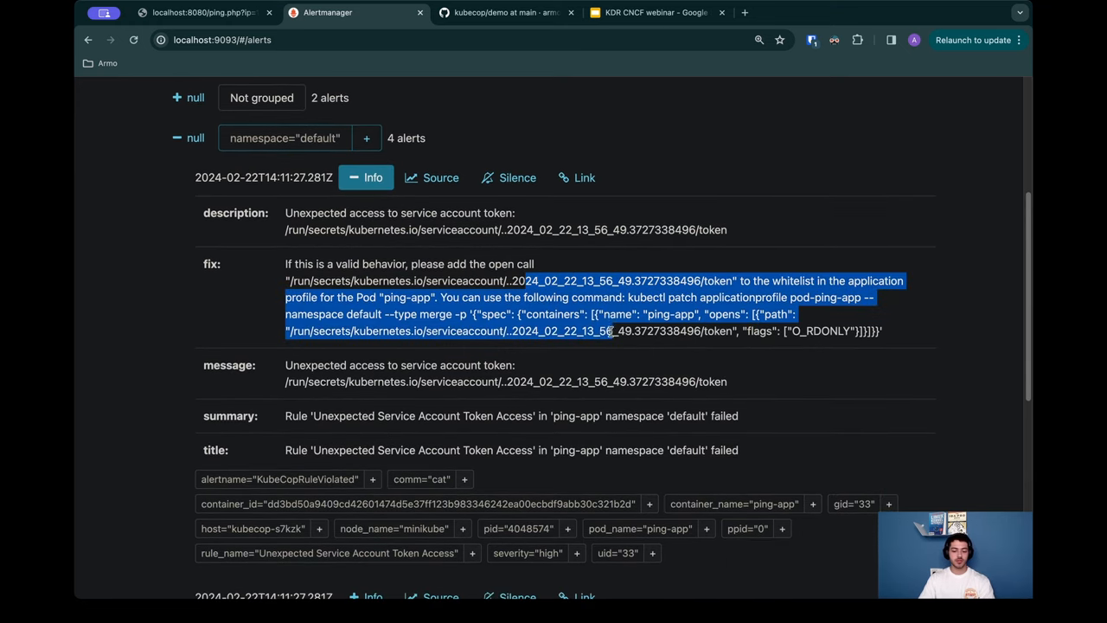
click(781, 308)
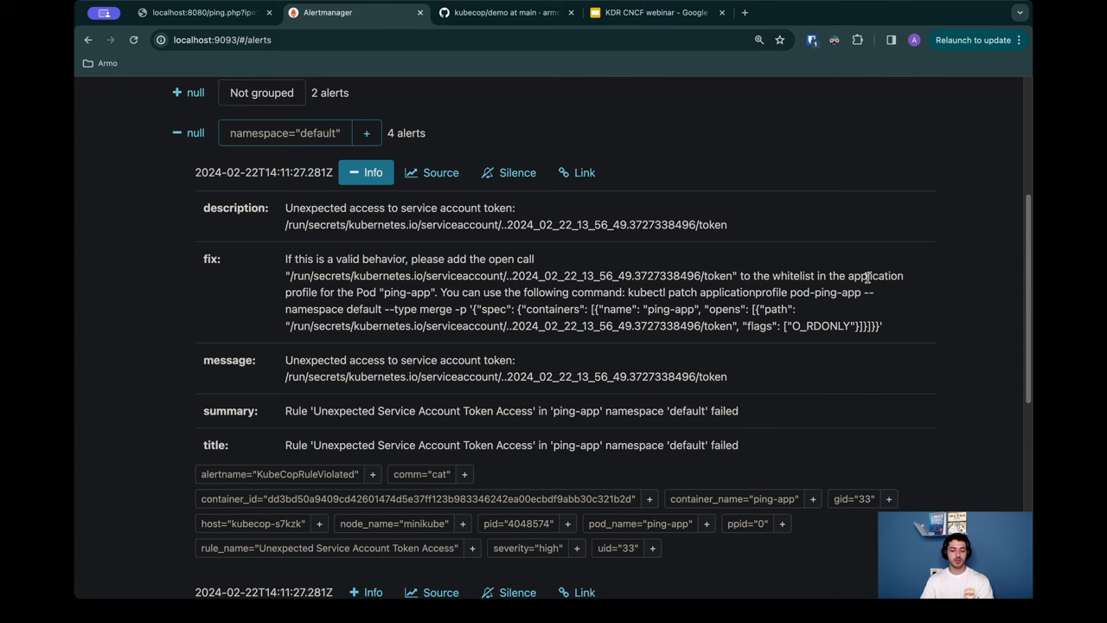
scroll(down, 3)
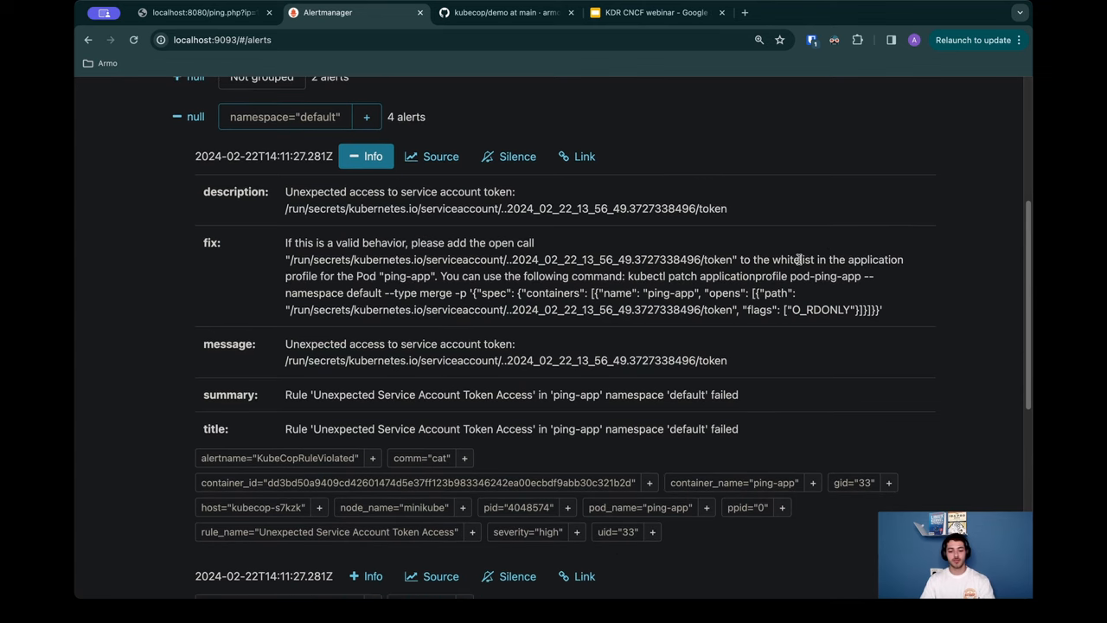
click(367, 156)
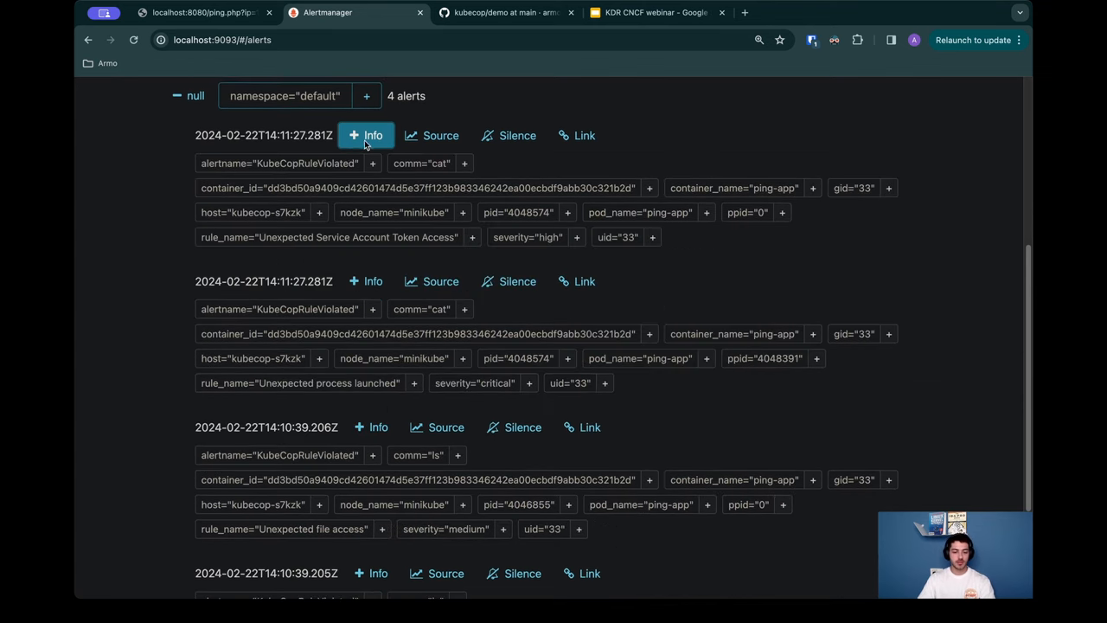
scroll(down, 3)
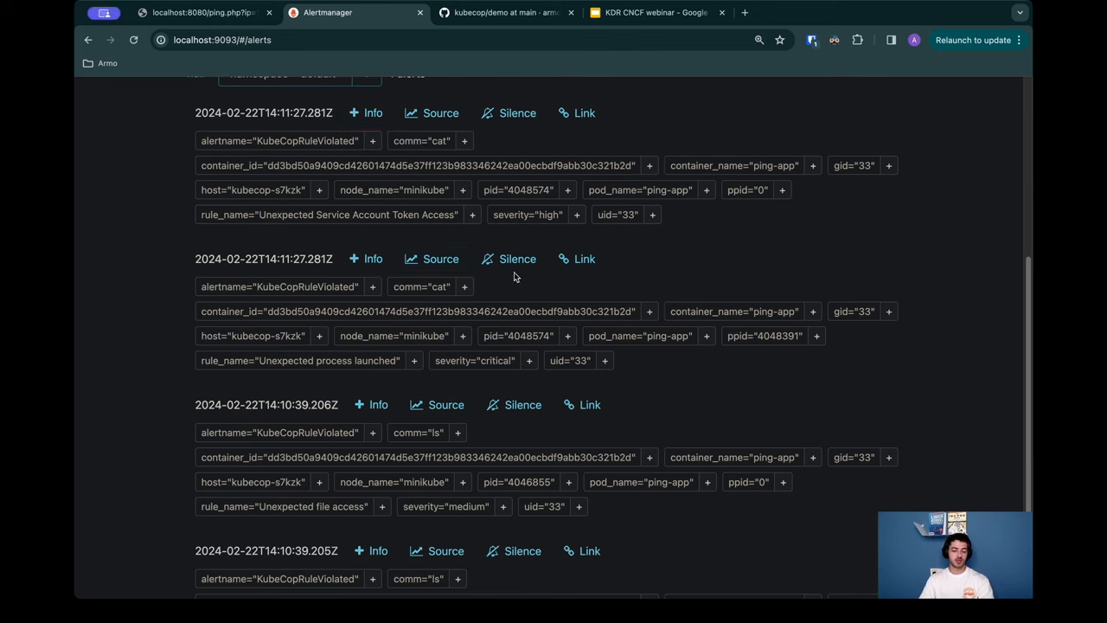
mouse_move(495, 289)
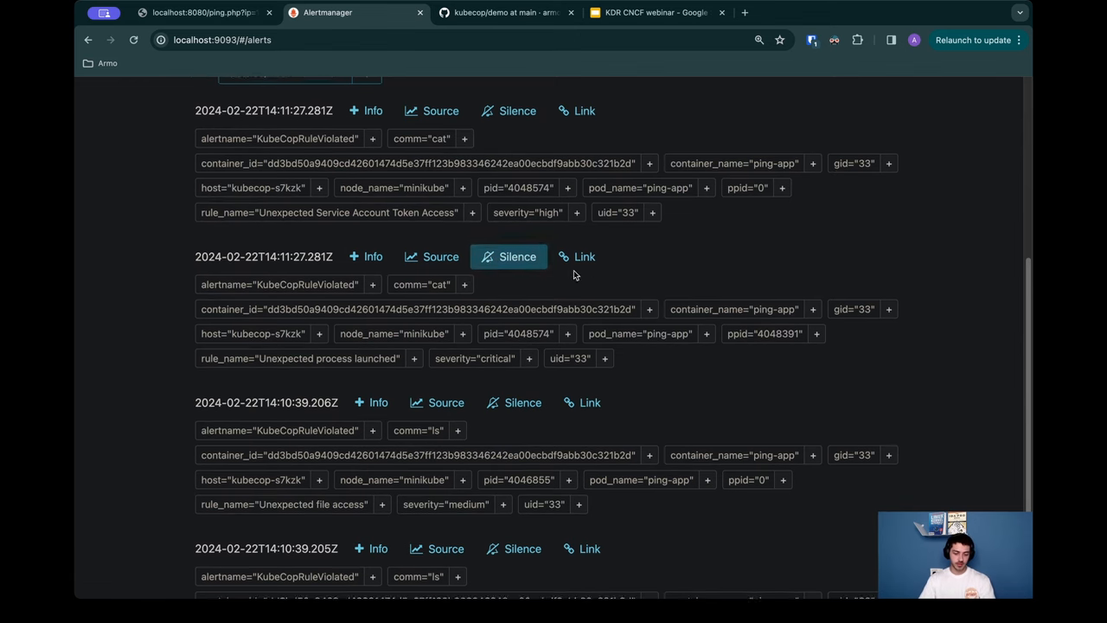
scroll(down, 3)
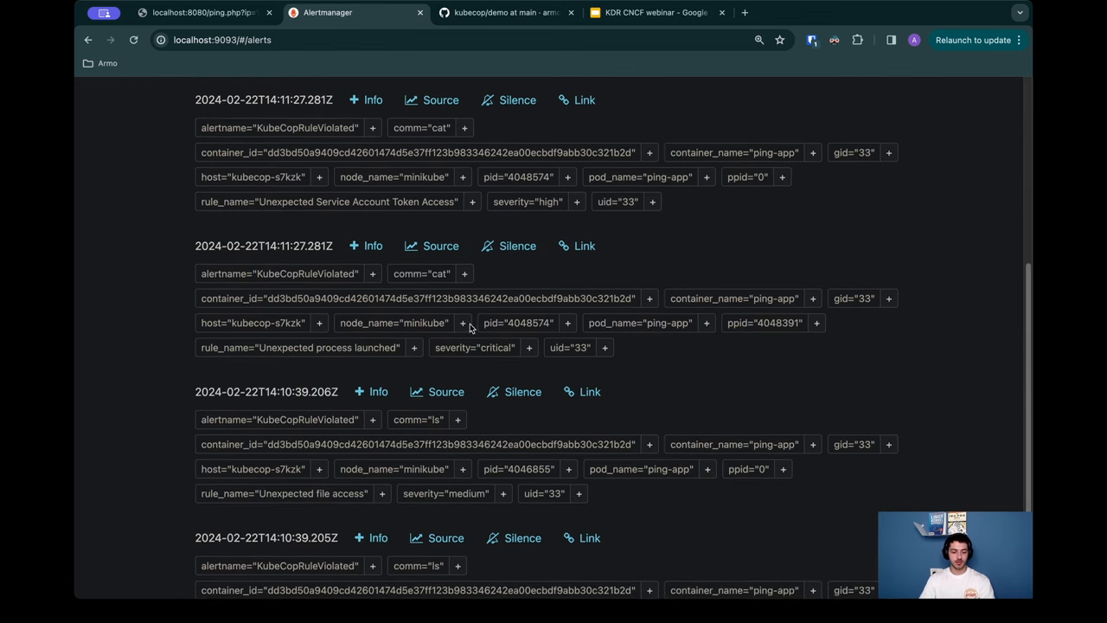
scroll(down, 3)
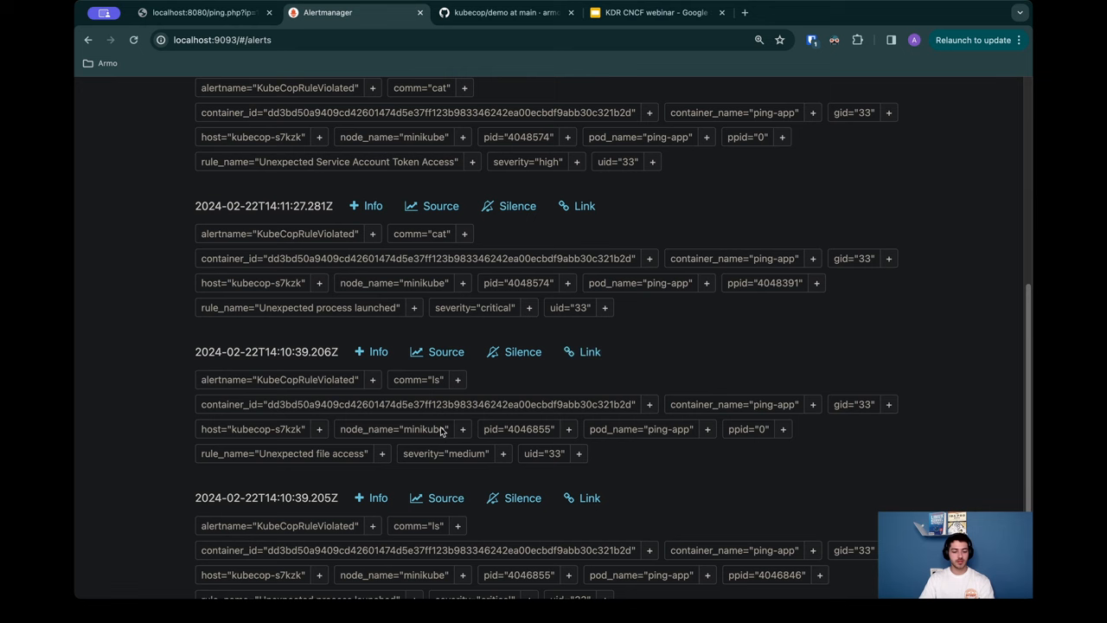
scroll(down, 3)
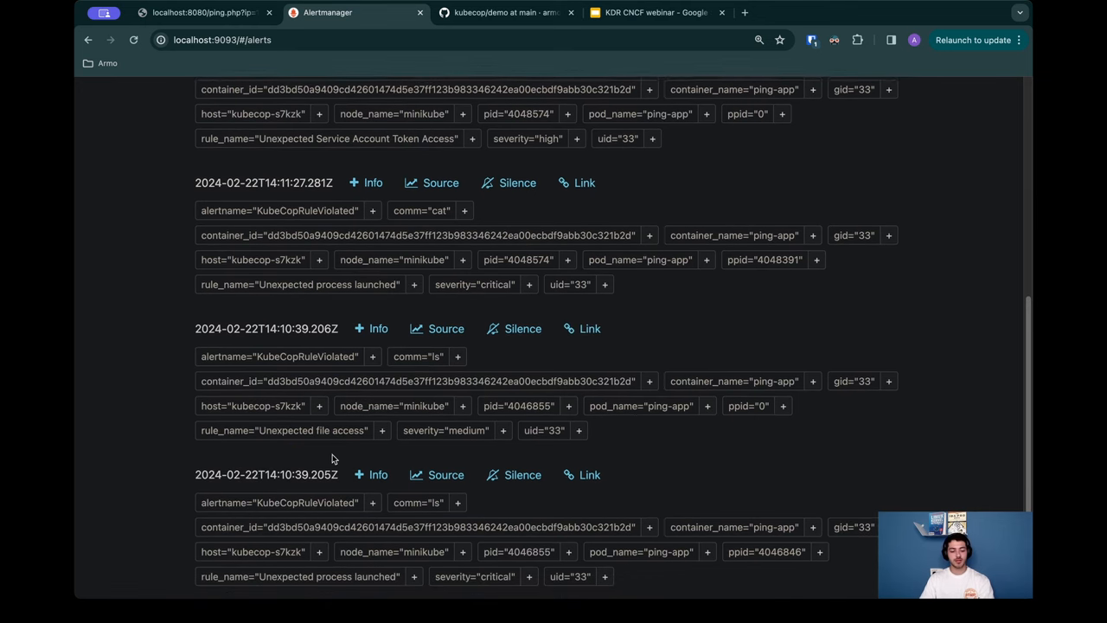
scroll(down, 3)
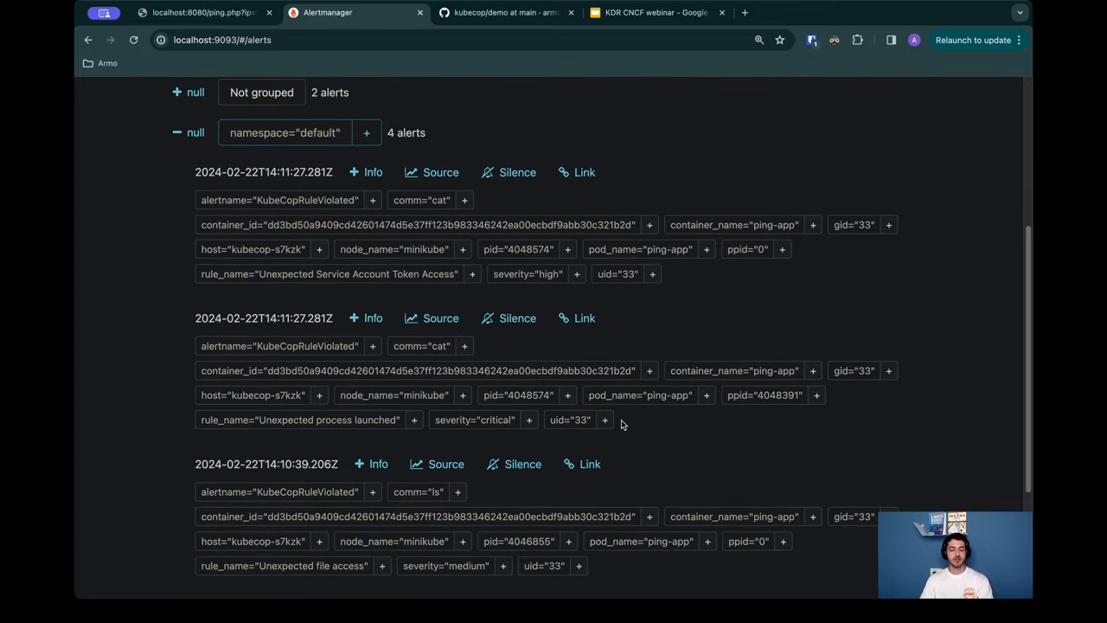
mouse_move(898, 408)
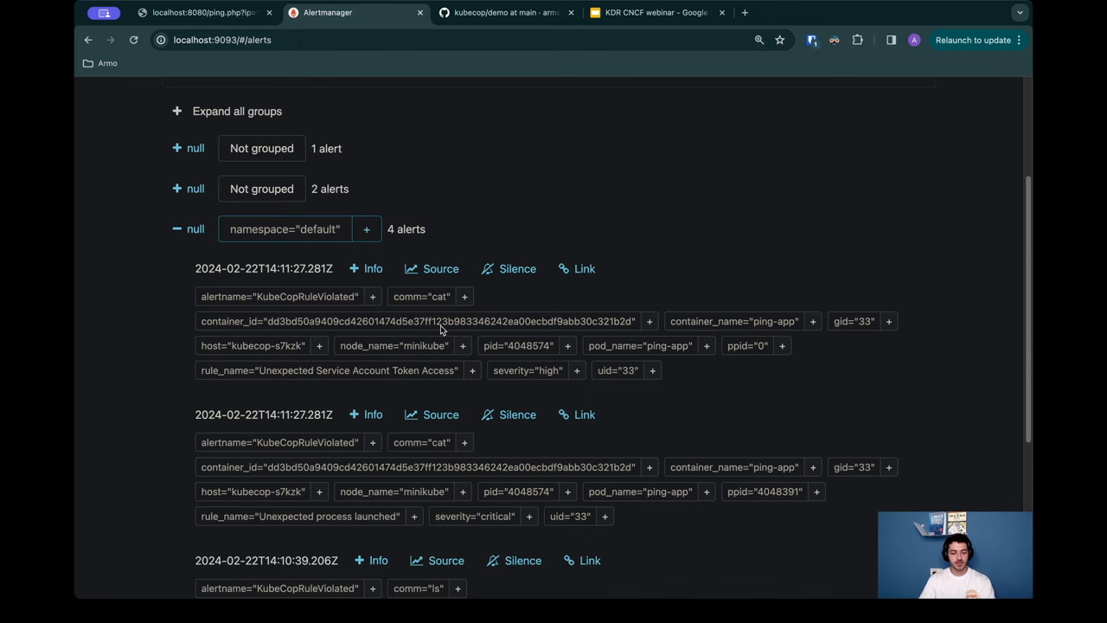
mouse_move(336, 187)
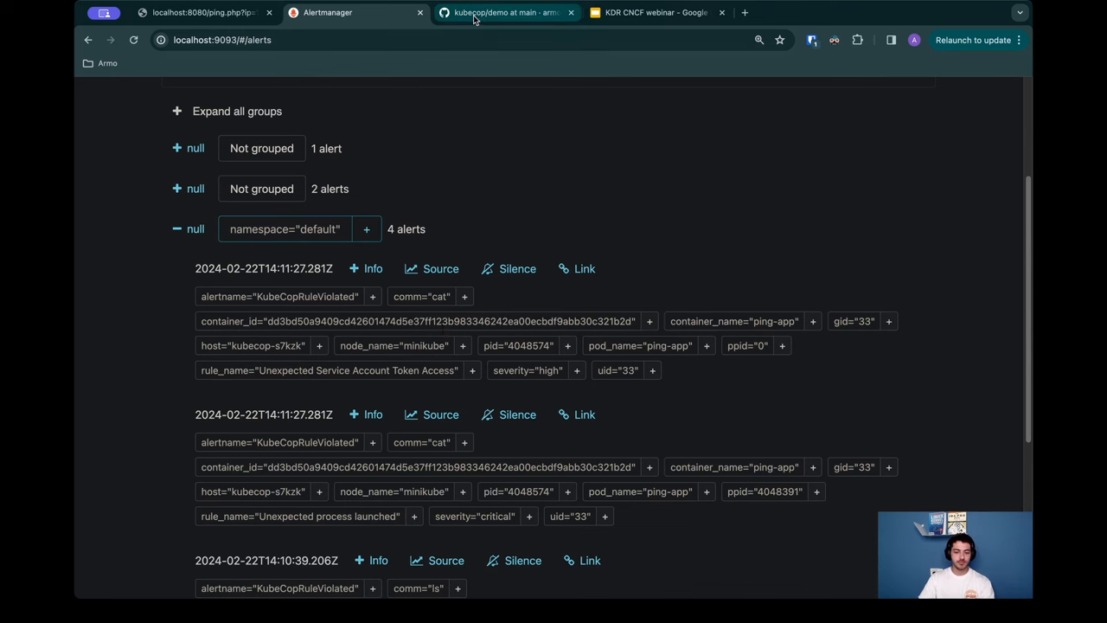
Step: Select the README's uname/sed node-architecture command, then return to the ping results showing the token
click(502, 12)
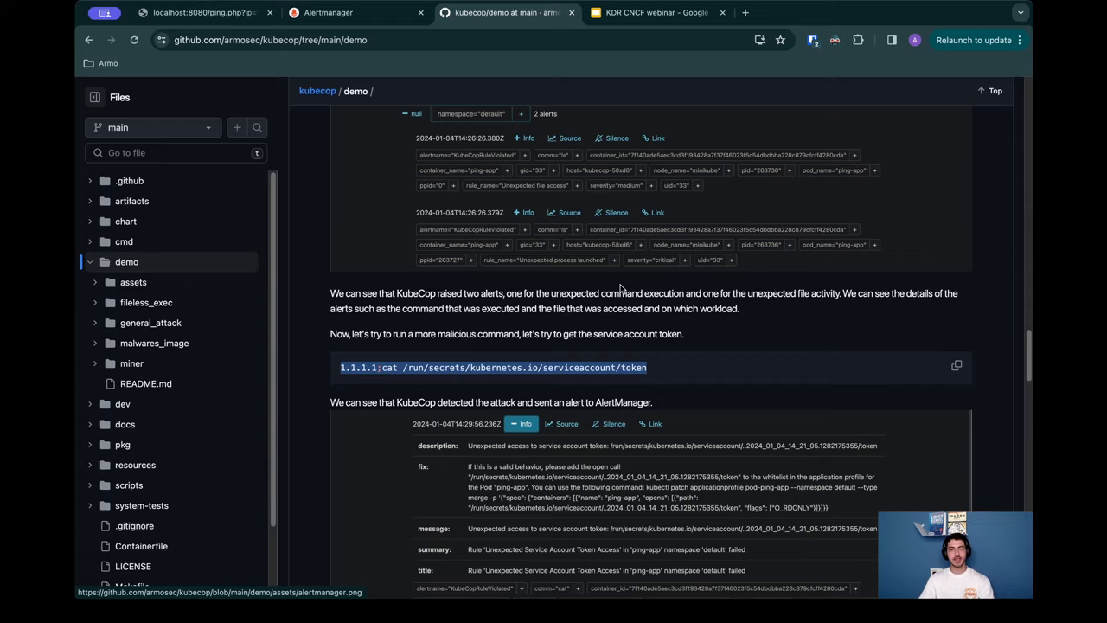
scroll(down, 3)
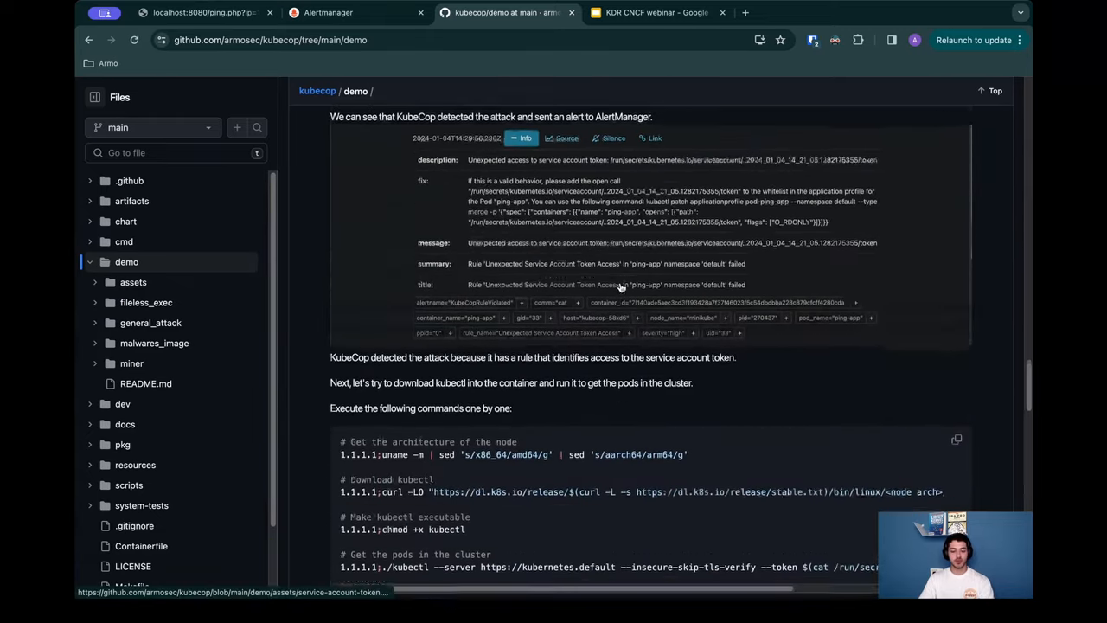
scroll(down, 3)
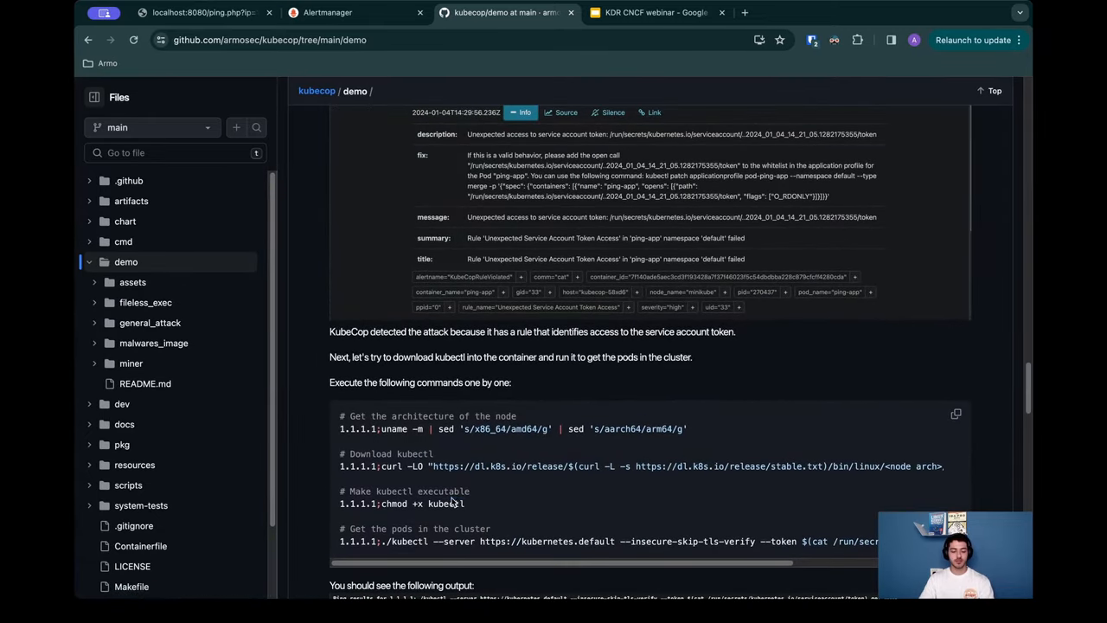
double_click(447, 504)
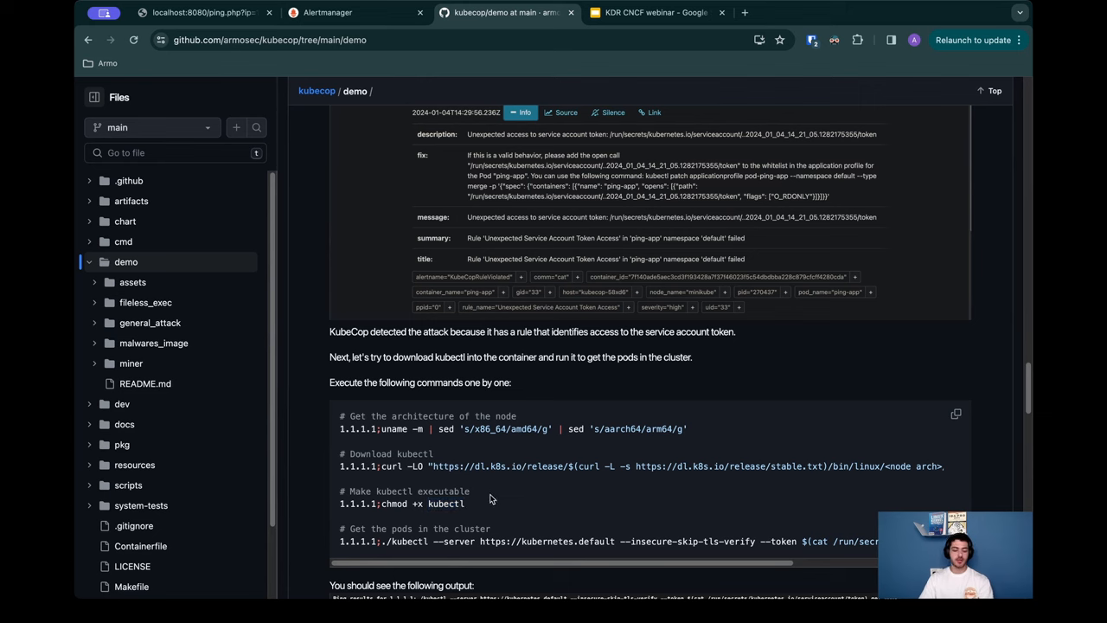
mouse_move(627, 543)
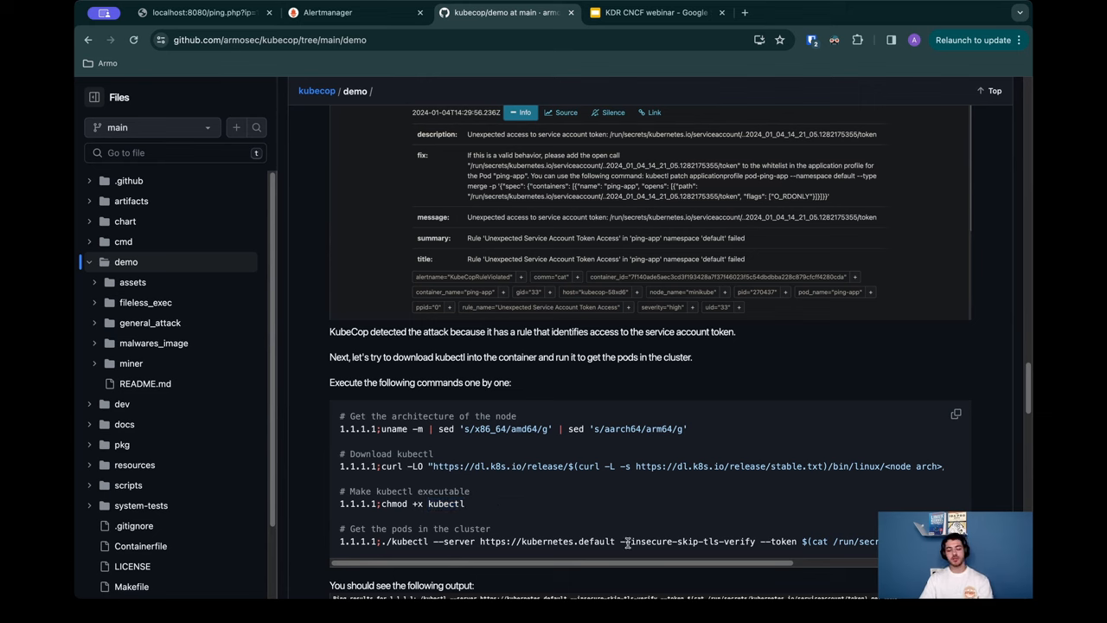
scroll(right, 3)
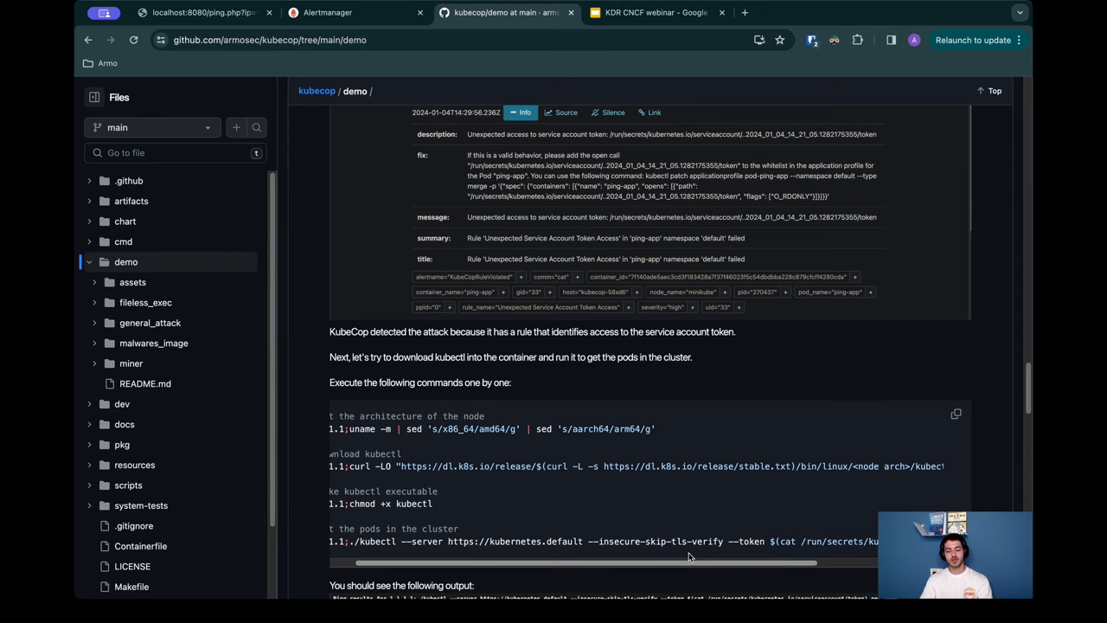
scroll(right, 3)
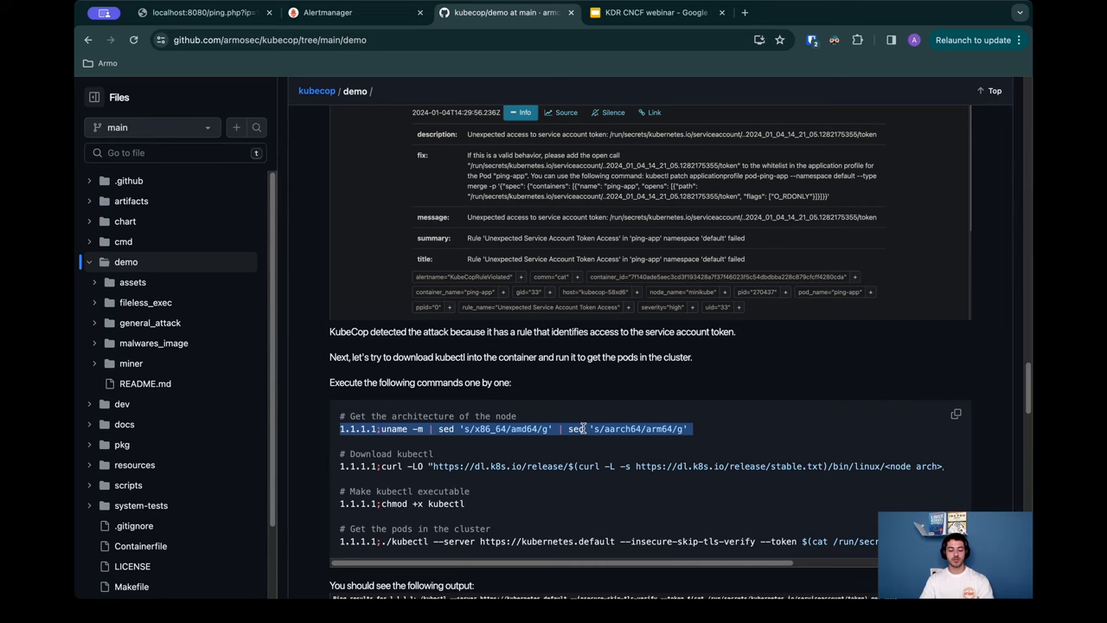
mouse_move(398, 80)
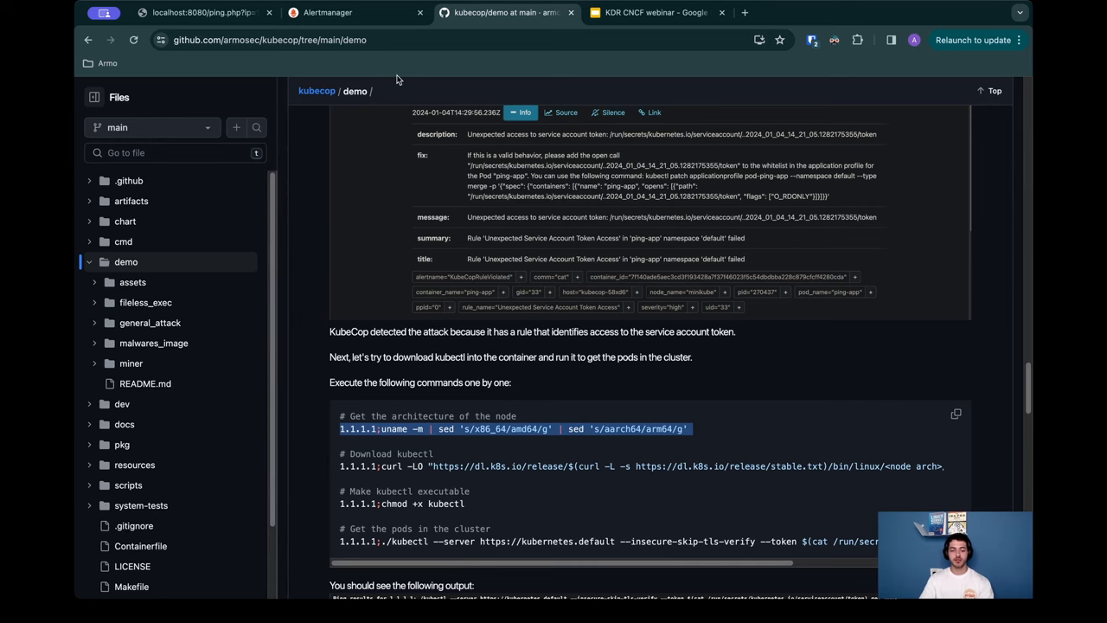
click(205, 12)
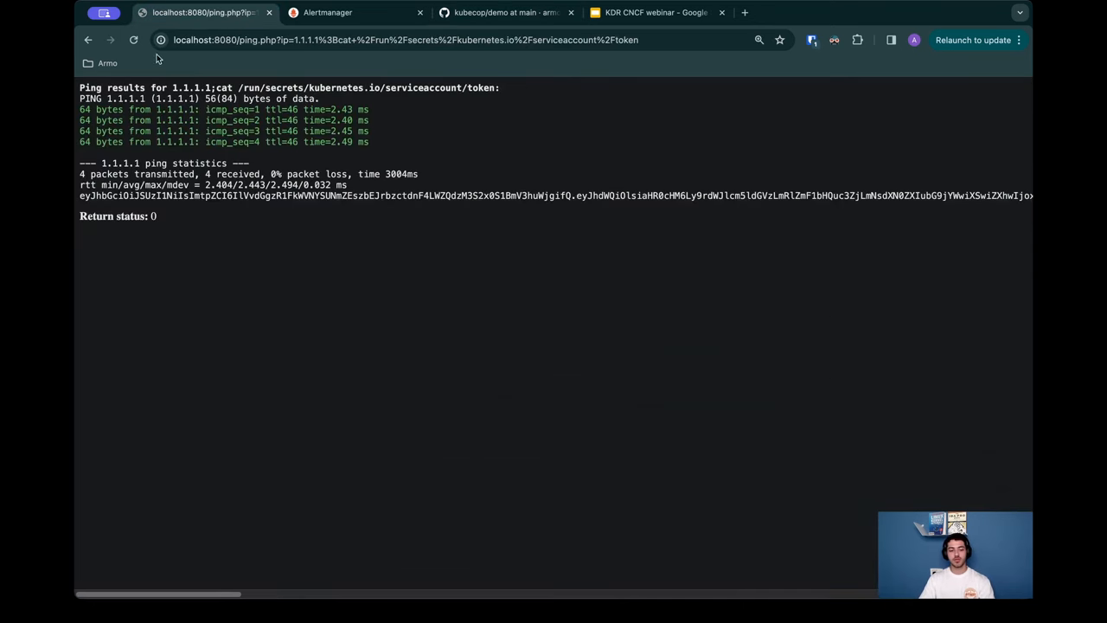
Step: Ping 1.1.1.1 with an injected uname -m | sed command, revealing the node architecture amd64
click(86, 39)
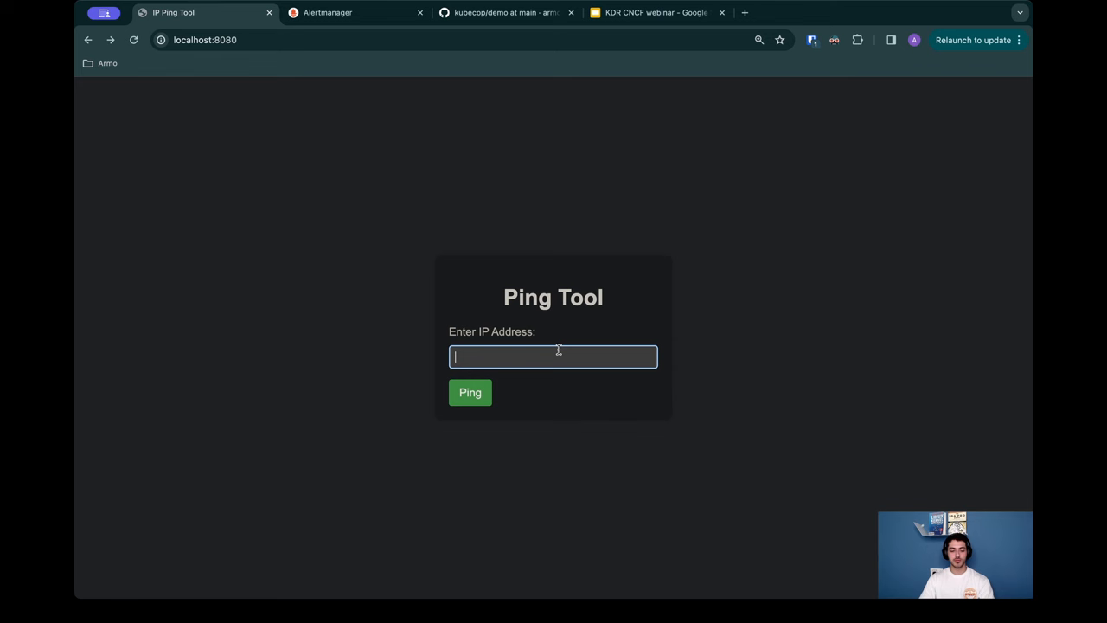
text('s/x86_64/amd64/g' | sed 's/aarch64/arm64/g')
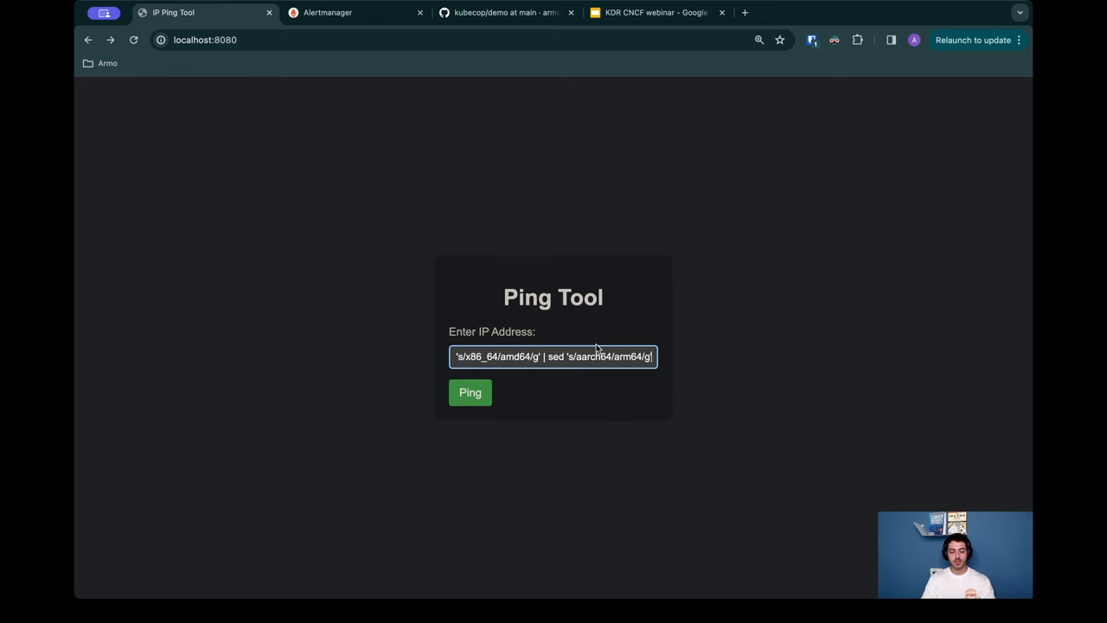
click(471, 393)
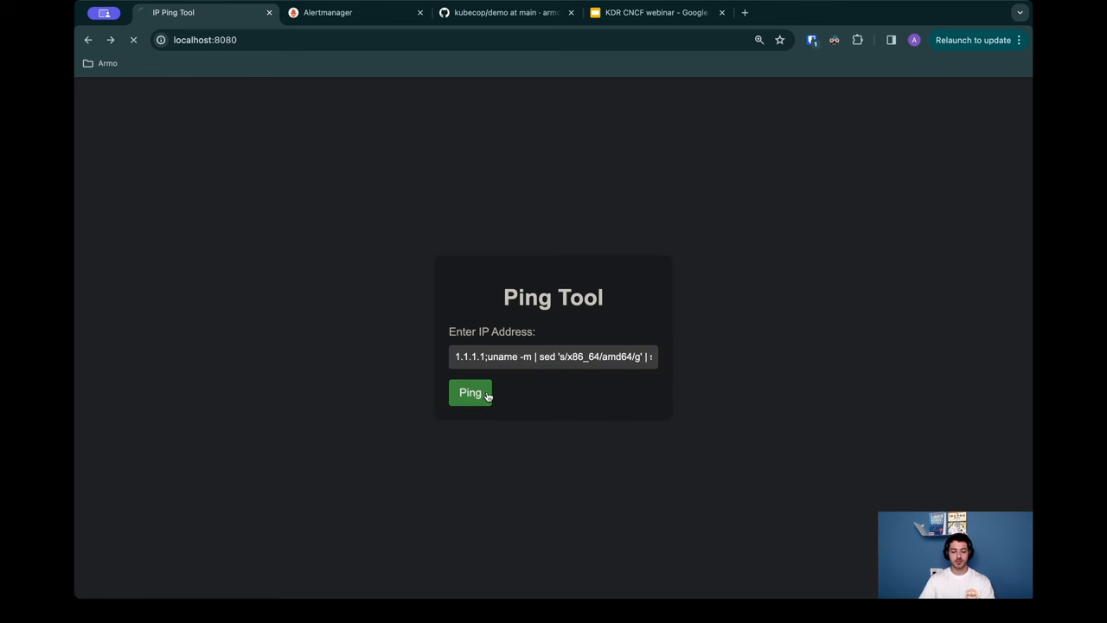
click(470, 393)
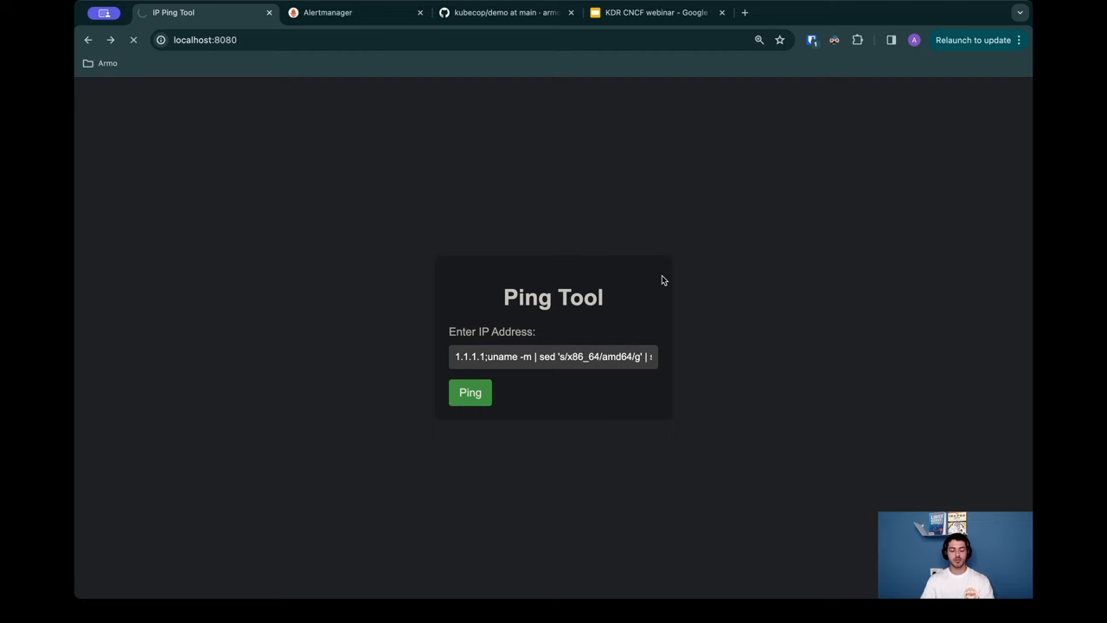
click(471, 391)
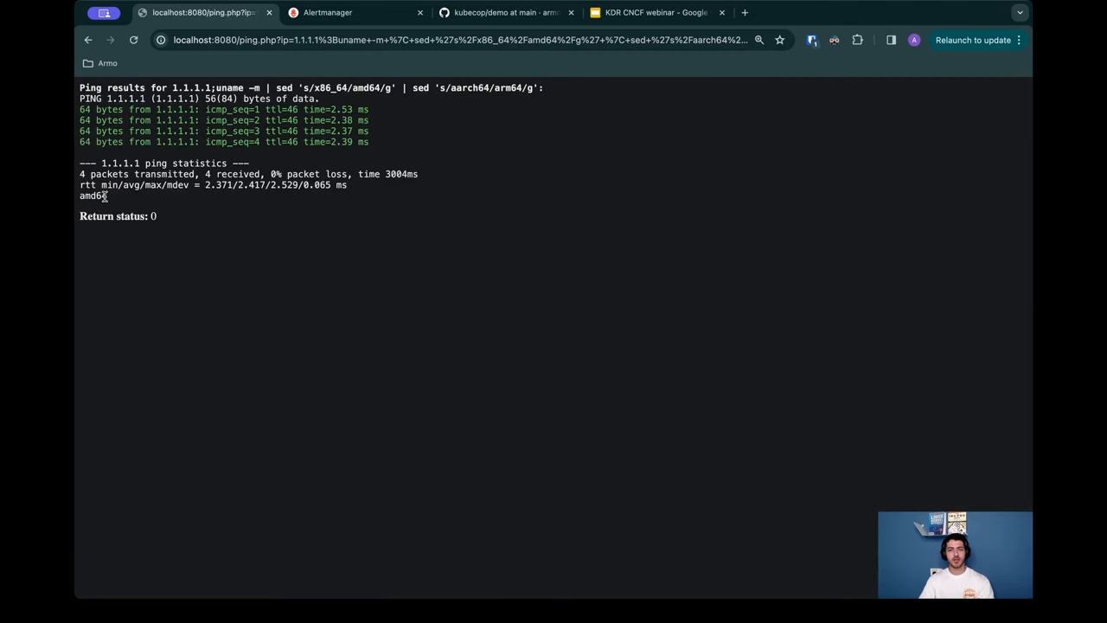
mouse_move(83, 204)
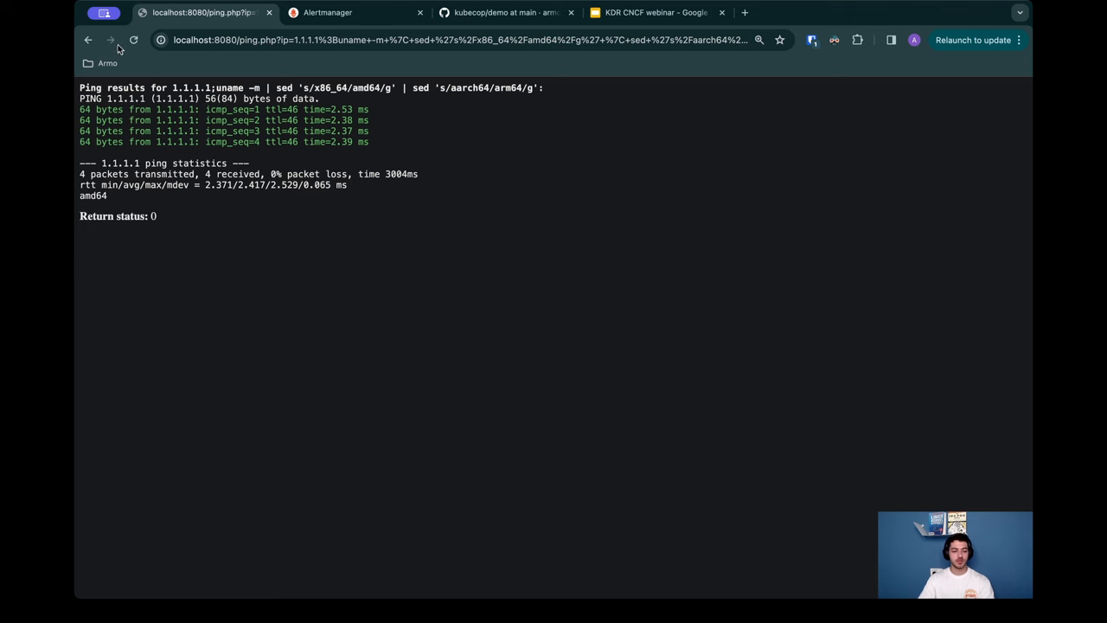
Step: Ping 1.1.1.1 with the injected curl kubectl download from the README, getting status 0, then return to the form
click(83, 39)
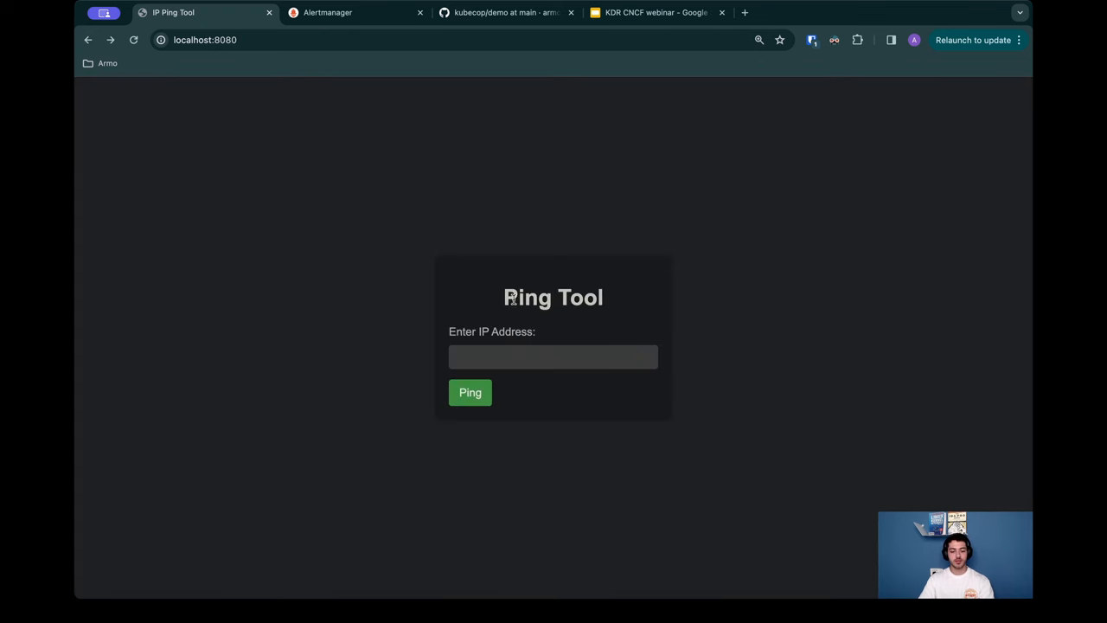
click(498, 12)
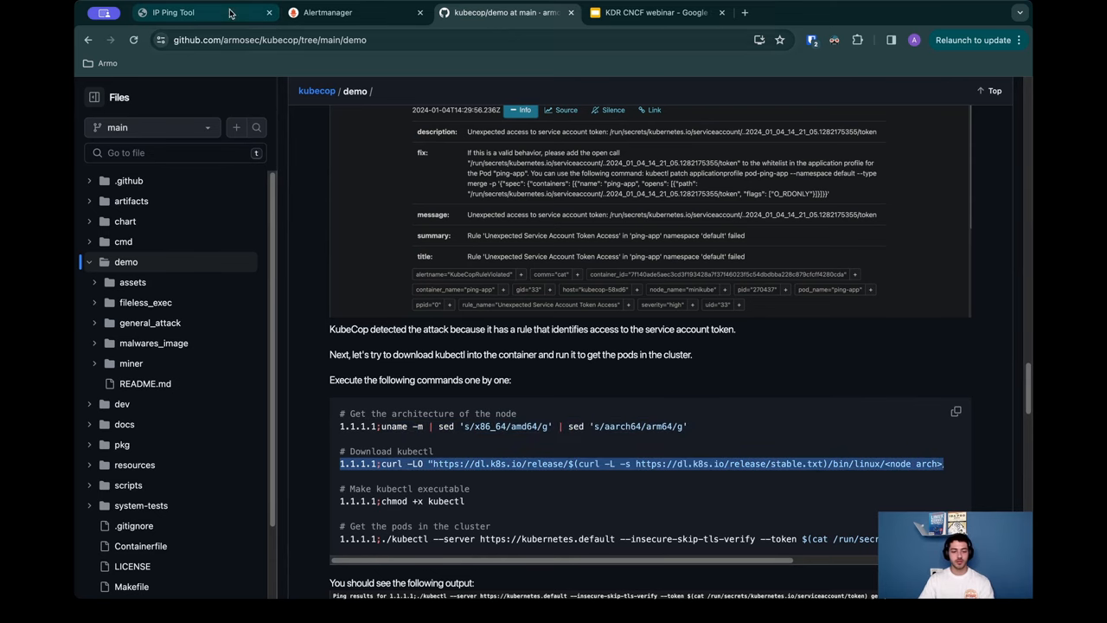
click(190, 14)
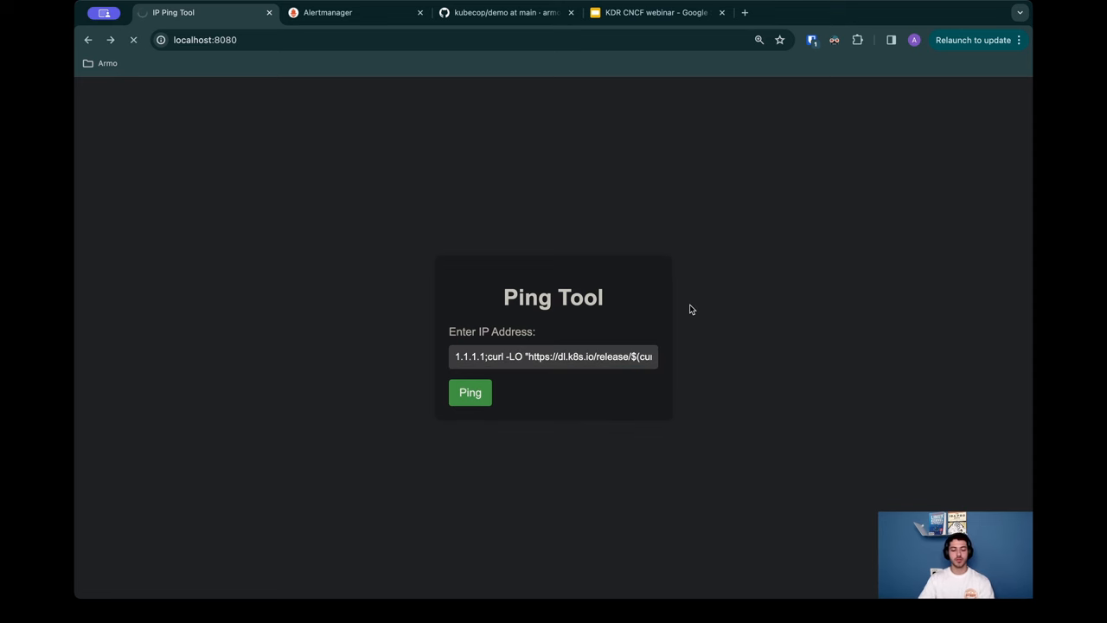
mouse_move(751, 263)
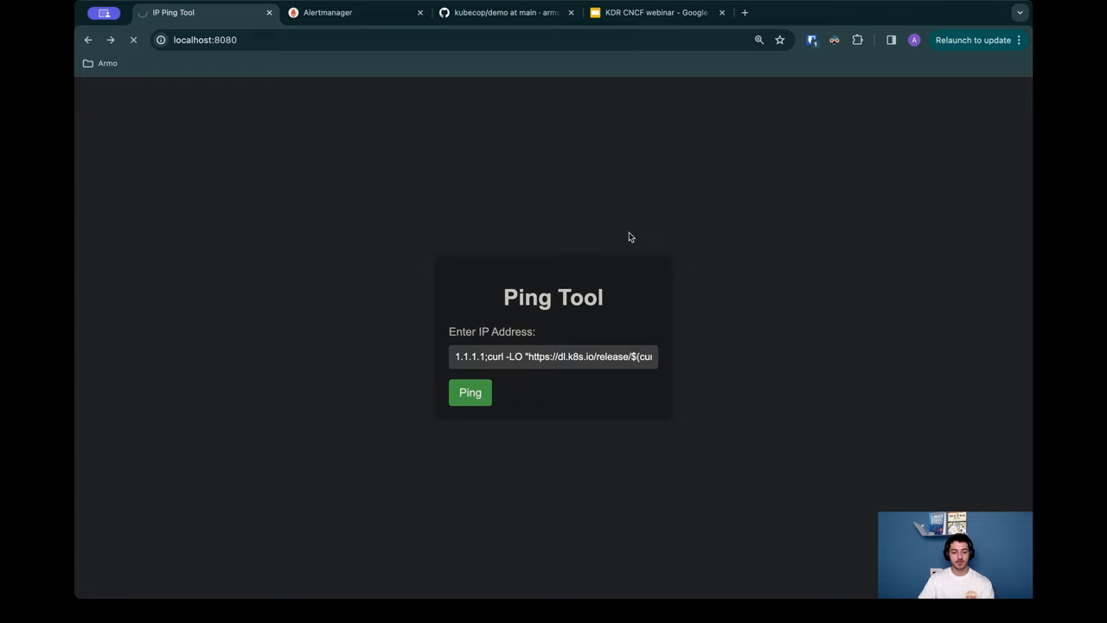
click(471, 393)
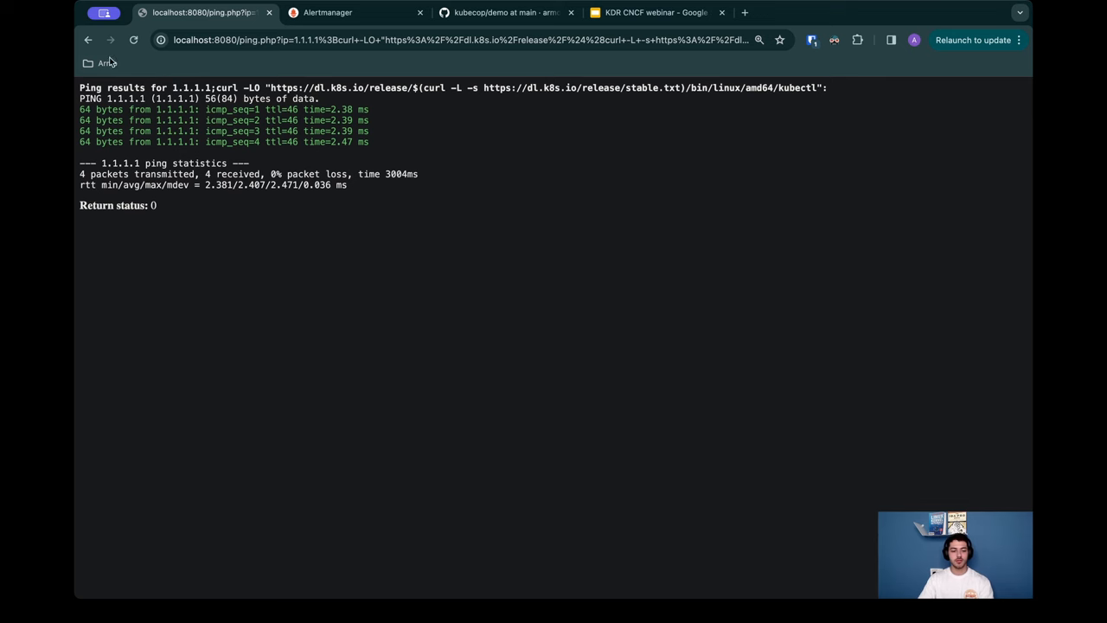
click(85, 40)
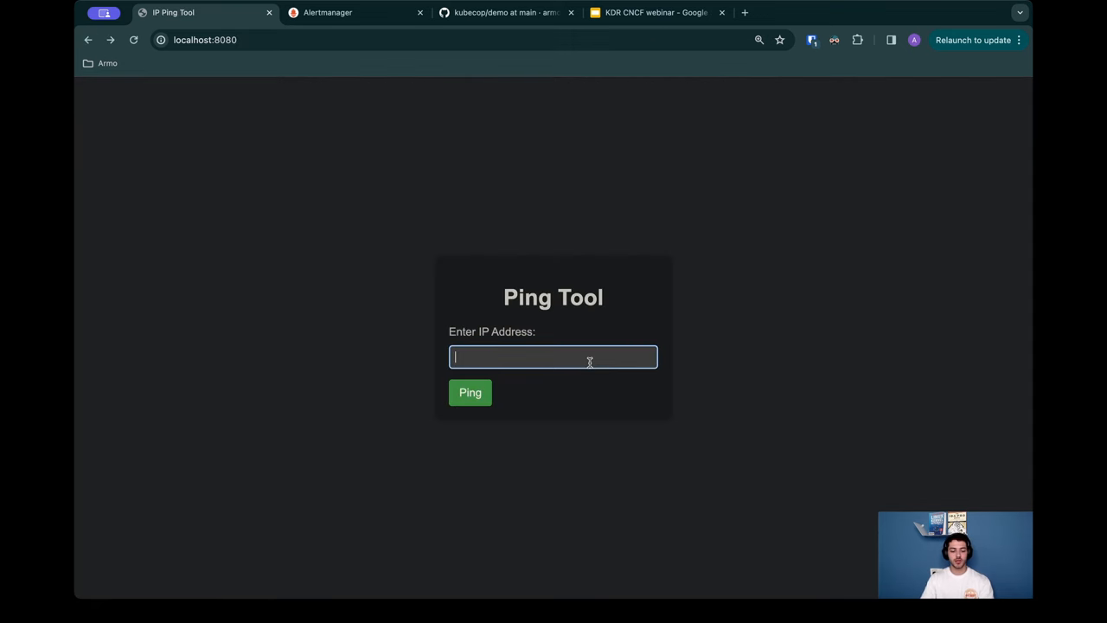
text(1.1.1.1)
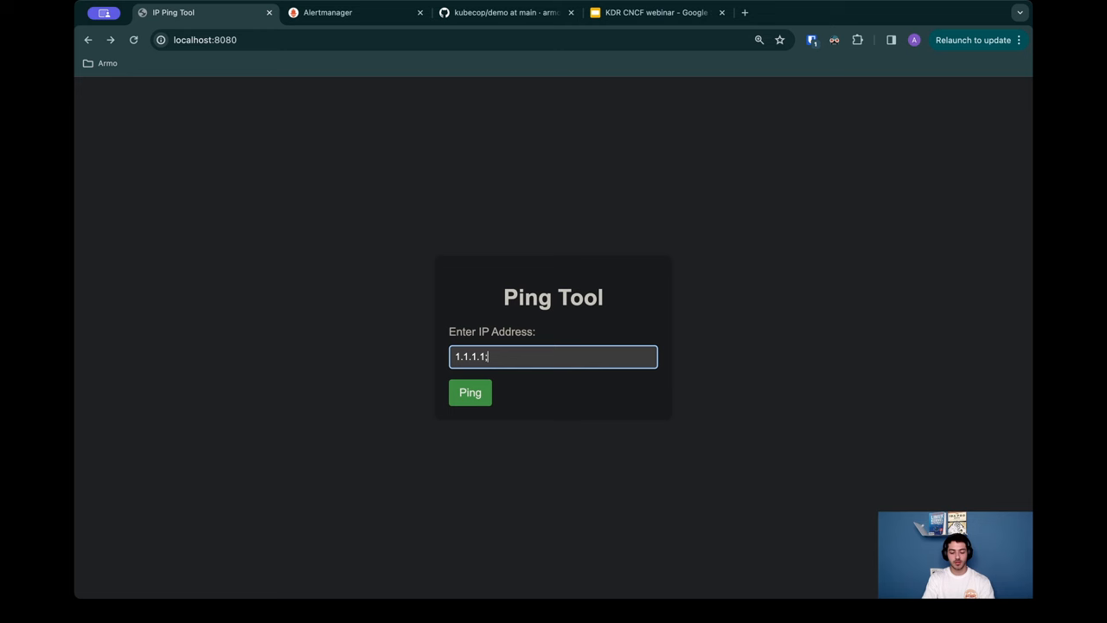
text(;ls)
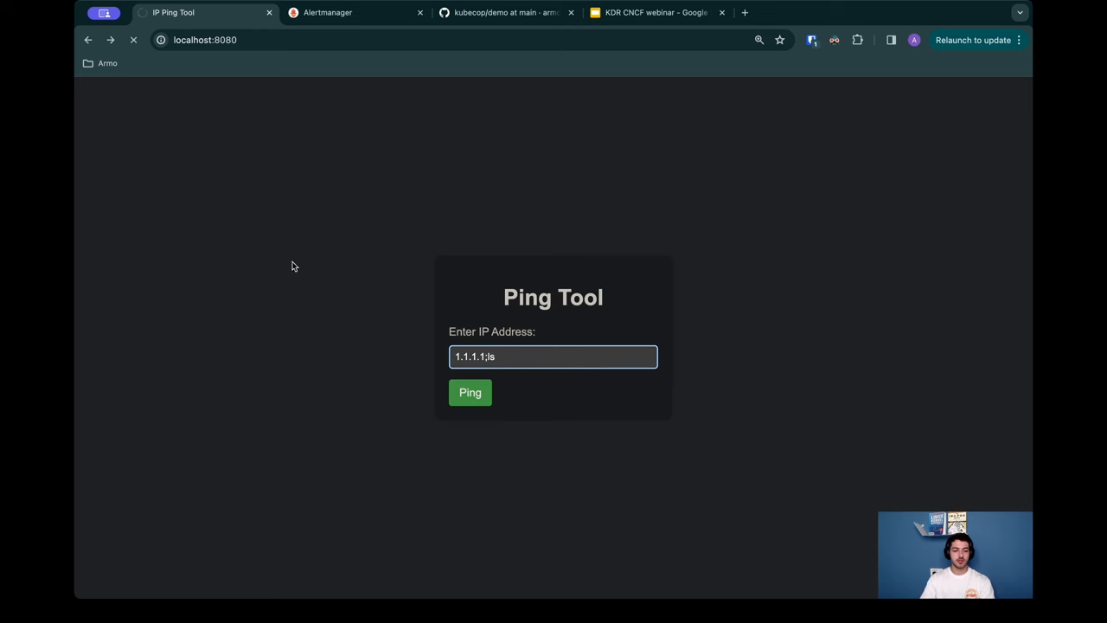
mouse_move(691, 263)
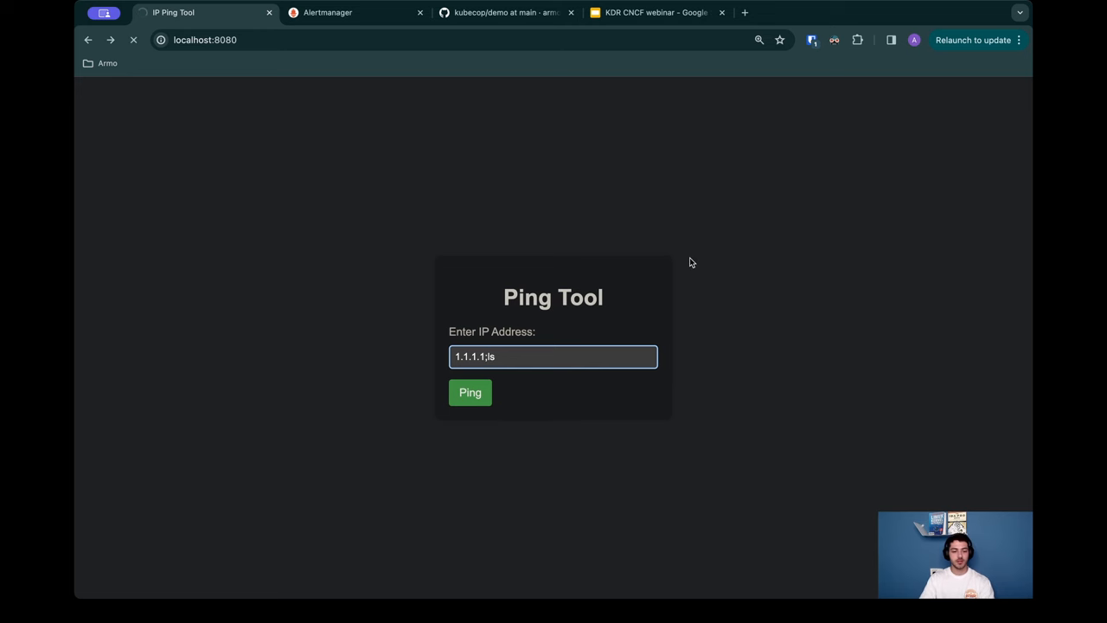
click(471, 392)
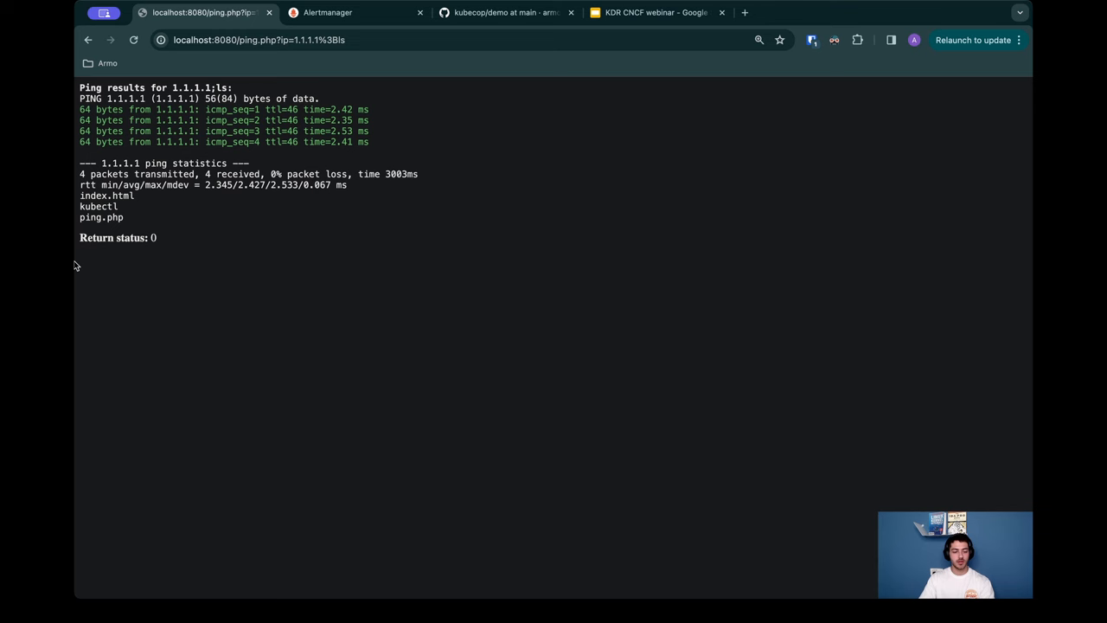
mouse_move(165, 142)
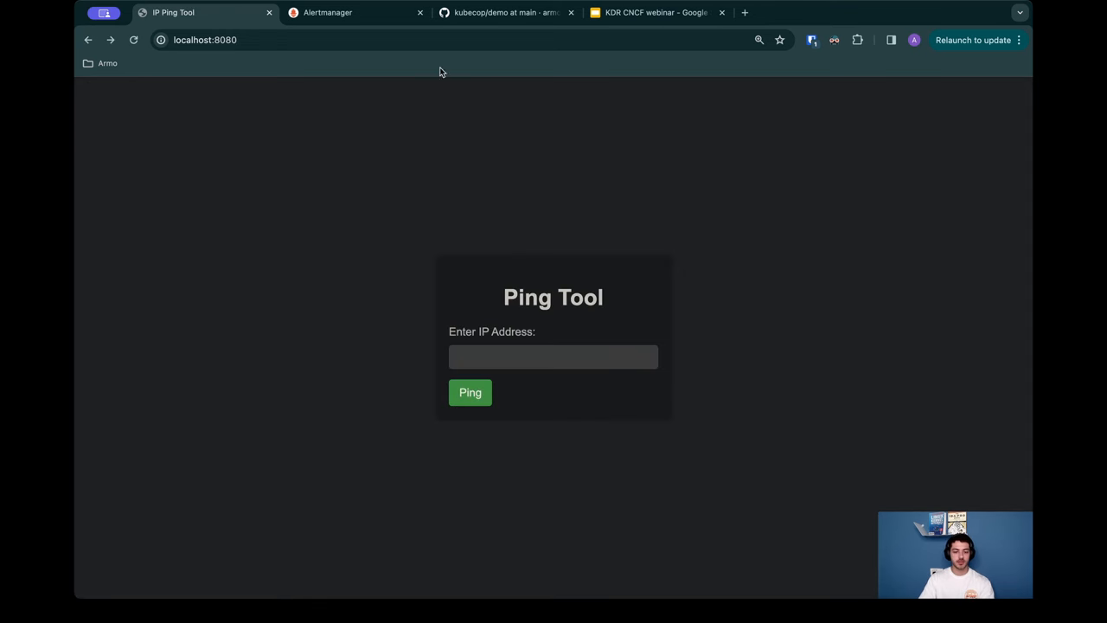
click(505, 12)
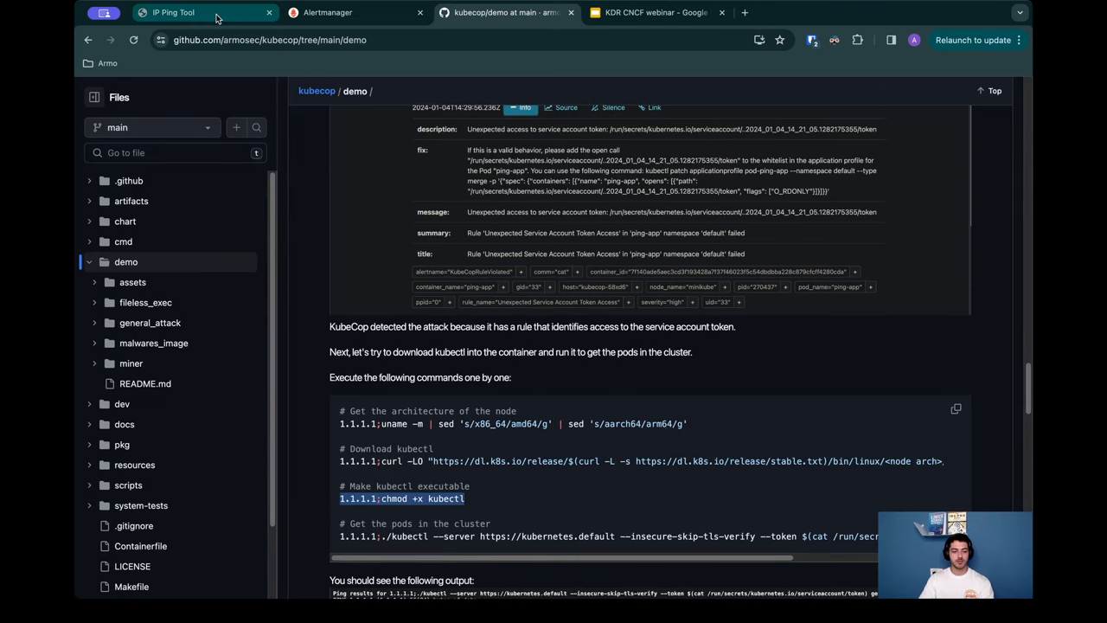
click(190, 14)
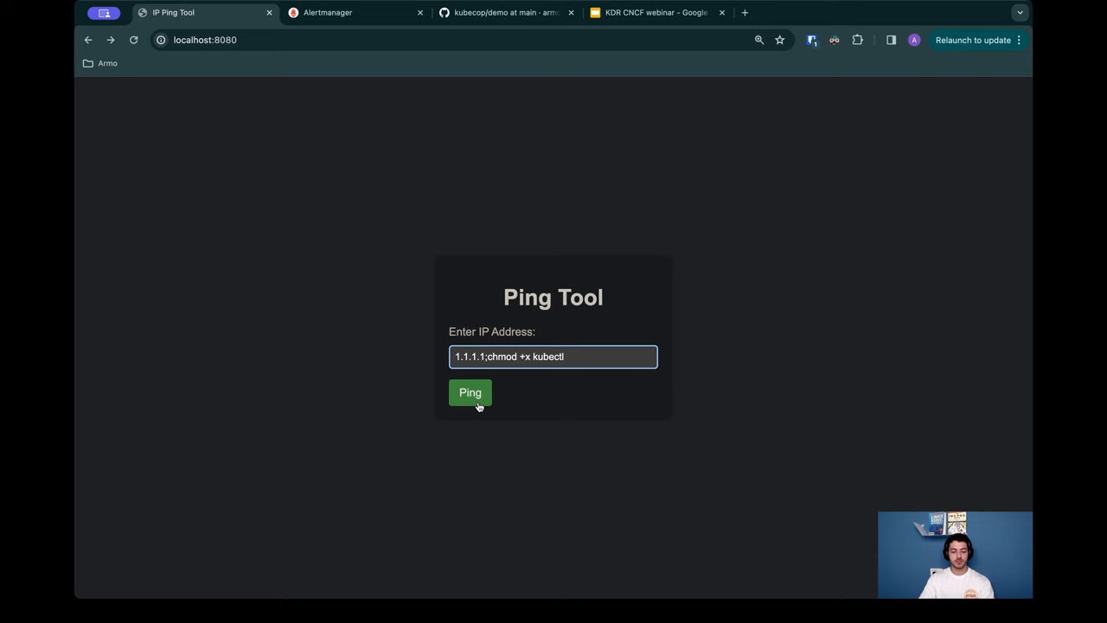
click(470, 393)
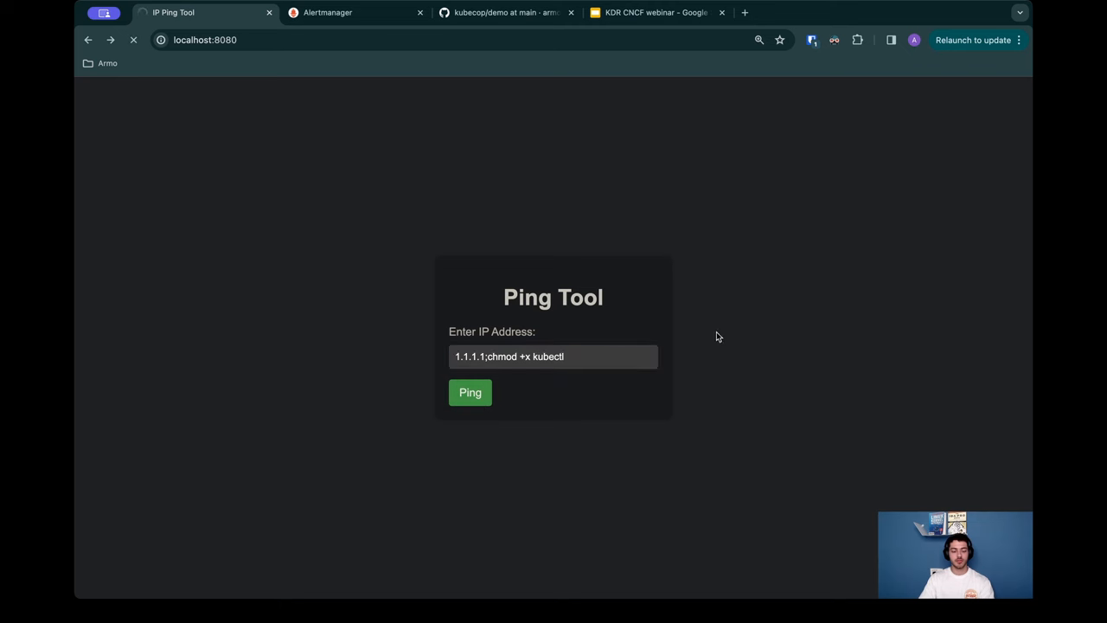
click(471, 393)
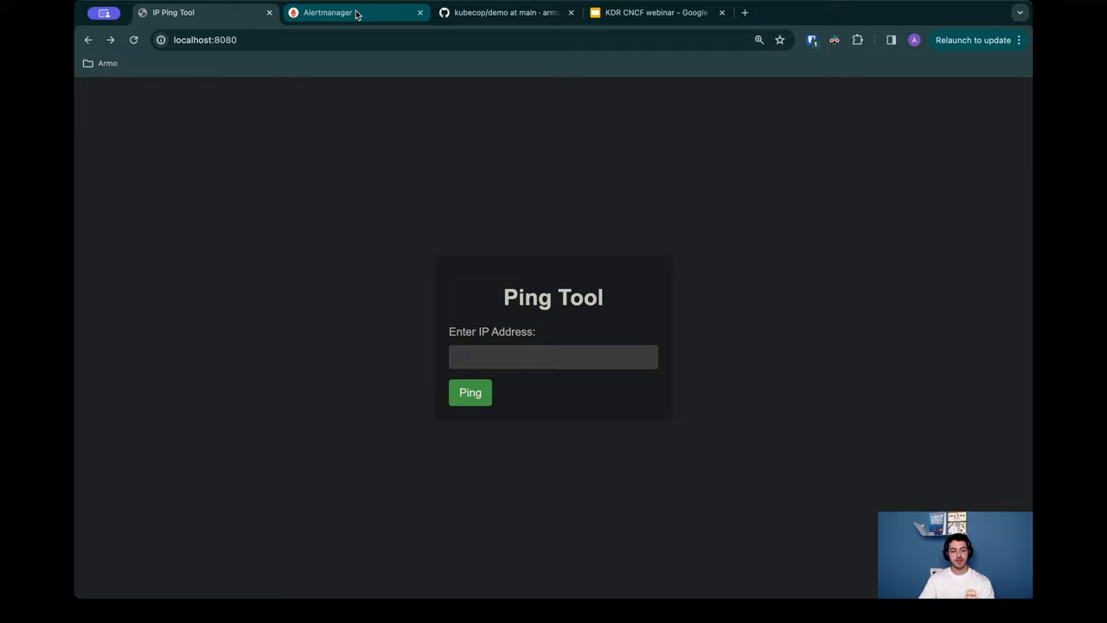
Step: Ping 1.1.1.1 with the injected kubectl get pods command copied from the KubeCop demo README
click(505, 12)
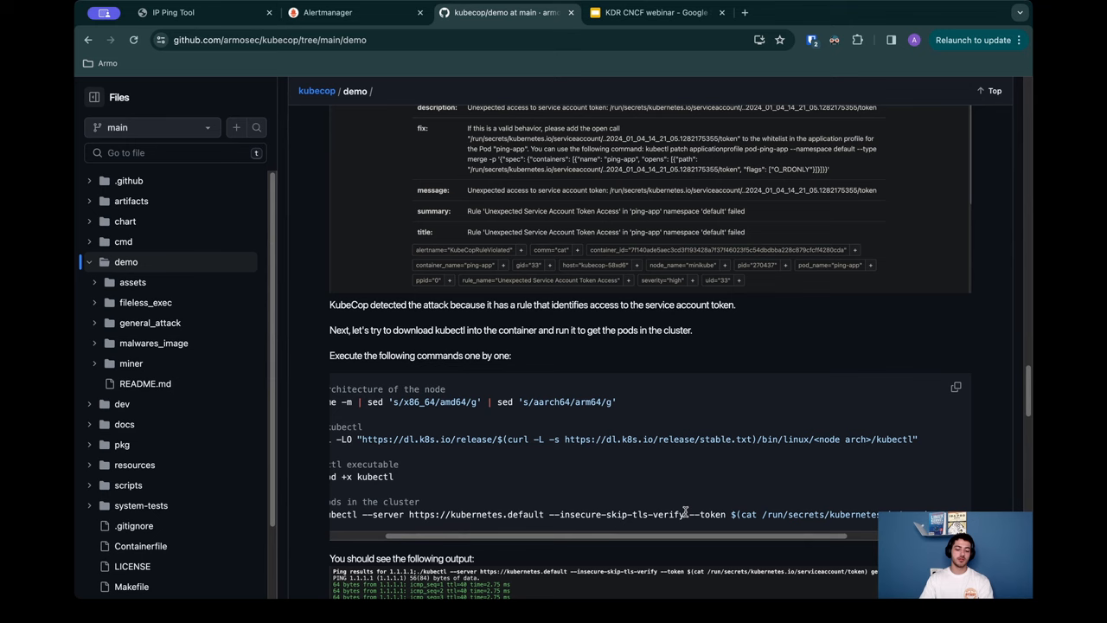
scroll(right, 3)
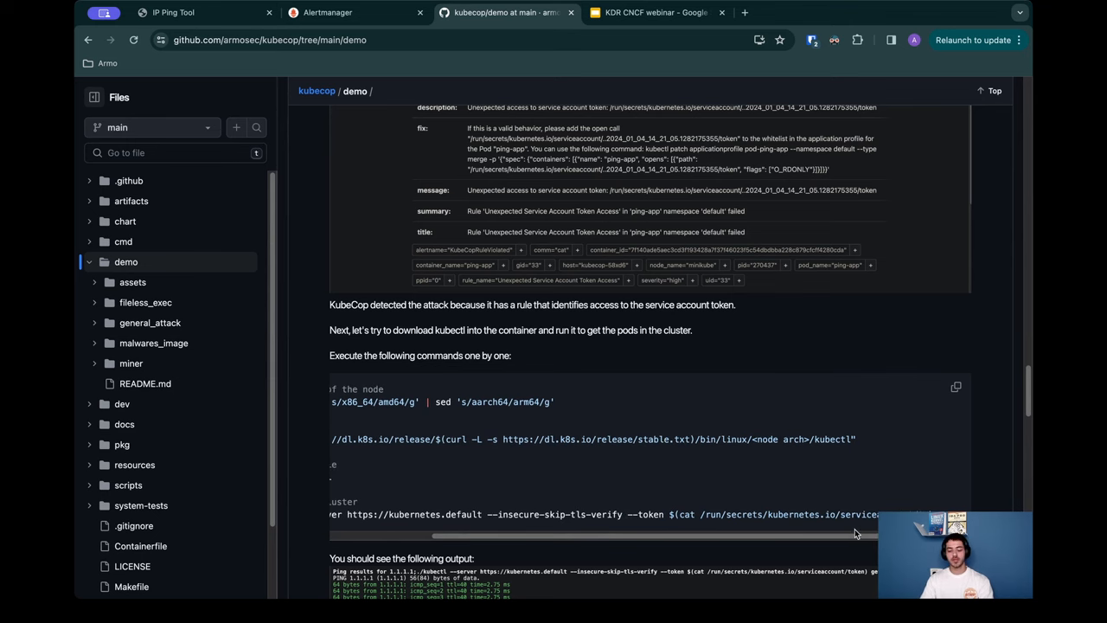
scroll(right, 3)
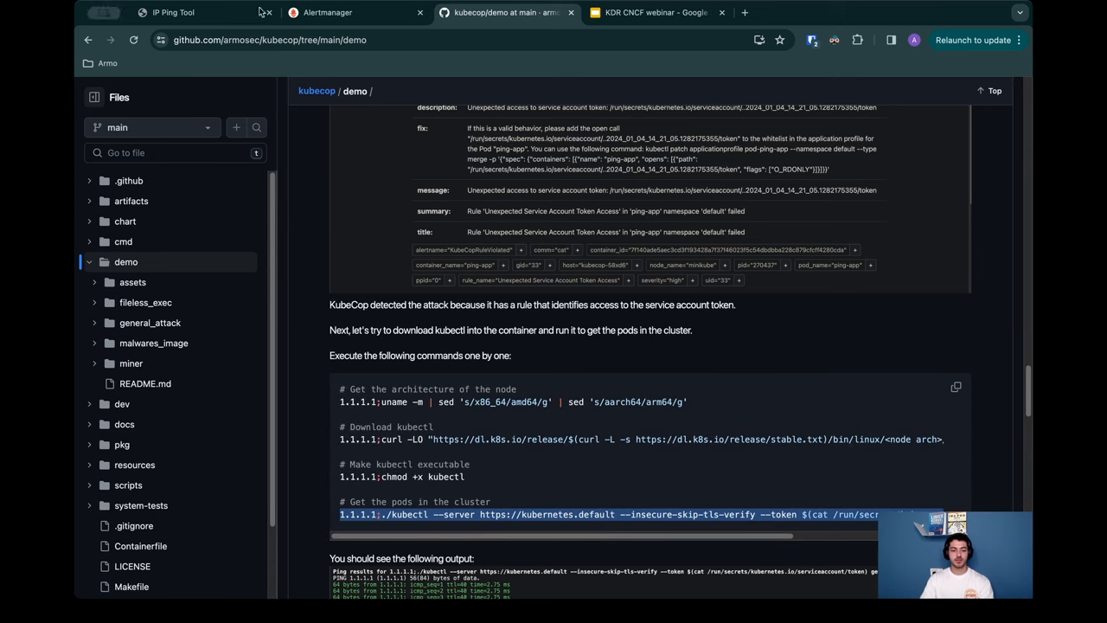
click(186, 12)
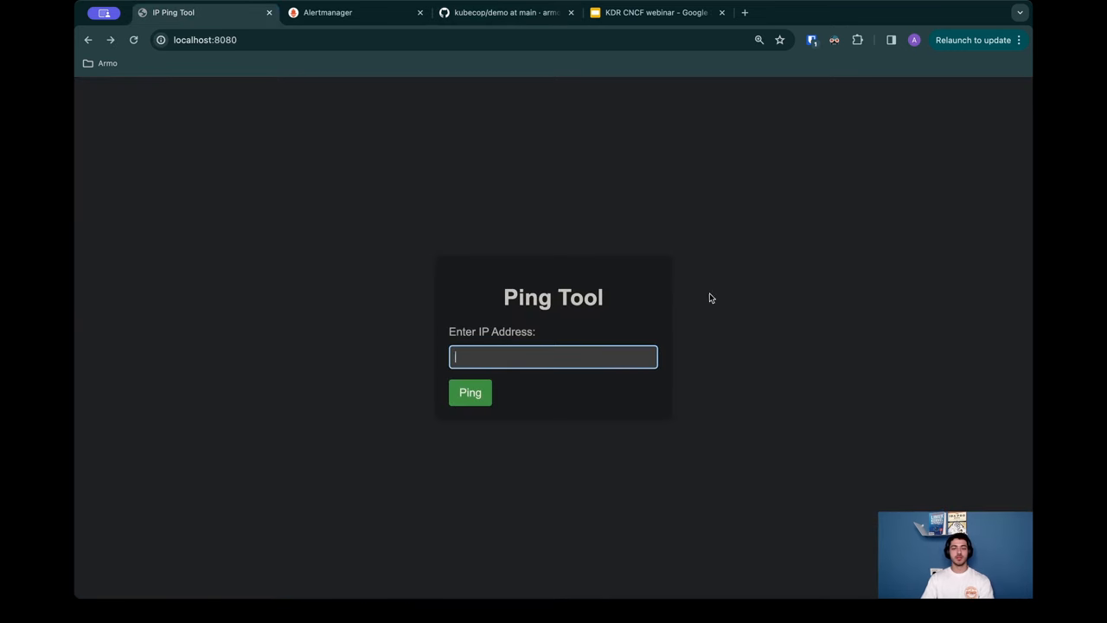
text(kubernetes.io/serviceaccount/token) get pods)
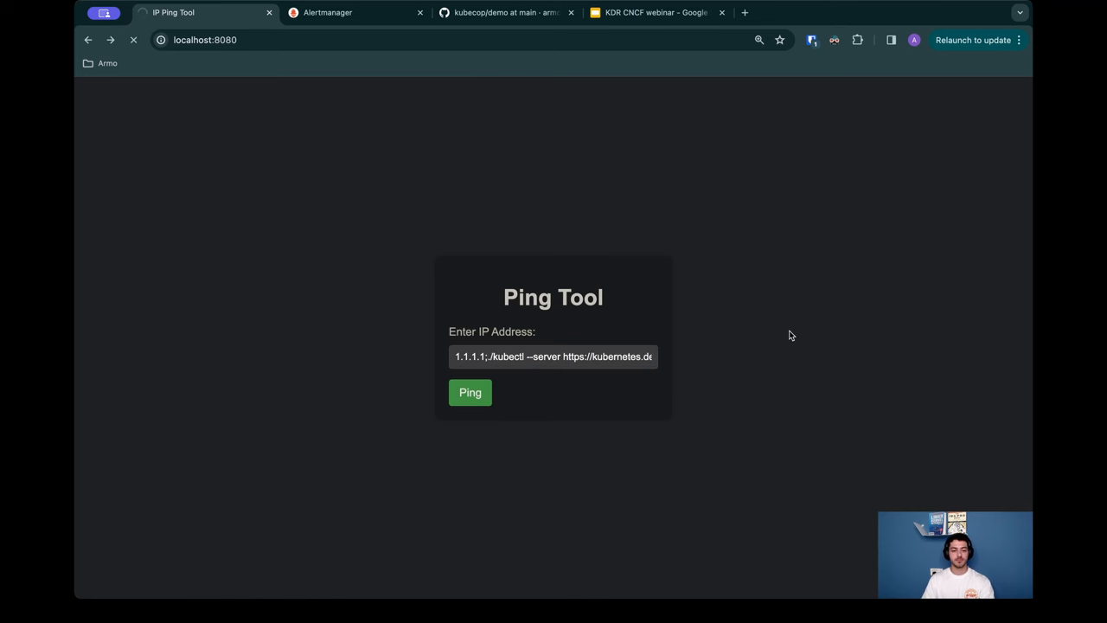
click(471, 391)
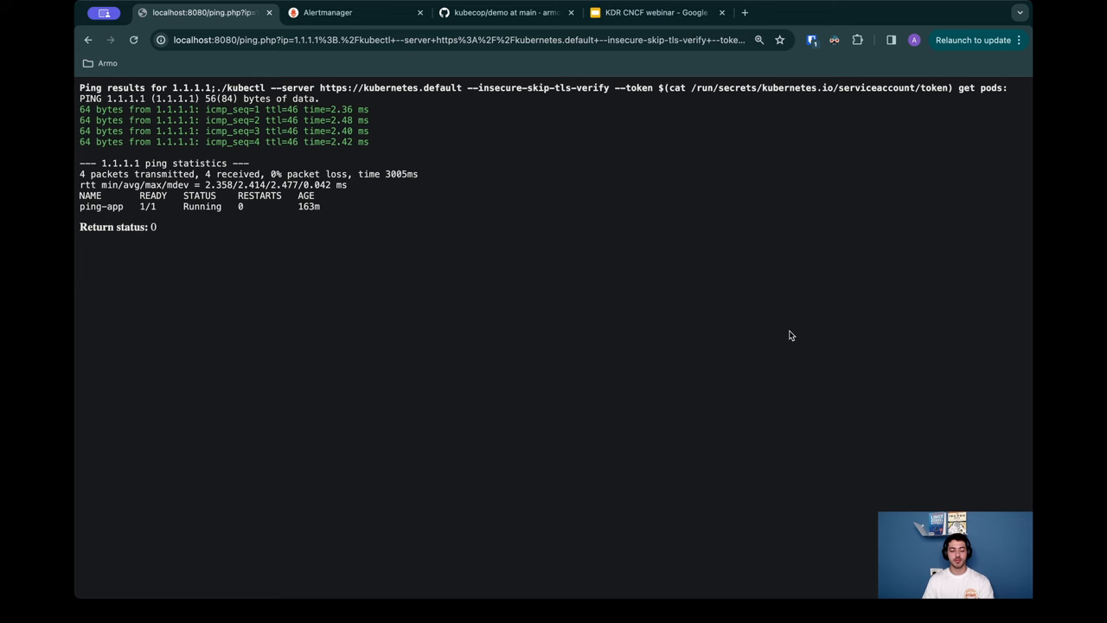
mouse_move(329, 208)
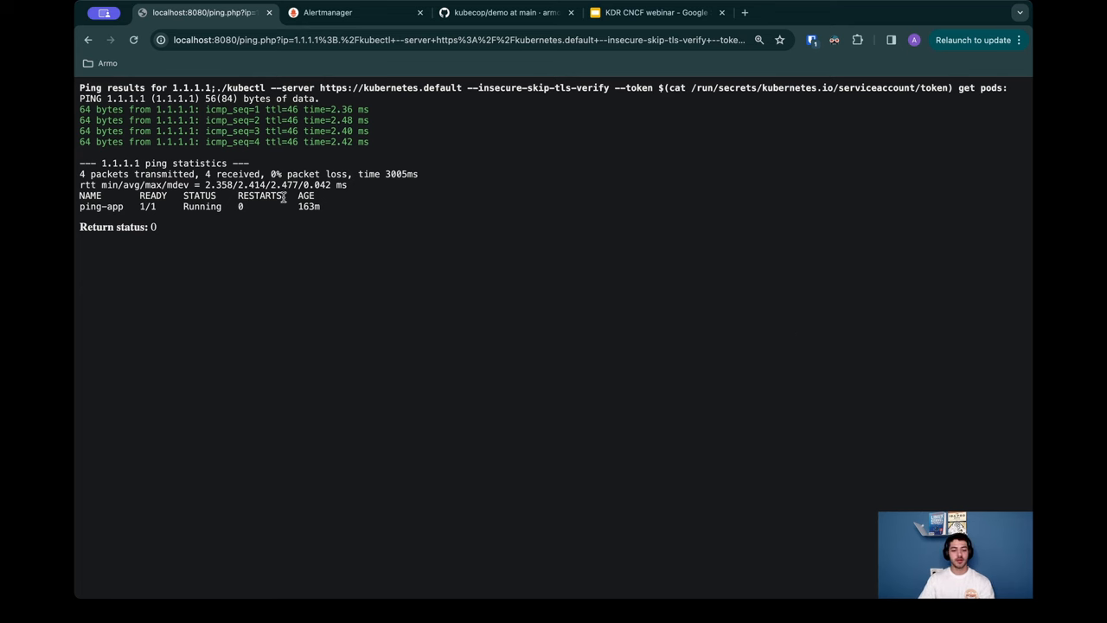
Step: Highlight ping-app listed as 1/1 Running in the pod output
double_click(308, 206)
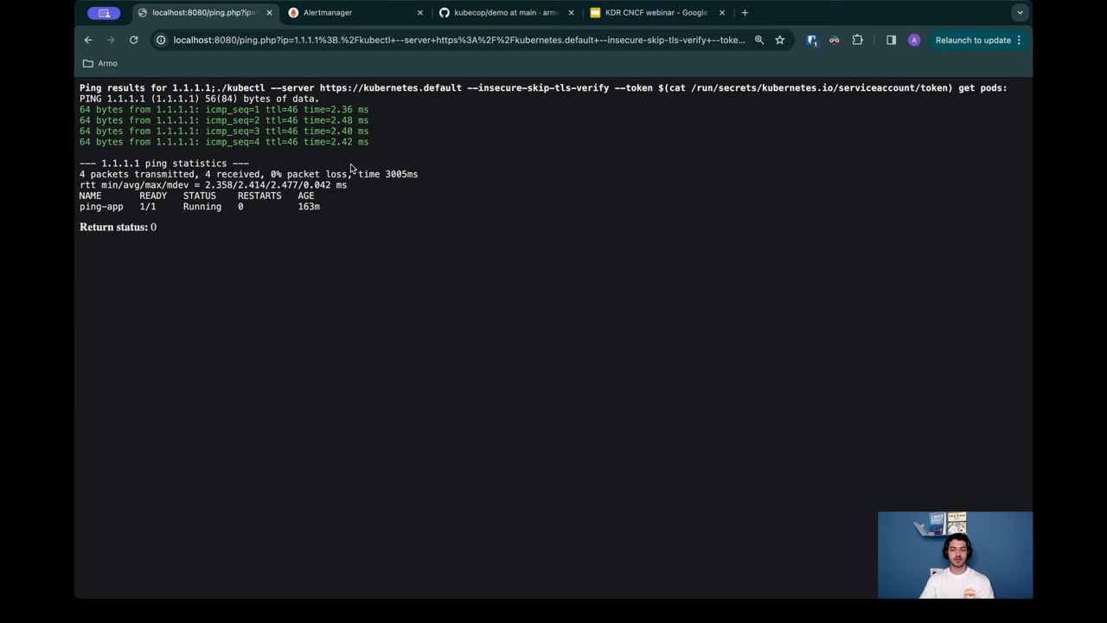
mouse_move(361, 199)
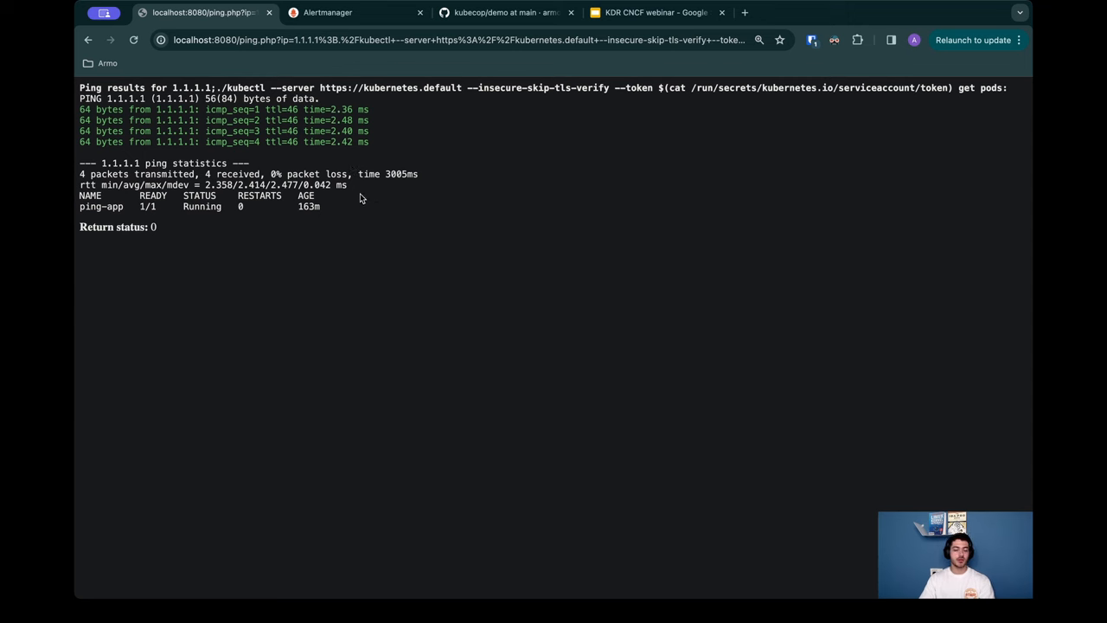
mouse_move(374, 143)
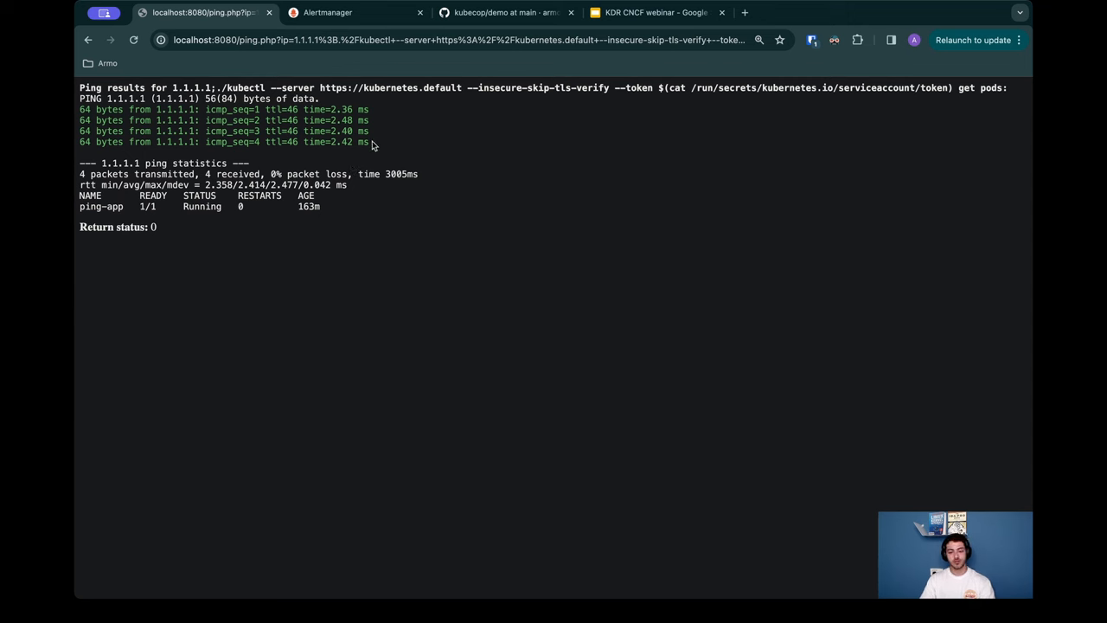
mouse_move(389, 162)
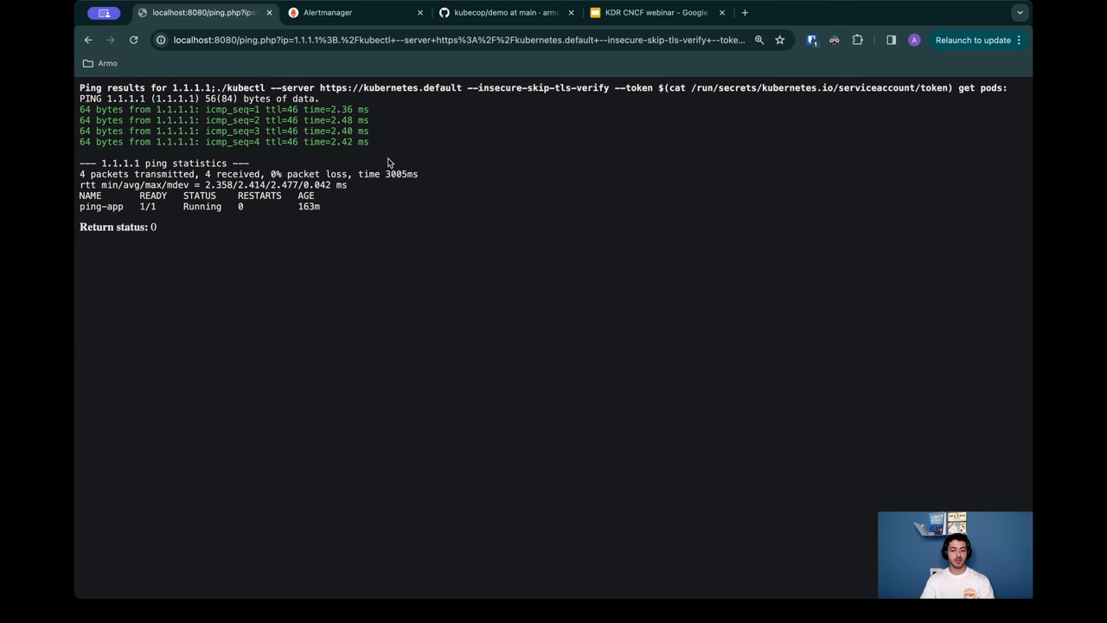
mouse_move(386, 161)
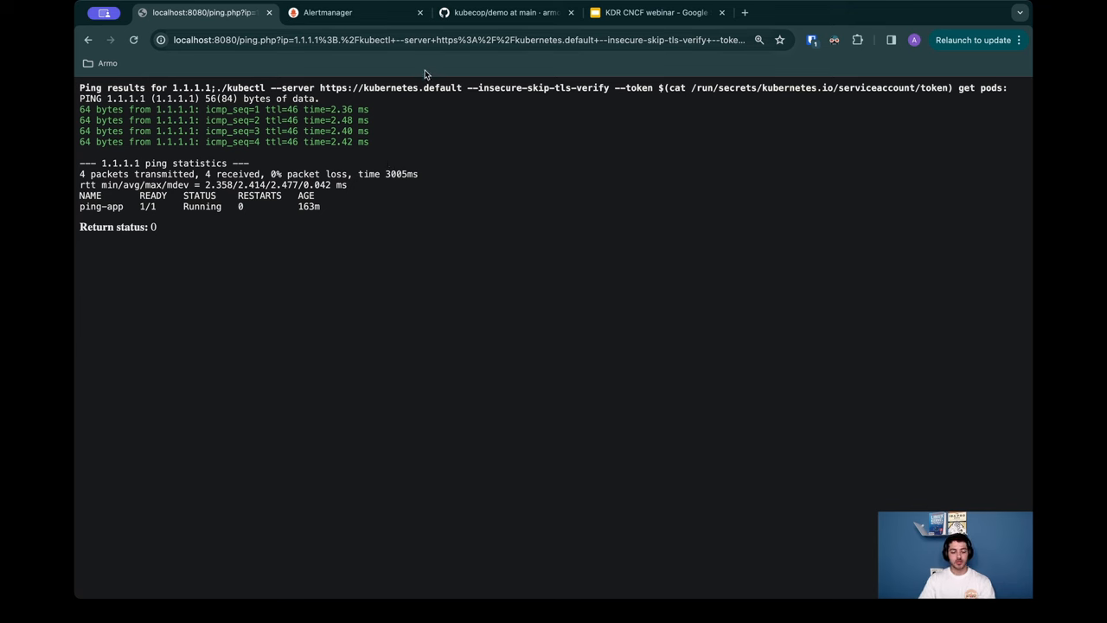
click(332, 14)
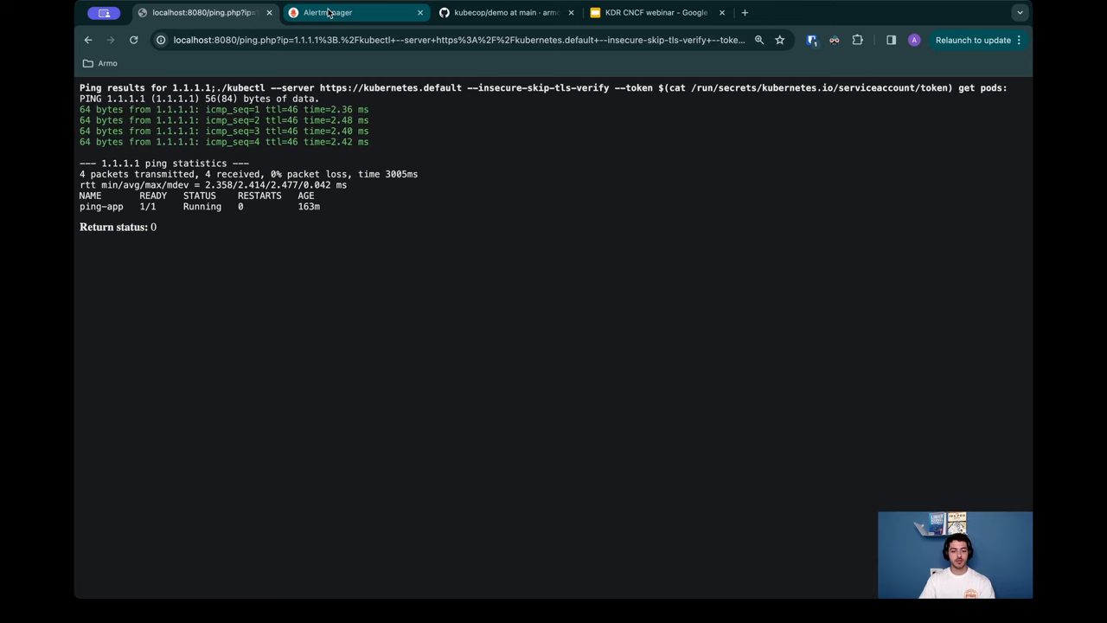
Step: Reload Alertmanager and expand the namespace="default" alert group
click(331, 13)
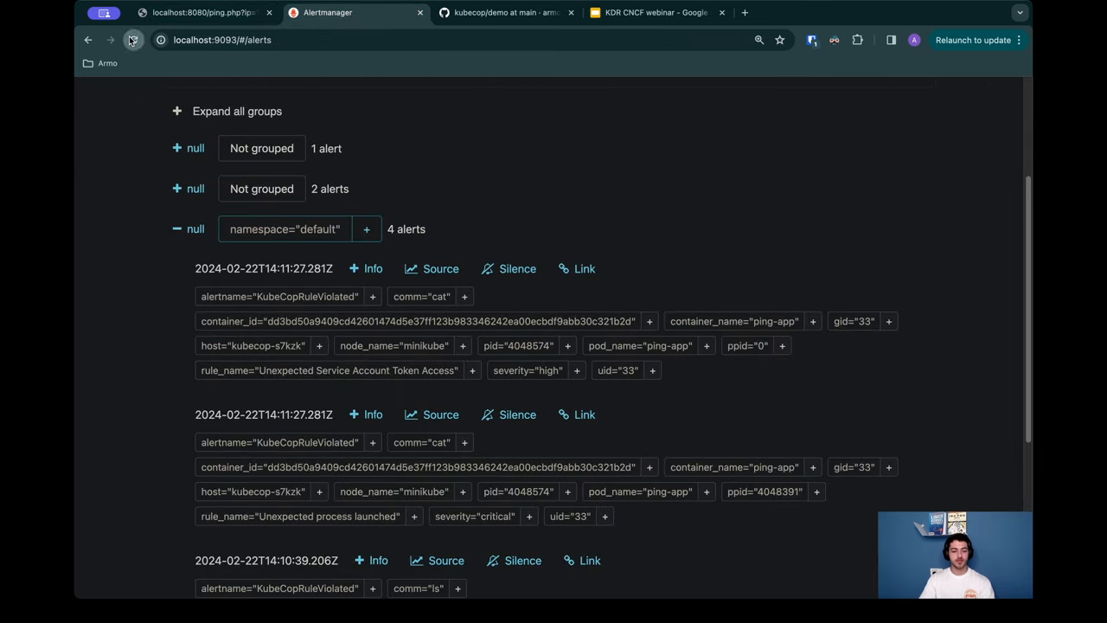
click(131, 40)
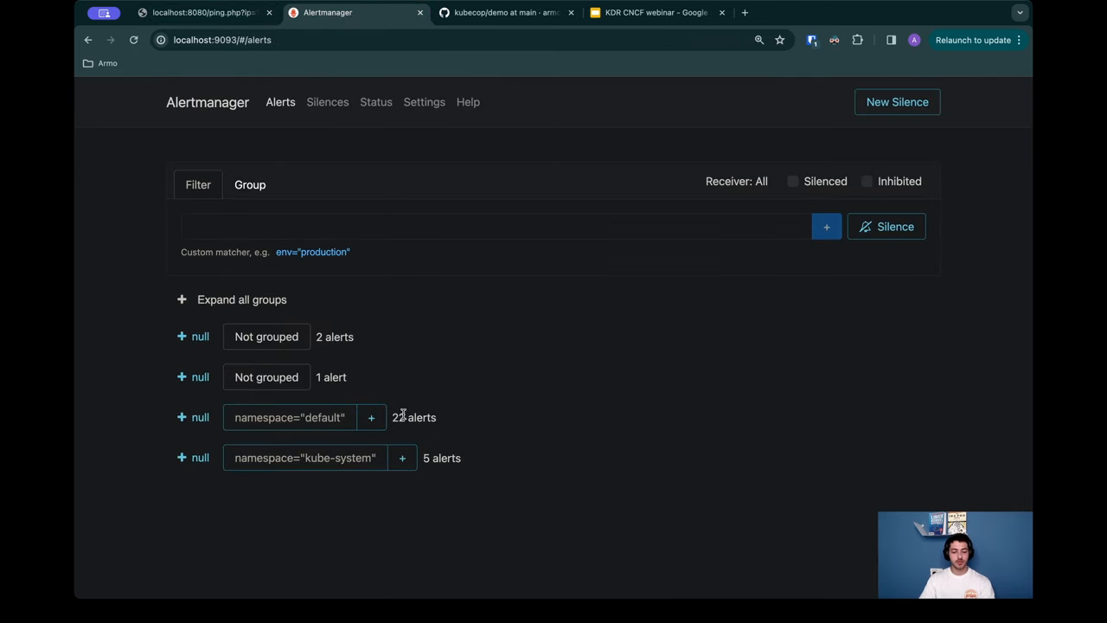
mouse_move(409, 417)
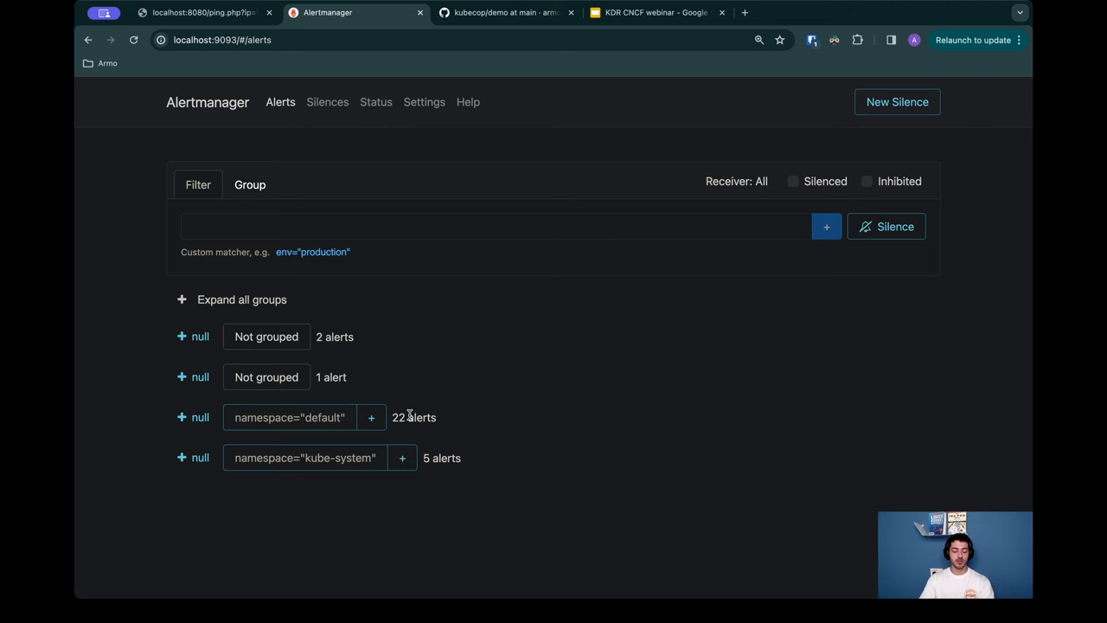
click(187, 417)
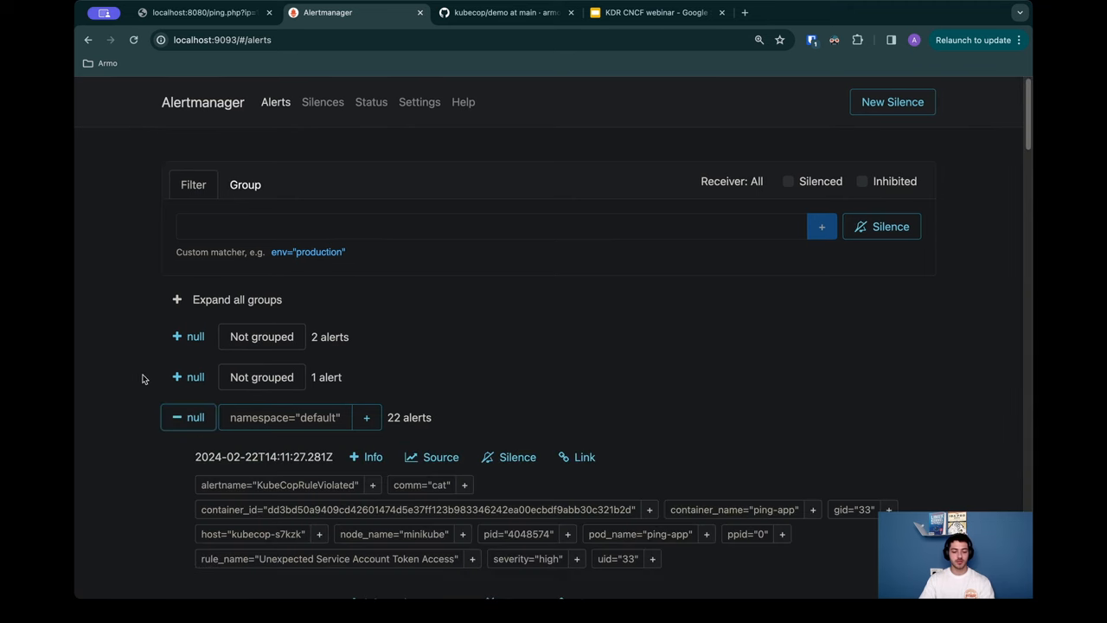
Step: Scroll through the ping-app alerts for curl file access, chmod launches and kubectl
scroll(down, 3)
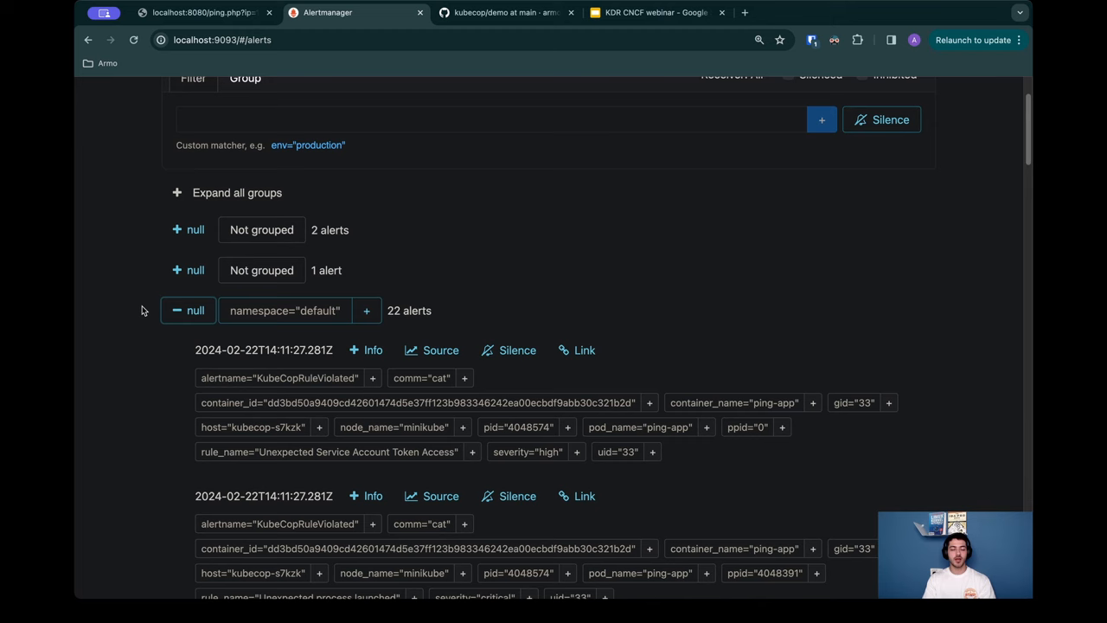
scroll(down, 3)
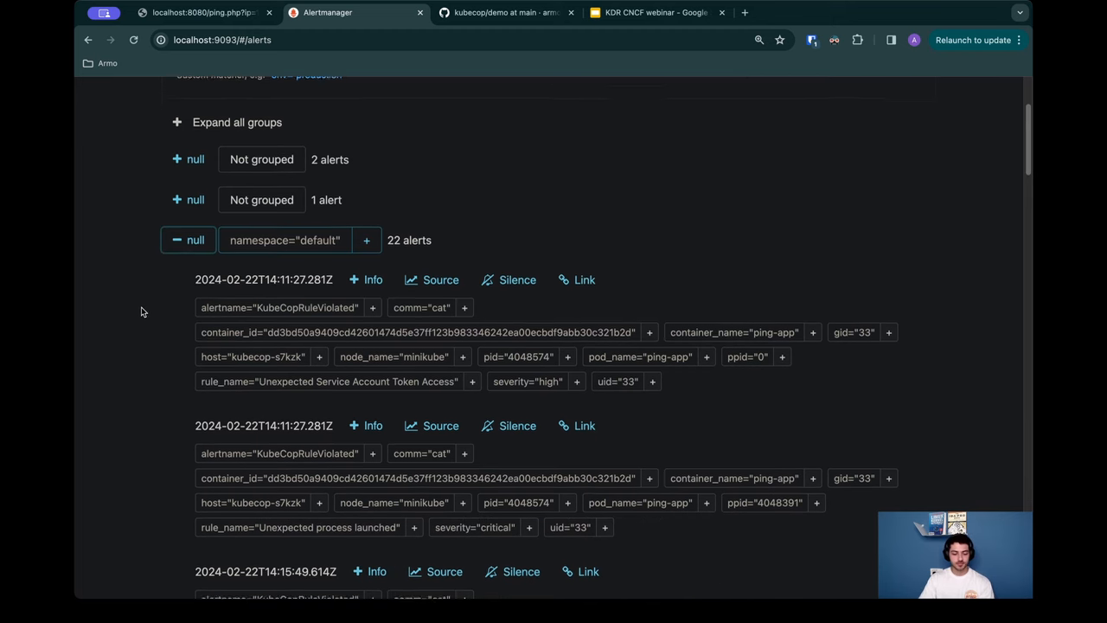
scroll(down, 3)
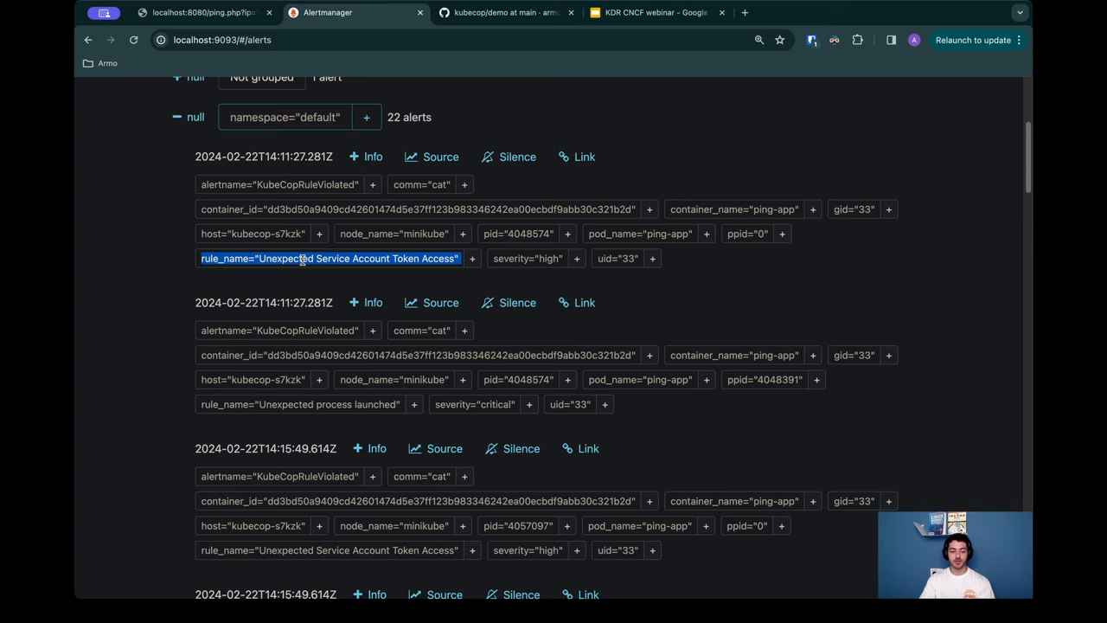
scroll(down, 3)
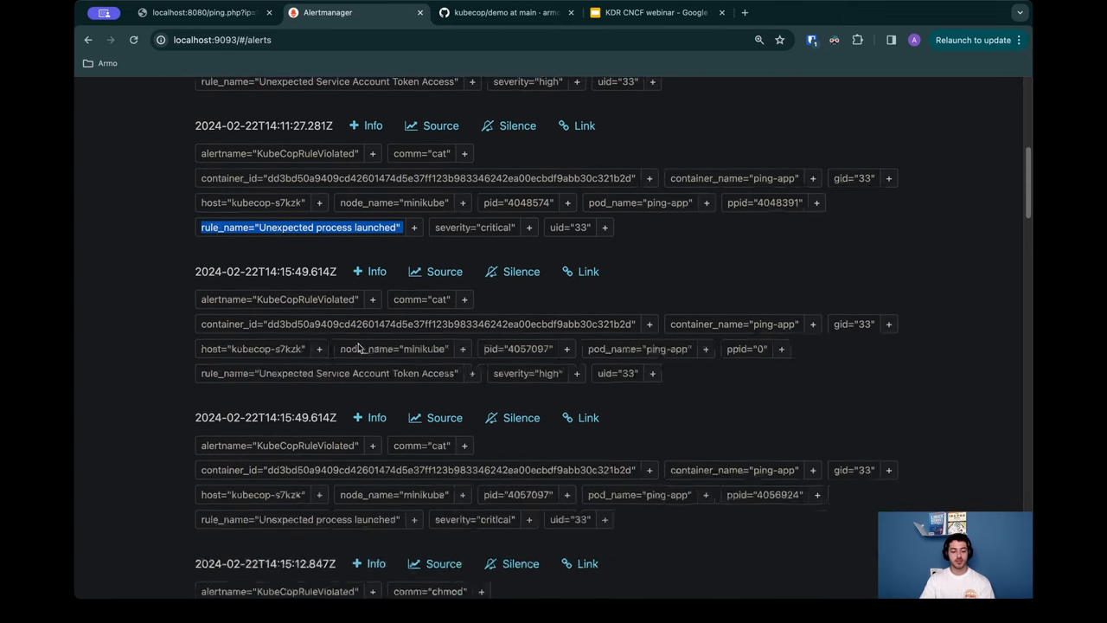
scroll(down, 3)
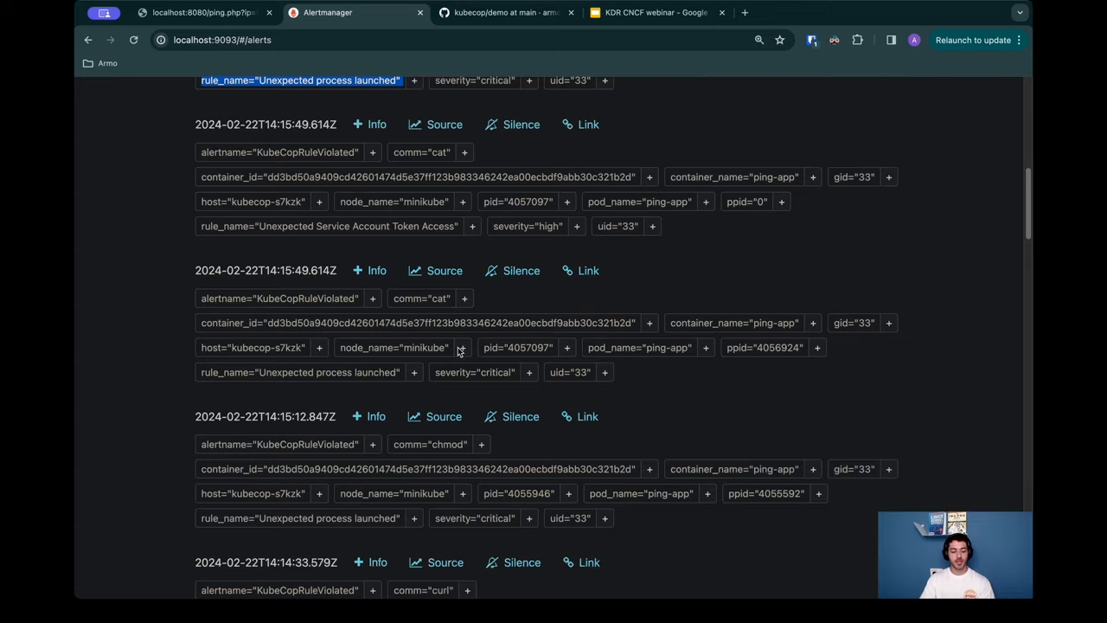
scroll(down, 3)
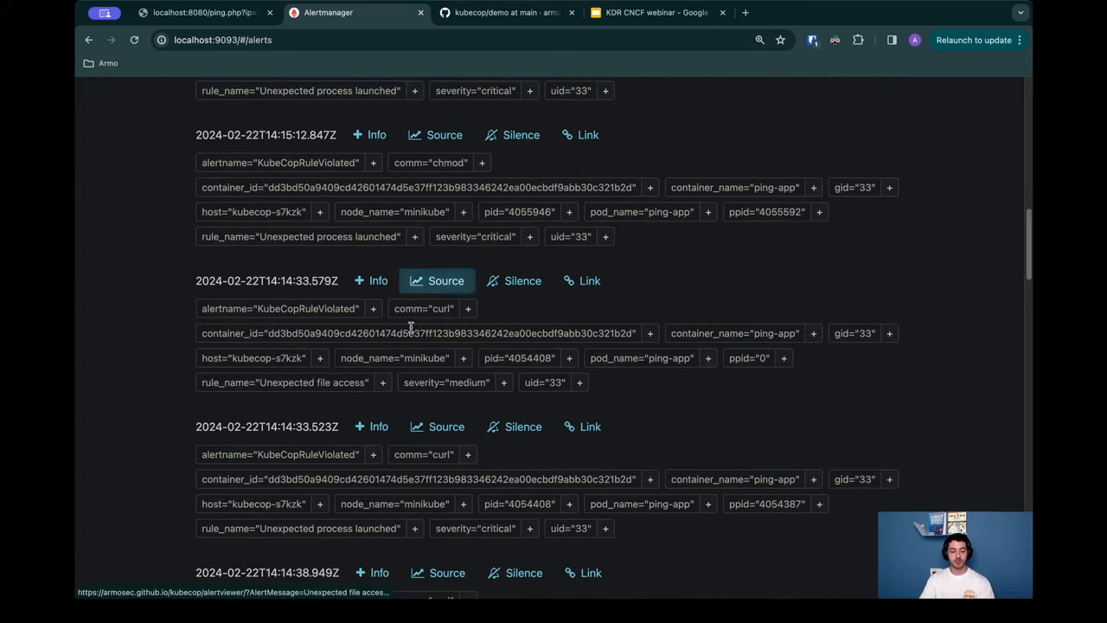
scroll(down, 3)
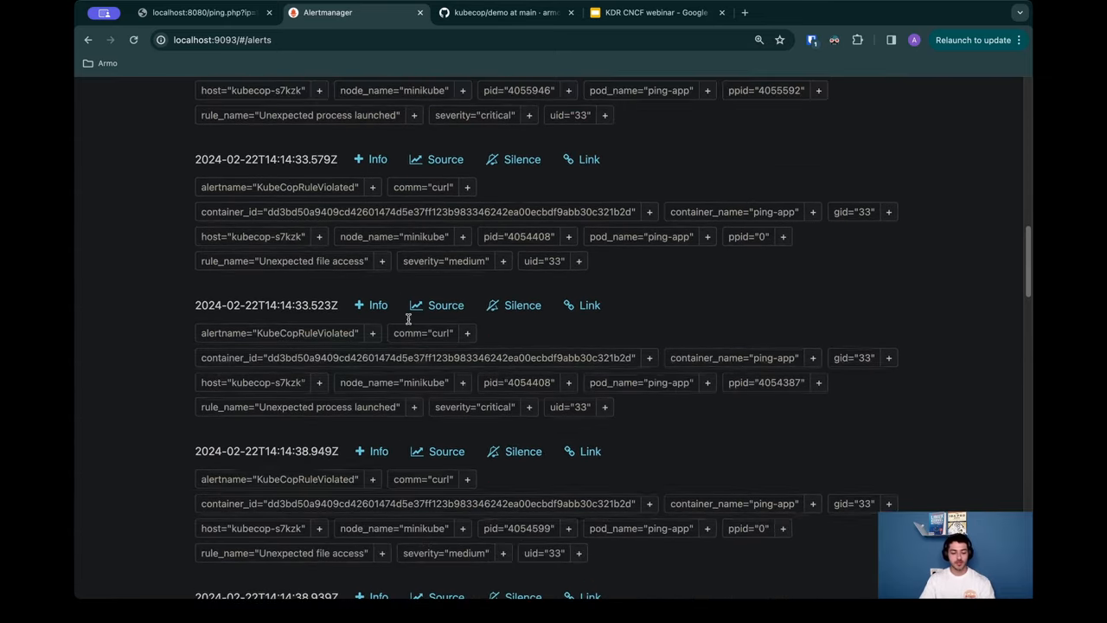
scroll(down, 3)
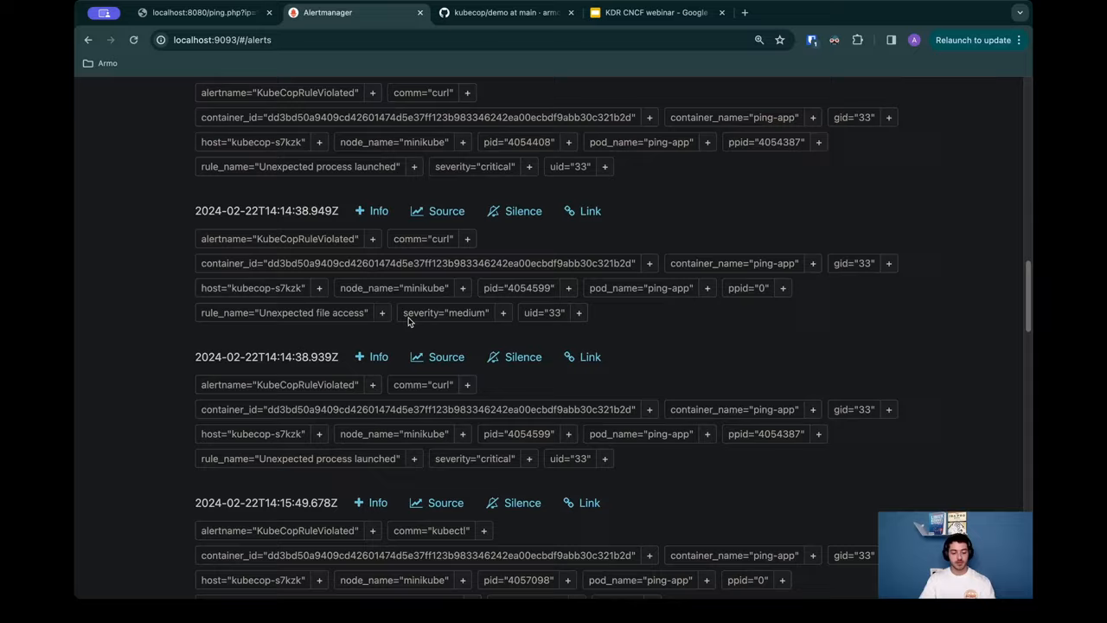
Step: Scroll to and highlight the critical Kubernetes Client Executed alert for ping-app
scroll(down, 3)
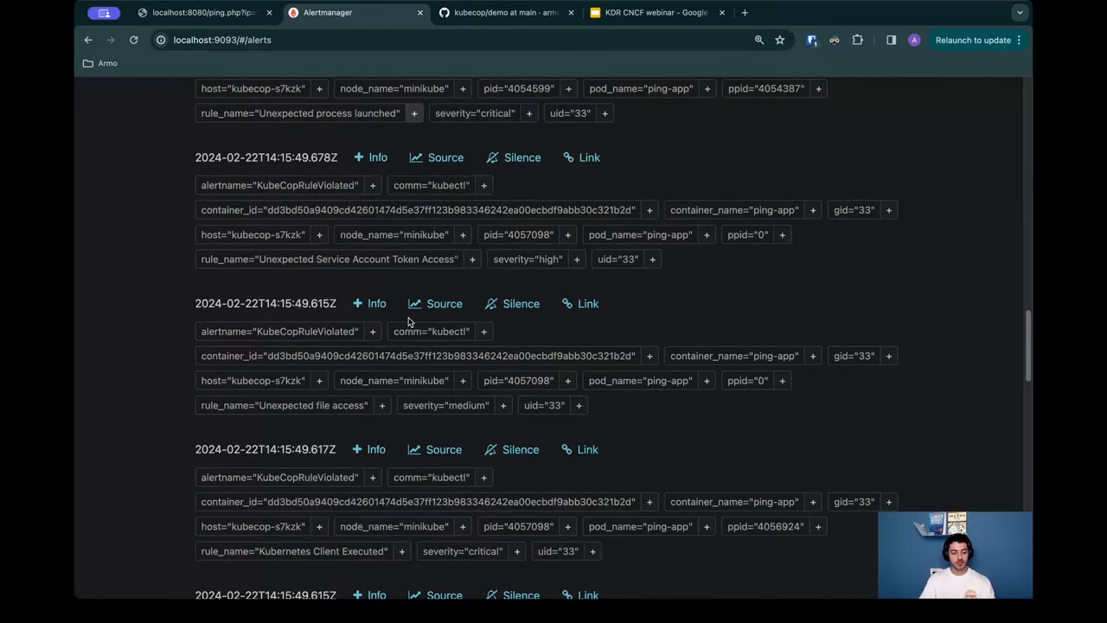
scroll(down, 3)
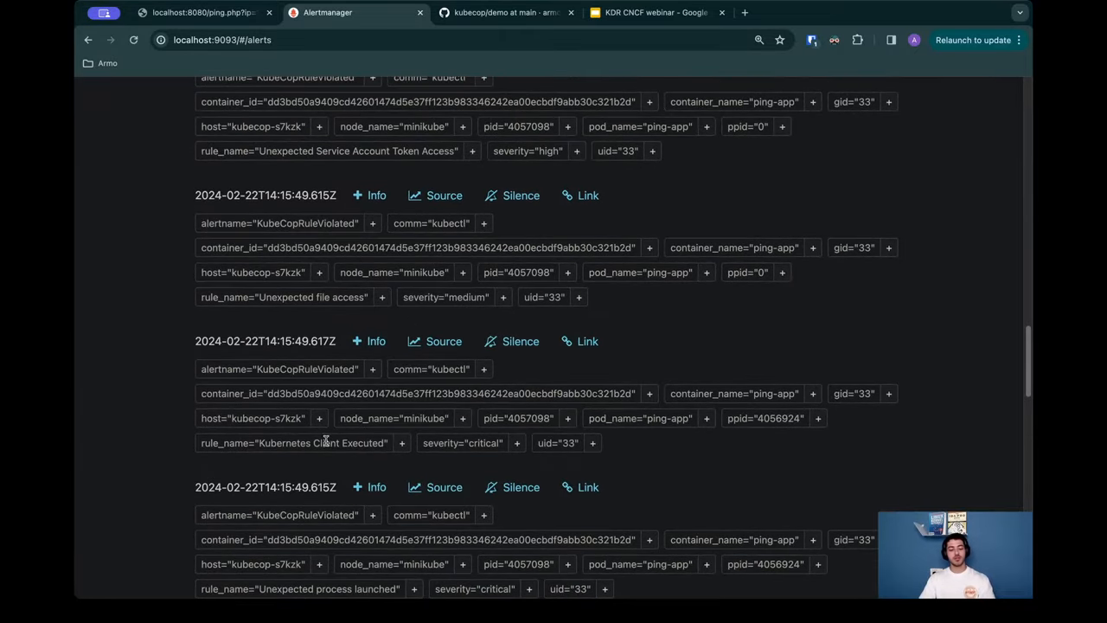
double_click(325, 443)
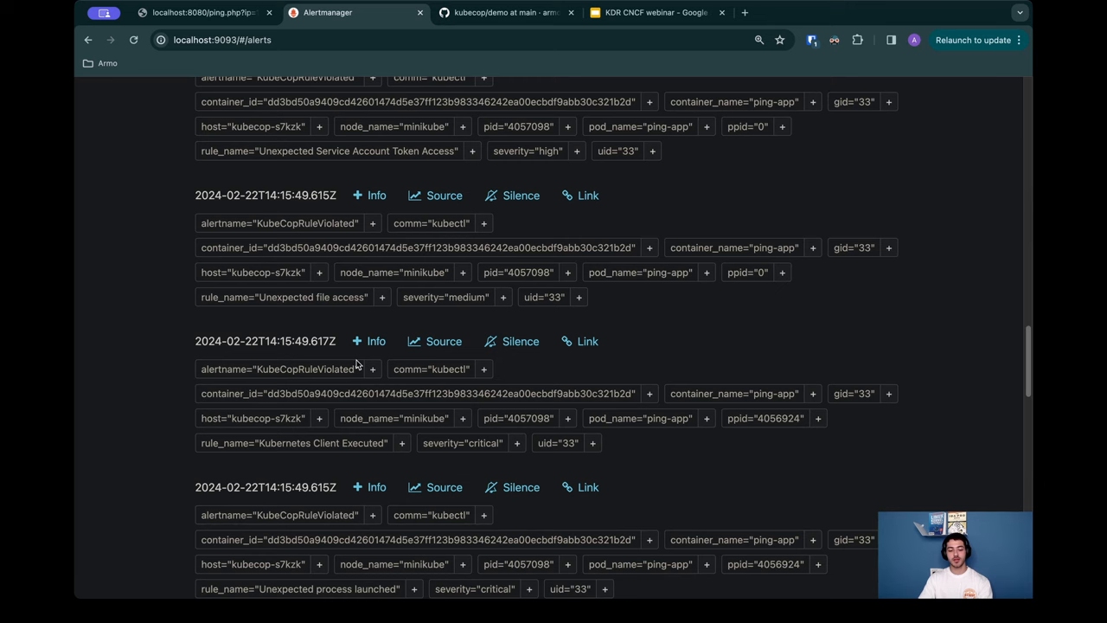
scroll(down, 3)
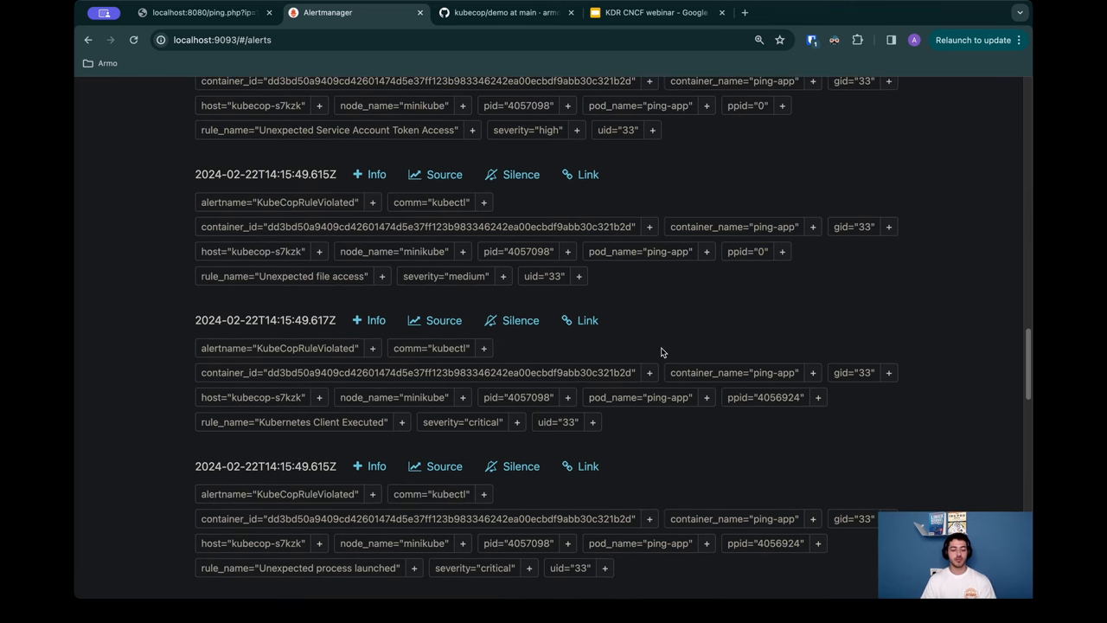
mouse_move(343, 422)
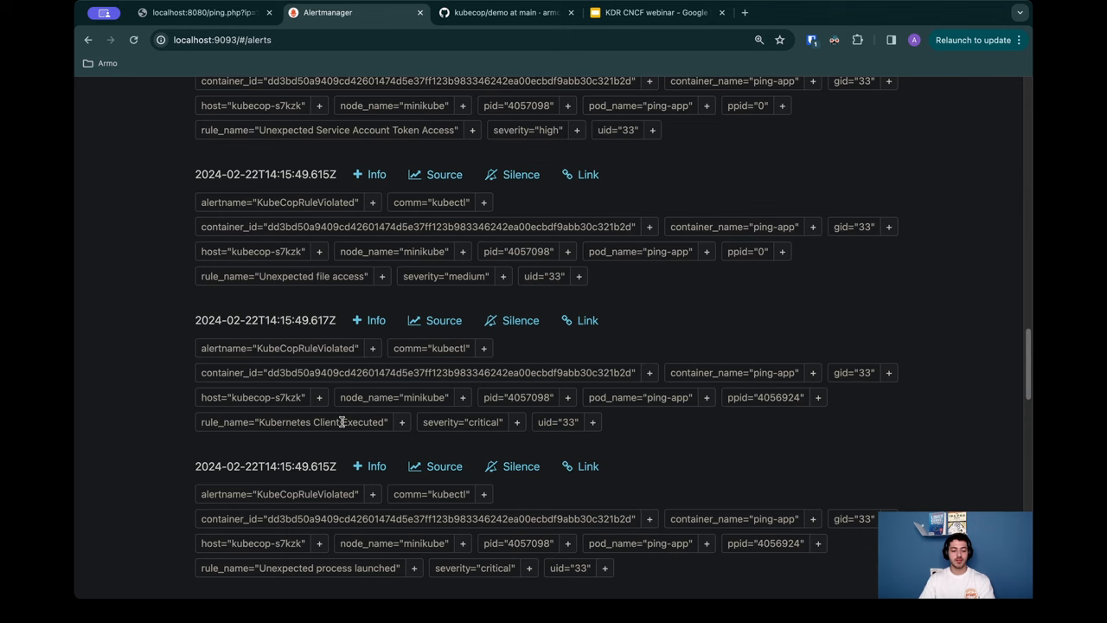
mouse_move(357, 441)
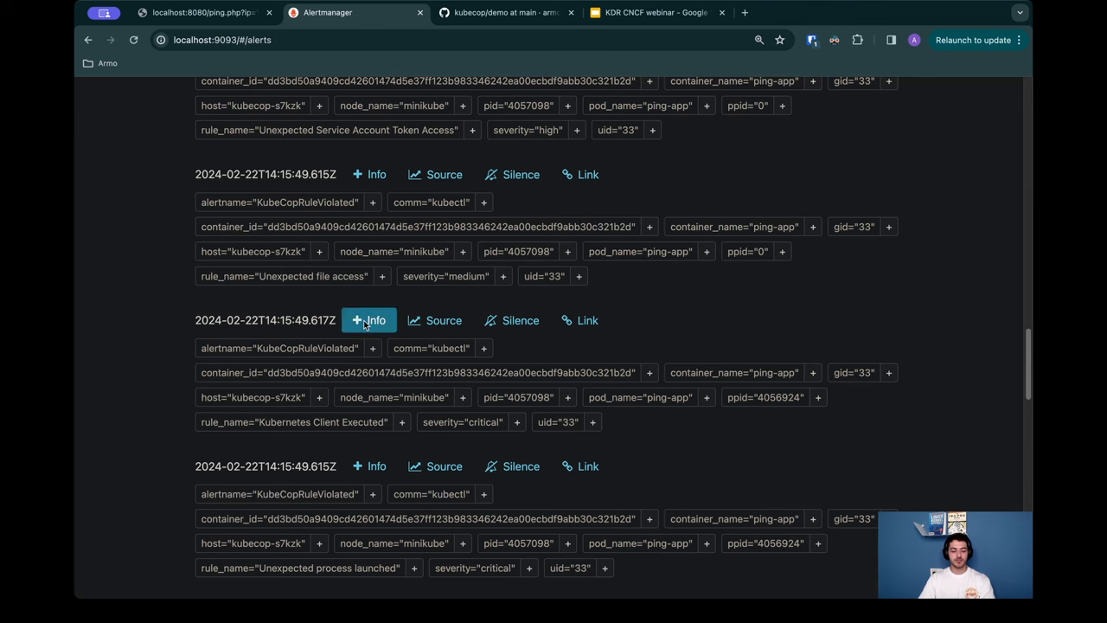
Step: Expand the Kubernetes Client Executed alert's info and highlight kubectl in its description
click(368, 320)
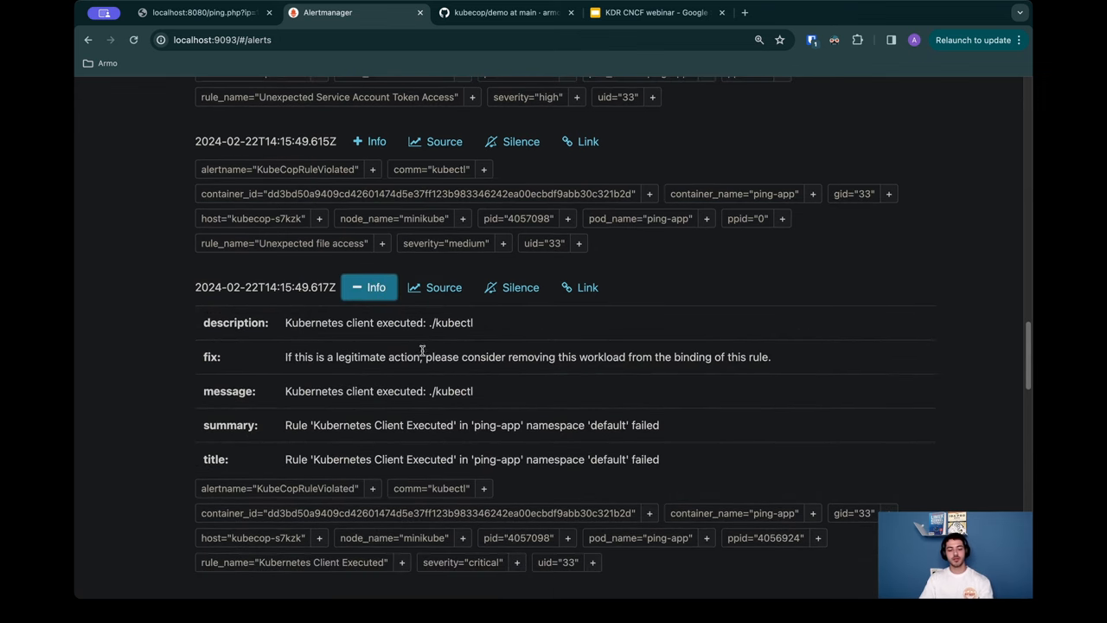
scroll(down, 3)
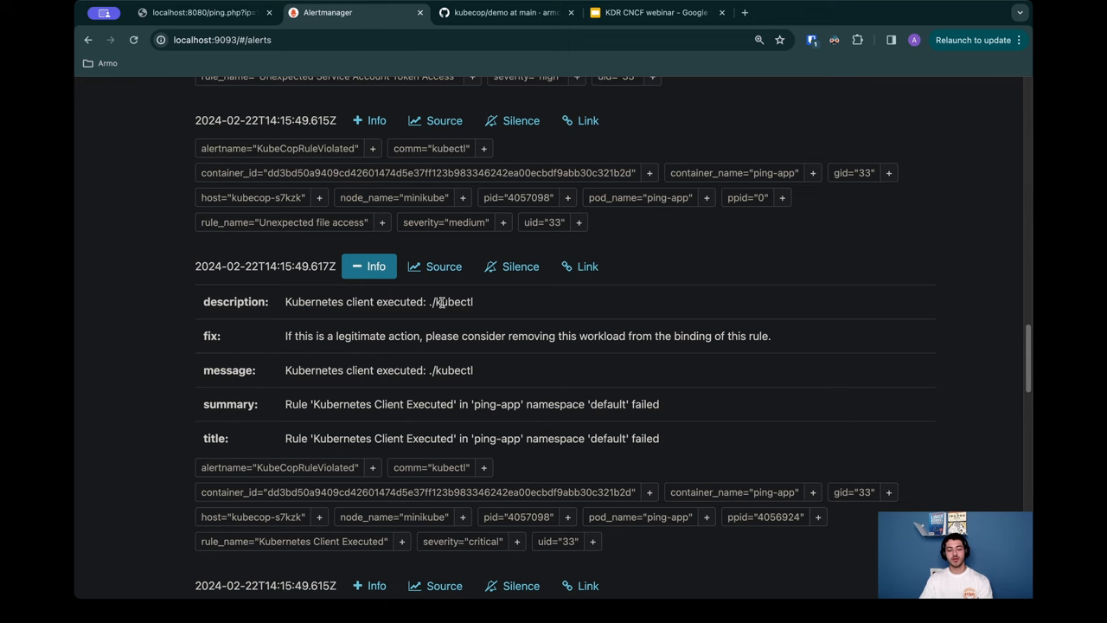
double_click(453, 301)
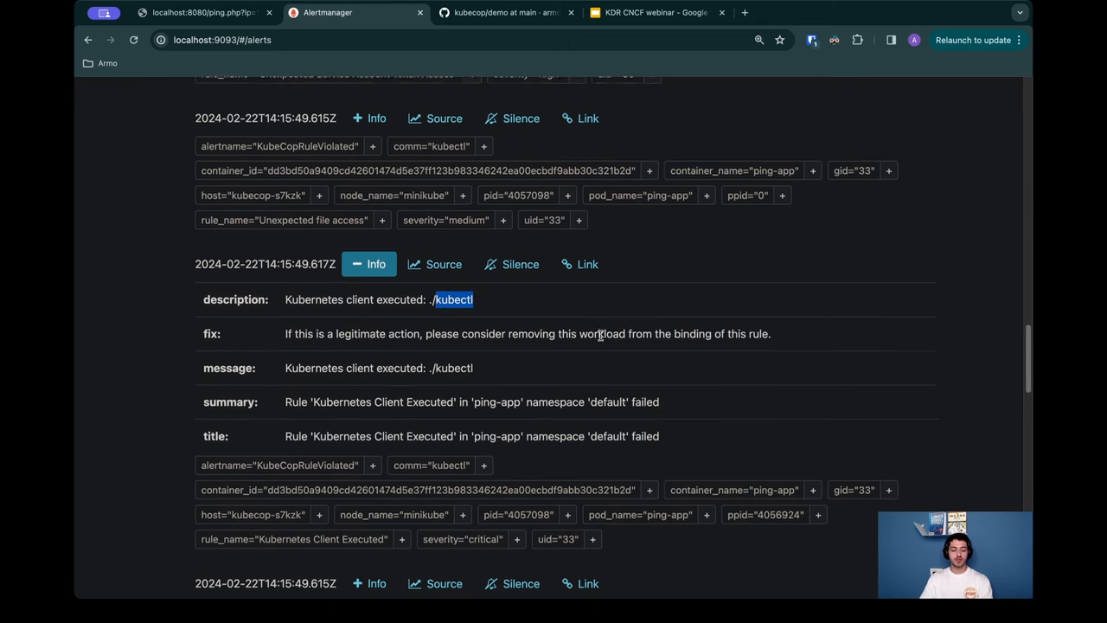
scroll(down, 3)
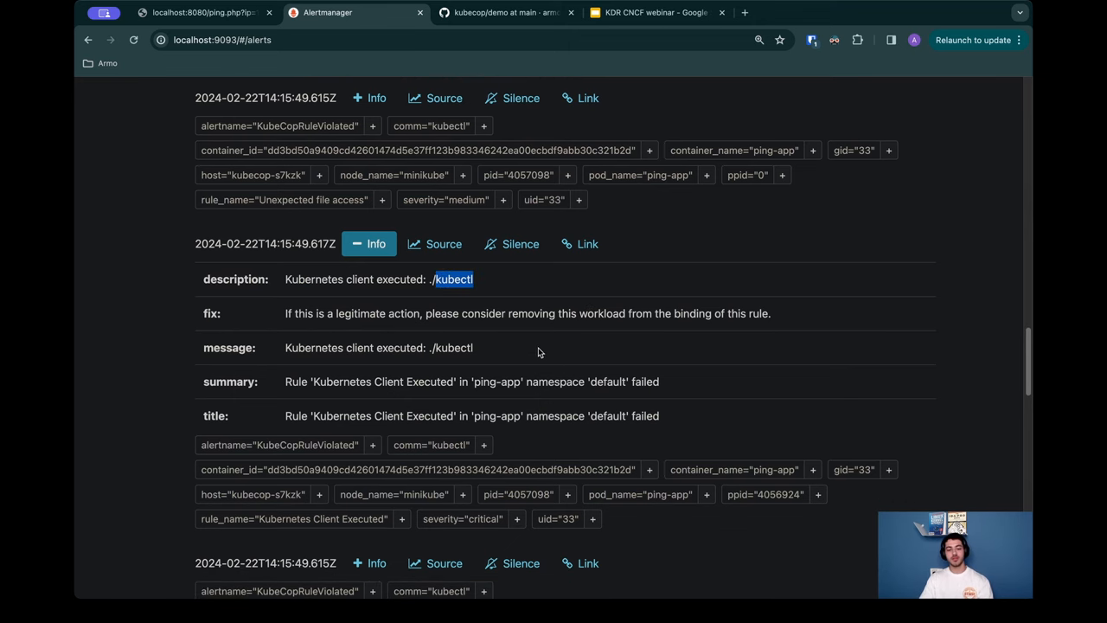
mouse_move(547, 344)
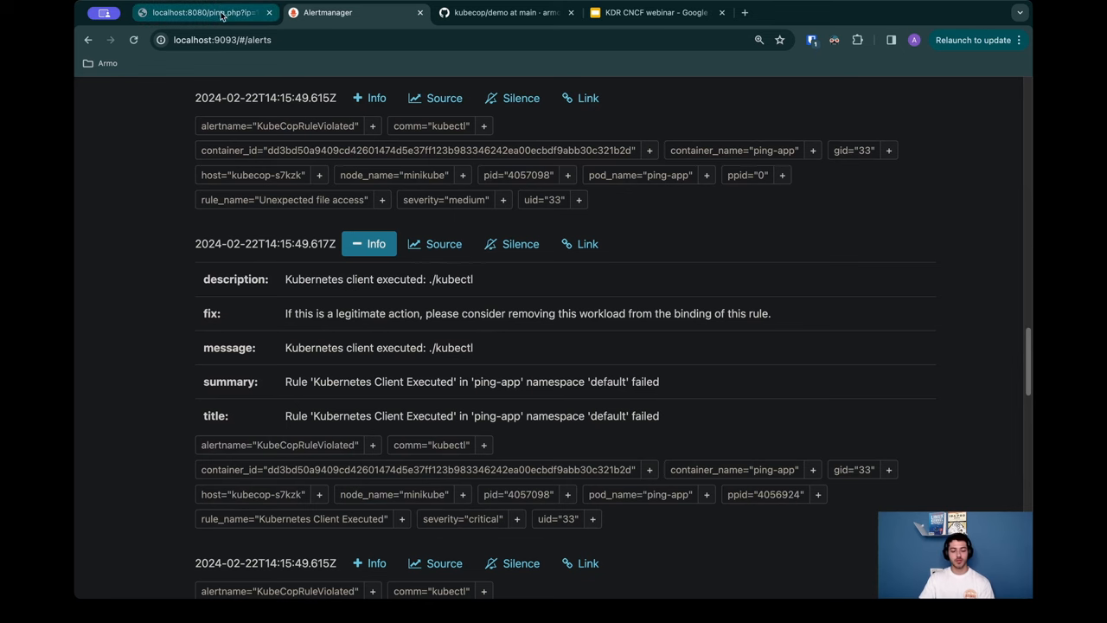
Step: Scroll the KubeCop demo README through the kubectl attack commands and expected output
click(502, 14)
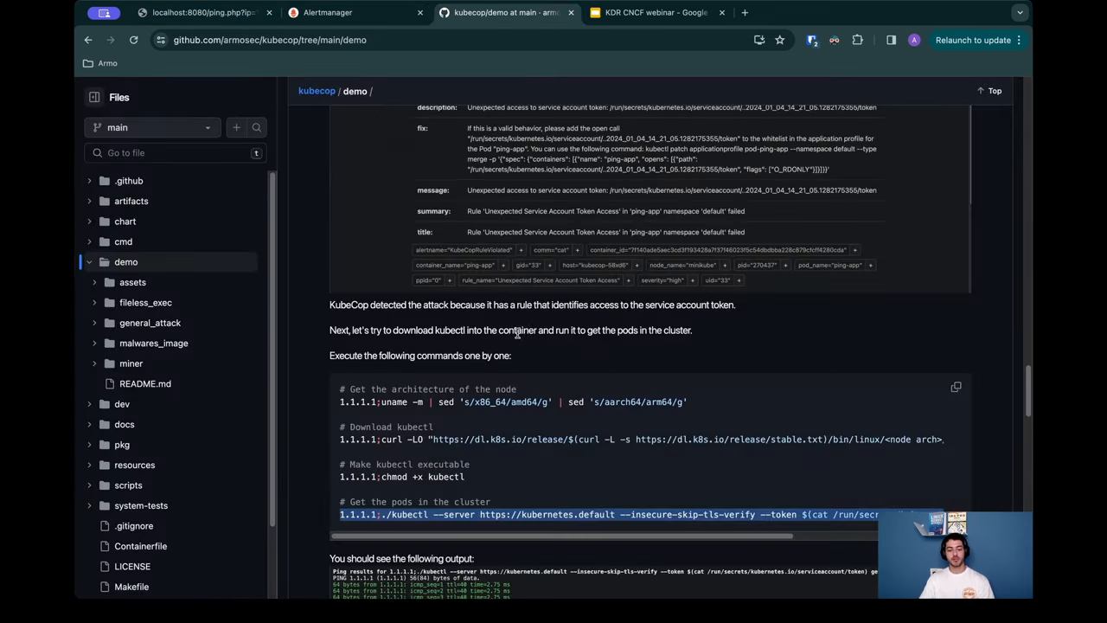
scroll(down, 3)
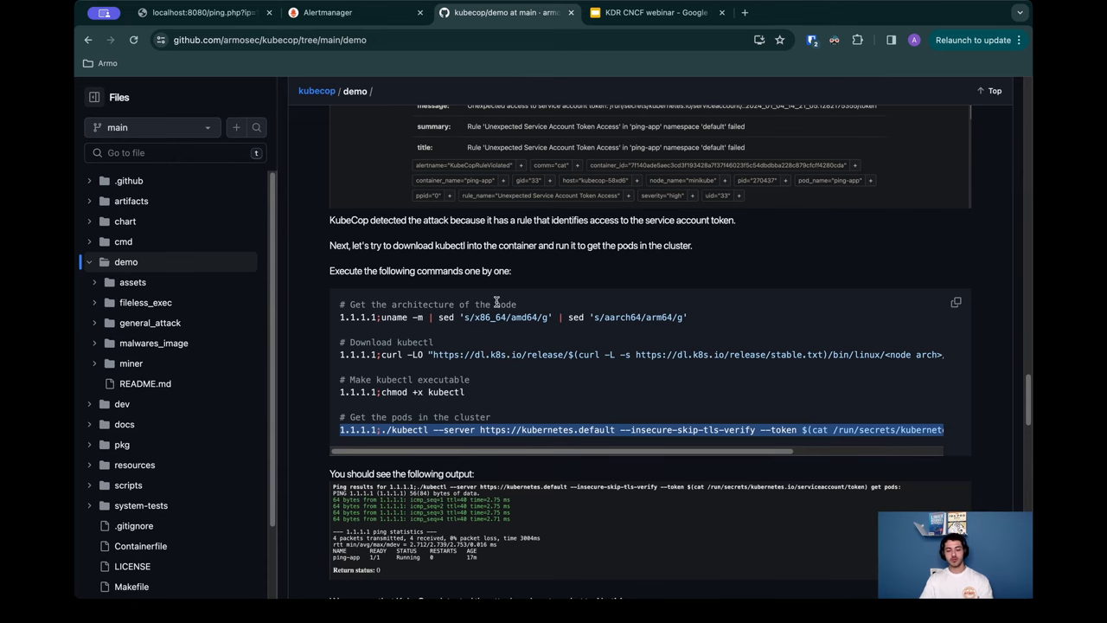
scroll(down, 3)
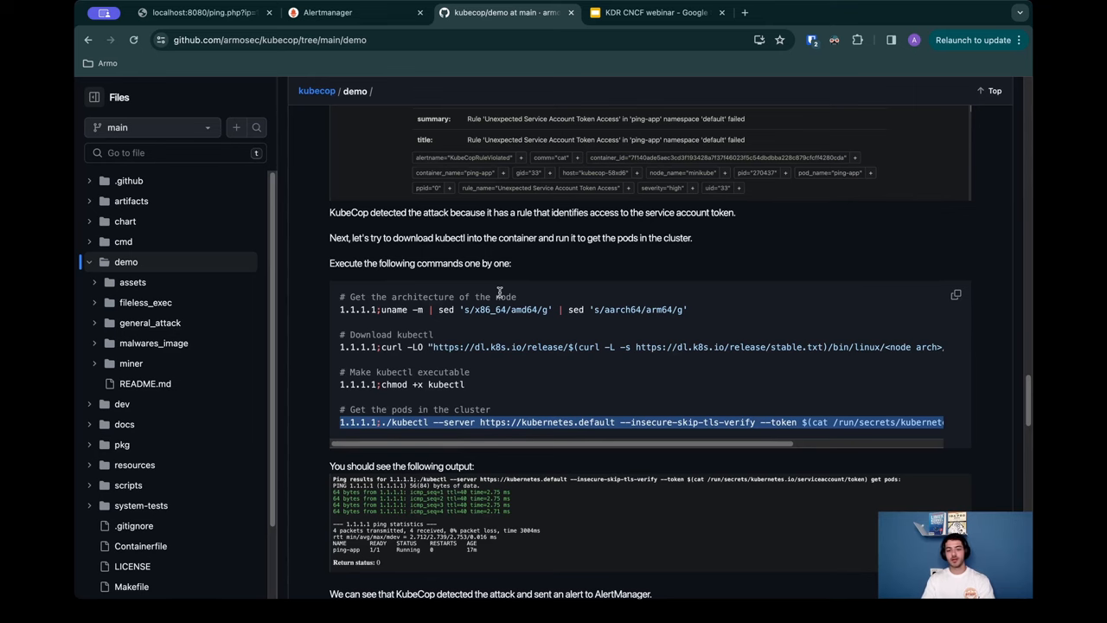
mouse_move(502, 263)
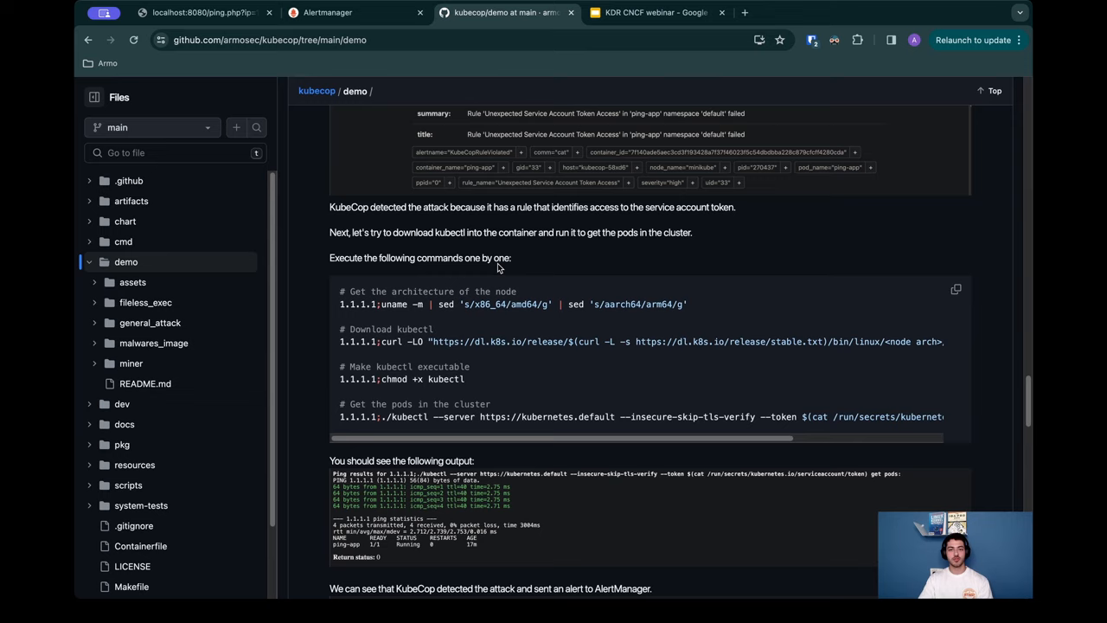
scroll(down, 3)
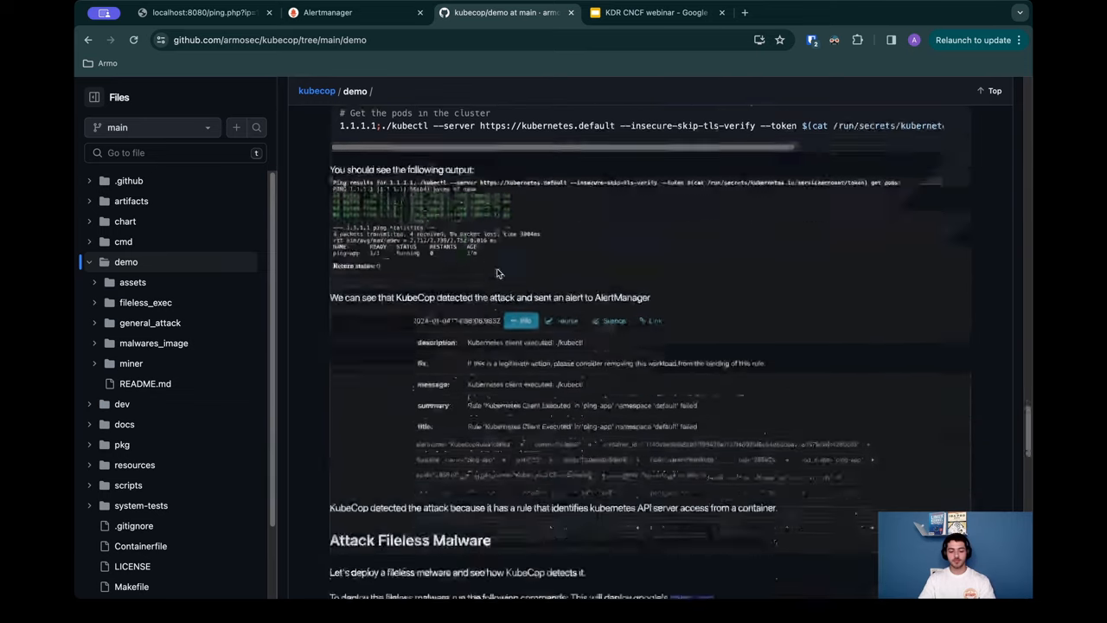
Step: Scroll down the README to the Attack Fileless Malware heading and its ezuri crypter link
scroll(down, 3)
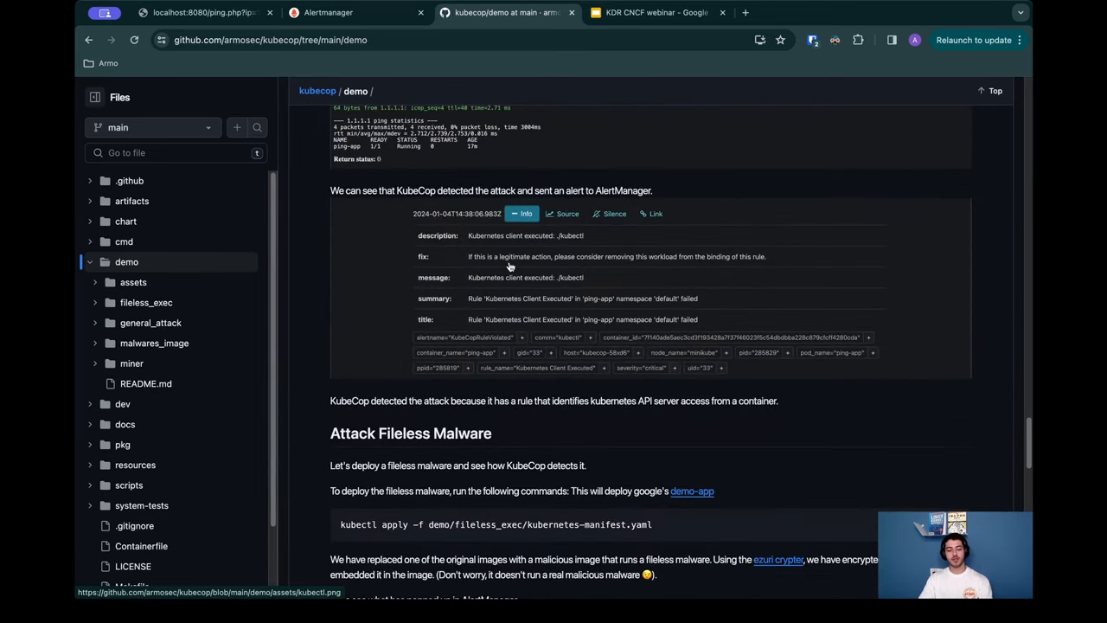
scroll(down, 3)
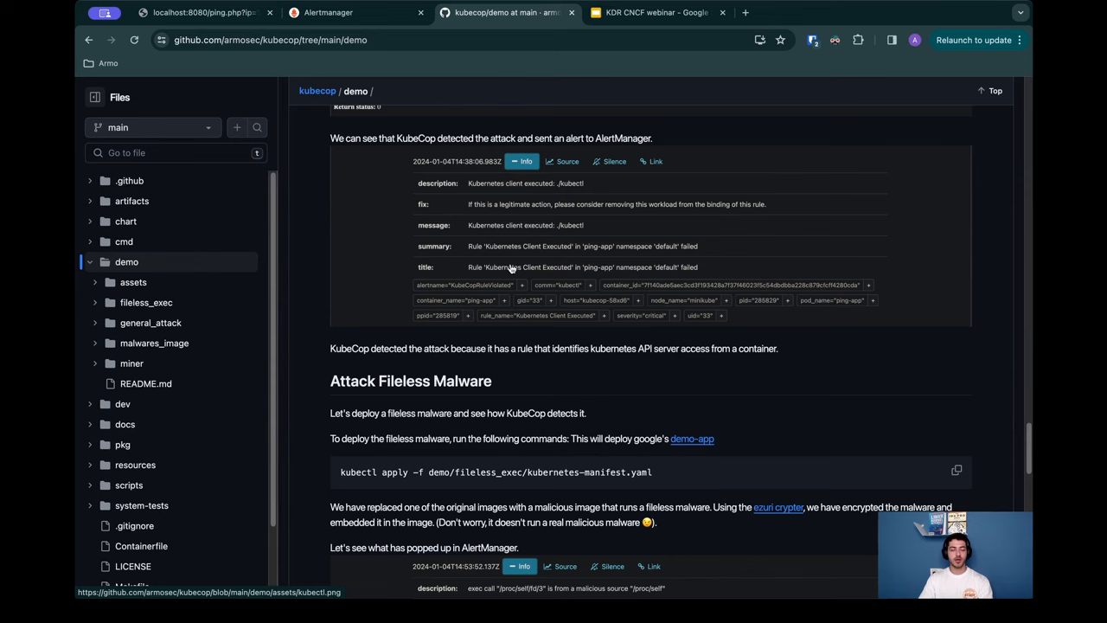
mouse_move(495, 324)
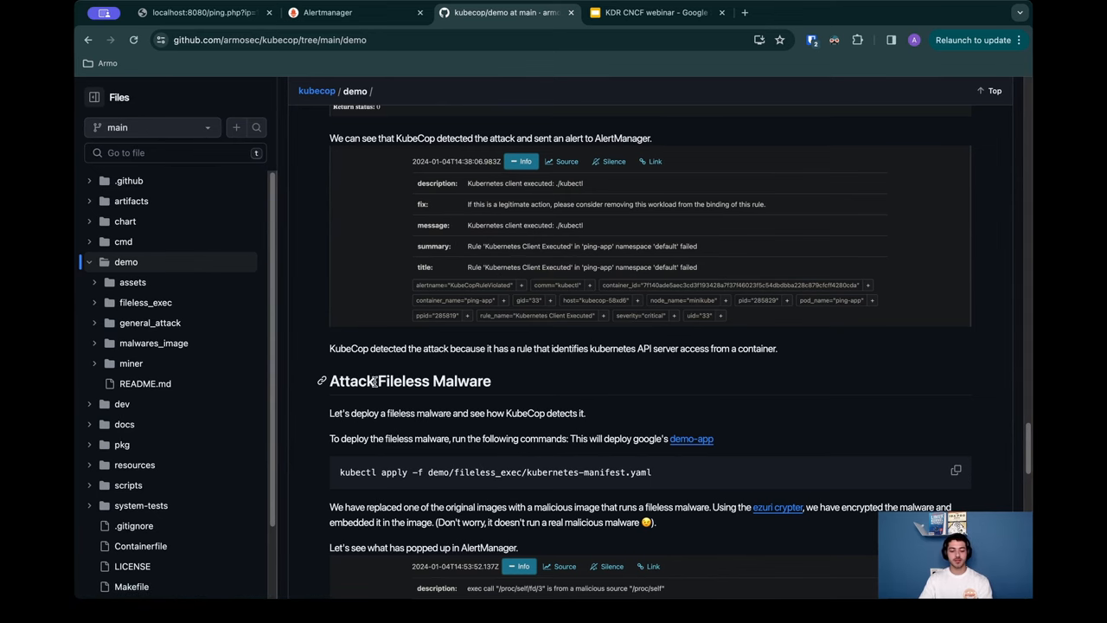
scroll(down, 3)
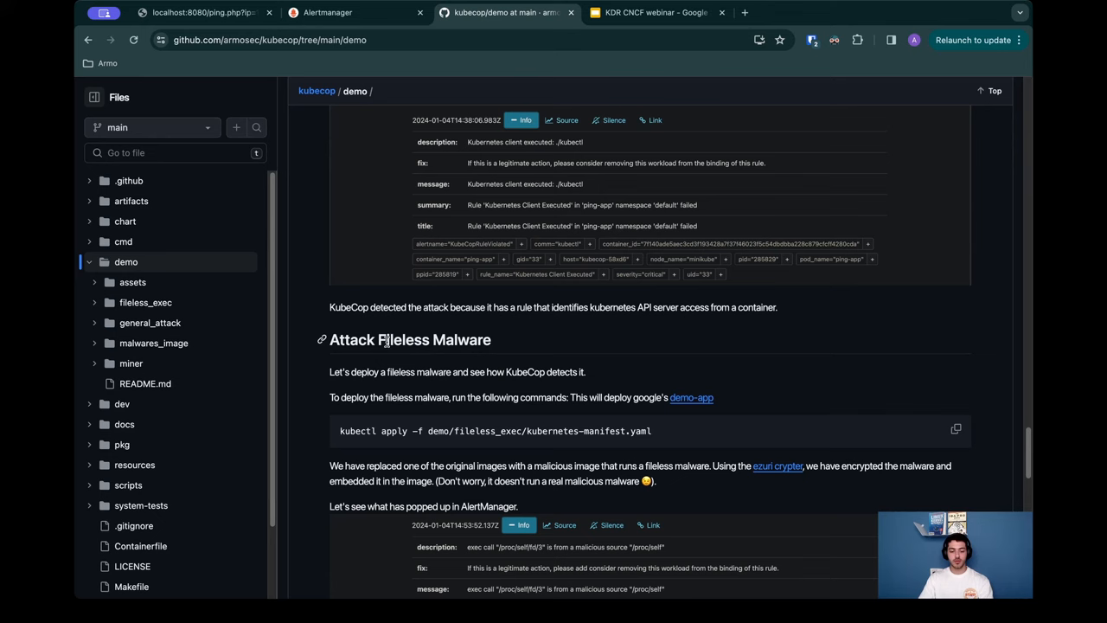
mouse_move(495, 343)
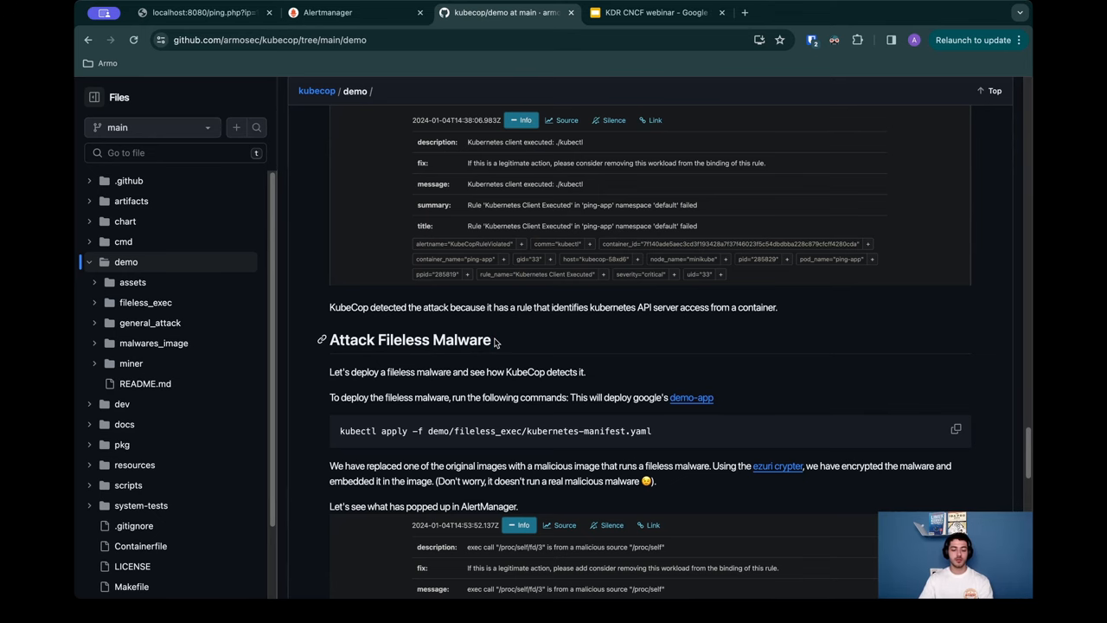
scroll(down, 3)
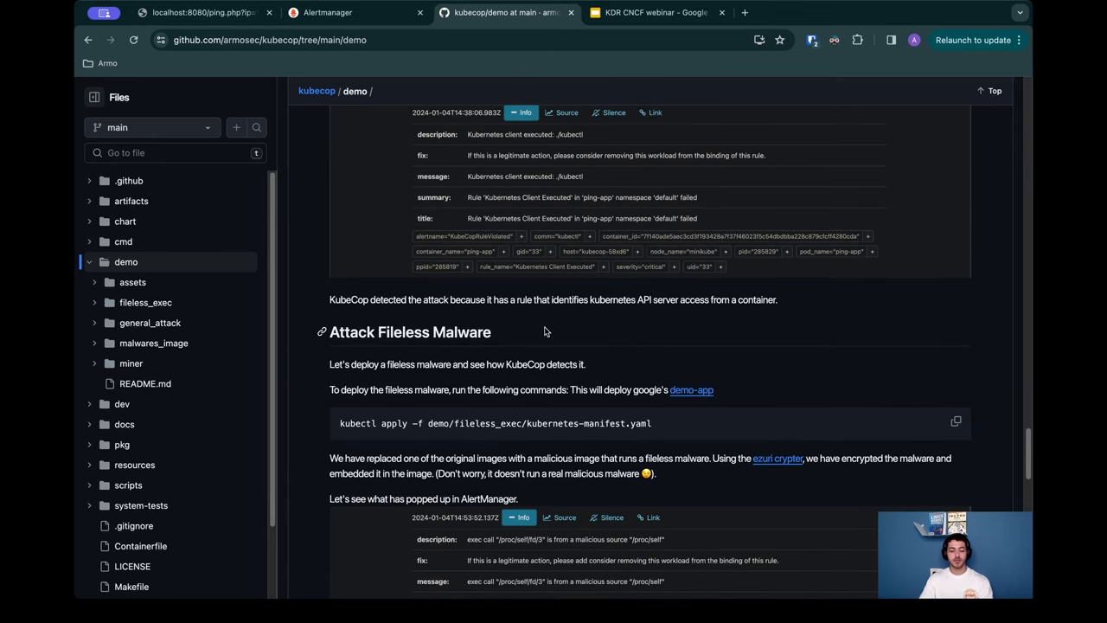
scroll(down, 3)
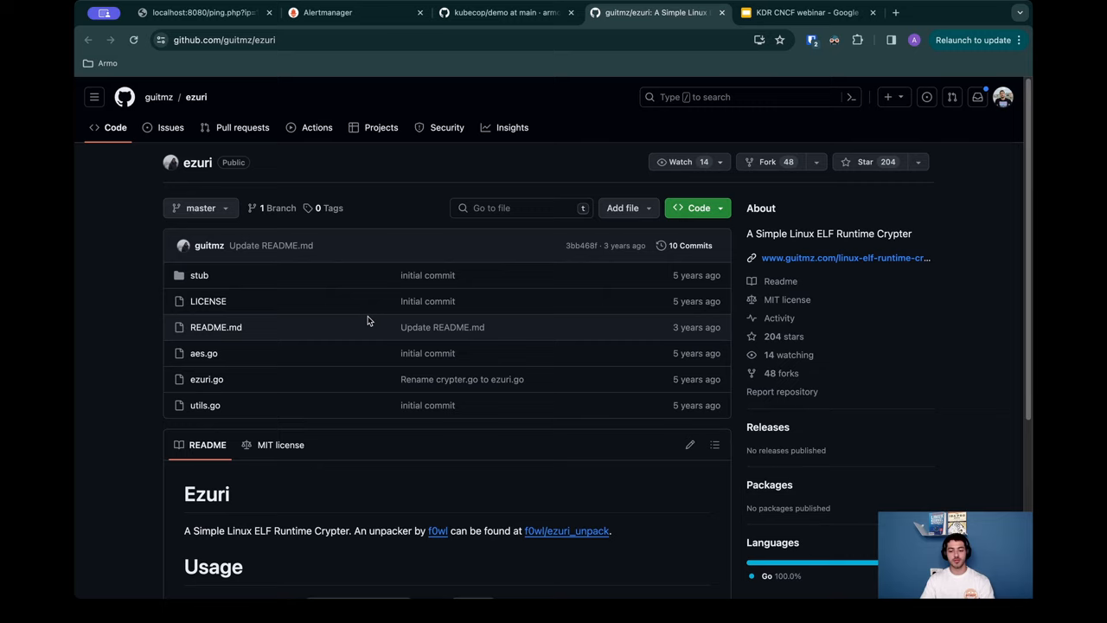
Step: Look over the guitmz/ezuri crypter repo, then return to the KubeCop demo README tab
scroll(down, 3)
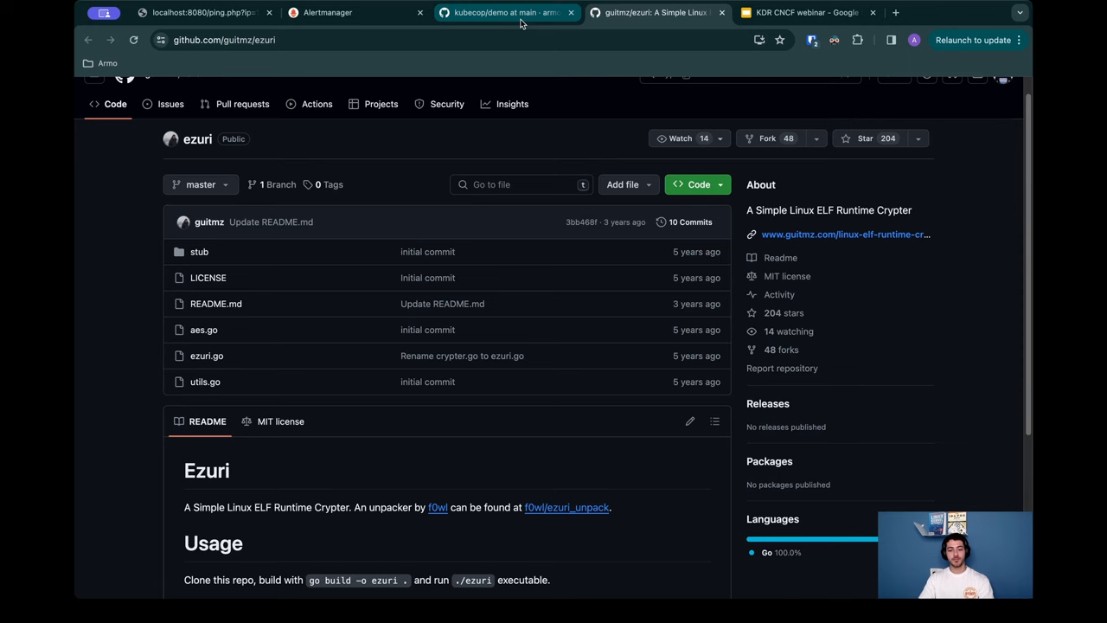
mouse_move(523, 21)
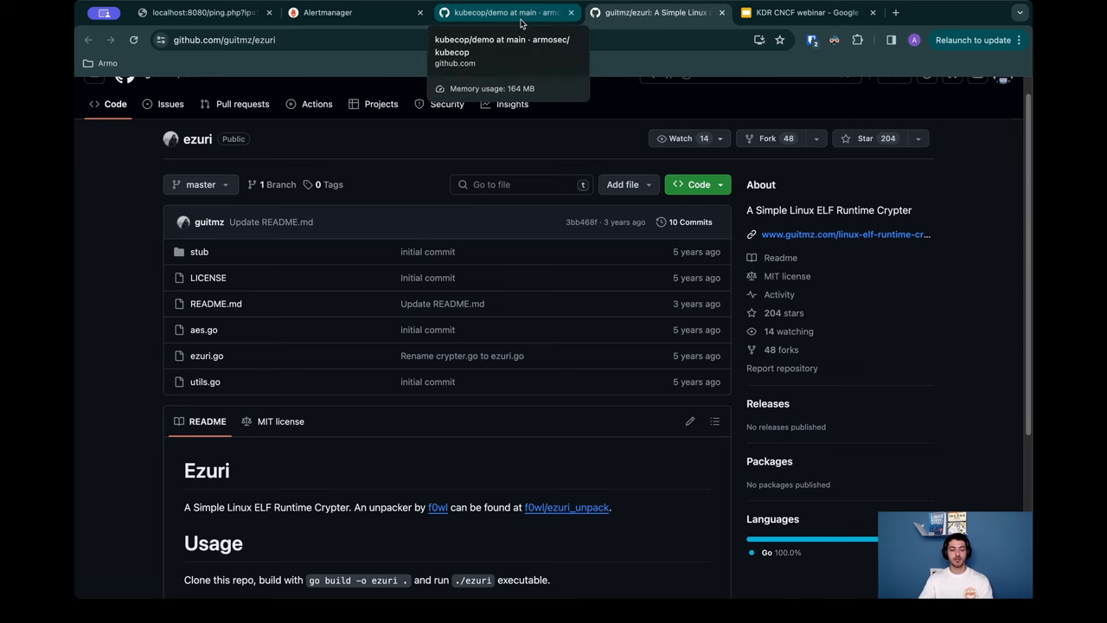
click(505, 12)
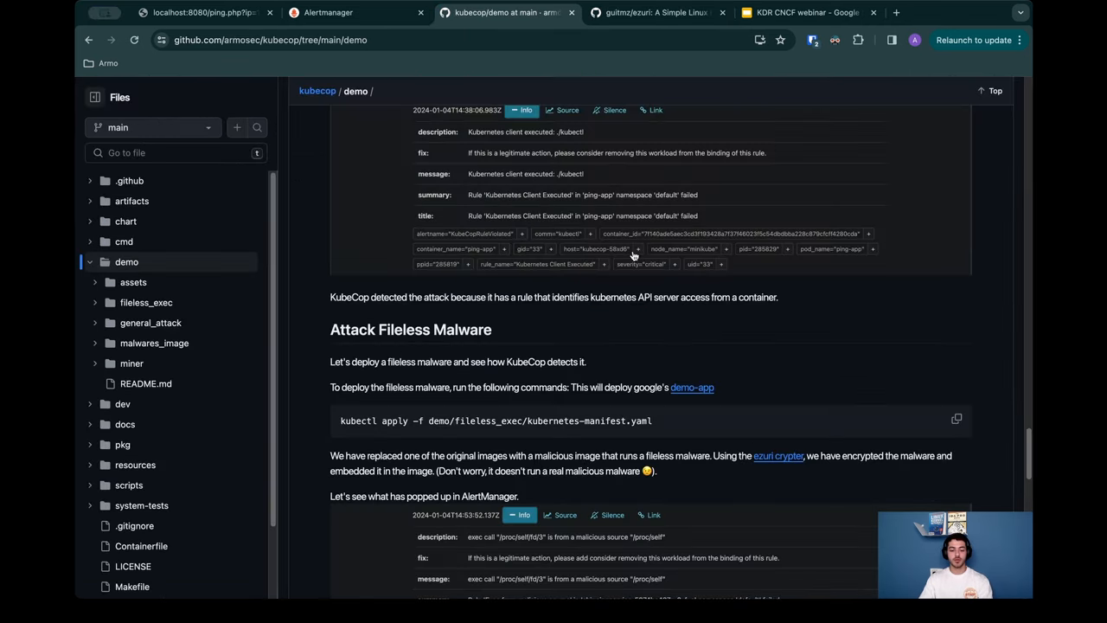
mouse_move(626, 344)
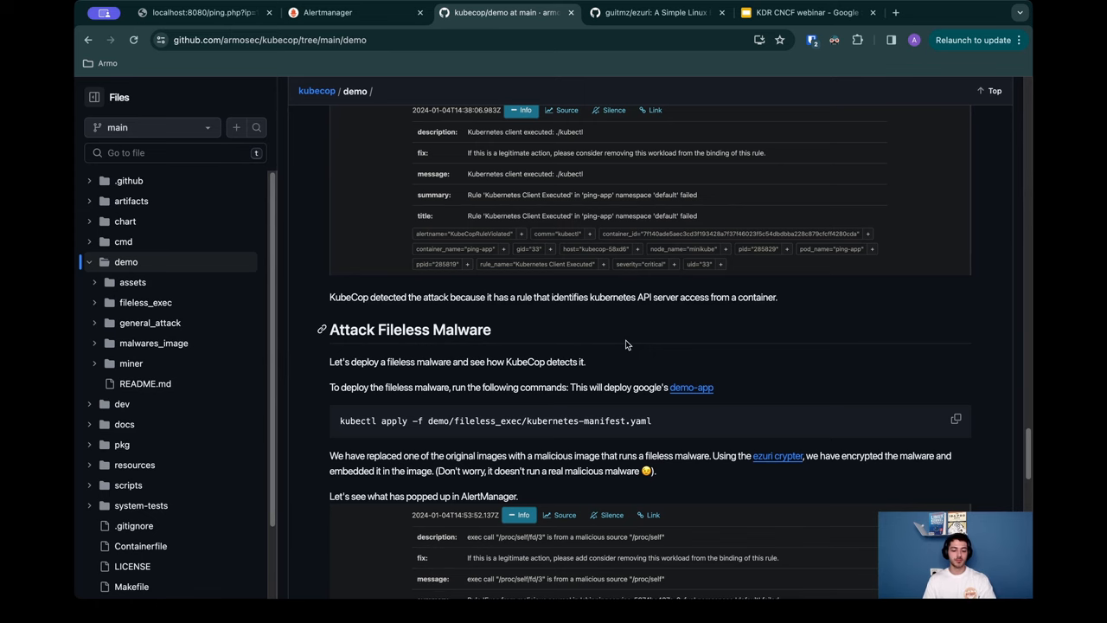
Step: Review the fileless malware kubectl apply command, then switch back to the Alertmanager alerts
scroll(down, 3)
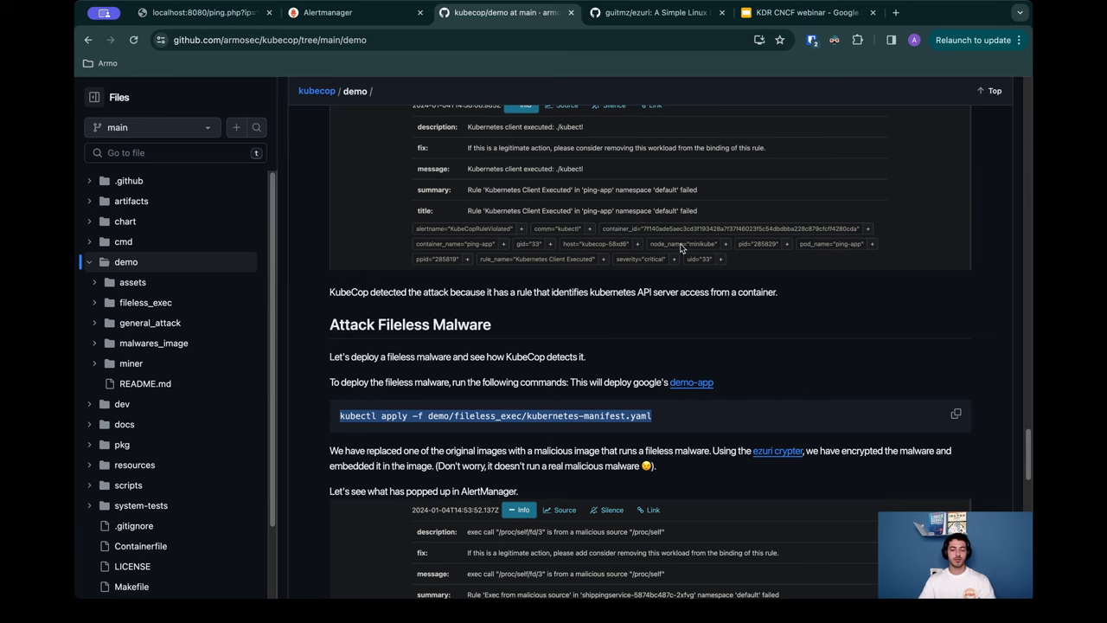
mouse_move(720, 285)
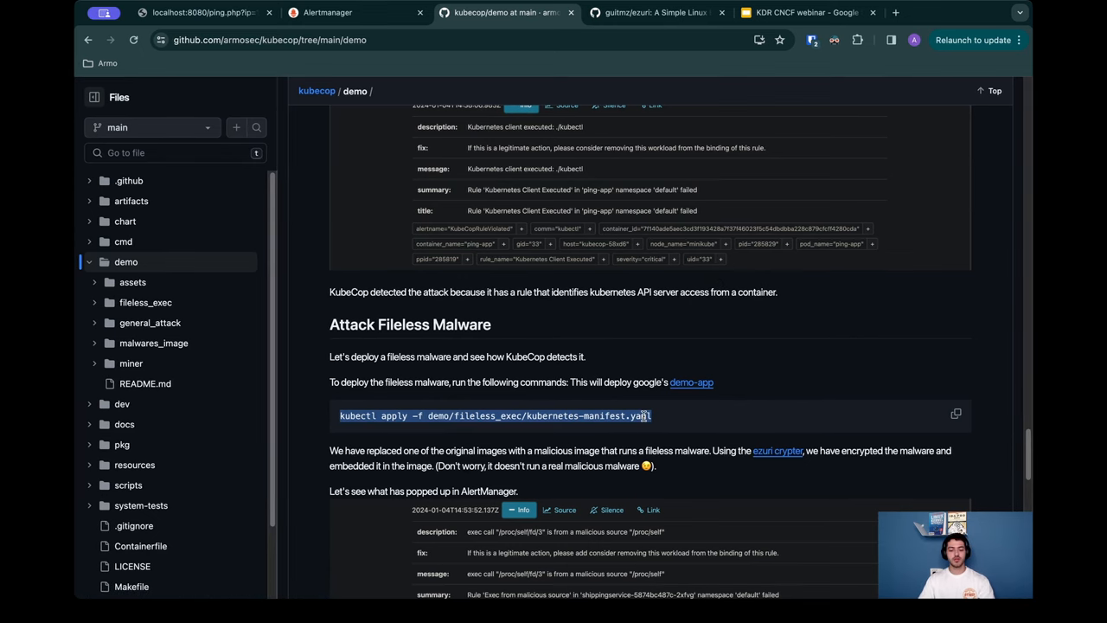
mouse_move(692, 419)
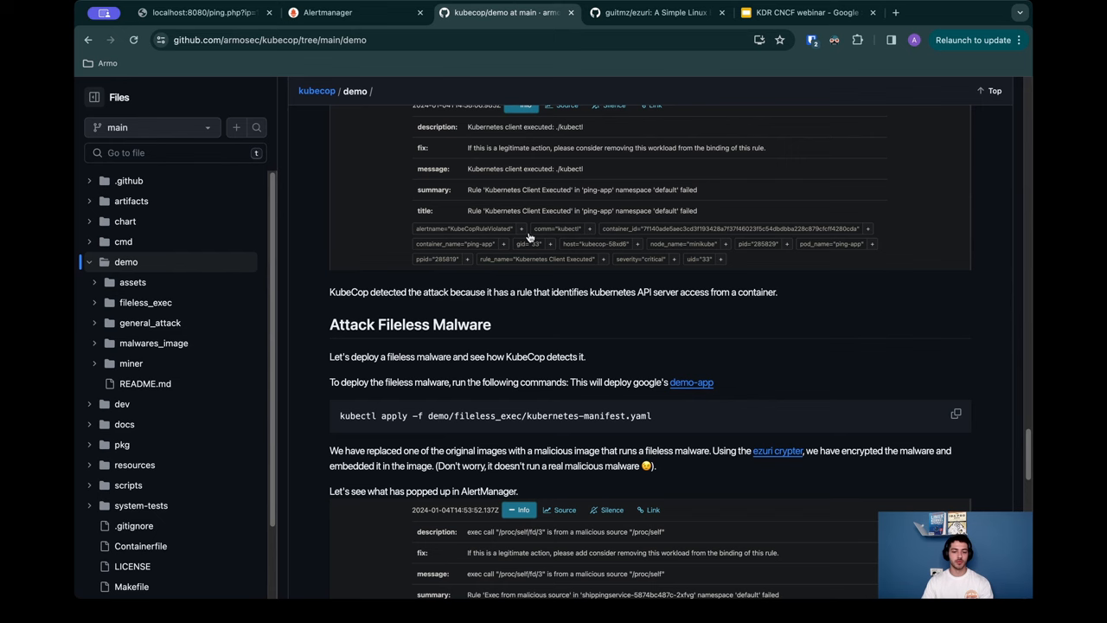
click(325, 12)
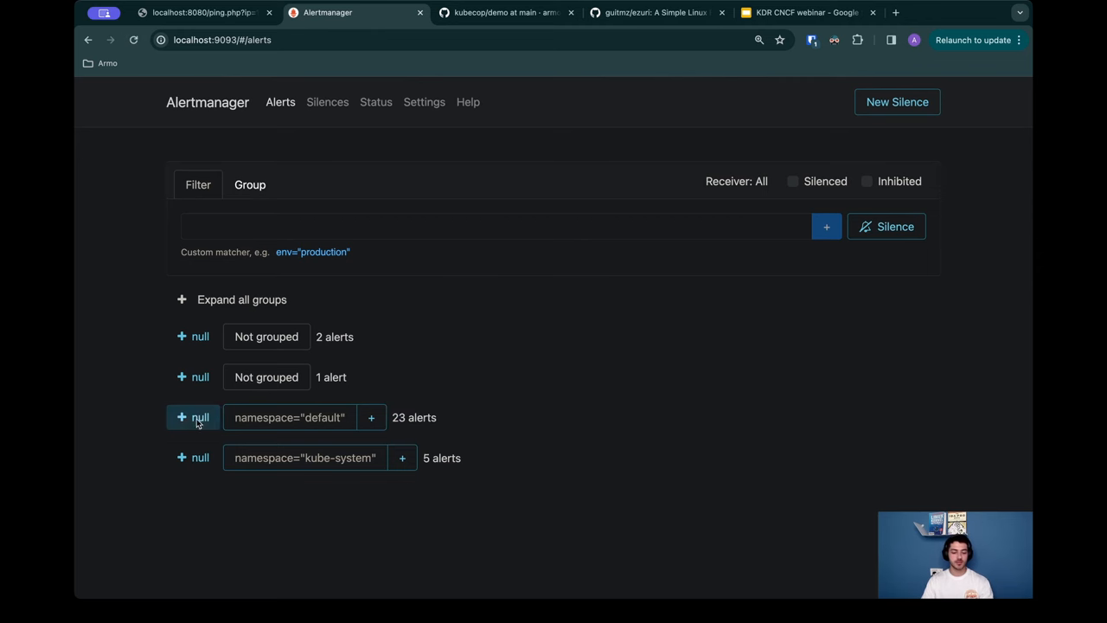
Step: Expand the default-namespace alerts and read the Exec from malicious source /proc/self/fd/3 details
click(194, 417)
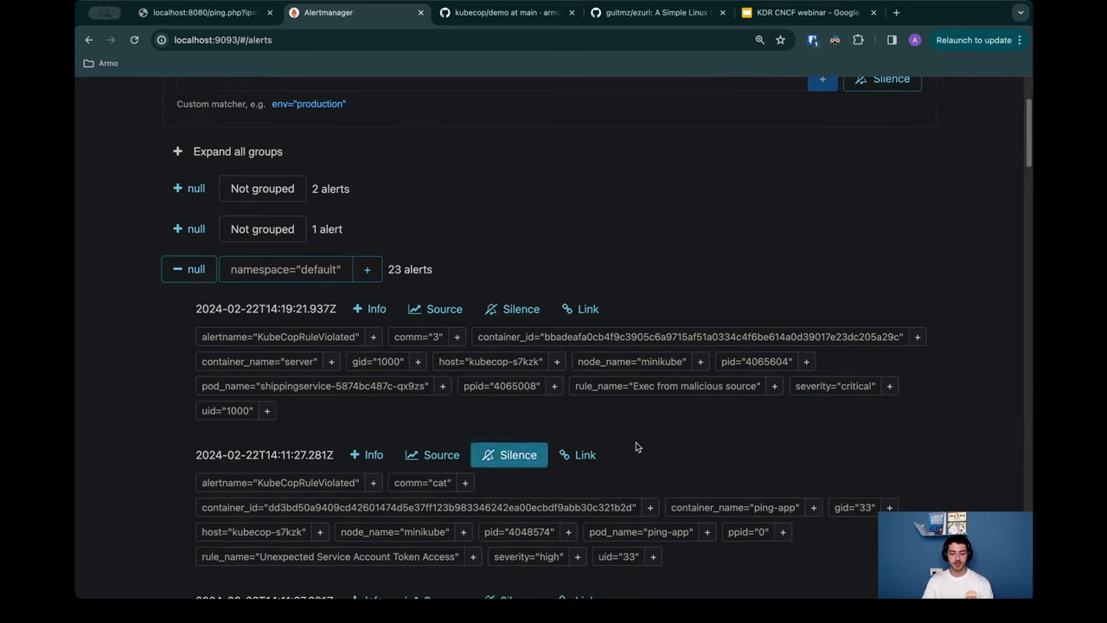
double_click(678, 386)
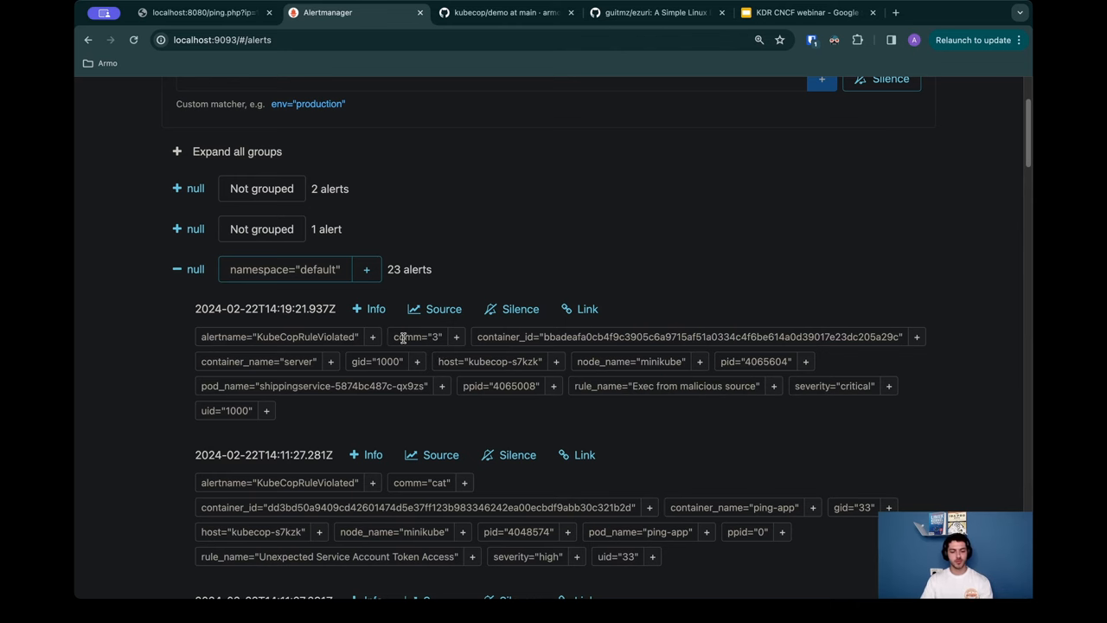
click(369, 308)
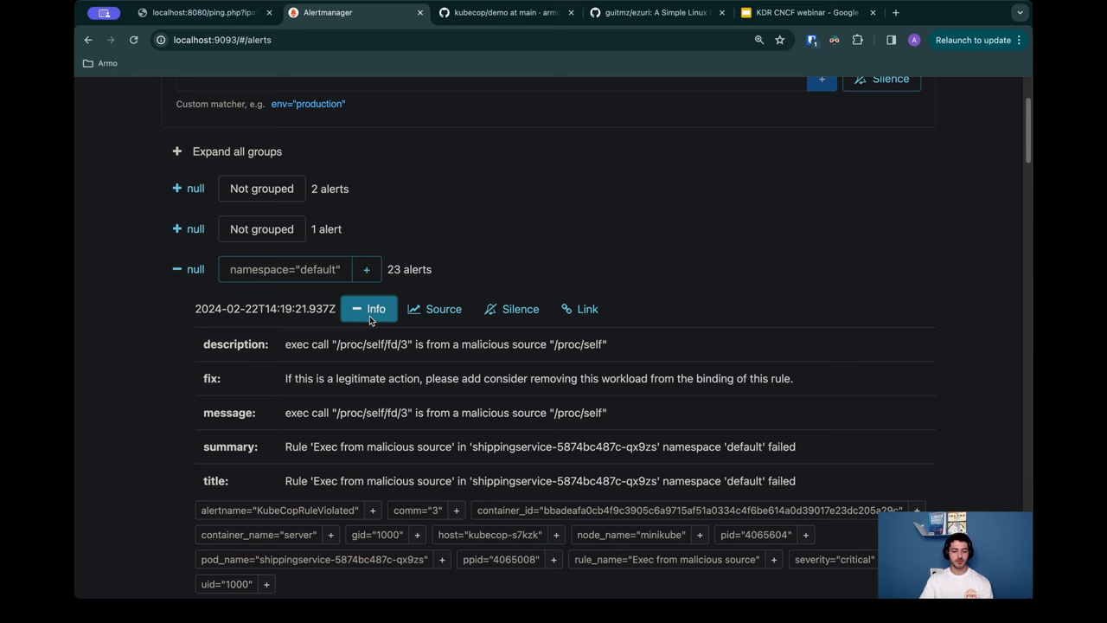
scroll(down, 3)
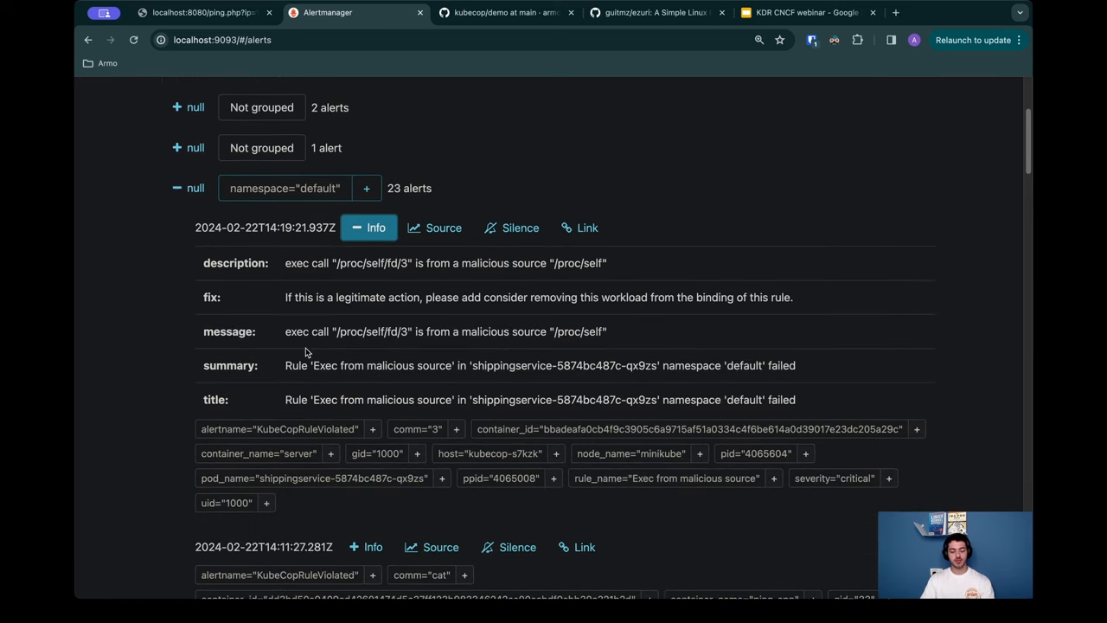
scroll(down, 3)
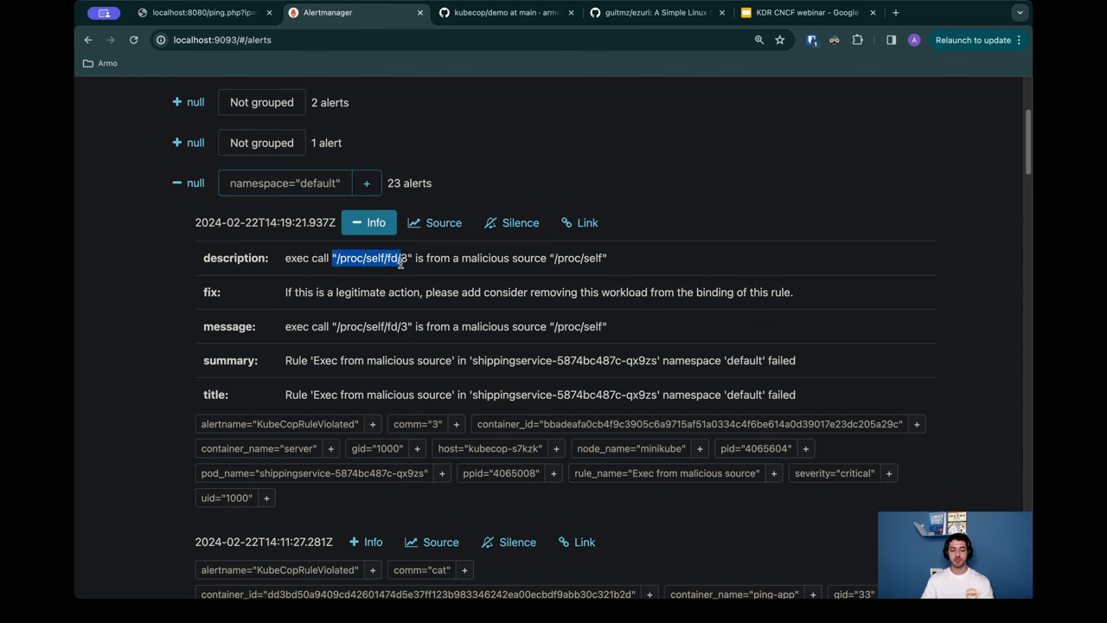
click(446, 259)
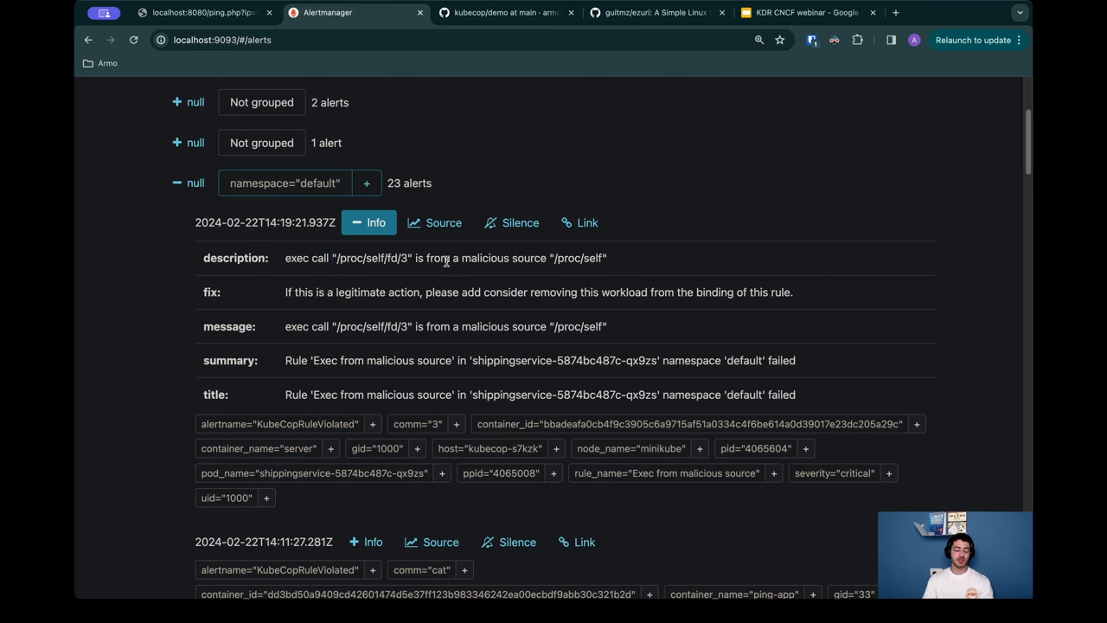
mouse_move(458, 270)
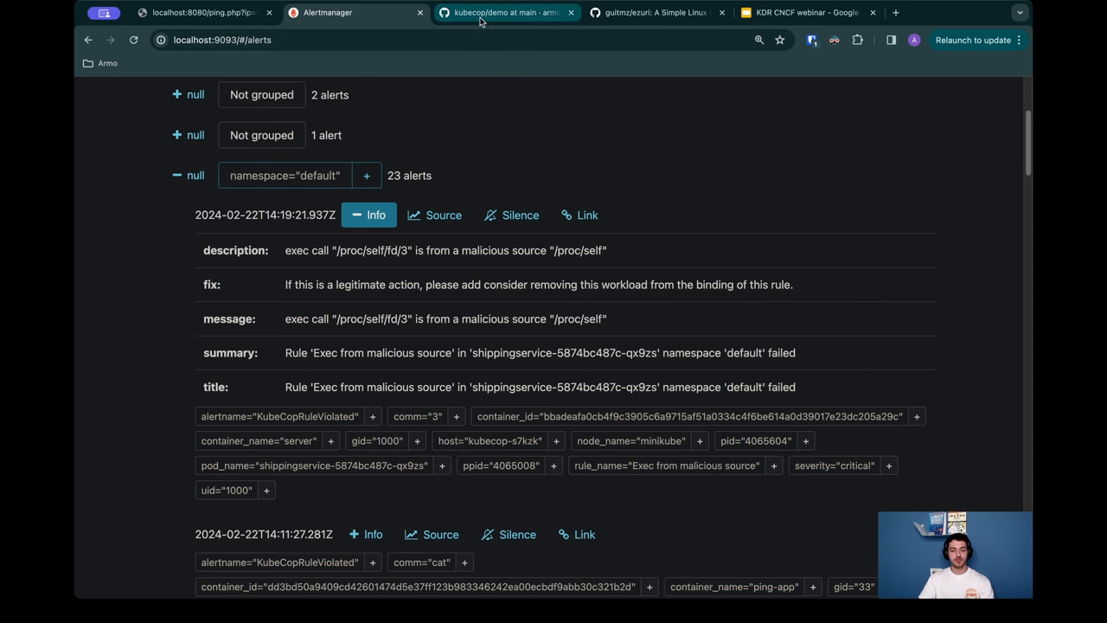
Step: Switch to the KubeCop demo README page on GitHub
click(481, 14)
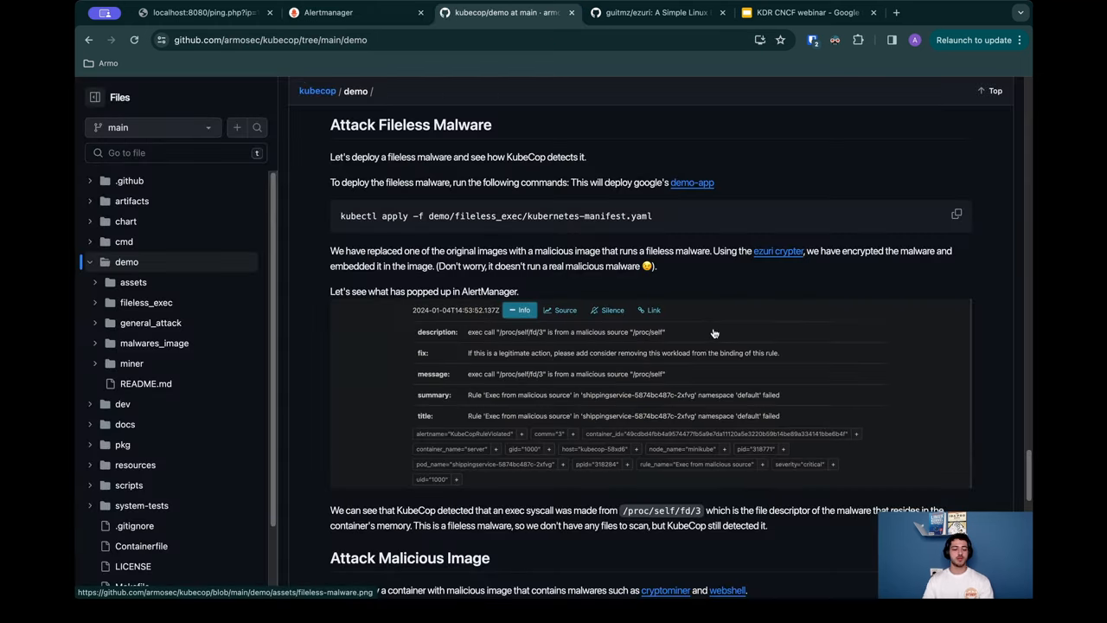
Step: Scroll the README to the Attack Malicious Image section with the cryptominer command and malwares.png screenshot
scroll(down, 3)
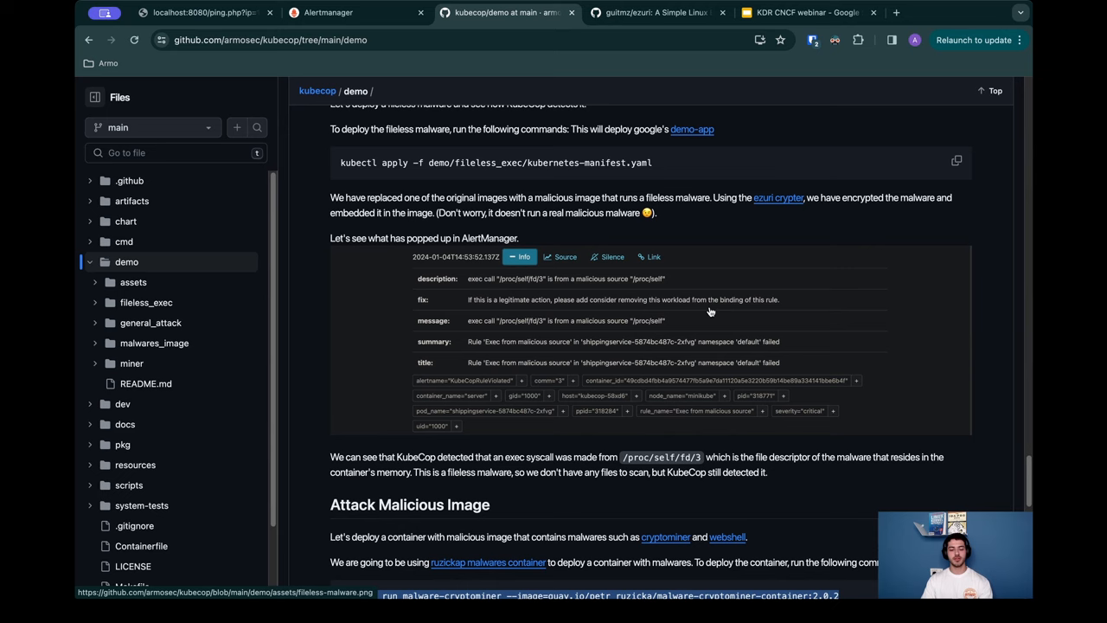
scroll(down, 3)
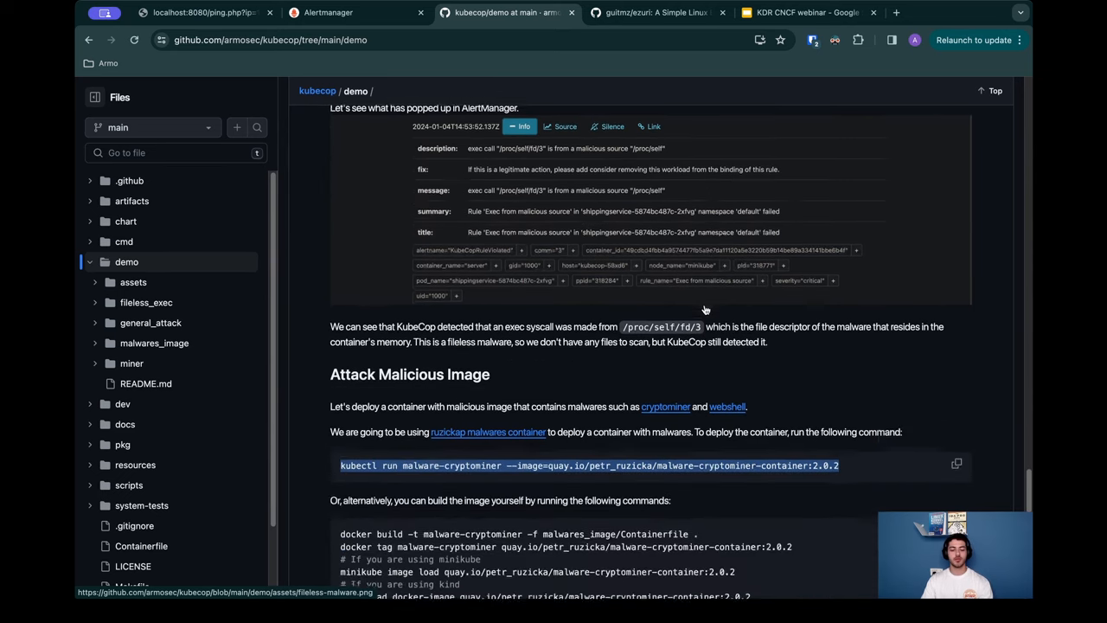
scroll(down, 3)
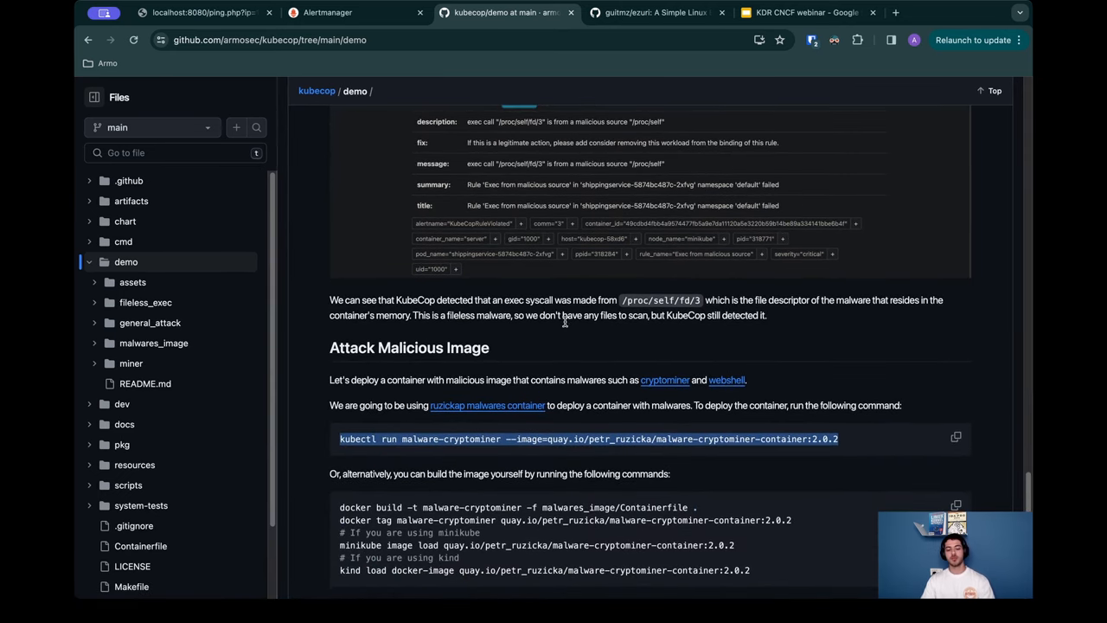
scroll(down, 3)
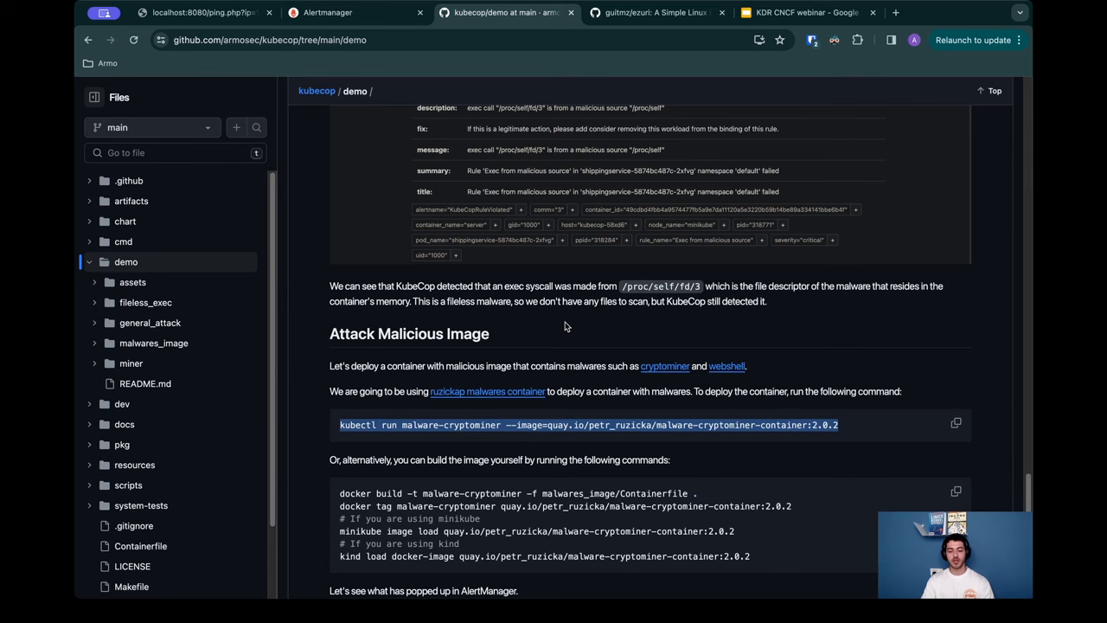
scroll(down, 3)
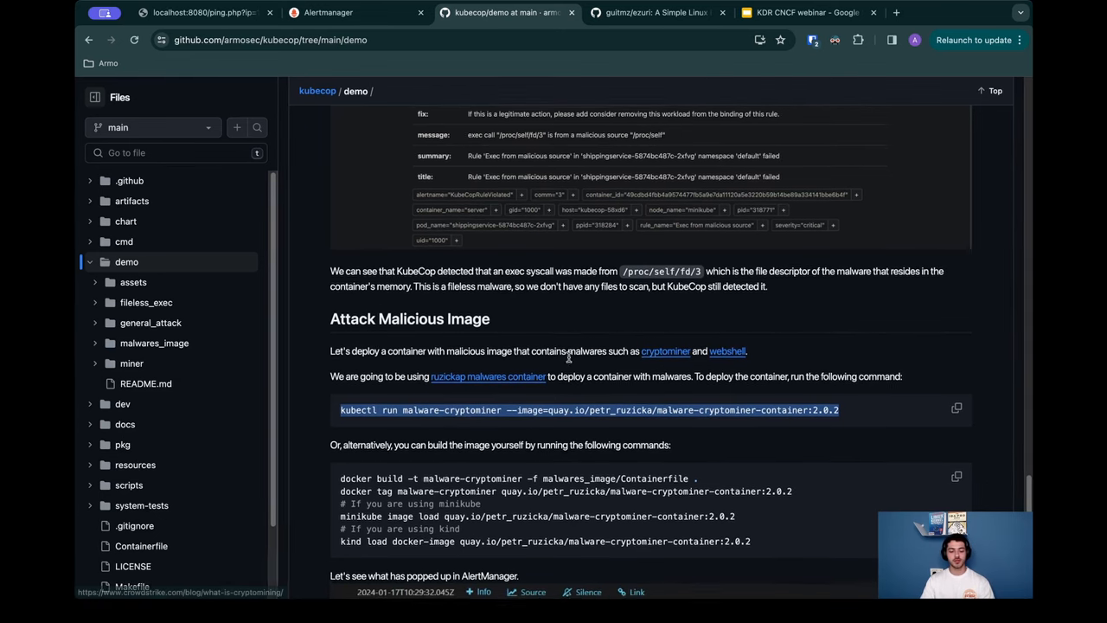
scroll(down, 3)
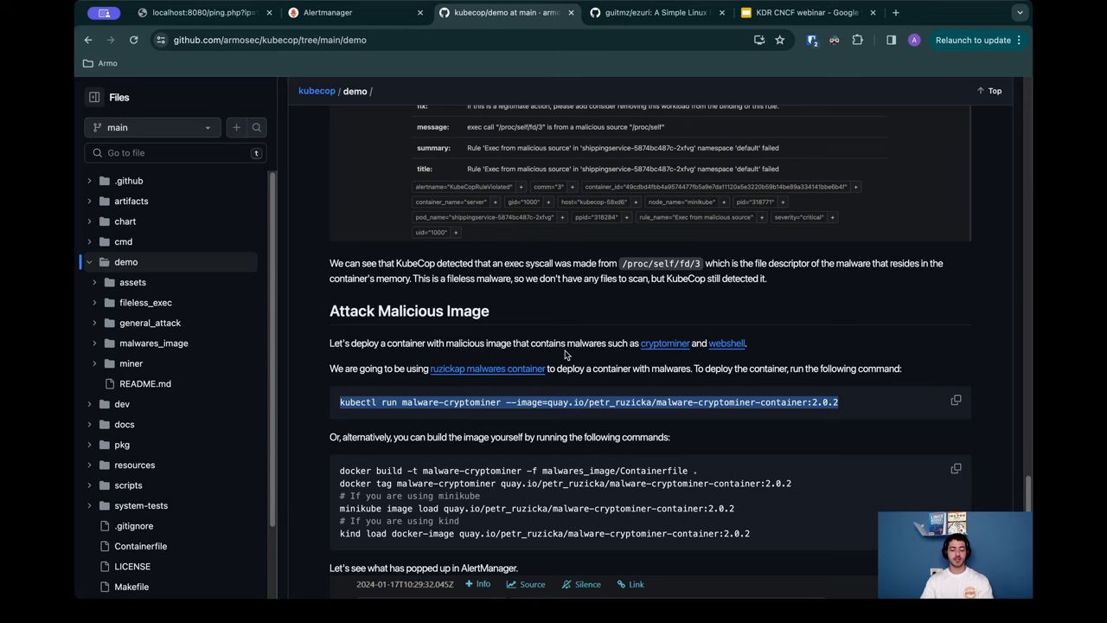
scroll(down, 3)
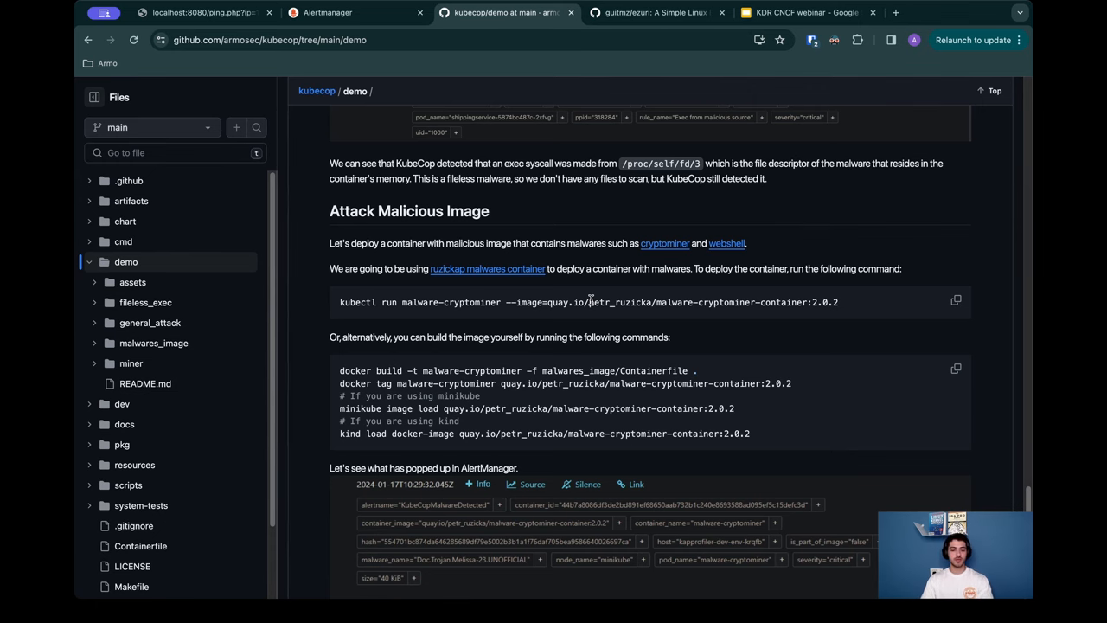
scroll(down, 3)
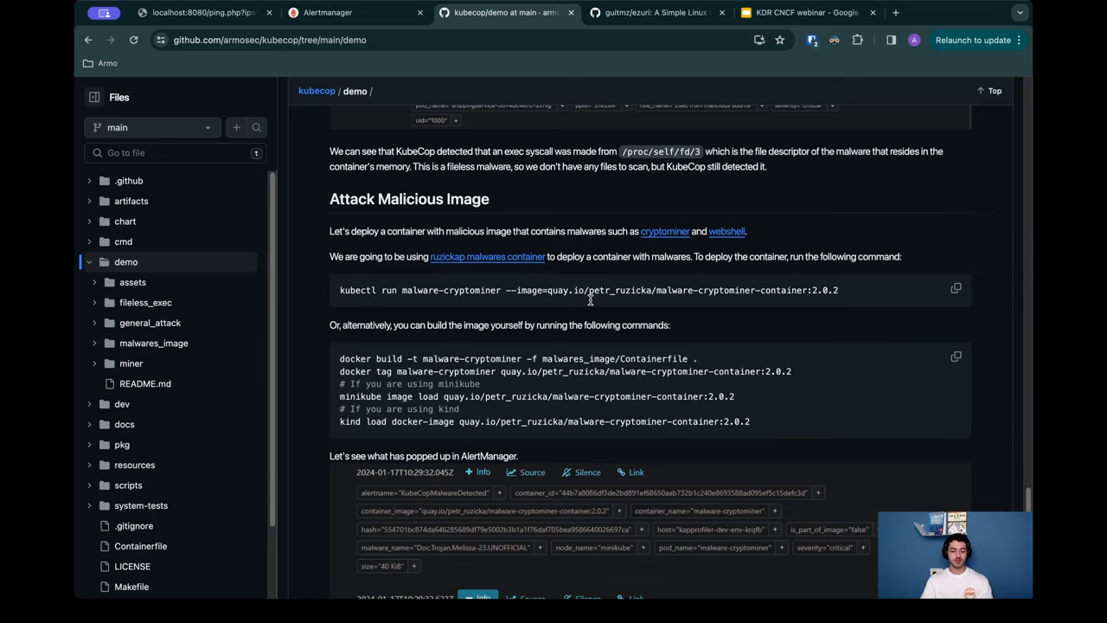
scroll(down, 3)
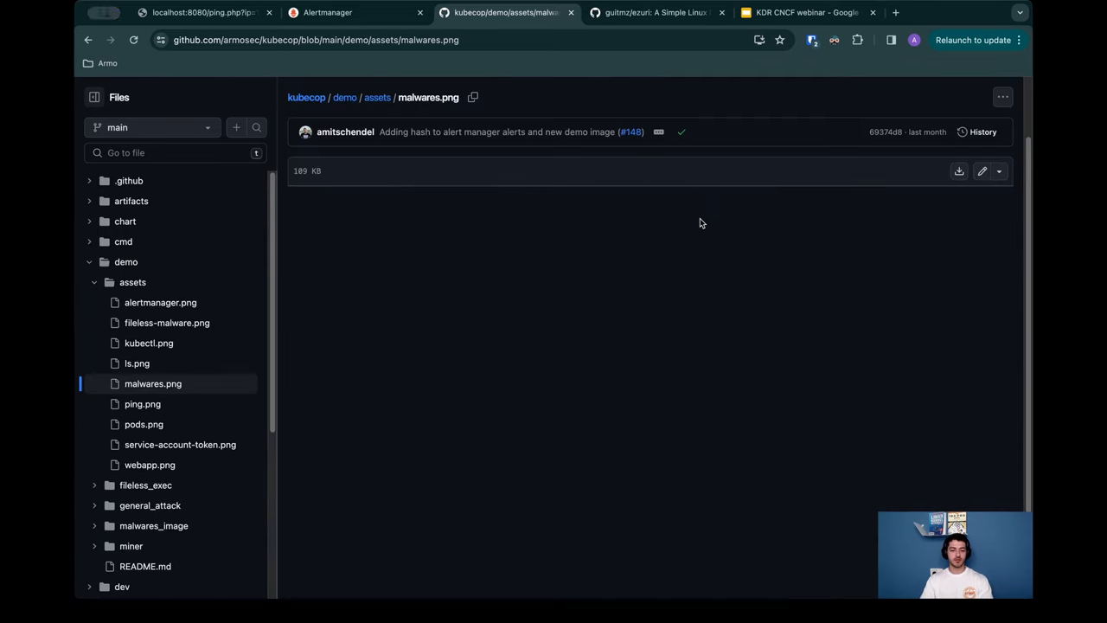
Step: Scroll through the malwares.png alert screenshot preview before returning to the demo folder
scroll(down, 3)
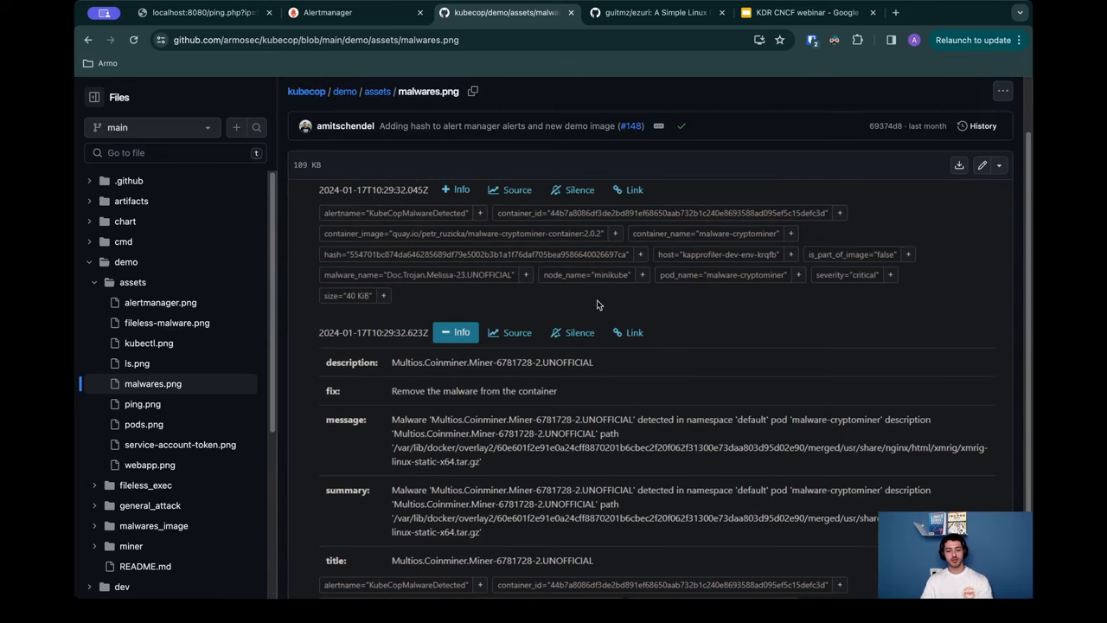
scroll(down, 3)
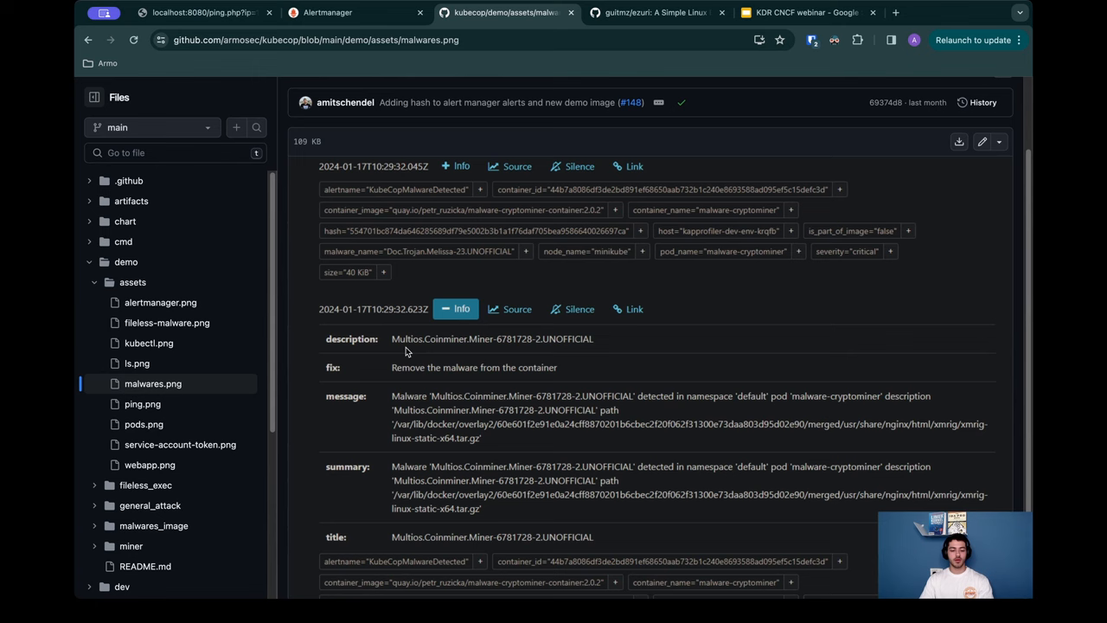
mouse_move(458, 353)
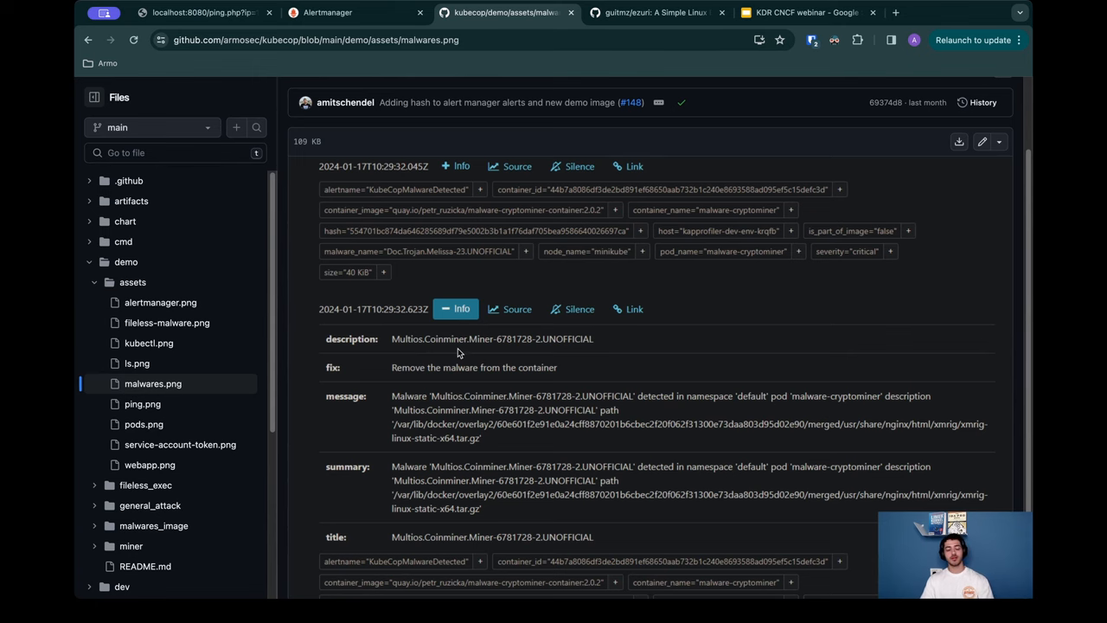
scroll(down, 3)
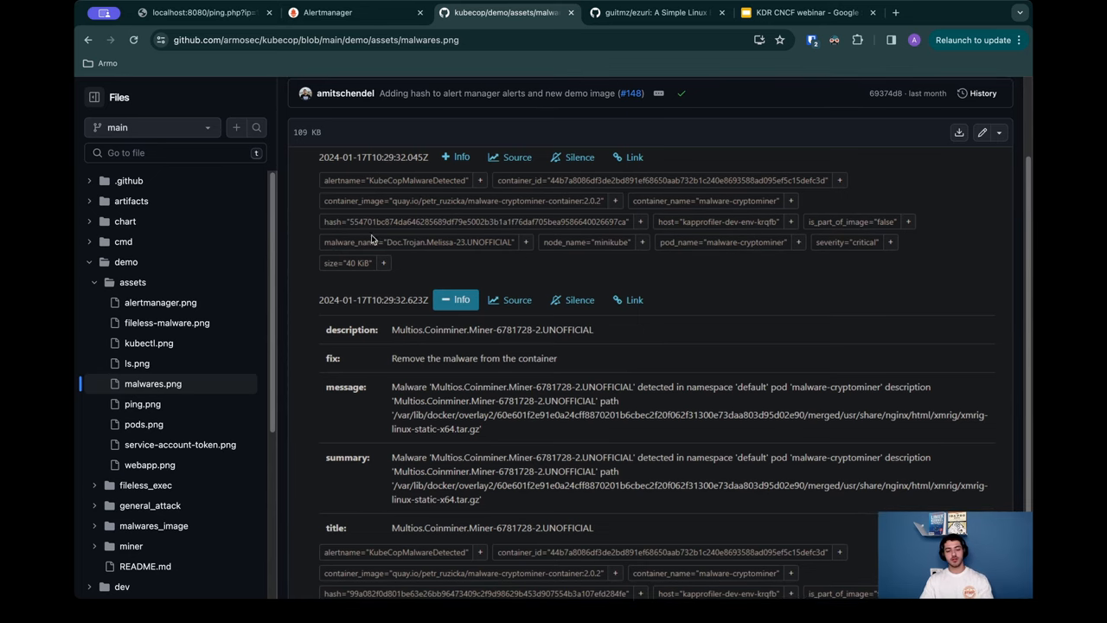
mouse_move(762, 253)
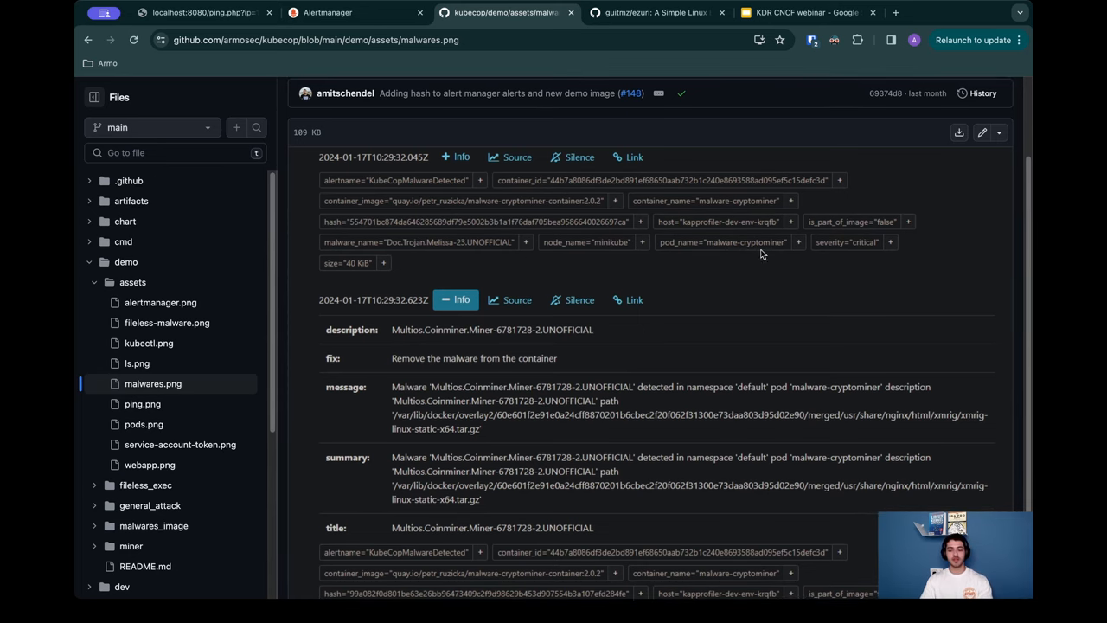
mouse_move(678, 236)
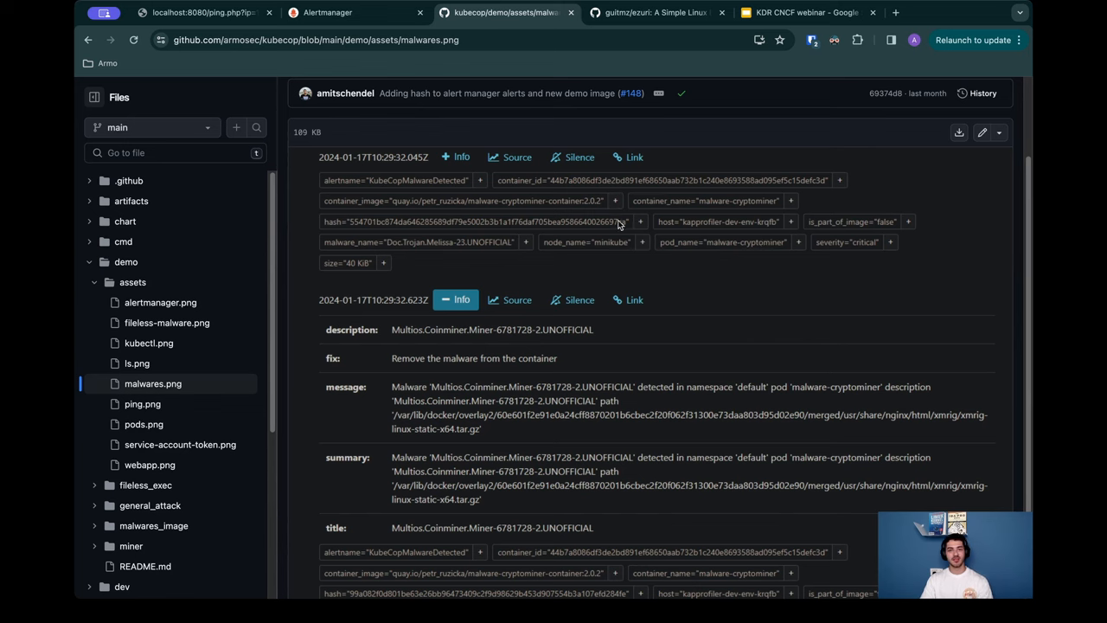
mouse_move(633, 232)
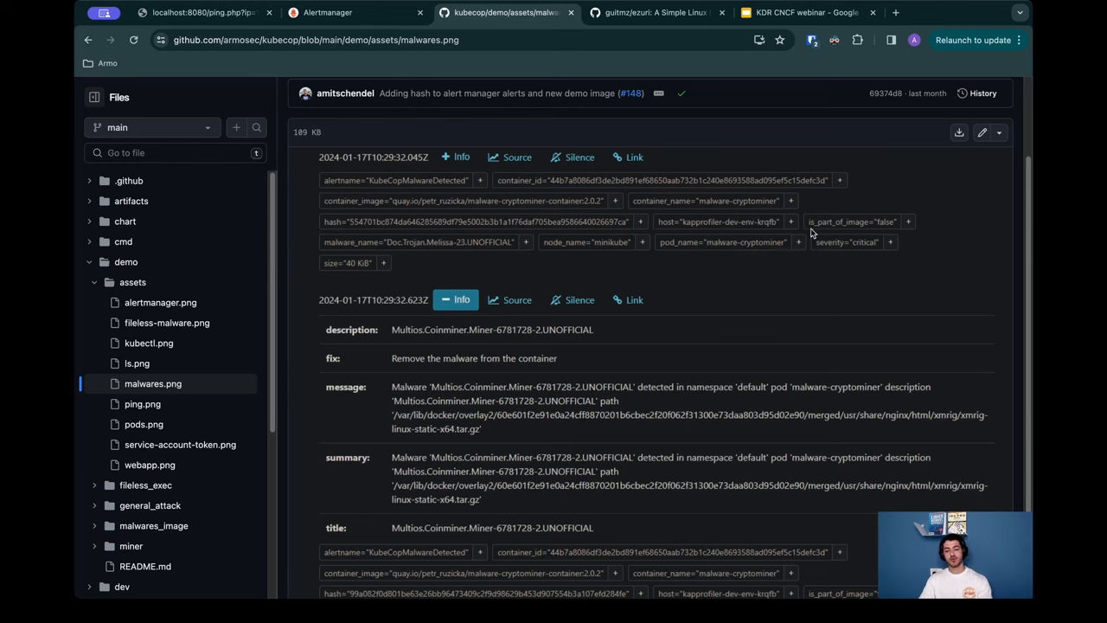
mouse_move(872, 232)
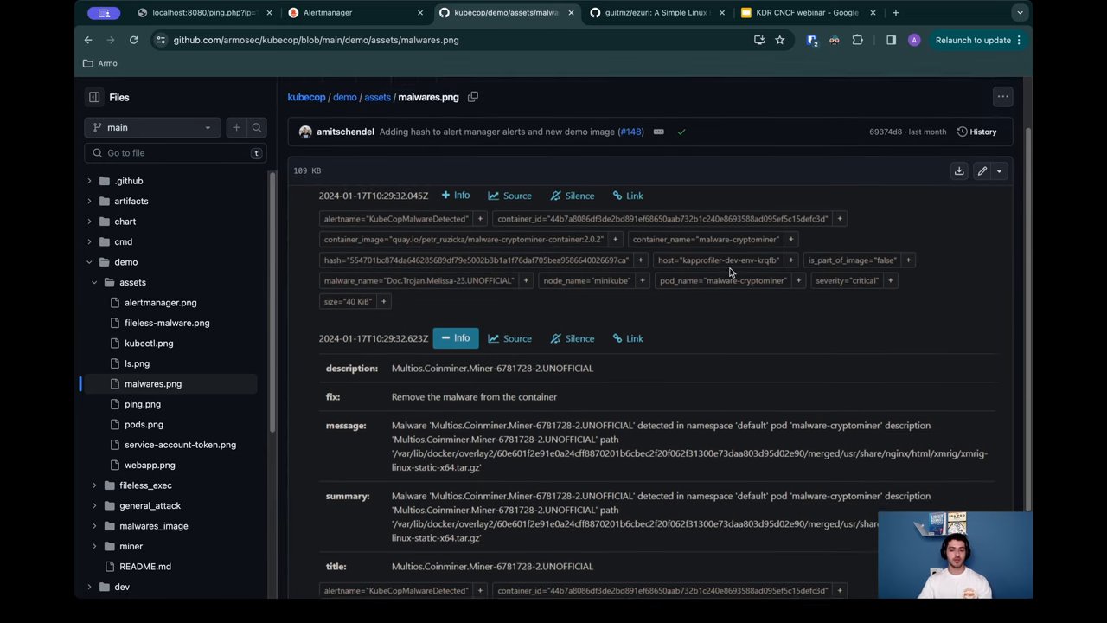
scroll(down, 3)
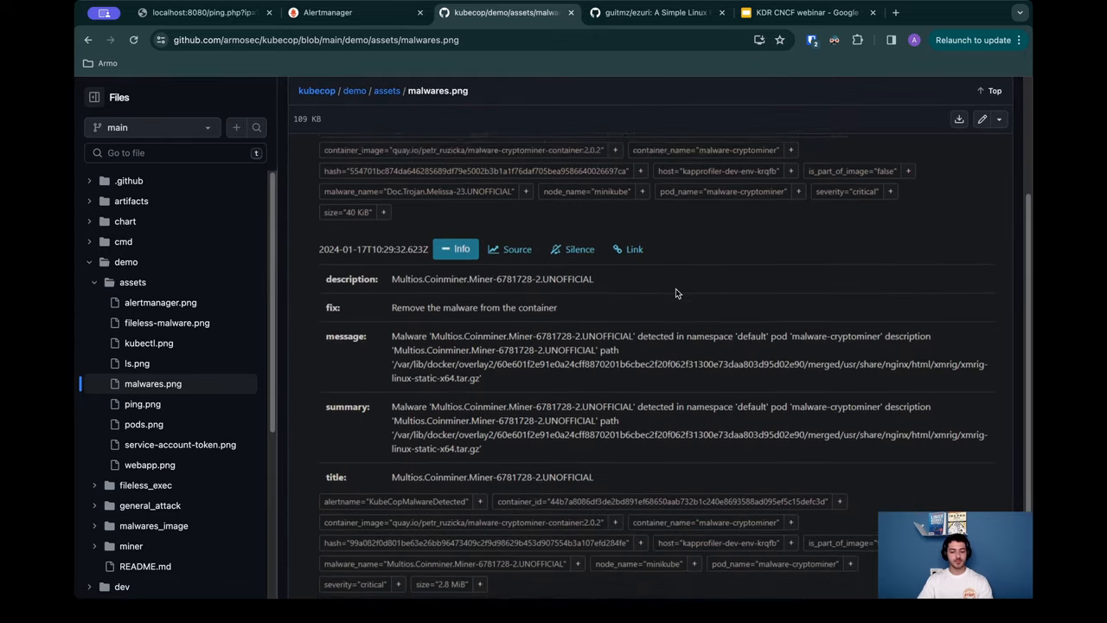
scroll(down, 3)
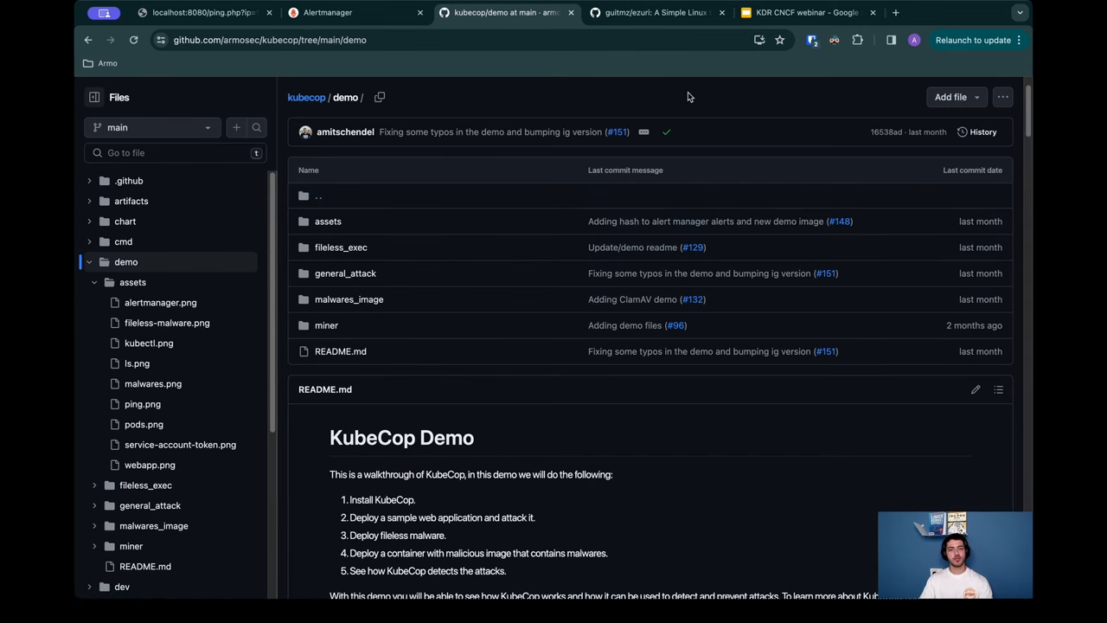
Step: Scroll the demo folder page slightly before the Conclusion slide comes up
scroll(down, 3)
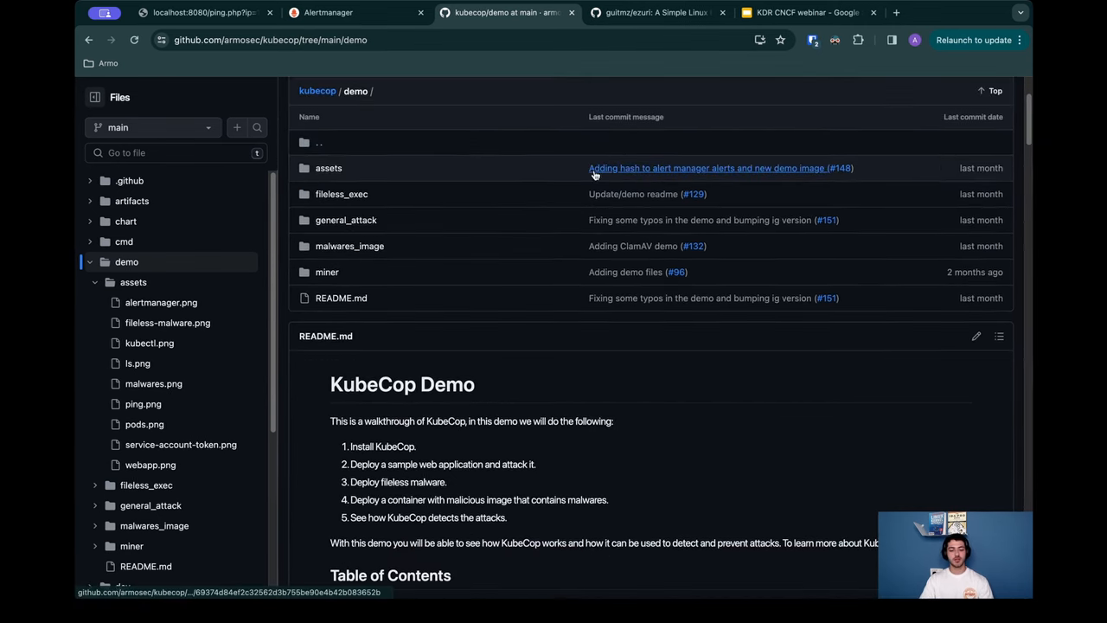
scroll(down, 3)
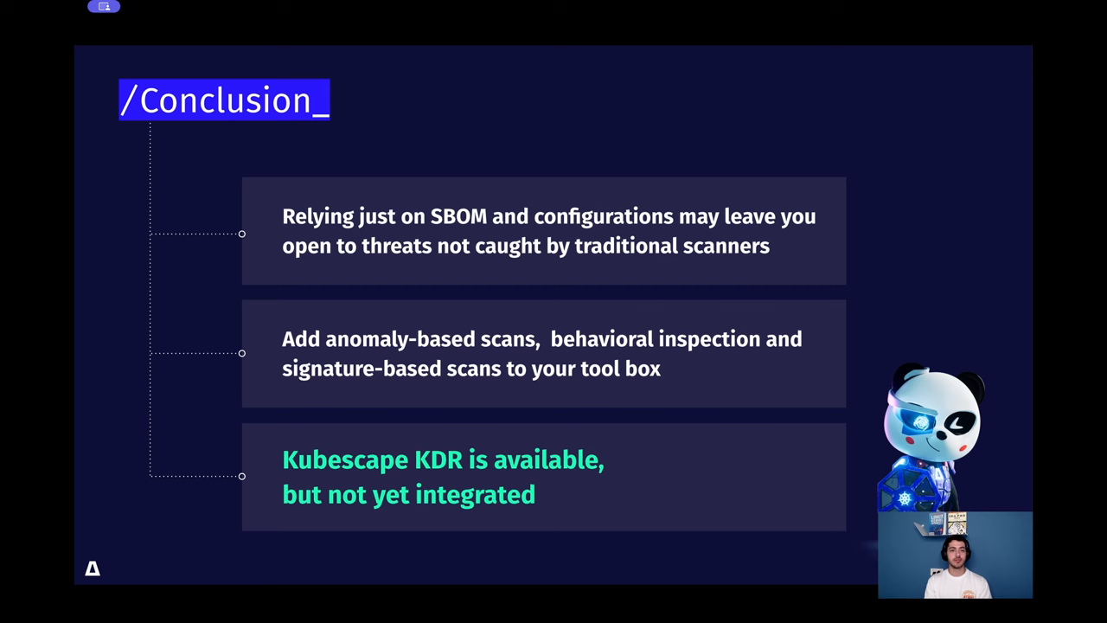
Step: Advance from the Conclusion slide to the closing Thank you slide
key(Right)
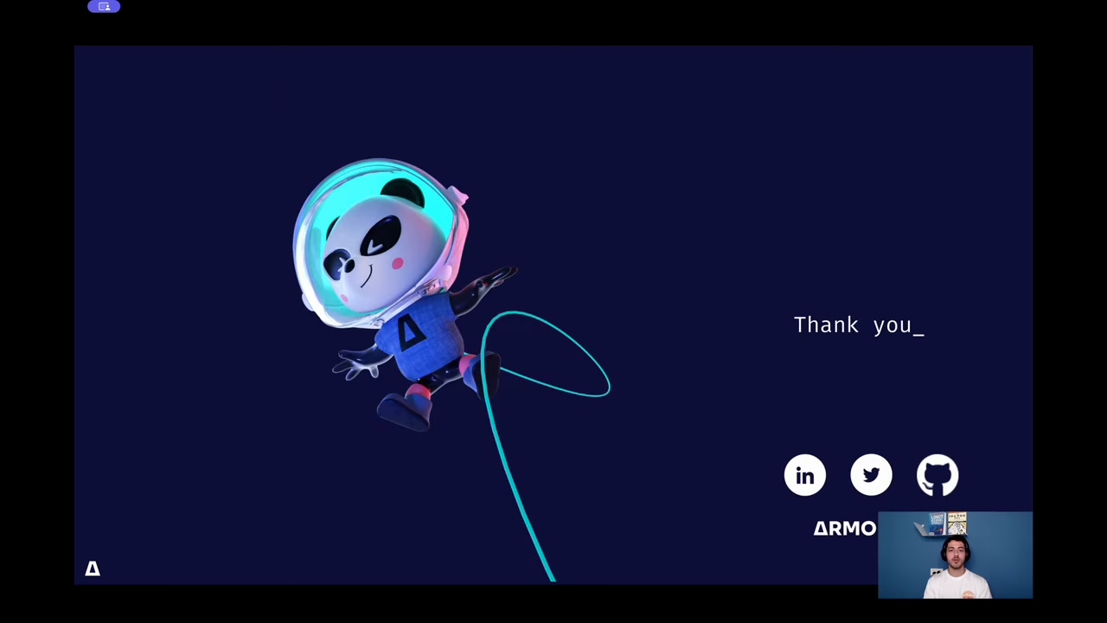